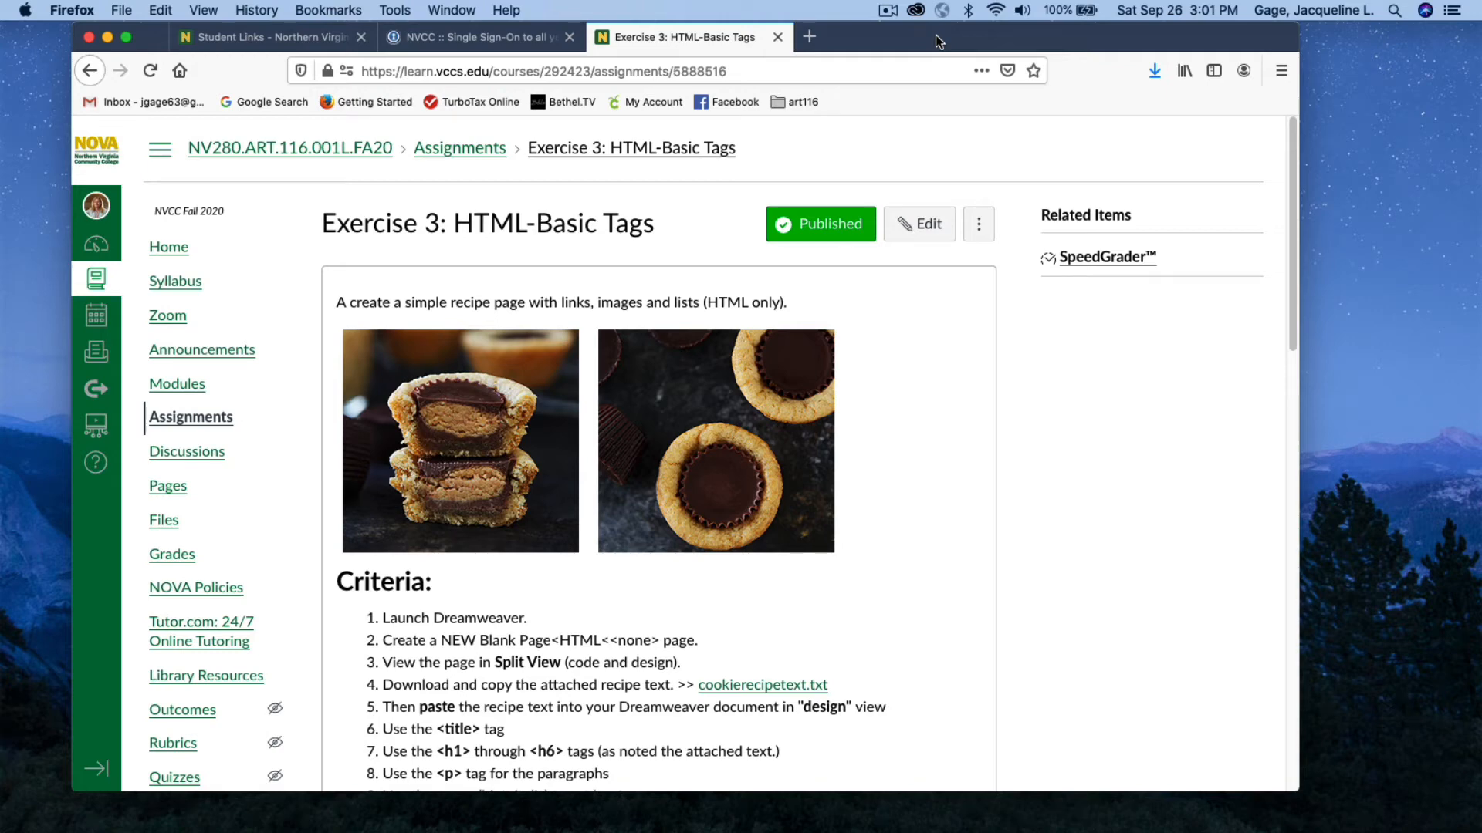
pyautogui.moveTo(447, 219)
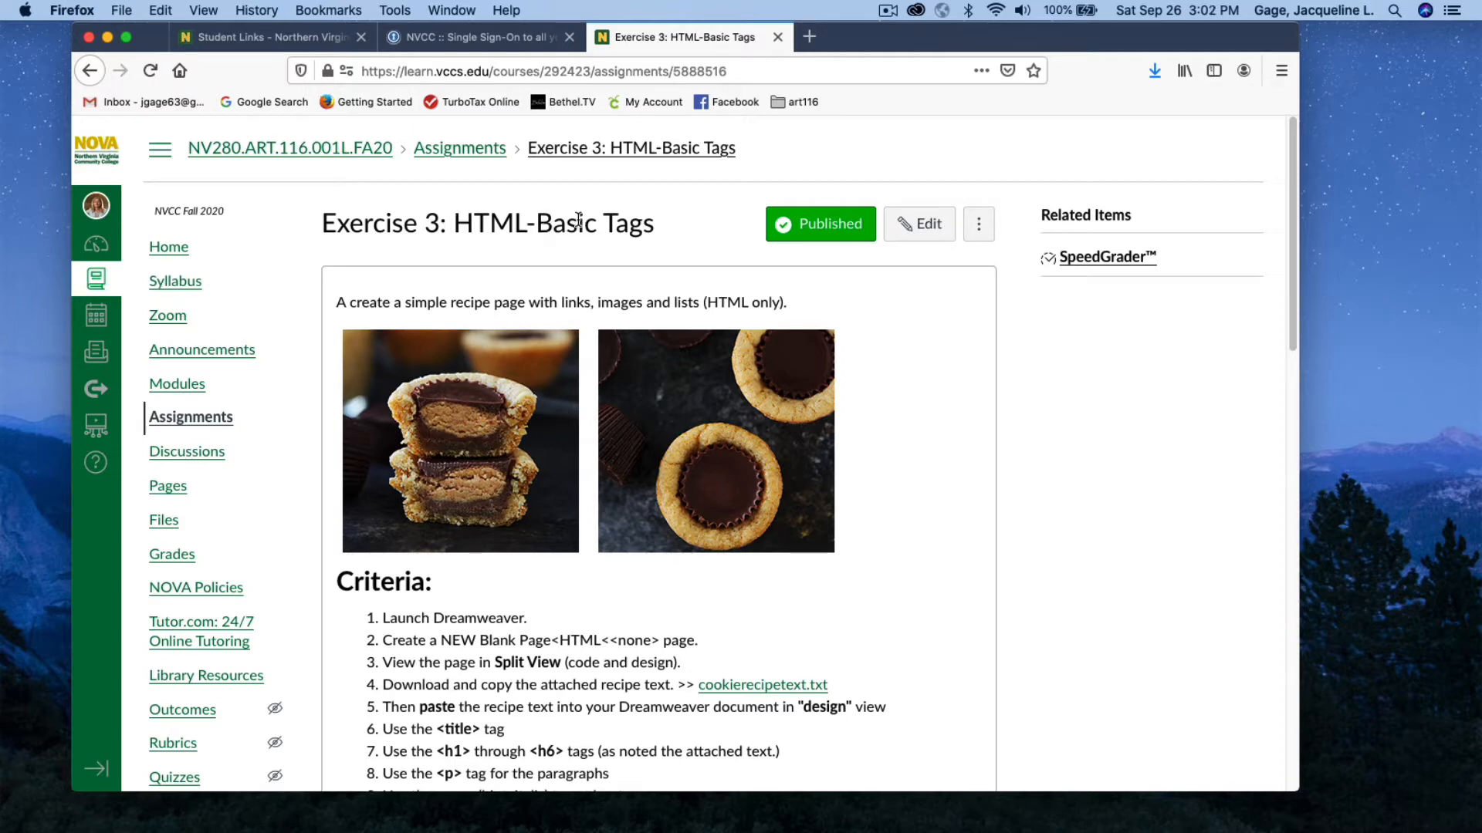
# Download cookierecipetext.txt from the Canvas assignment page
pyautogui.scroll(-3)
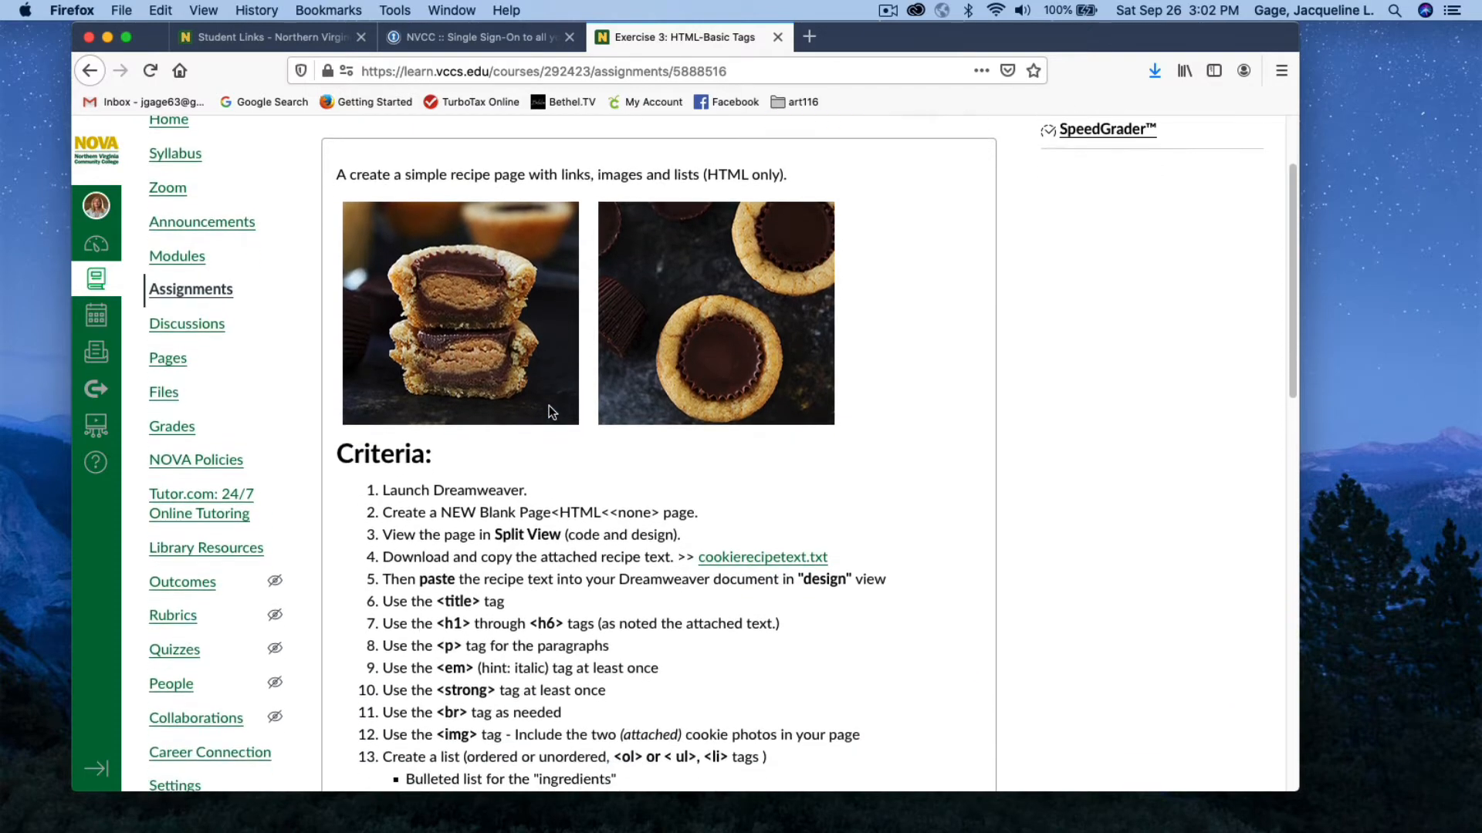
pyautogui.scroll(-3)
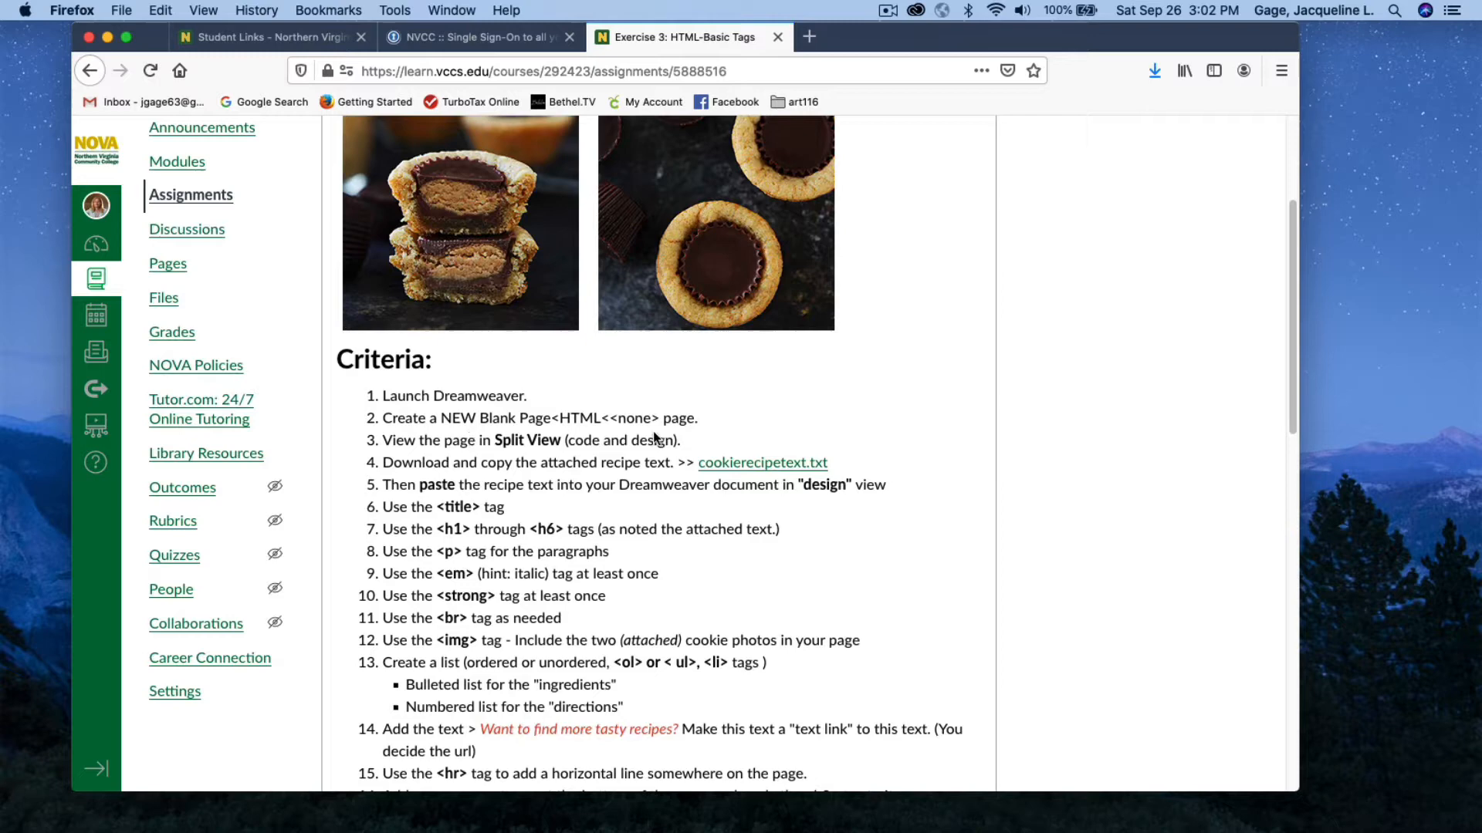
pyautogui.moveTo(530, 463)
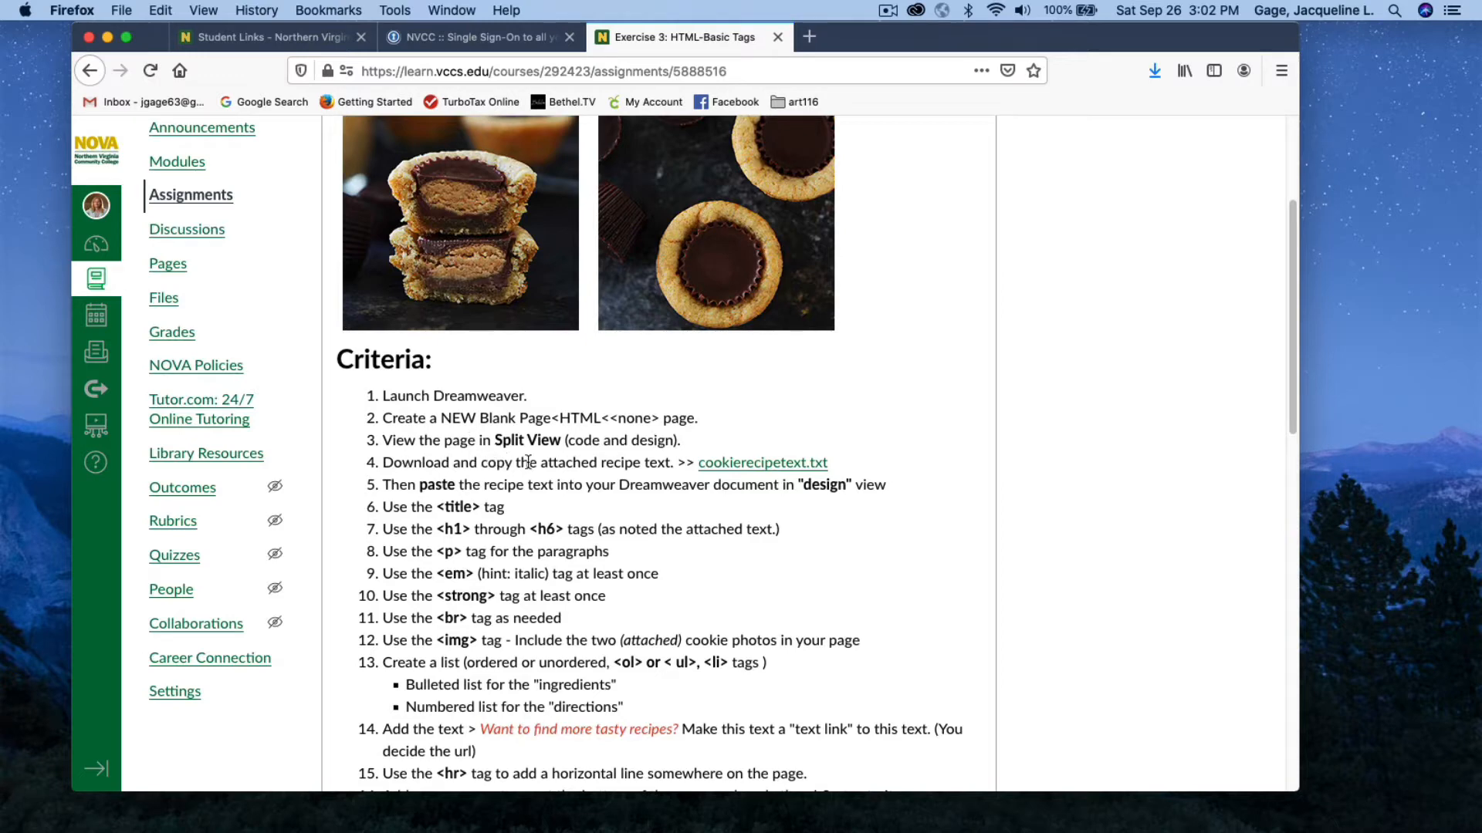
pyautogui.moveTo(766, 469)
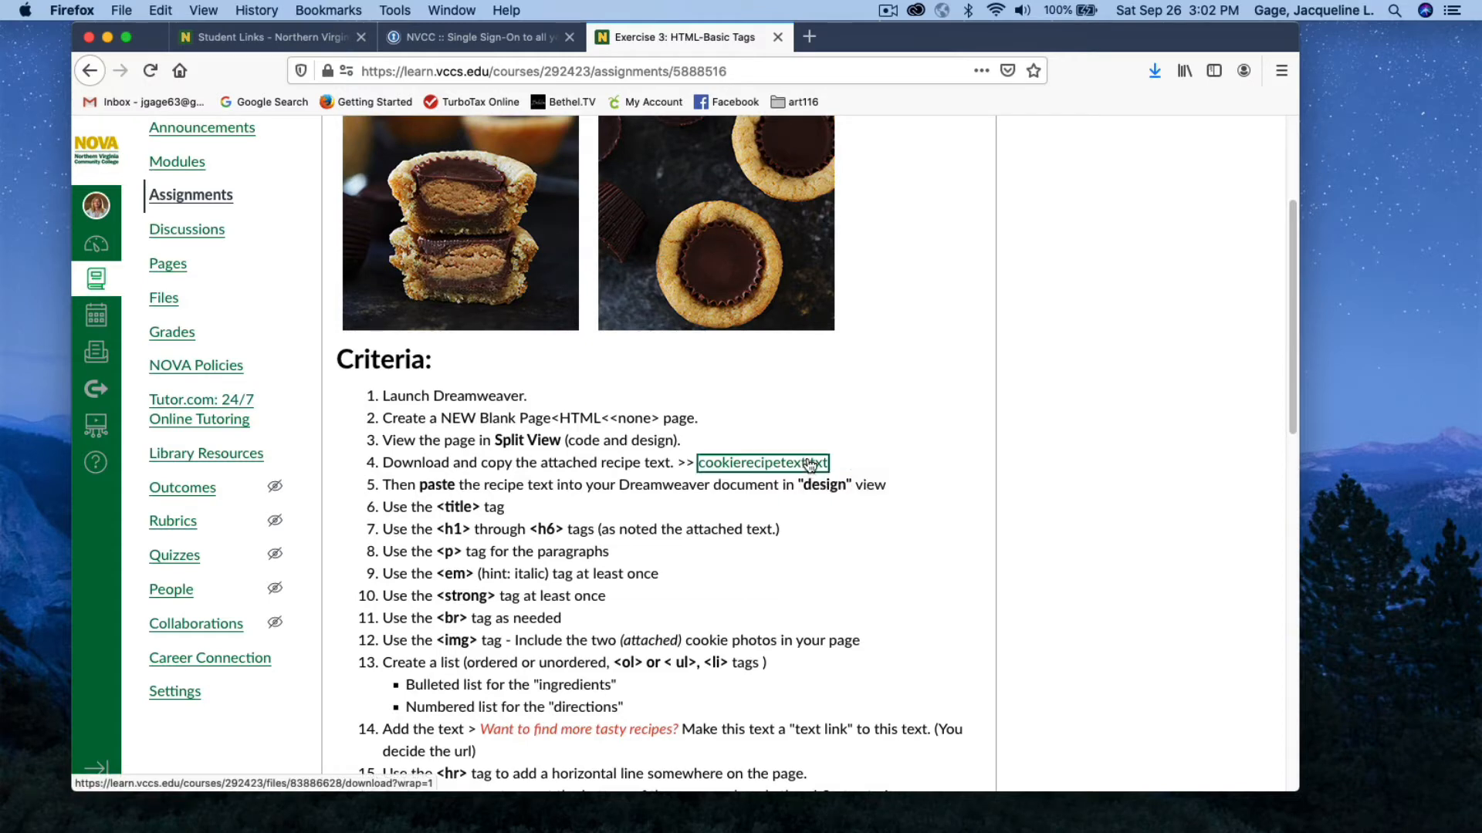
pyautogui.click(761, 463)
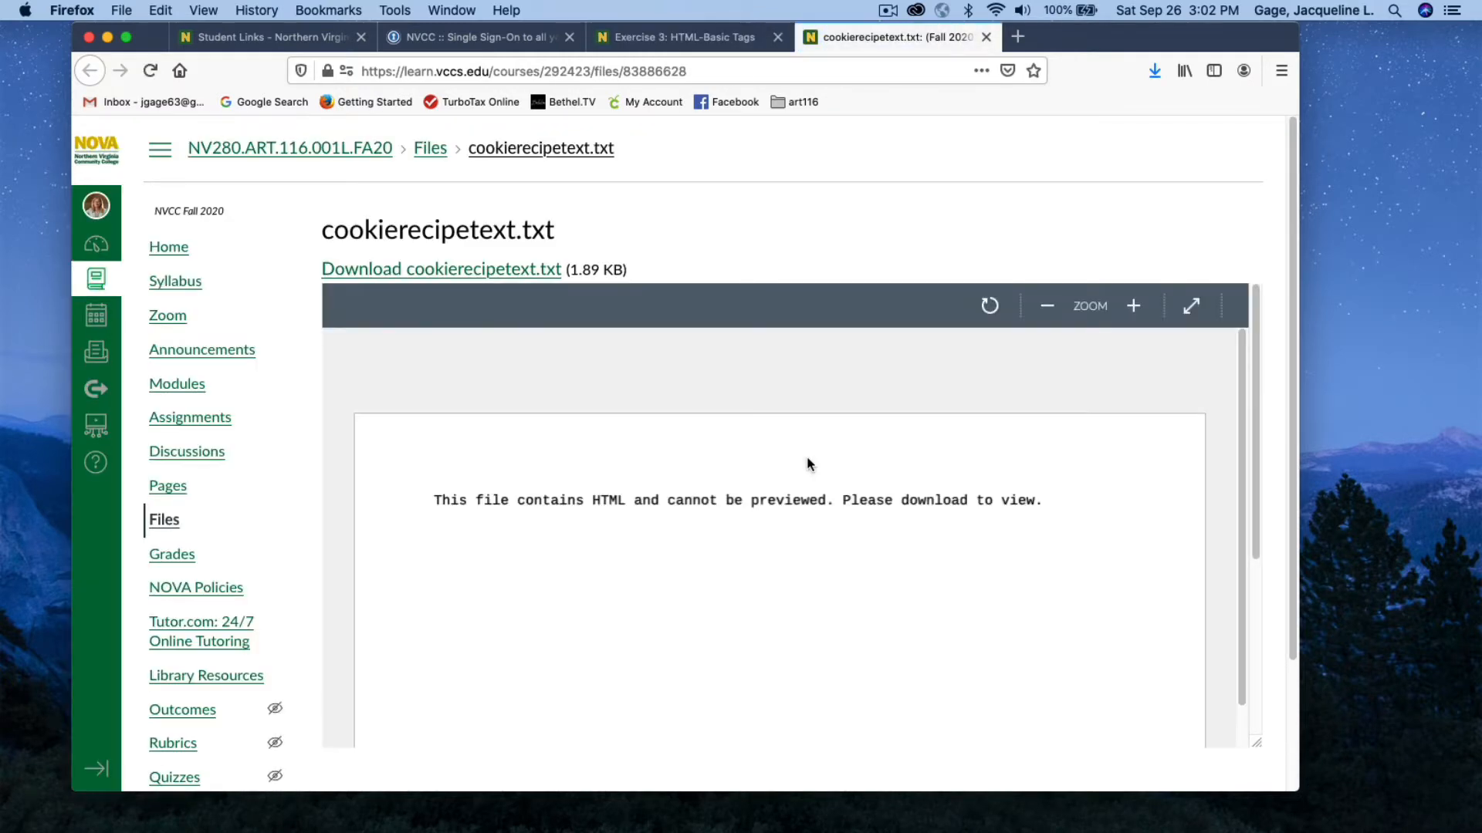
pyautogui.click(440, 269)
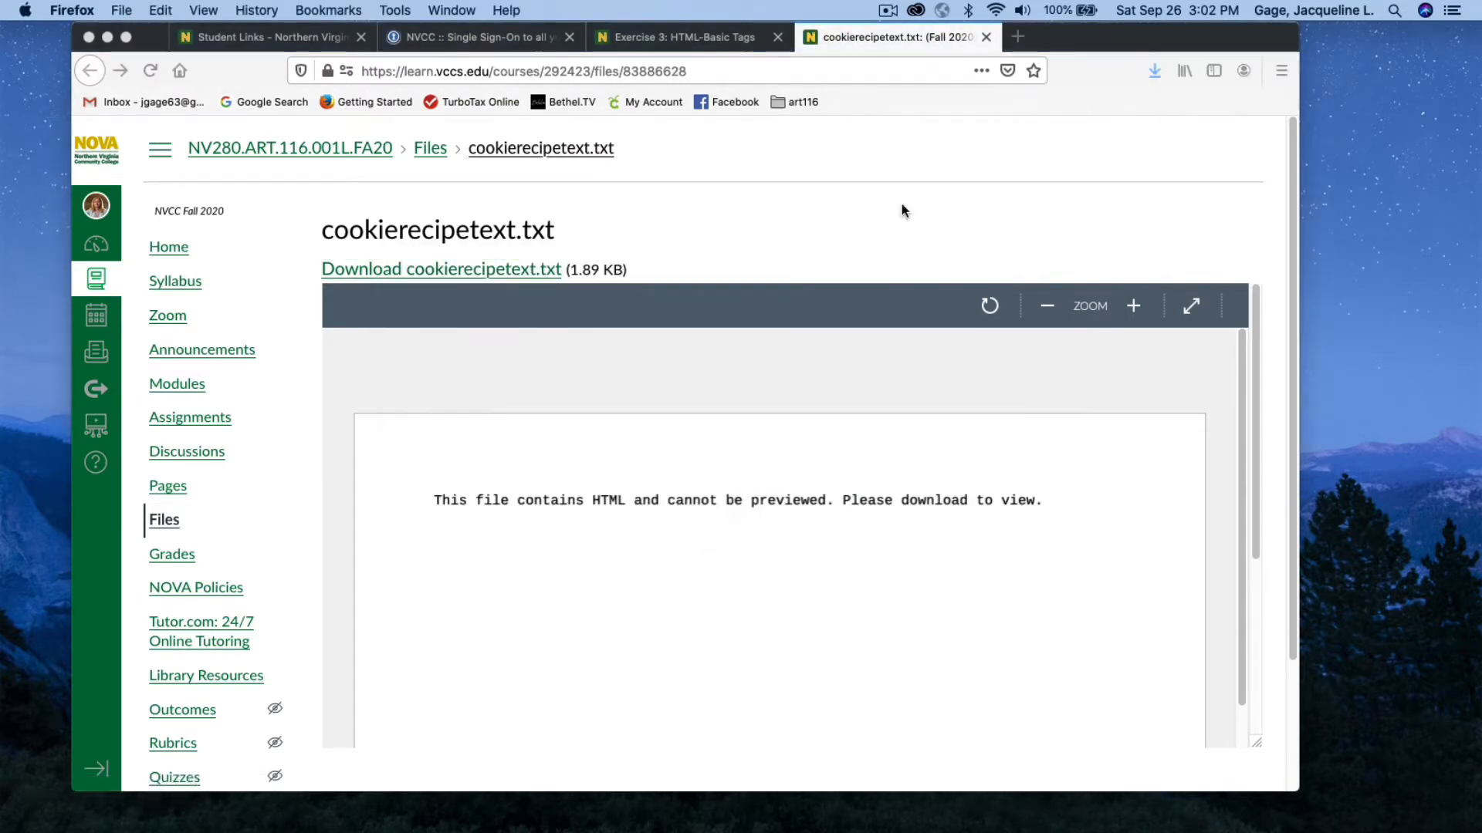
pyautogui.click(440, 268)
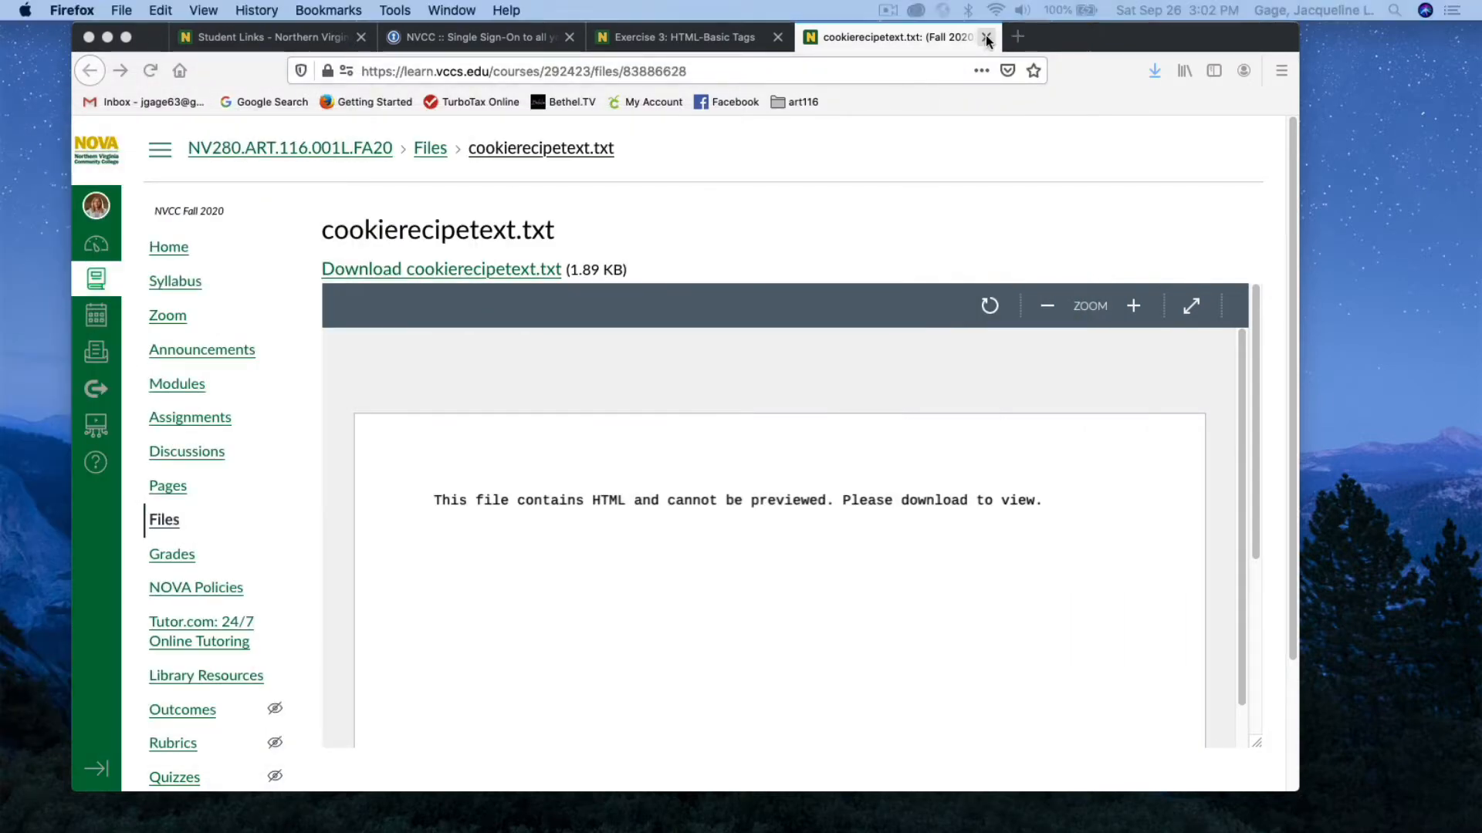
# Close the recipe file tab and review the assignment criteria again
pyautogui.click(986, 37)
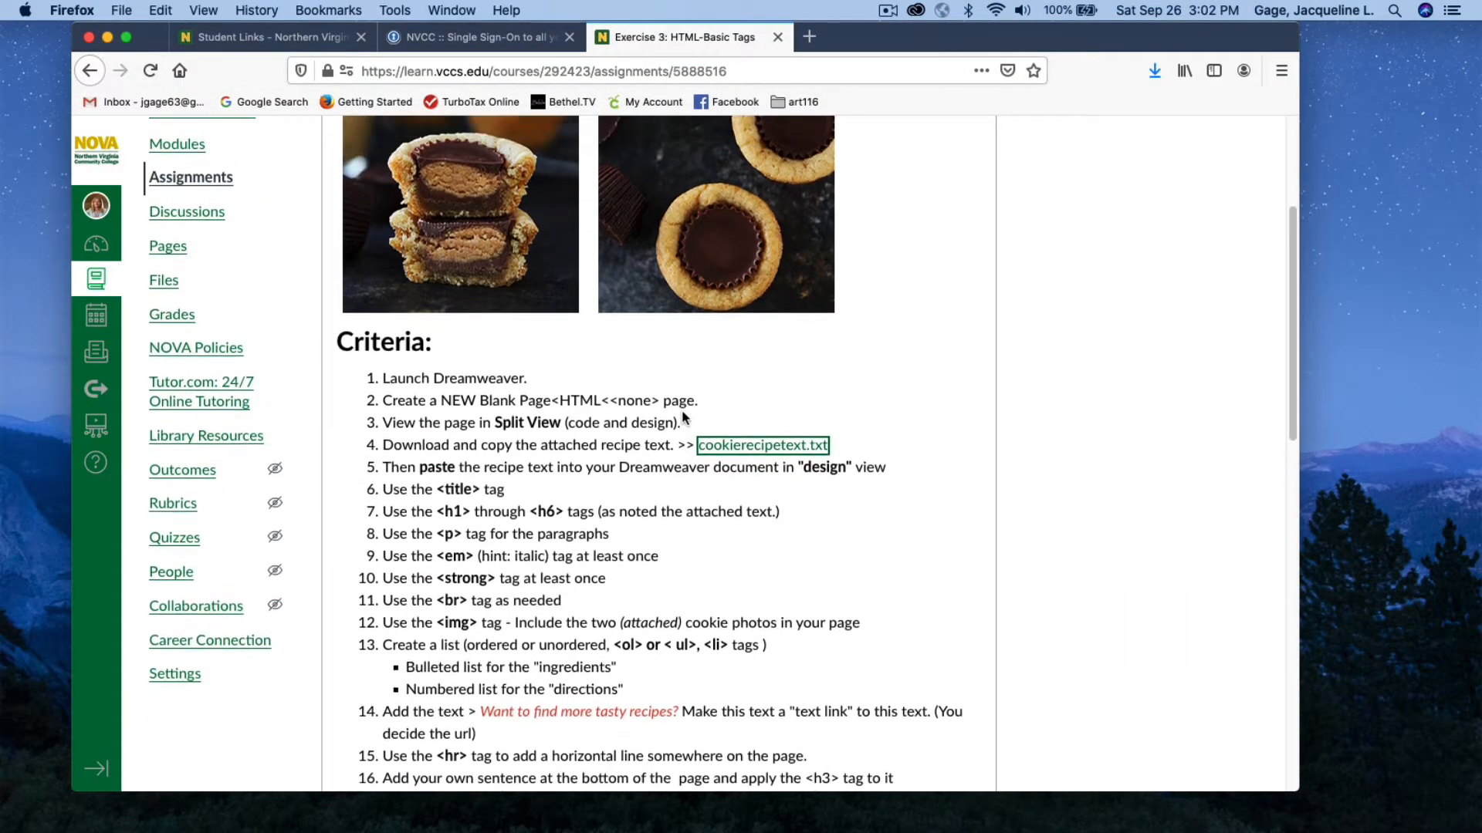
pyautogui.scroll(3)
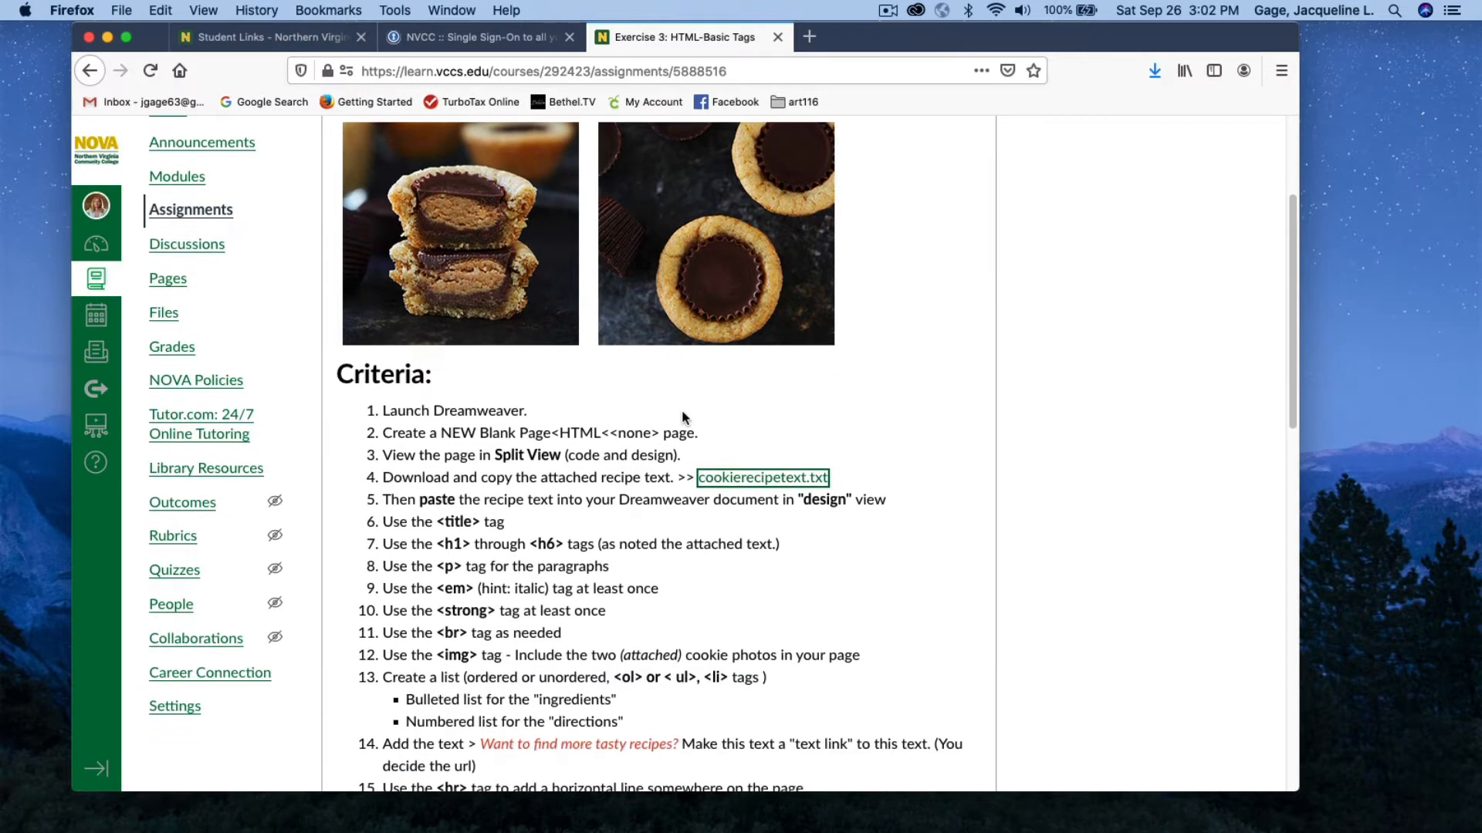
pyautogui.scroll(-3)
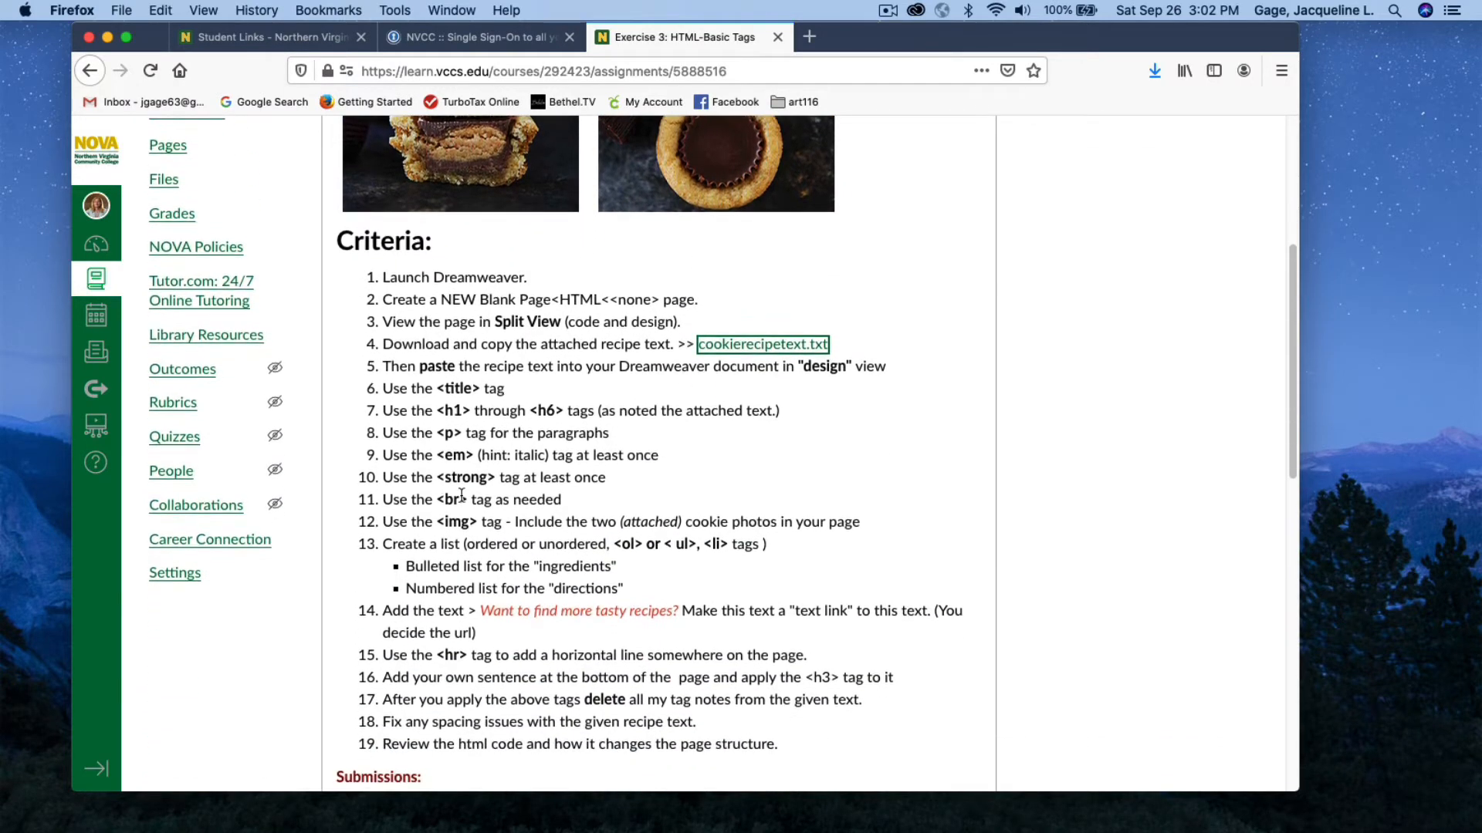
pyautogui.scroll(3)
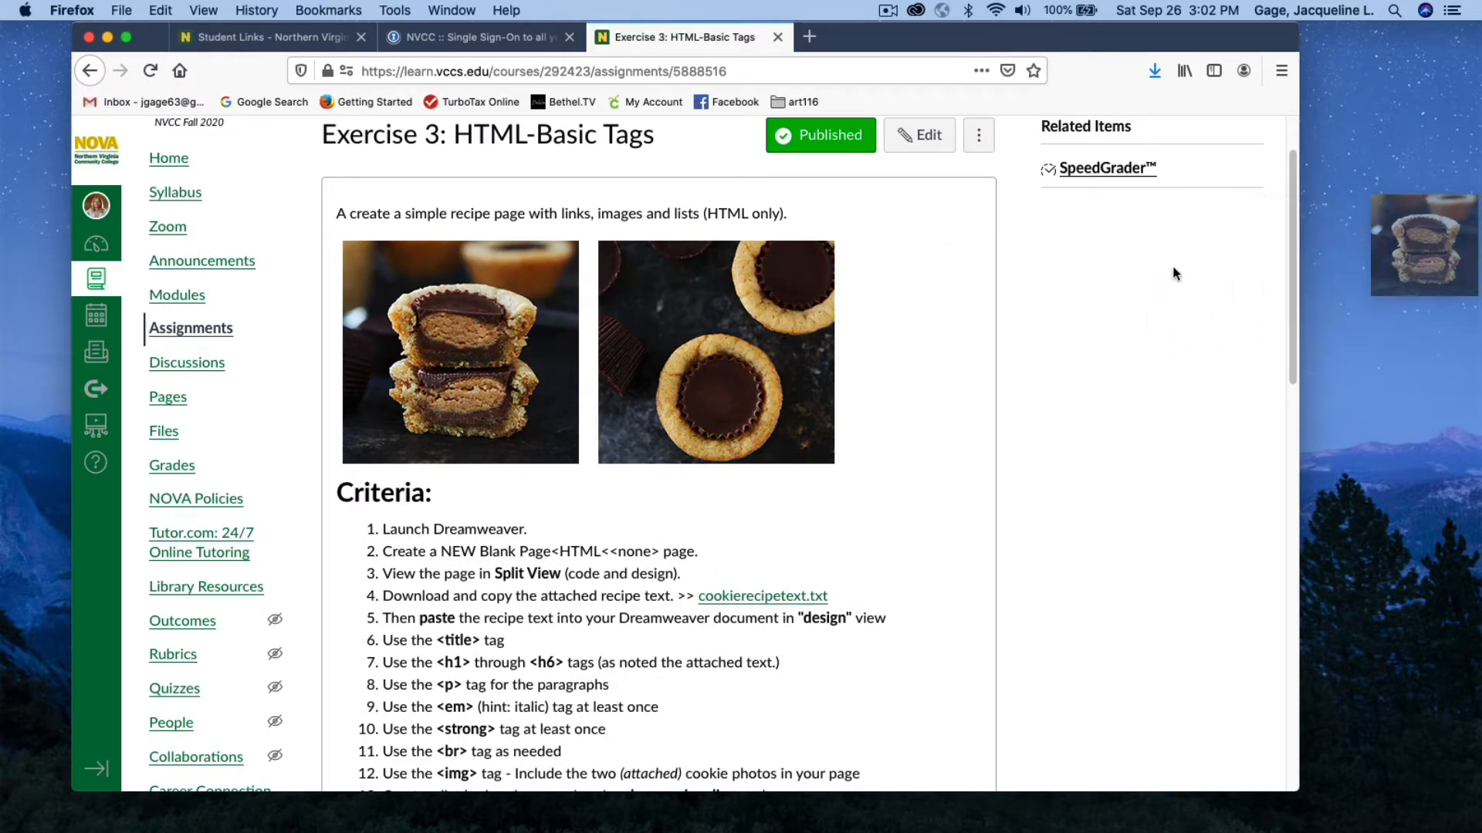
pyautogui.moveTo(1312, 319)
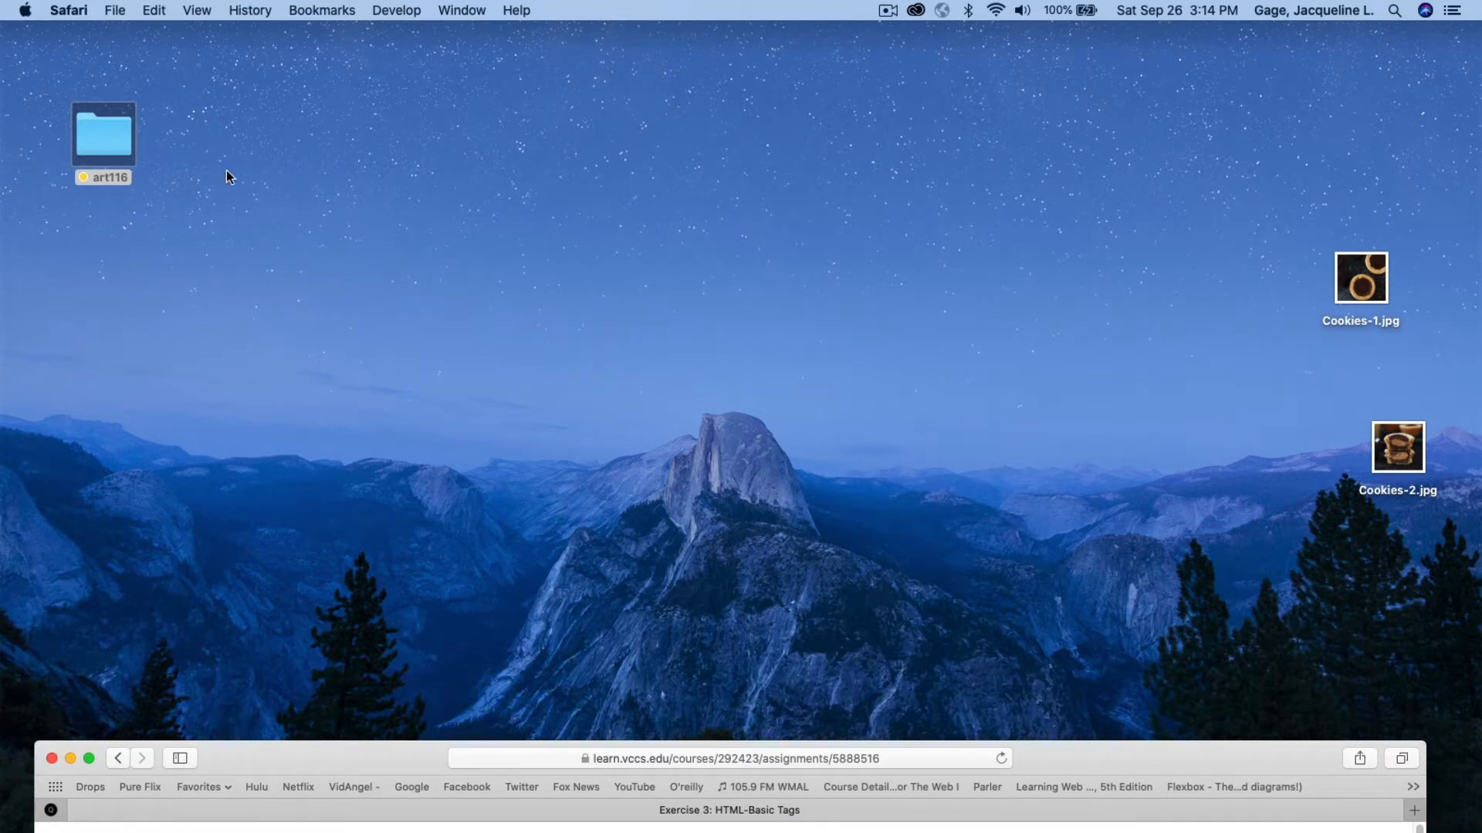
# Browse the desktop art116 folder to the jgage site folder's files in Finder
pyautogui.doubleClick(103, 140)
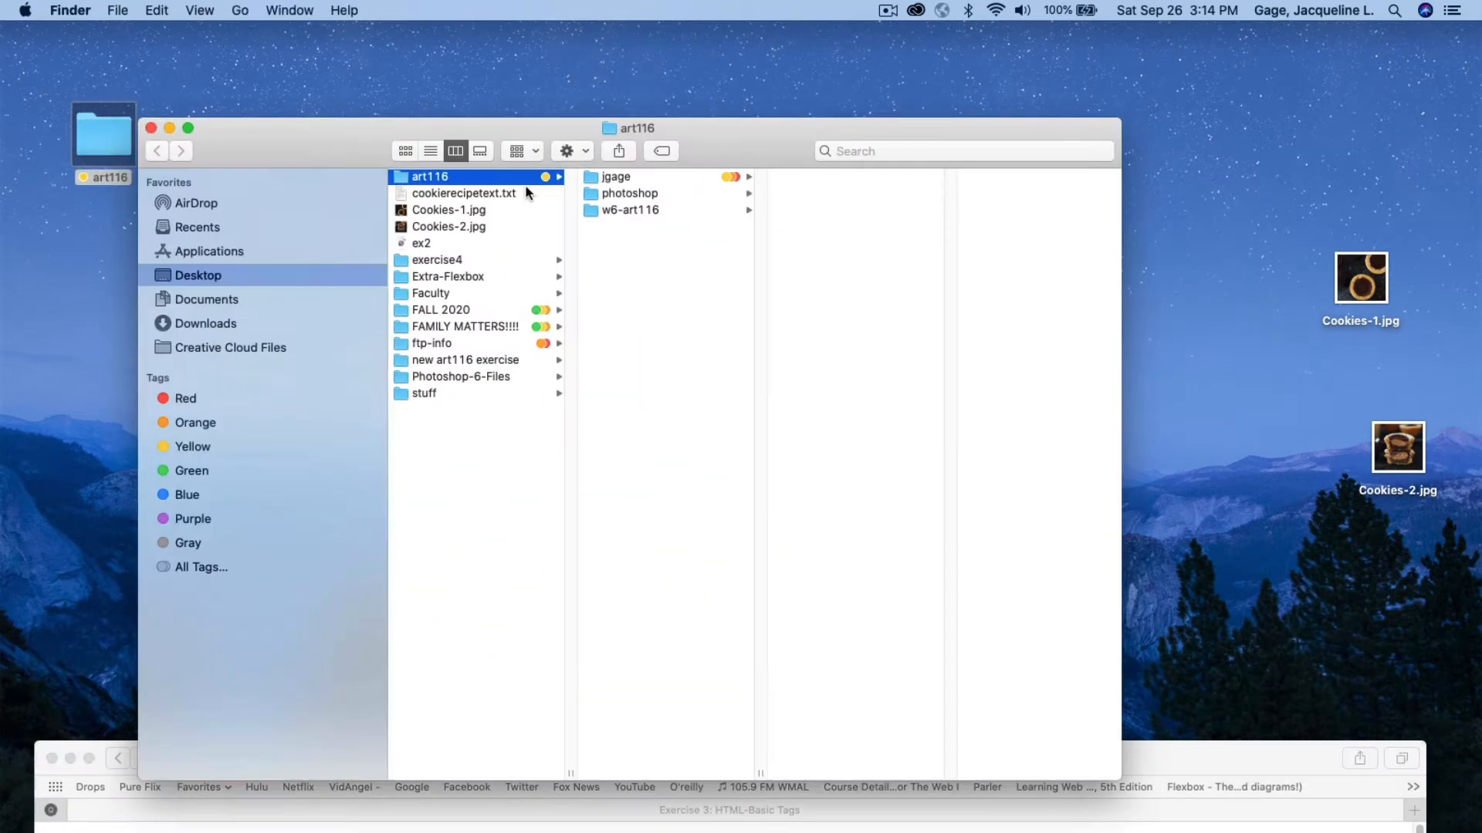
pyautogui.click(616, 176)
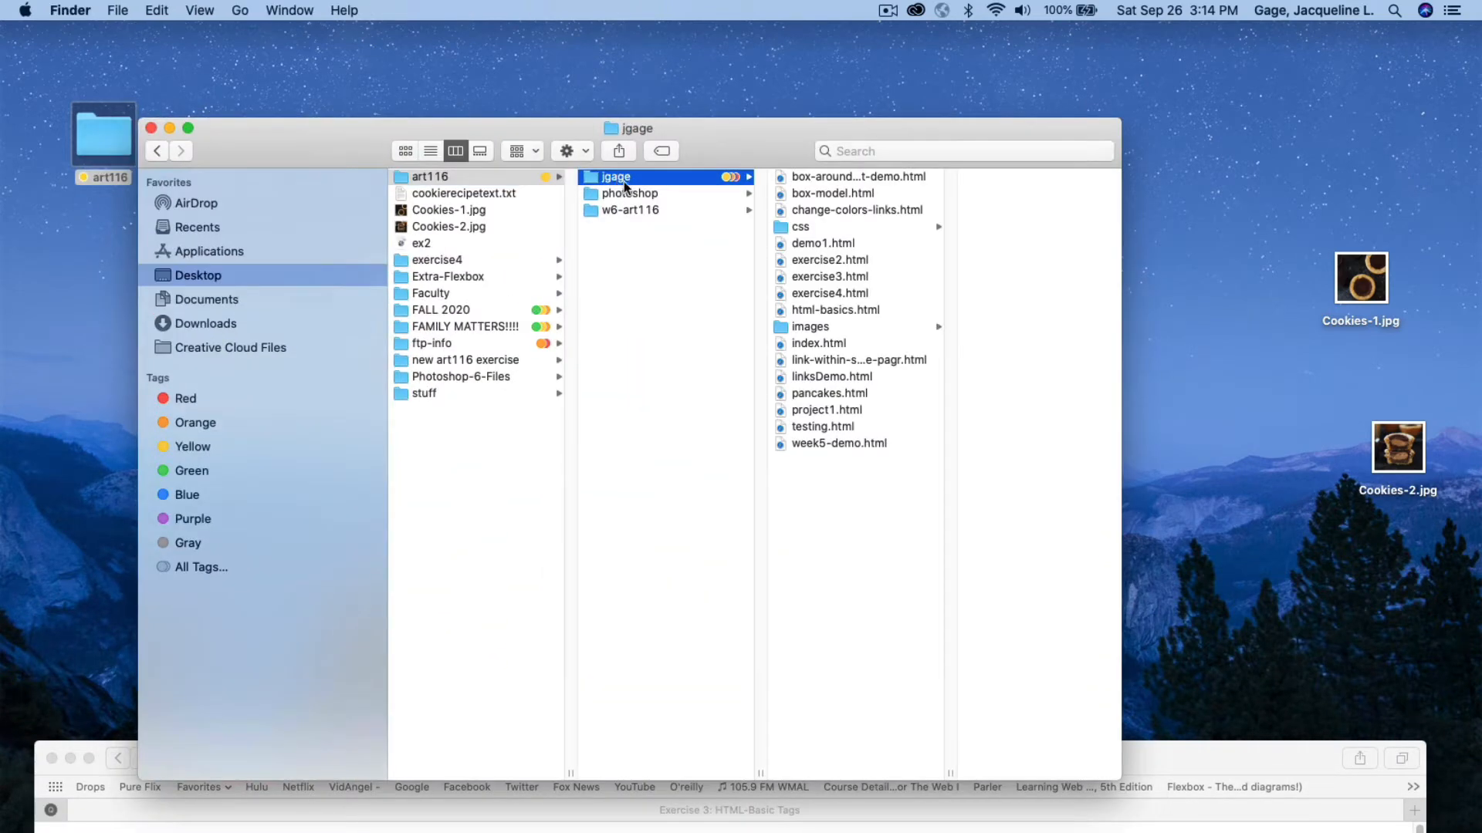
pyautogui.click(809, 327)
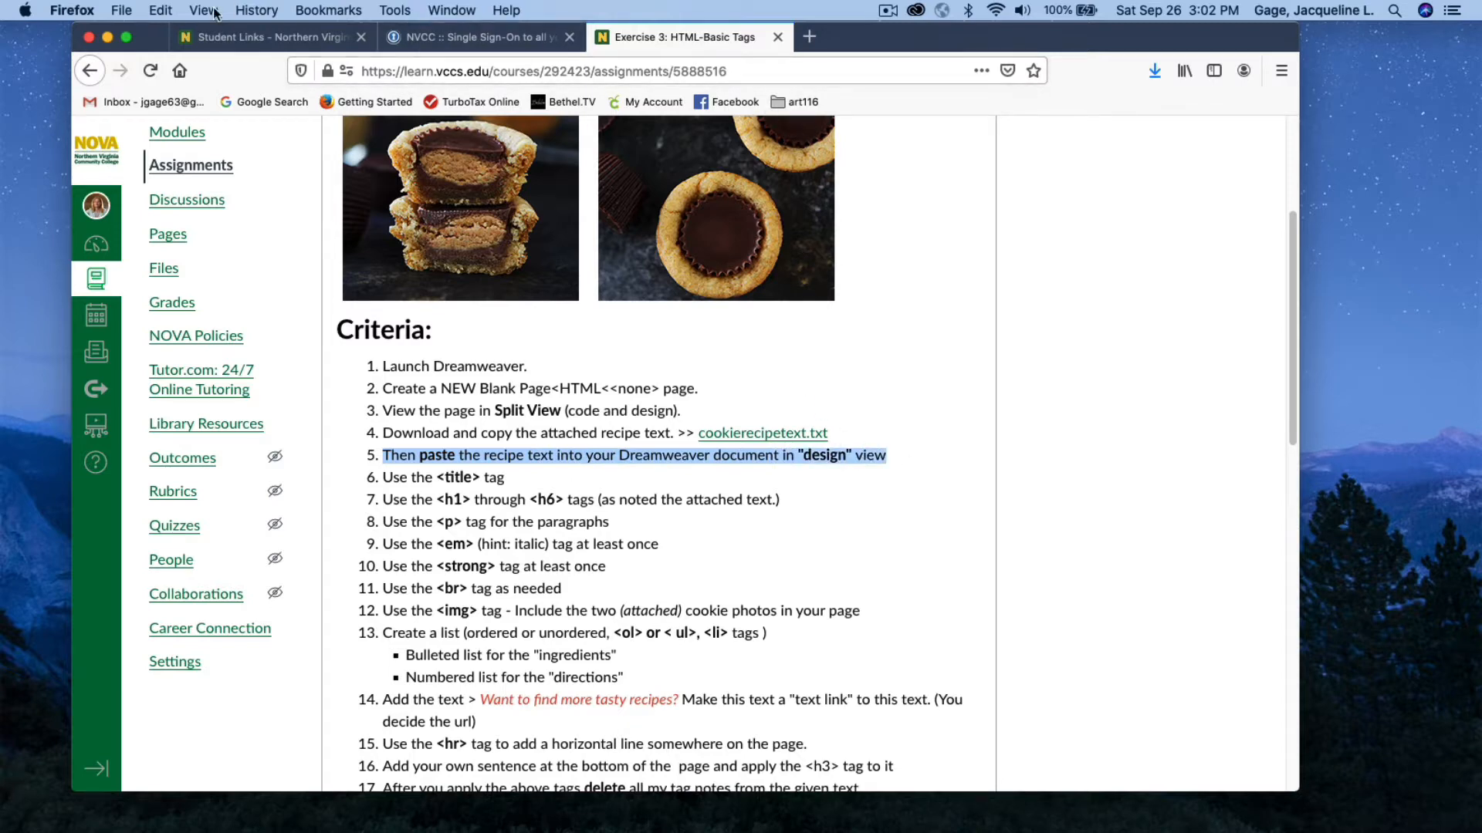
pyautogui.moveTo(634, 815)
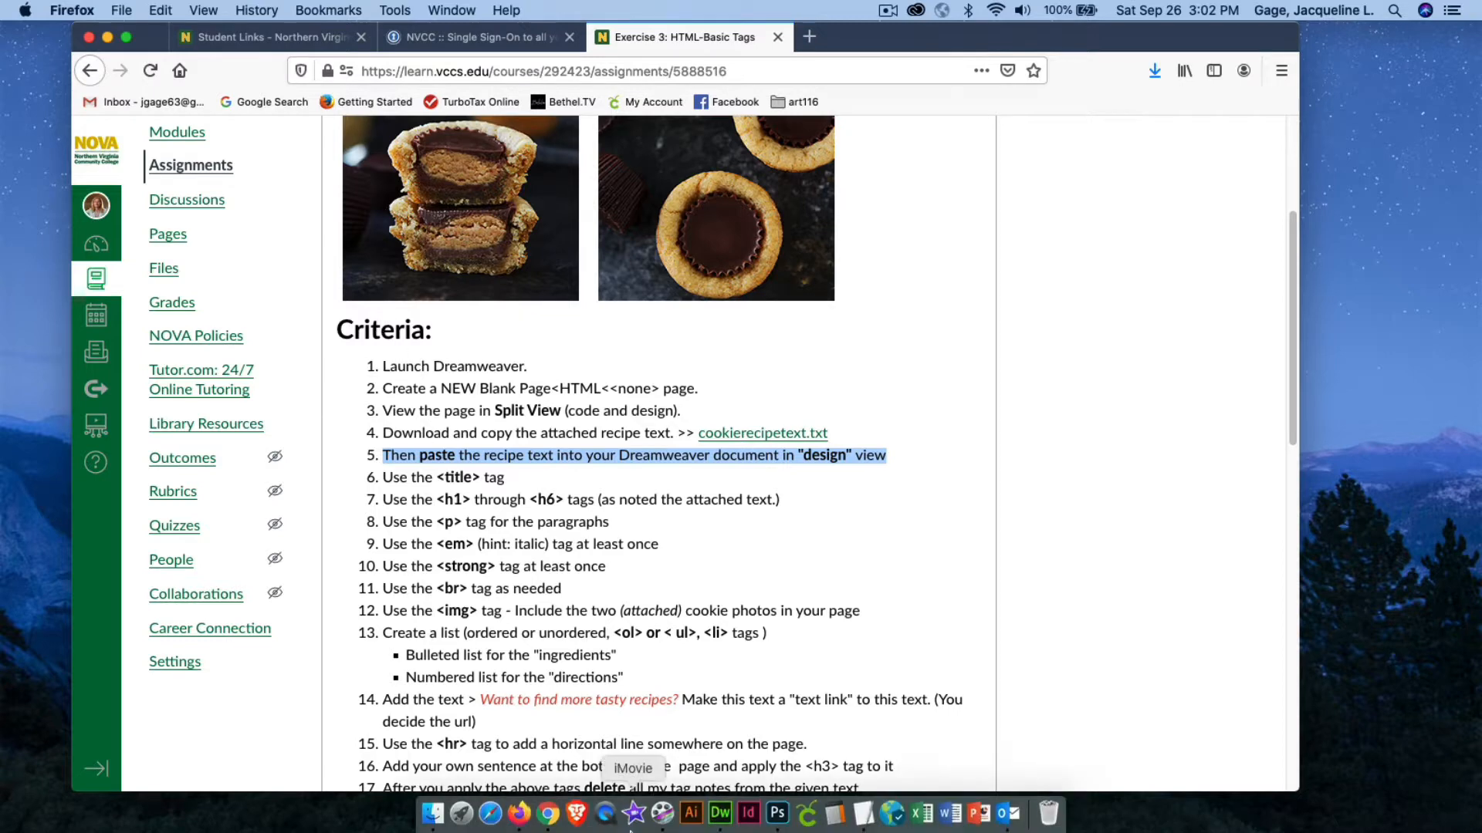
# Create a new blank HTML page in Dreamweaver and copy the recipe text from TextEdit
pyautogui.click(721, 815)
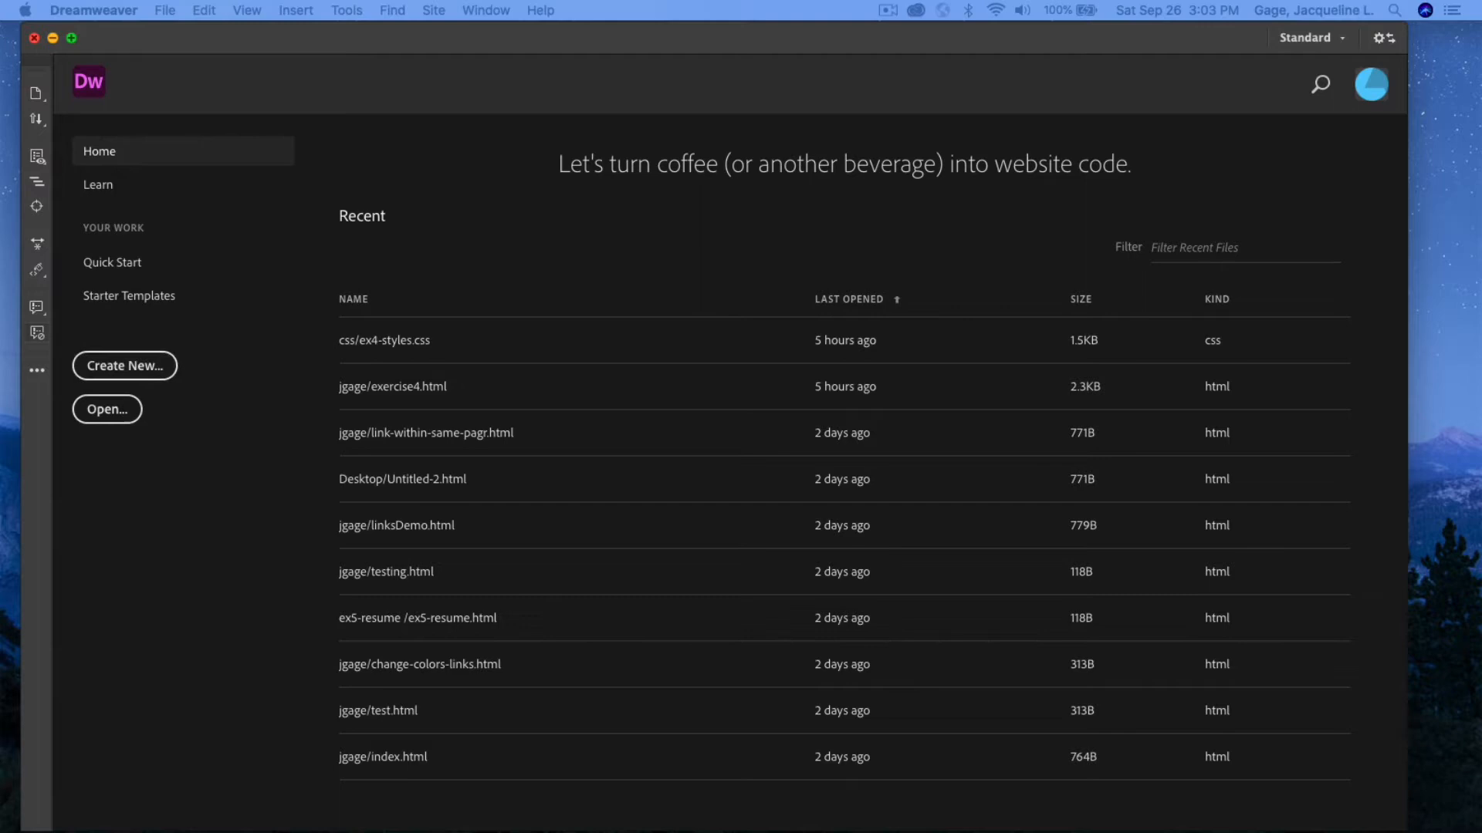
pyautogui.click(124, 366)
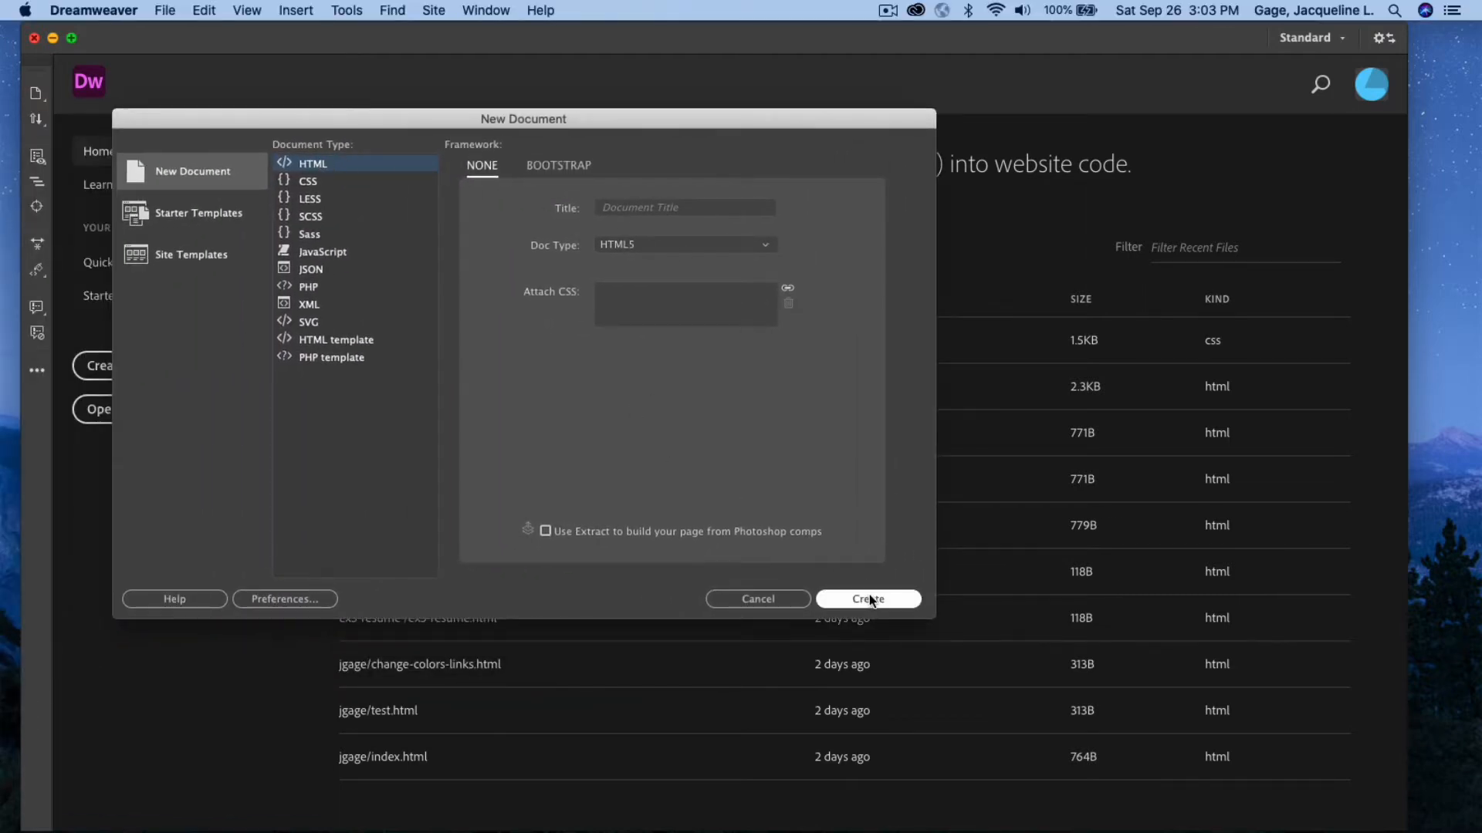
pyautogui.click(866, 598)
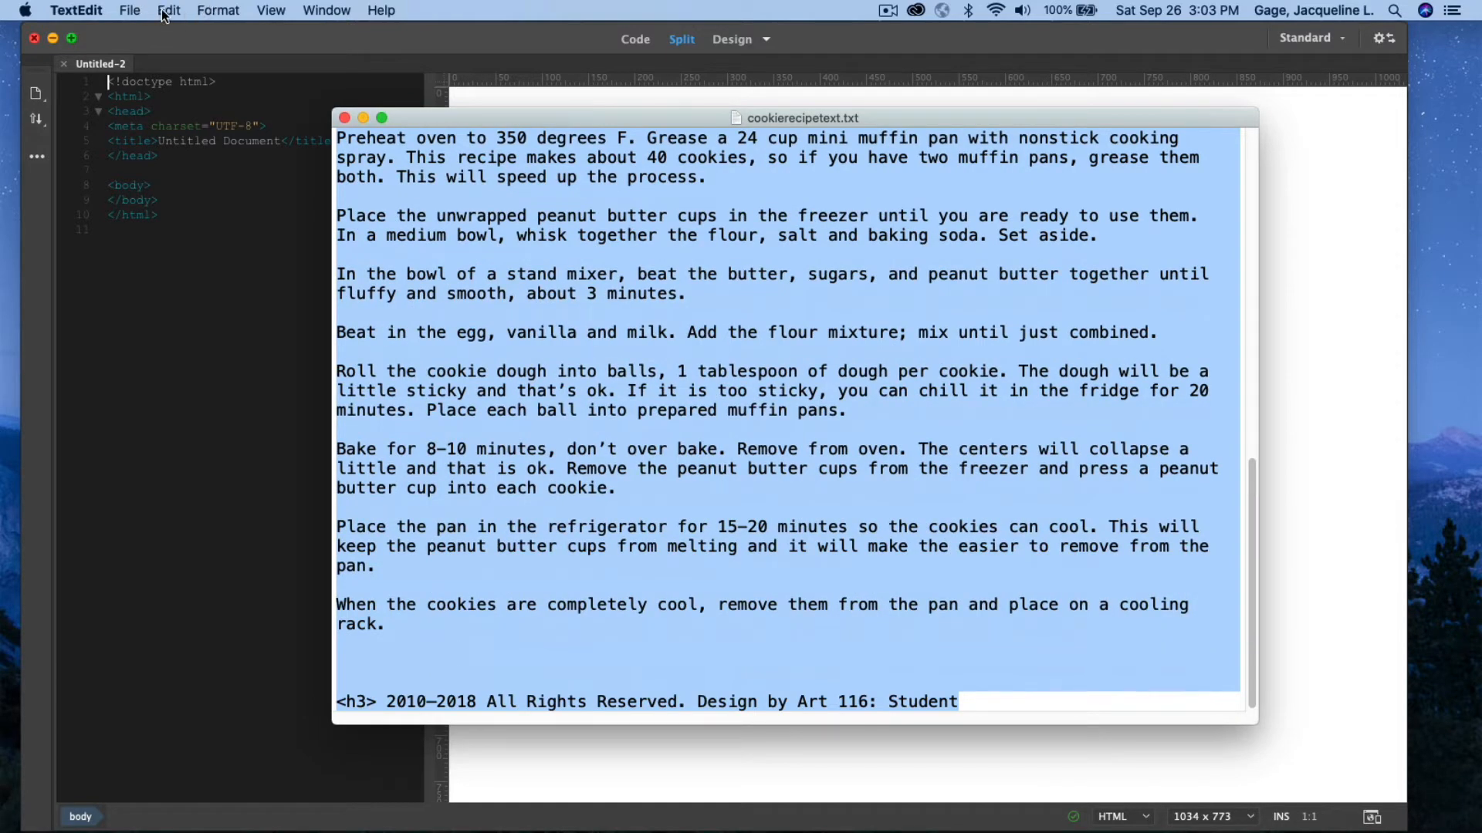
pyautogui.click(168, 11)
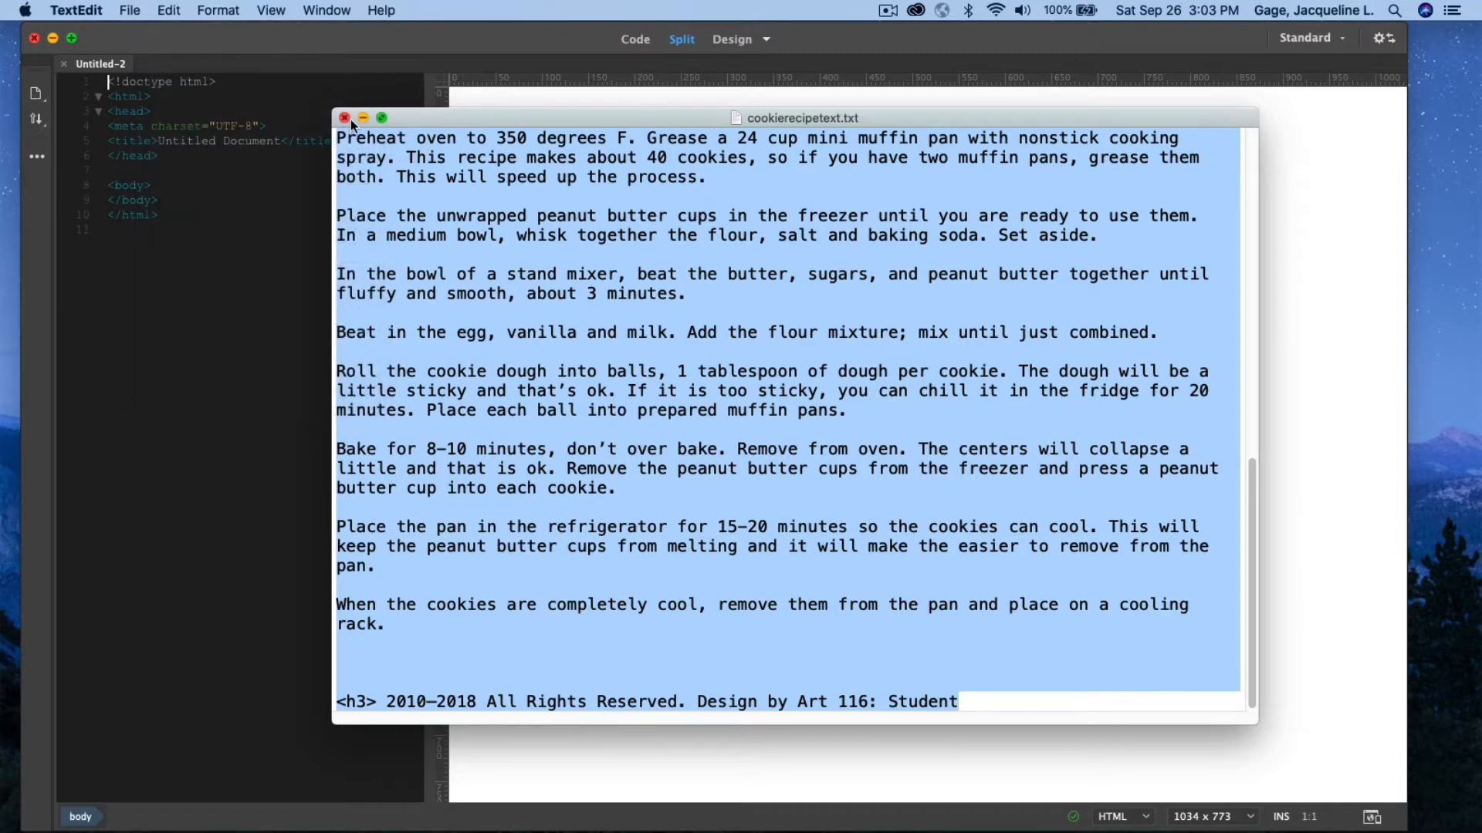
# Paste the full recipe text into the page's Design view in Split layout
pyautogui.click(344, 119)
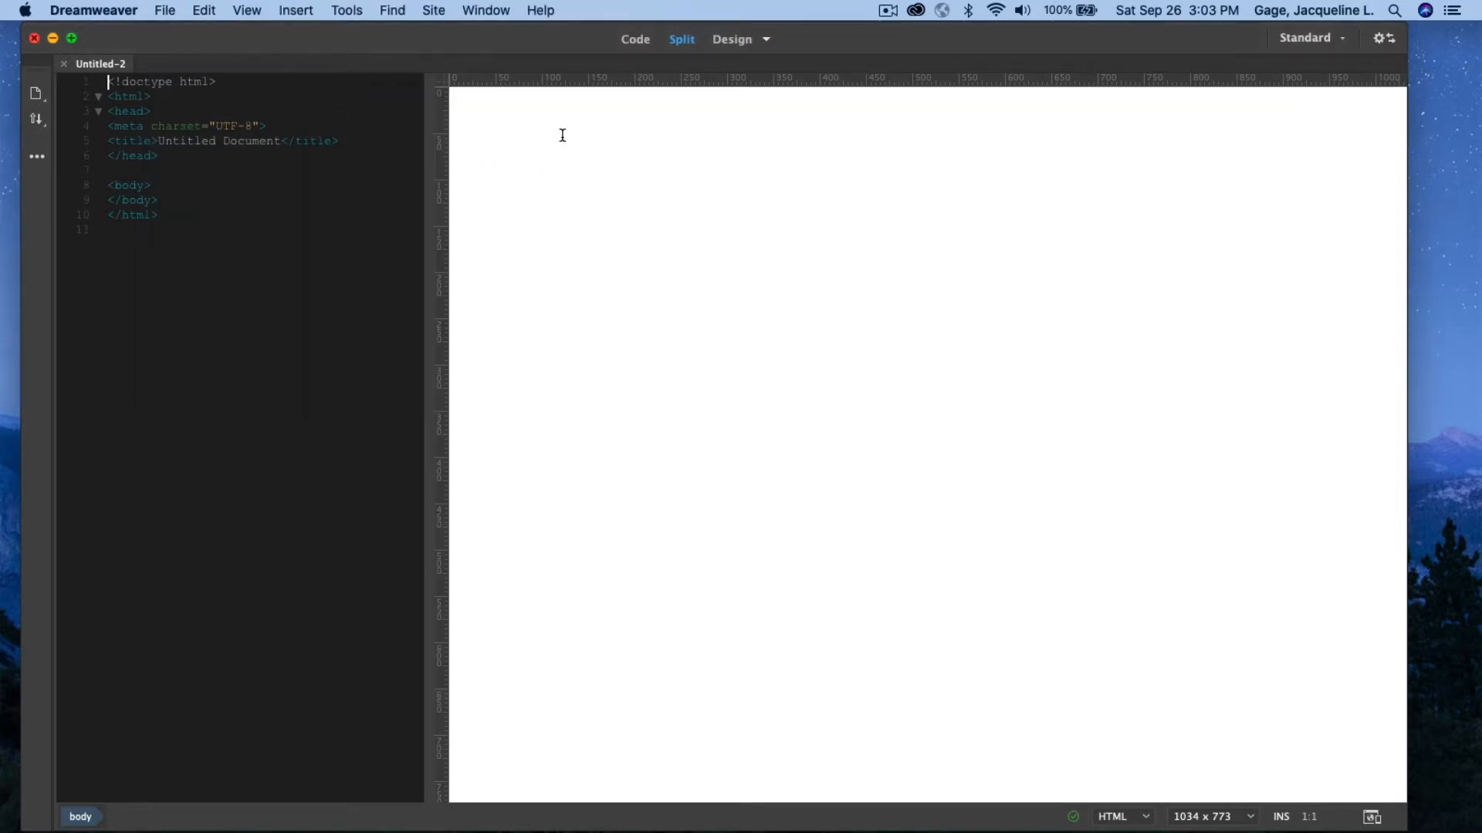
pyautogui.moveTo(681, 38)
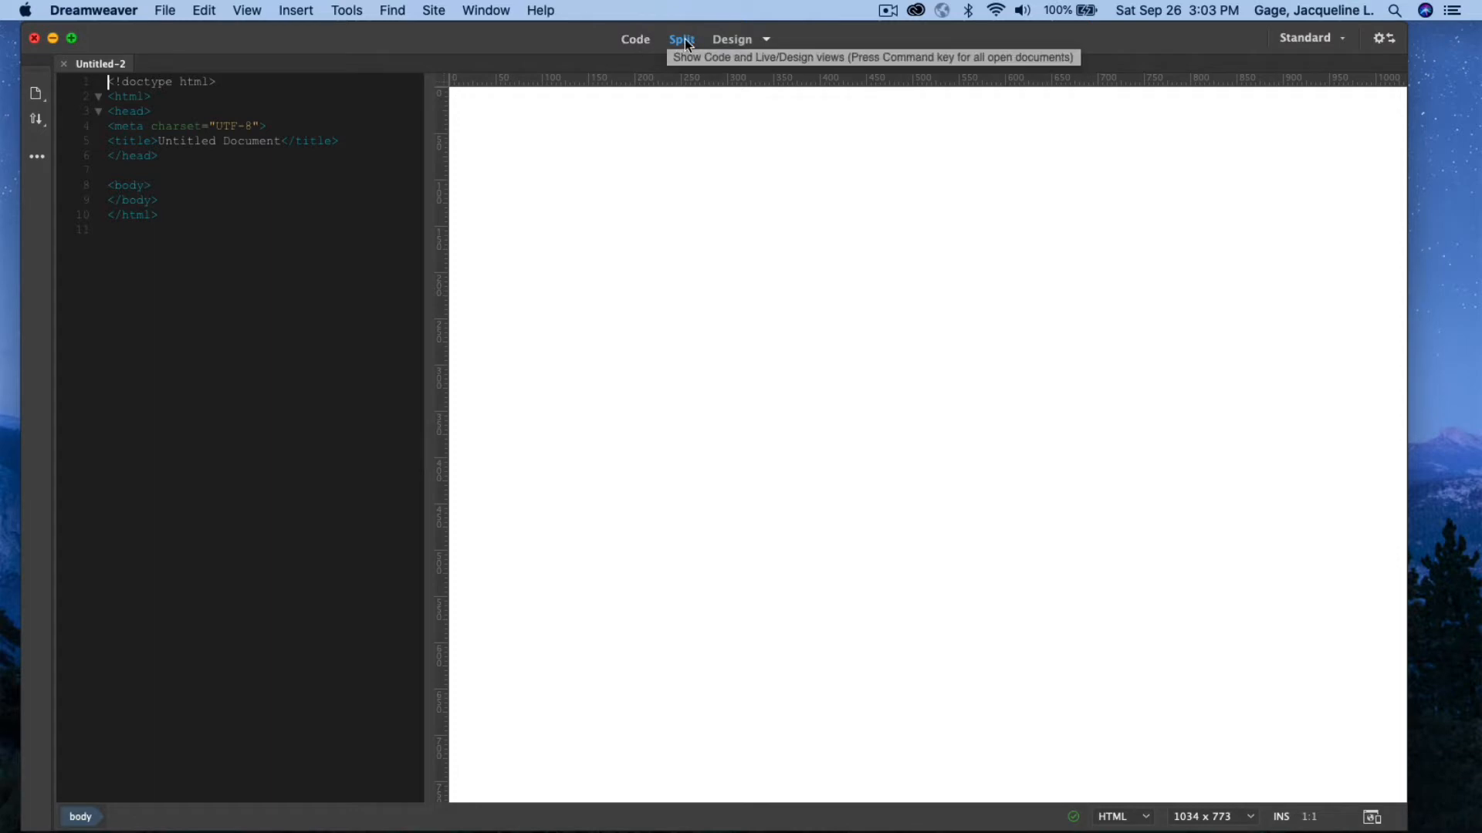
pyautogui.click(766, 38)
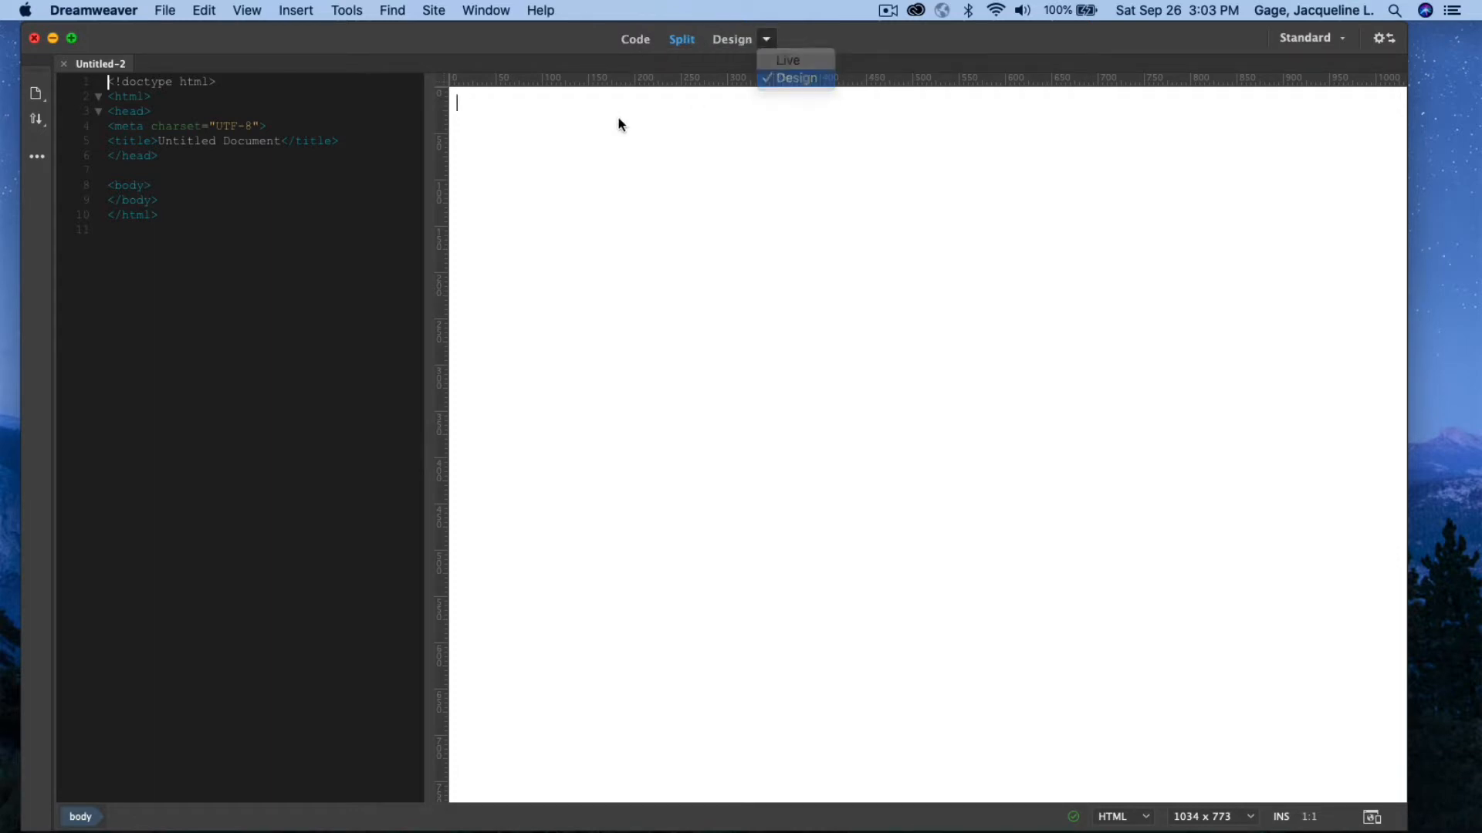
pyautogui.click(796, 77)
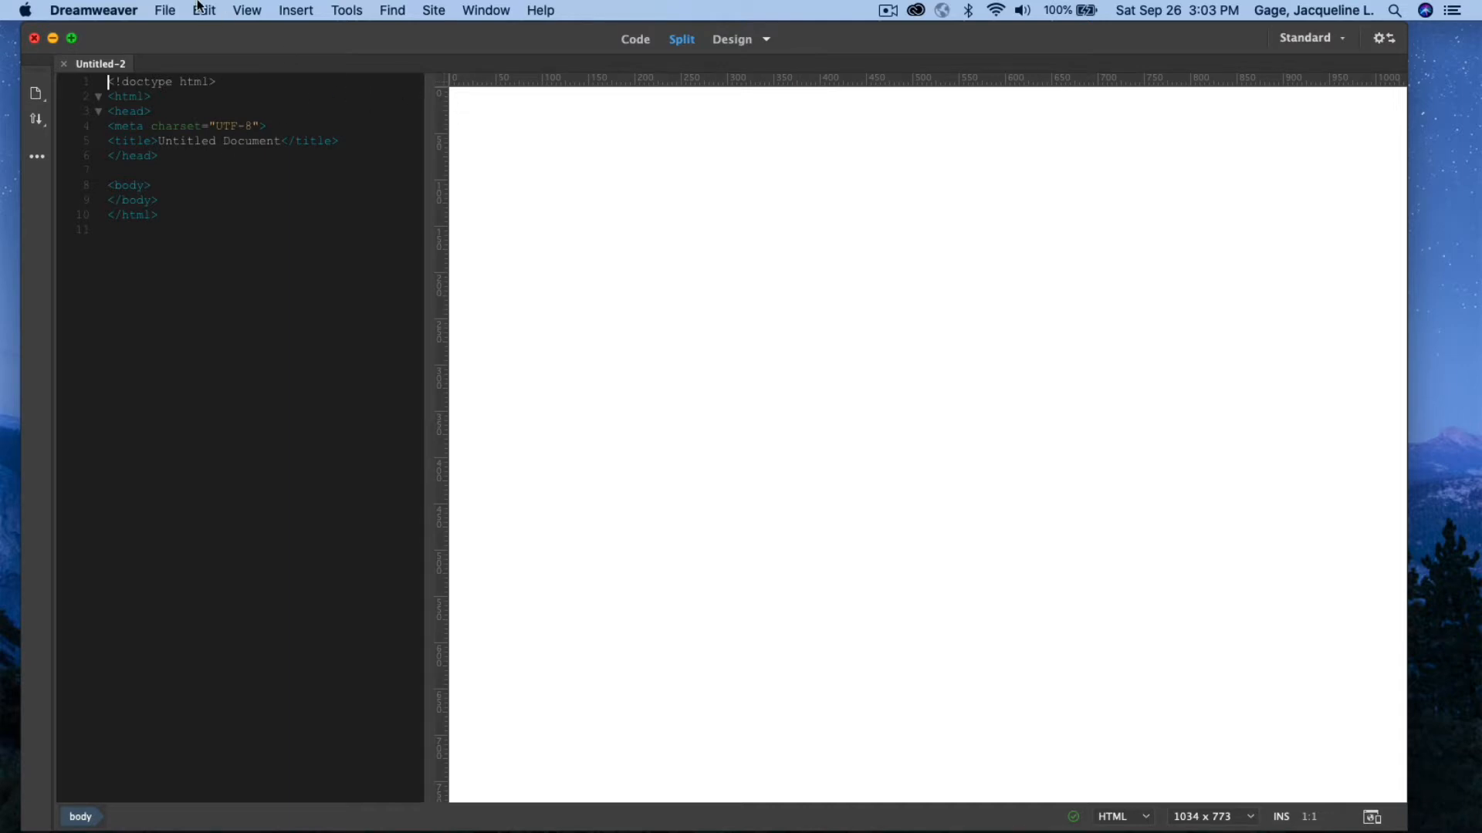
pyautogui.click(204, 10)
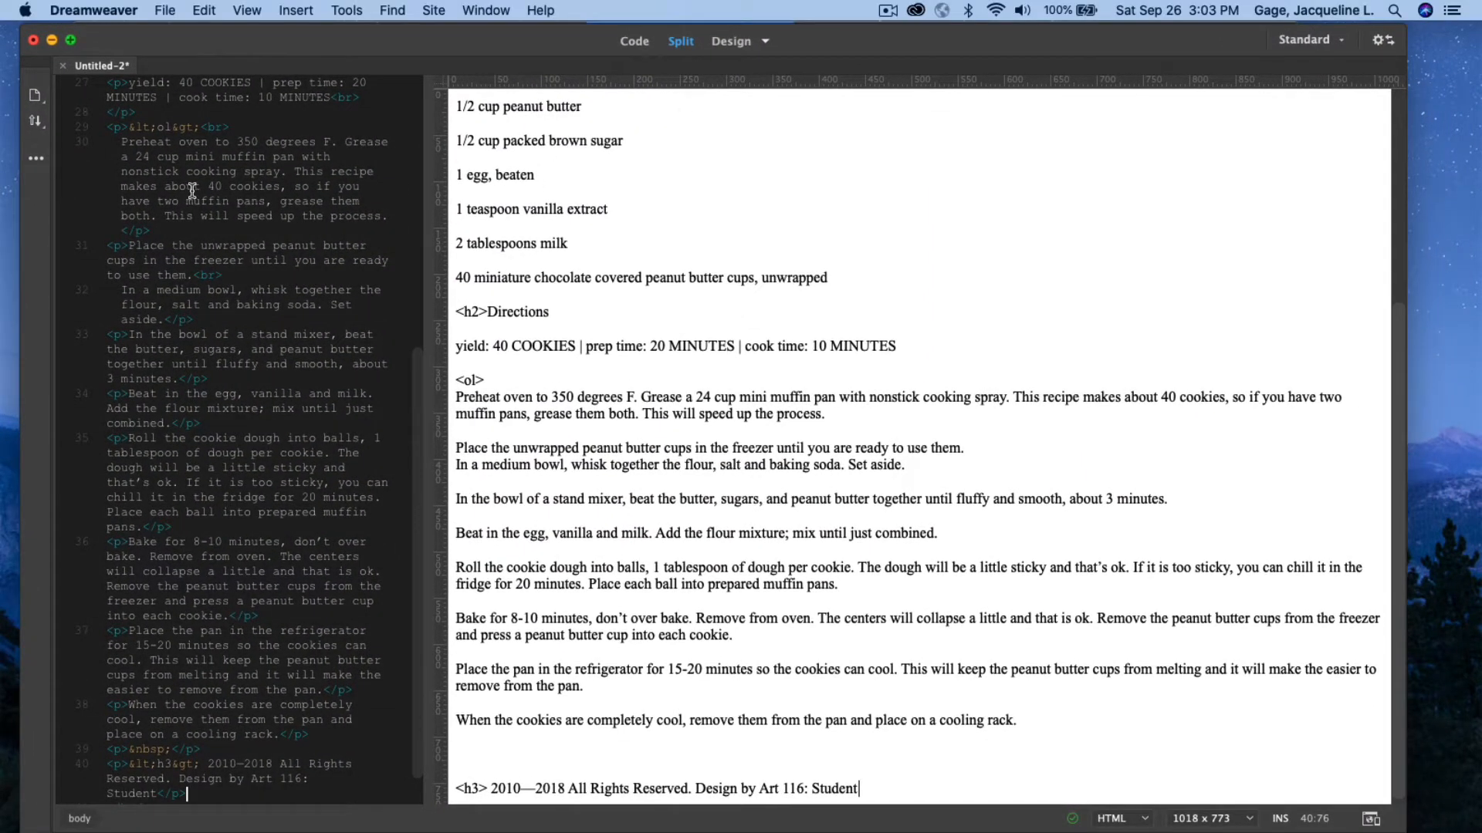
# Replace the Untitled Document title with 'Peanut Butter Cup Cookies' in the code
pyautogui.scroll(3)
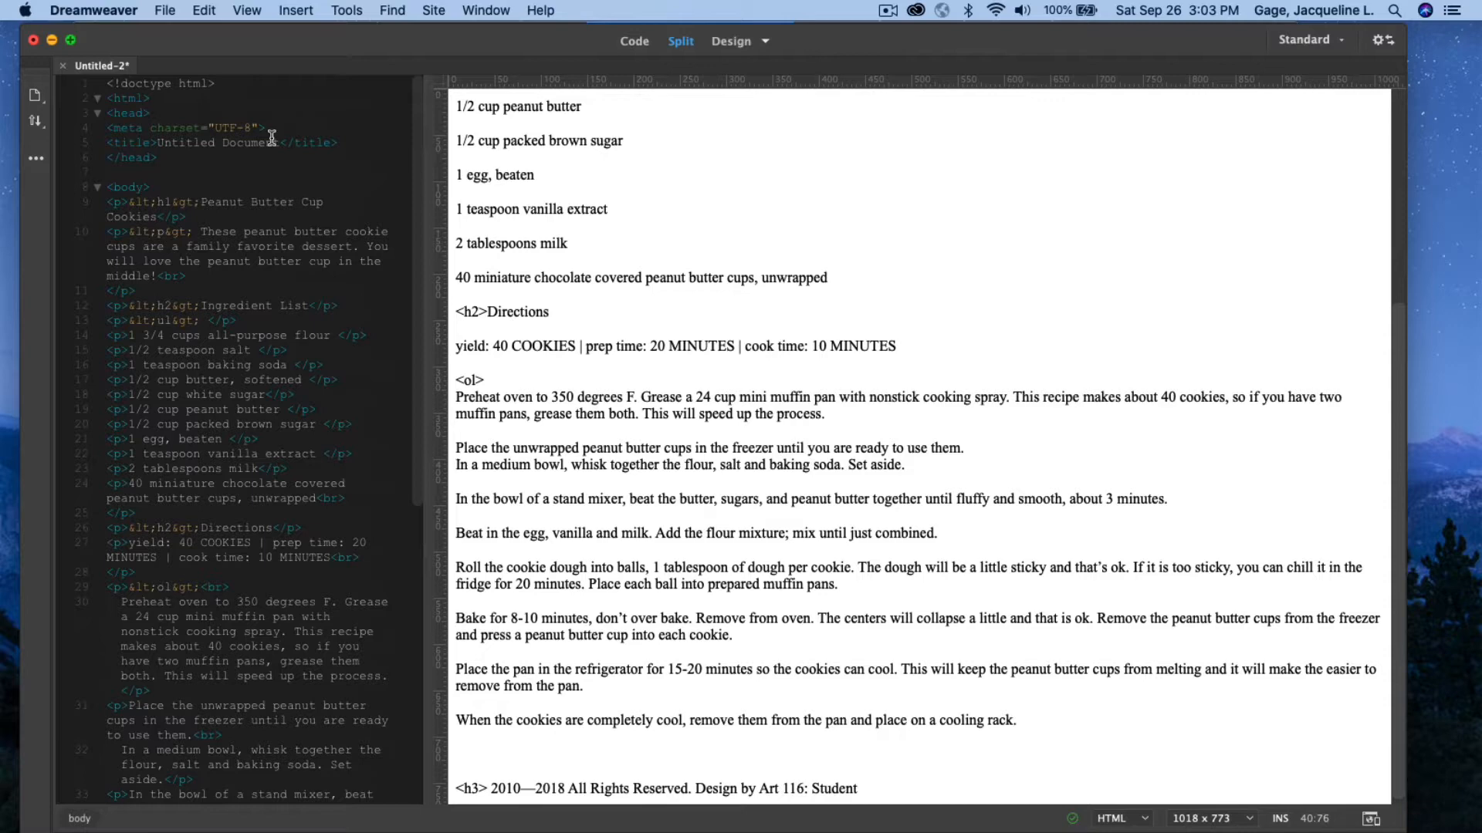
pyautogui.doubleClick(213, 142)
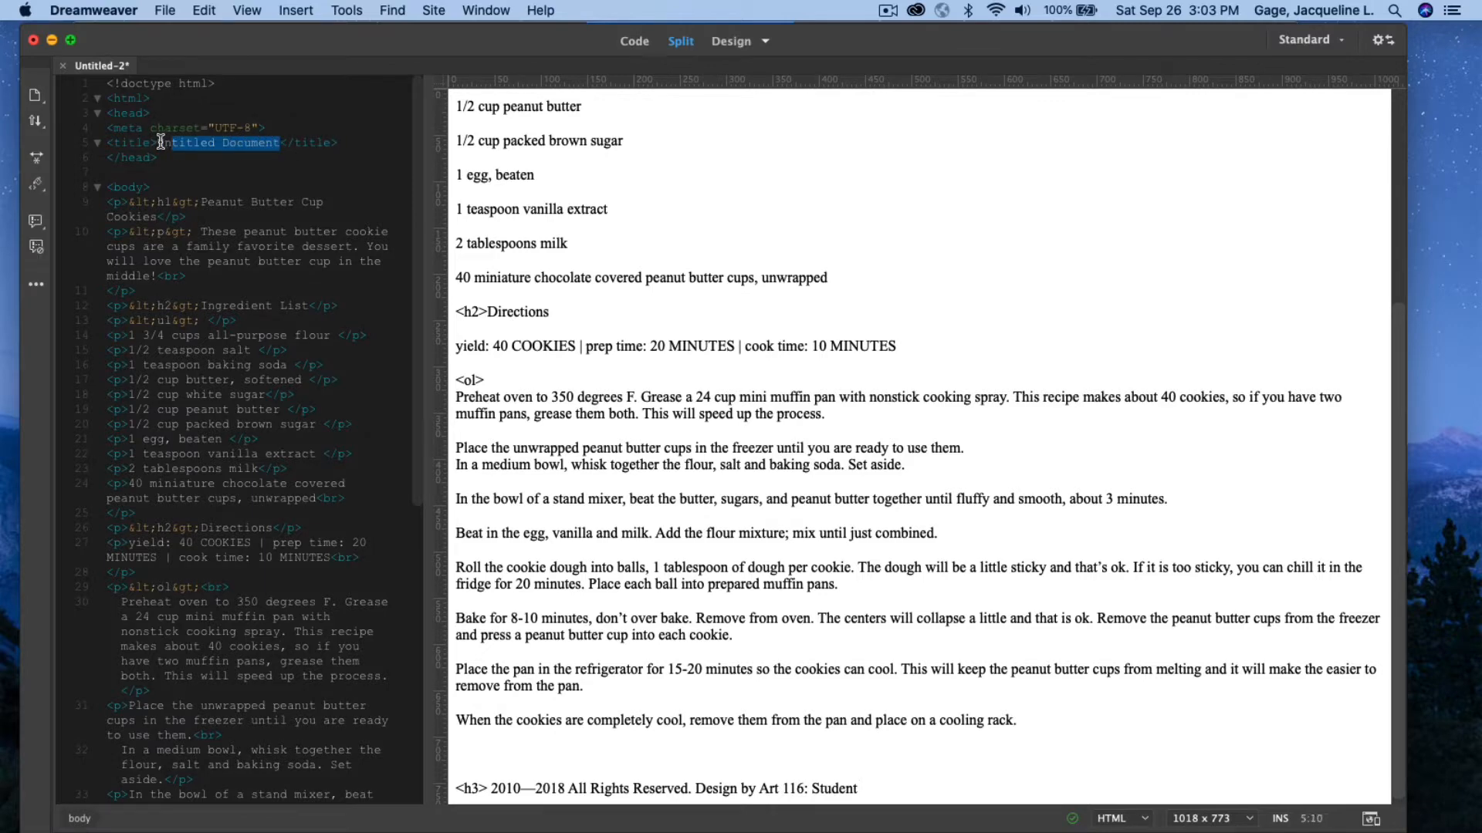
pyautogui.scroll(3)
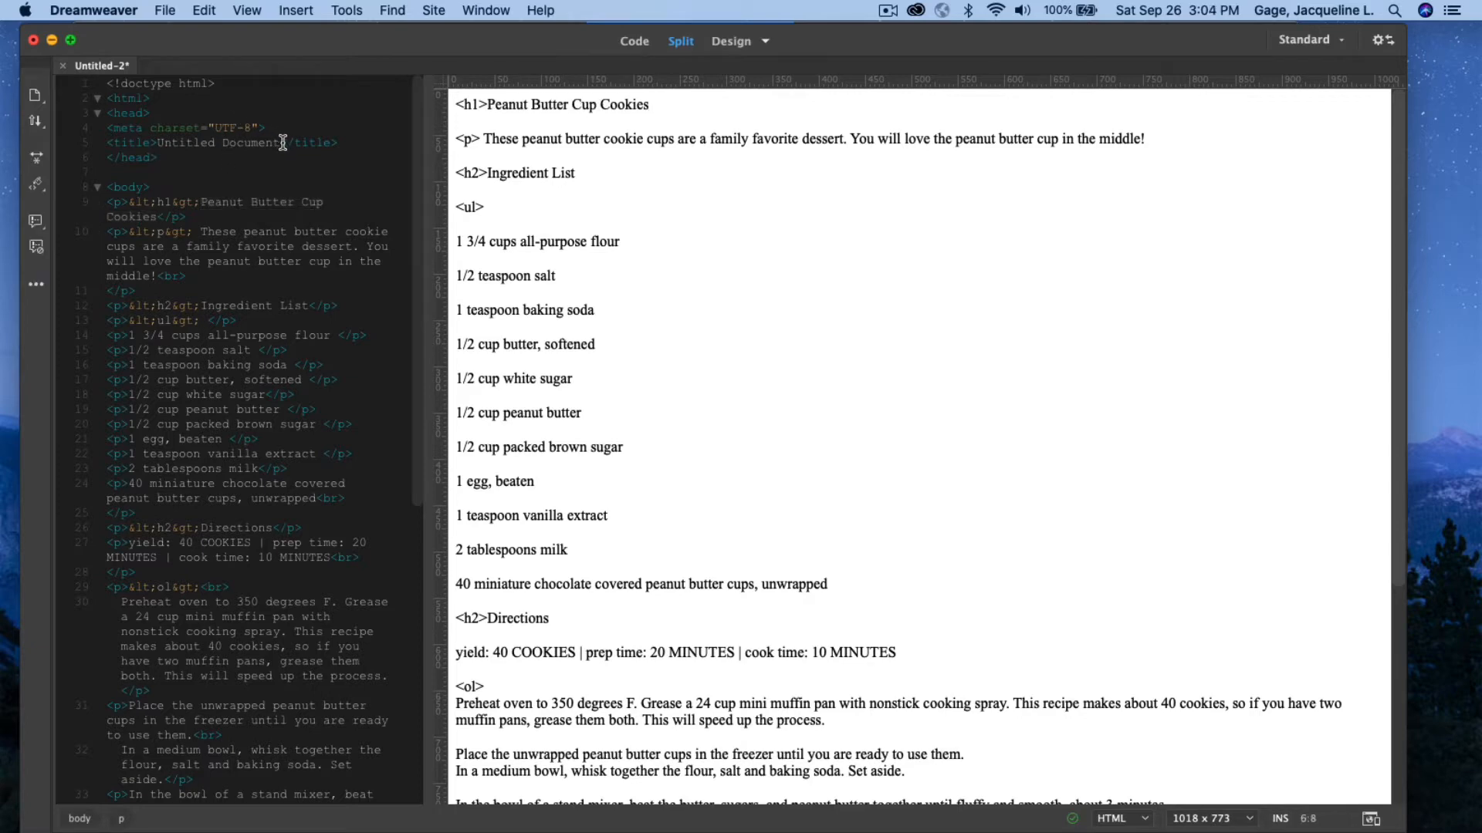
pyautogui.doubleClick(217, 142)
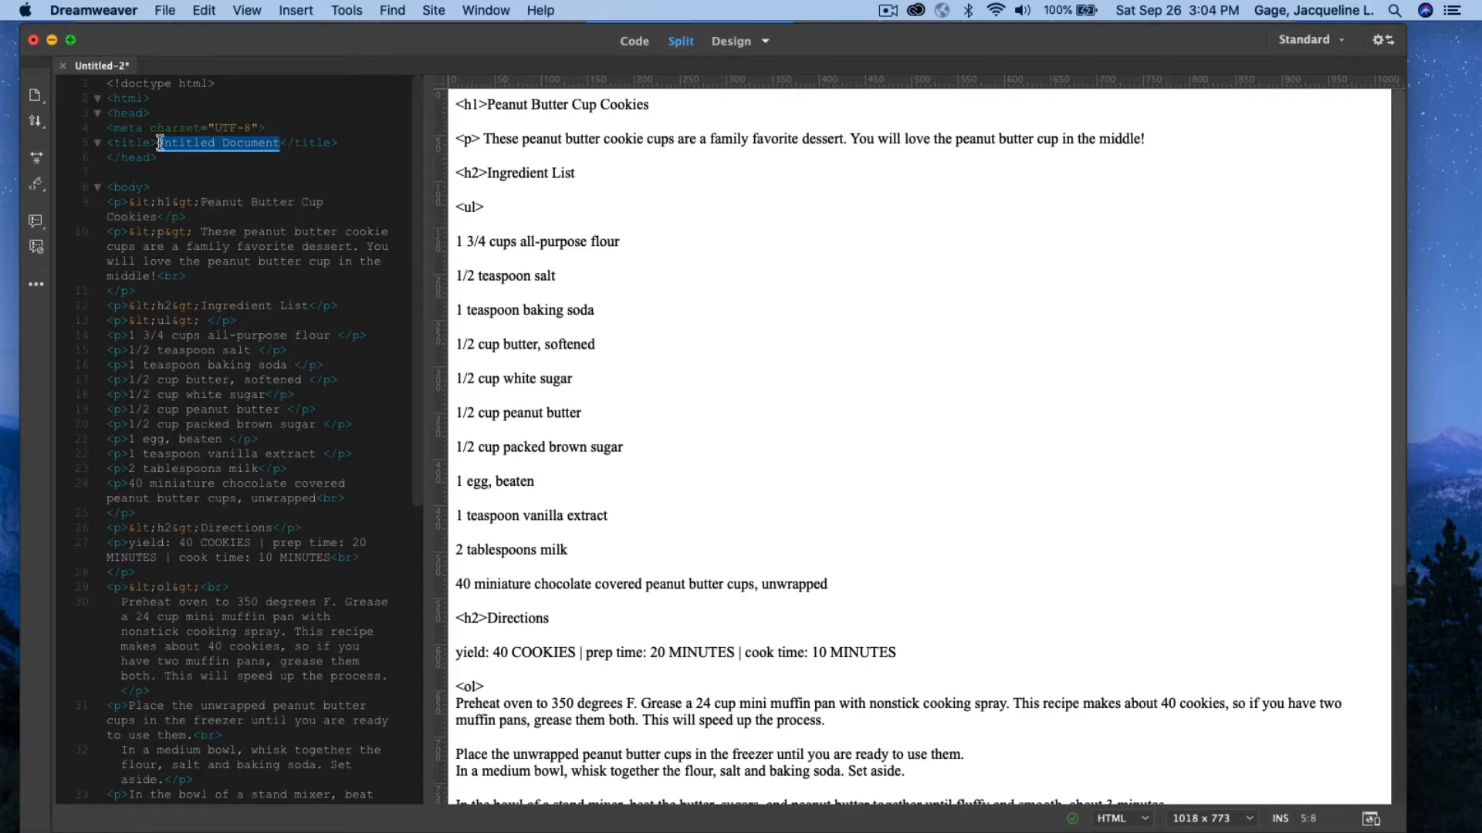
pyautogui.write('Peanut Butter Cup Cookies')
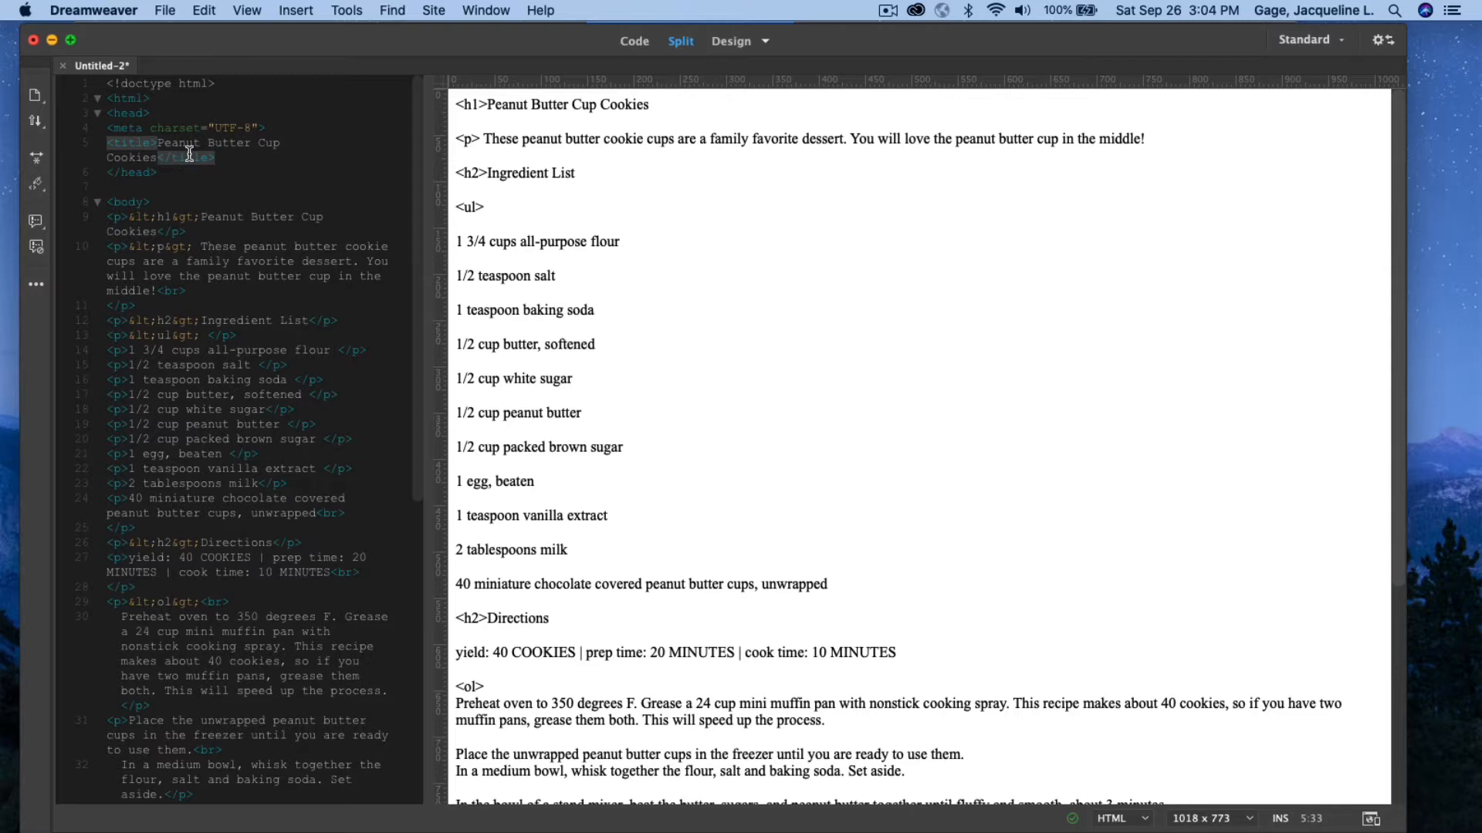
pyautogui.click(168, 139)
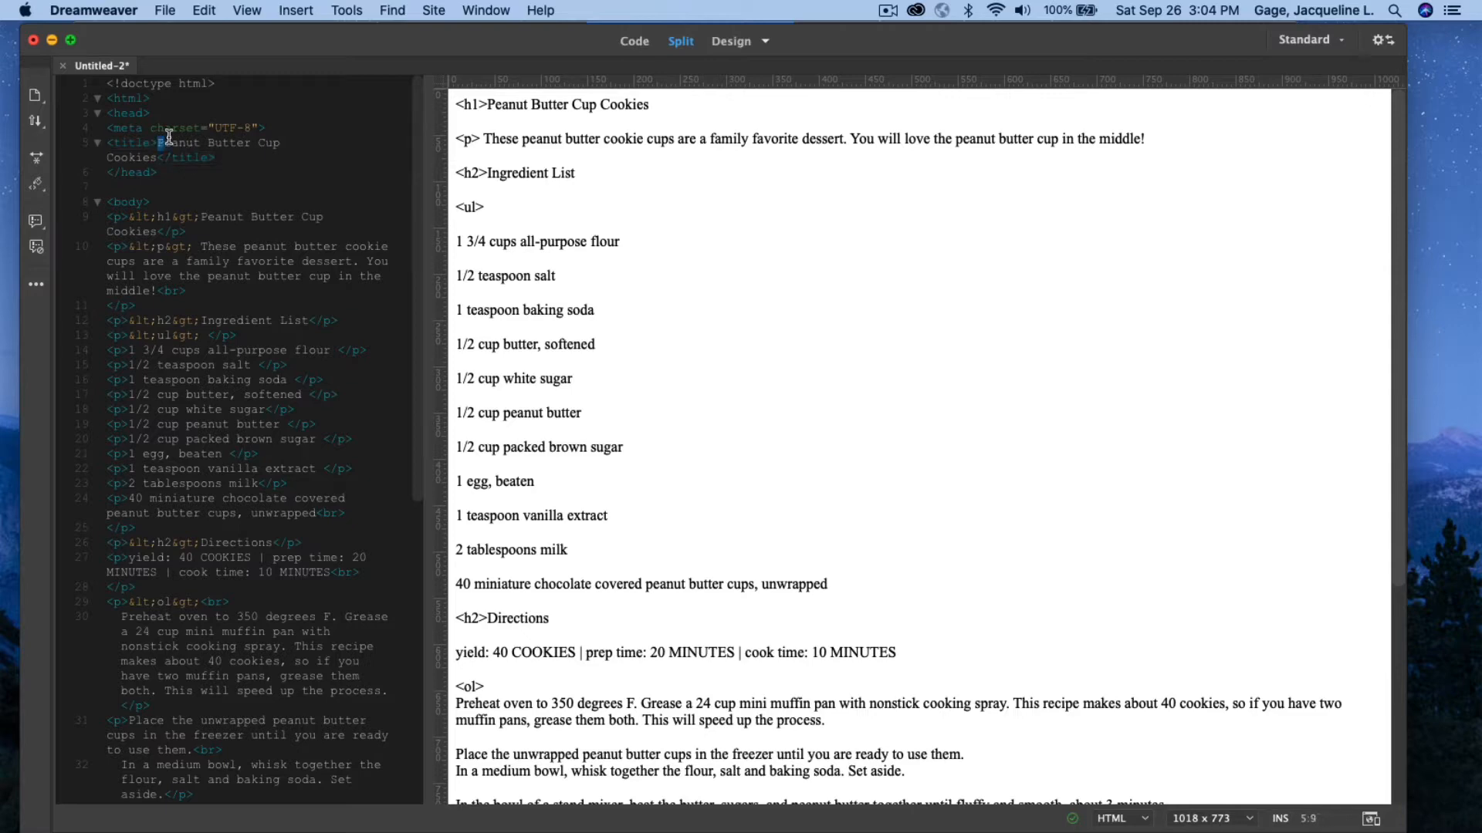
pyautogui.doubleClick(227, 142)
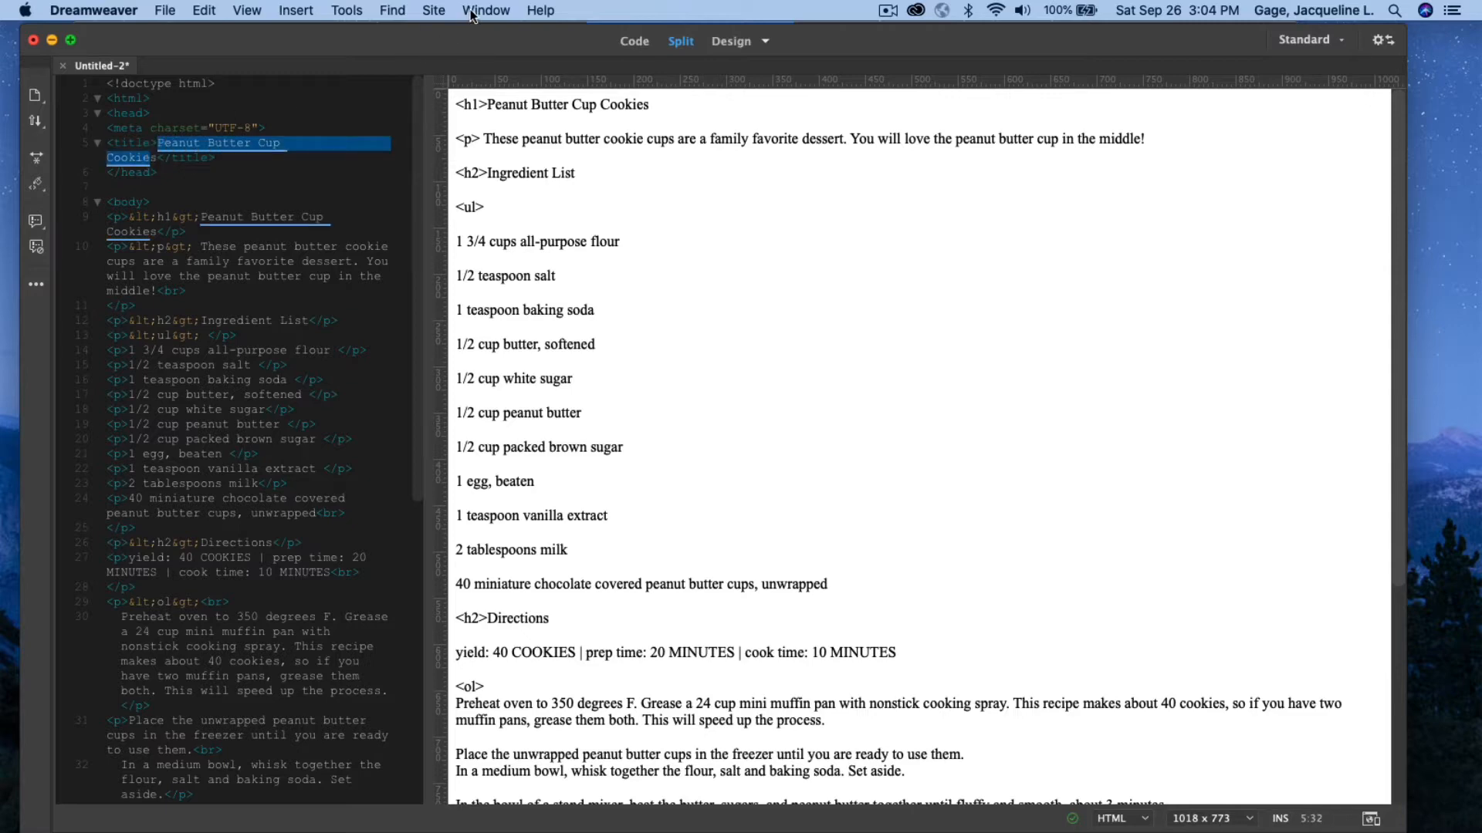
# Choose the Properties panel from the Window menu
pyautogui.click(486, 11)
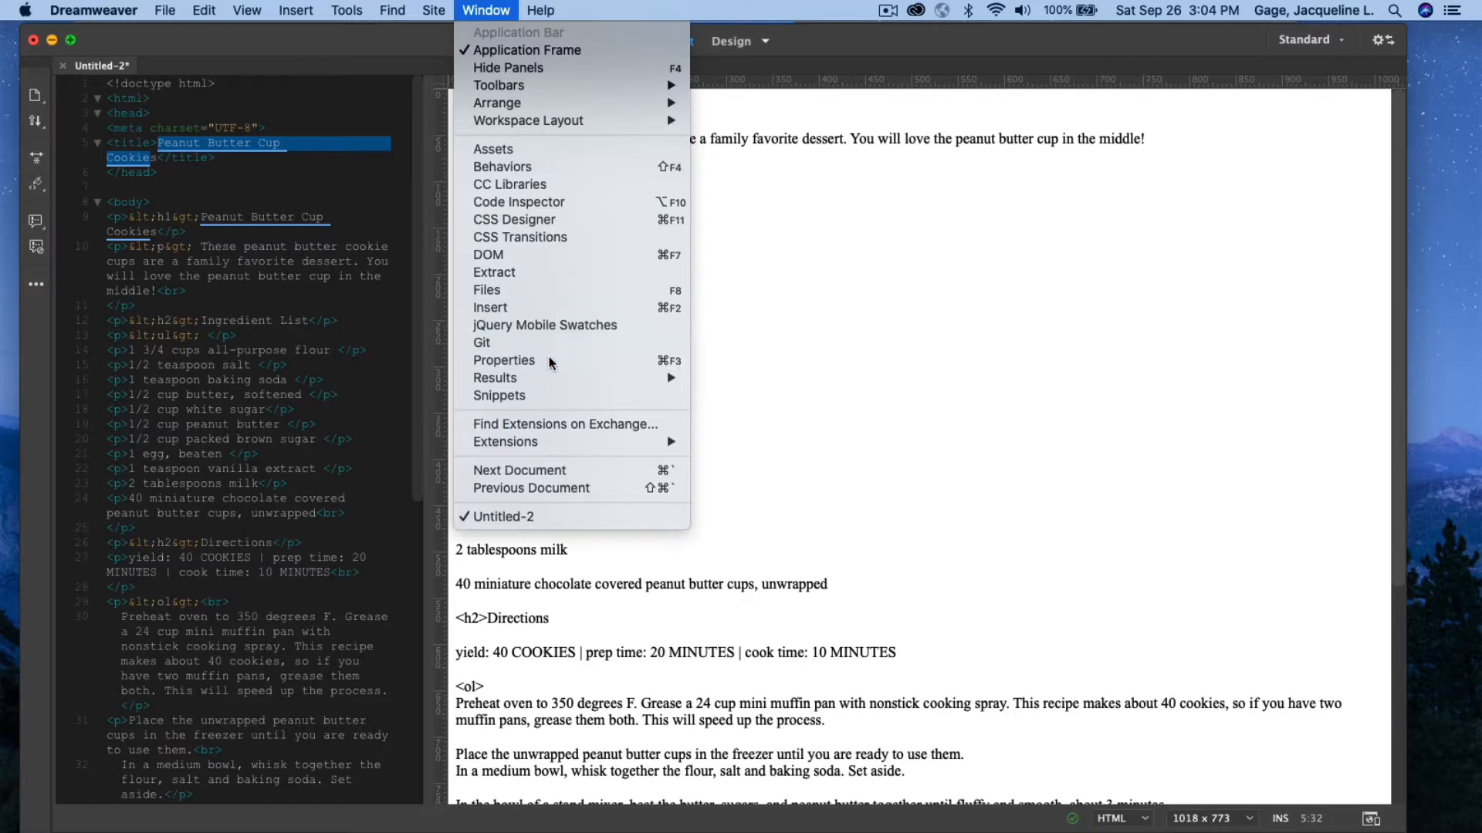
pyautogui.click(503, 359)
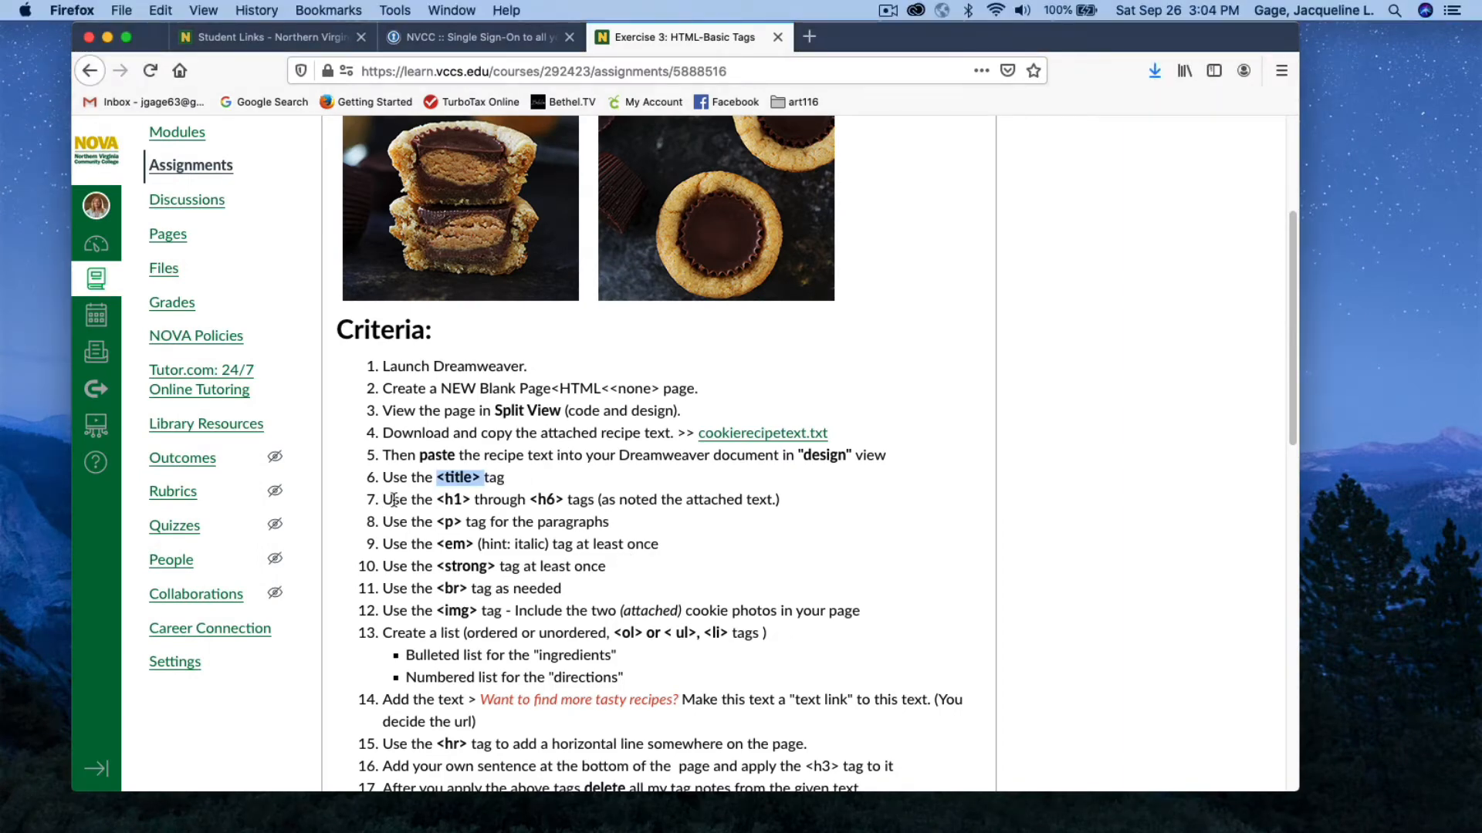
pyautogui.moveTo(640, 496)
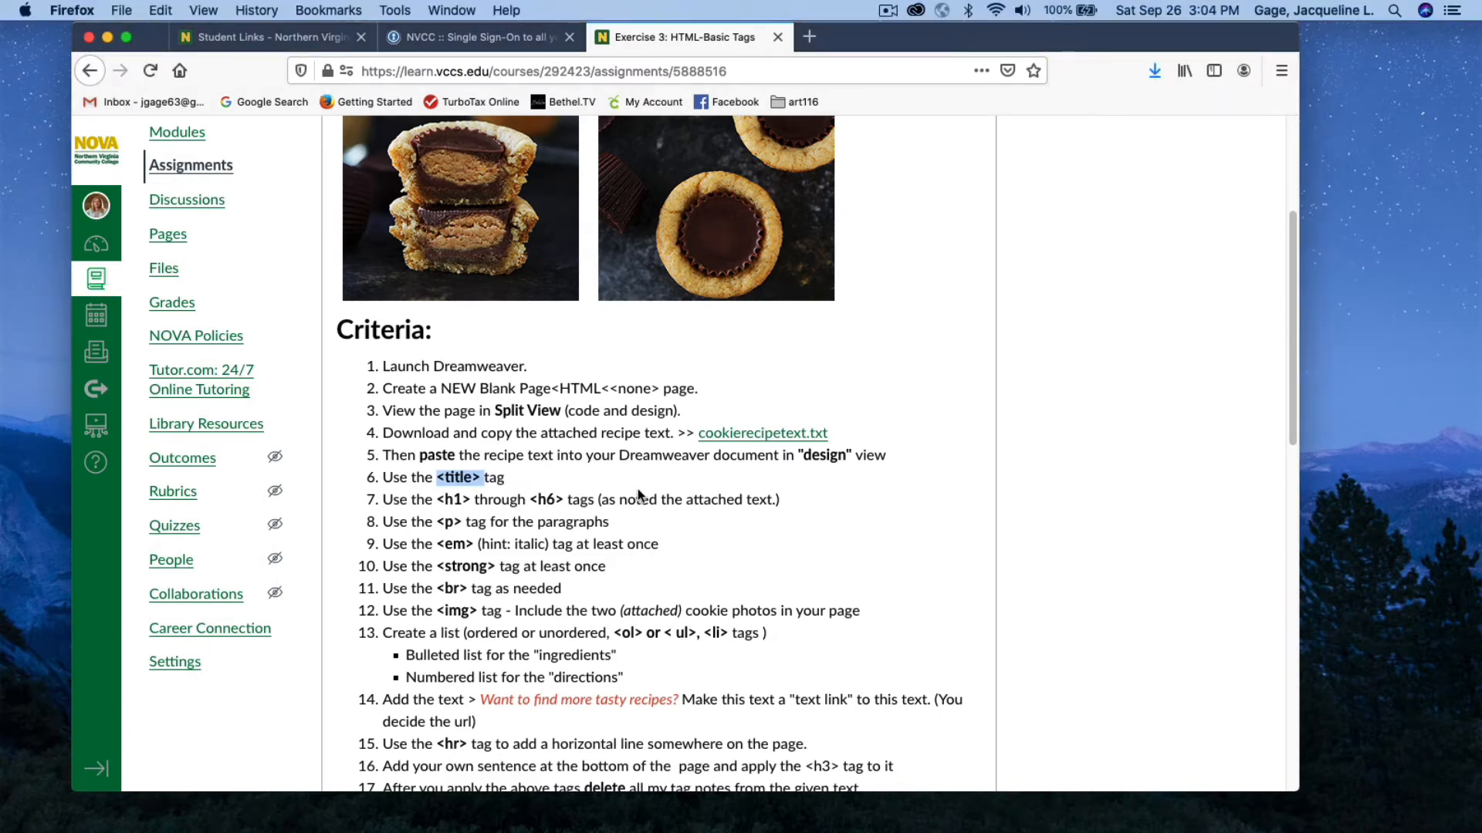
pyautogui.moveTo(752, 498)
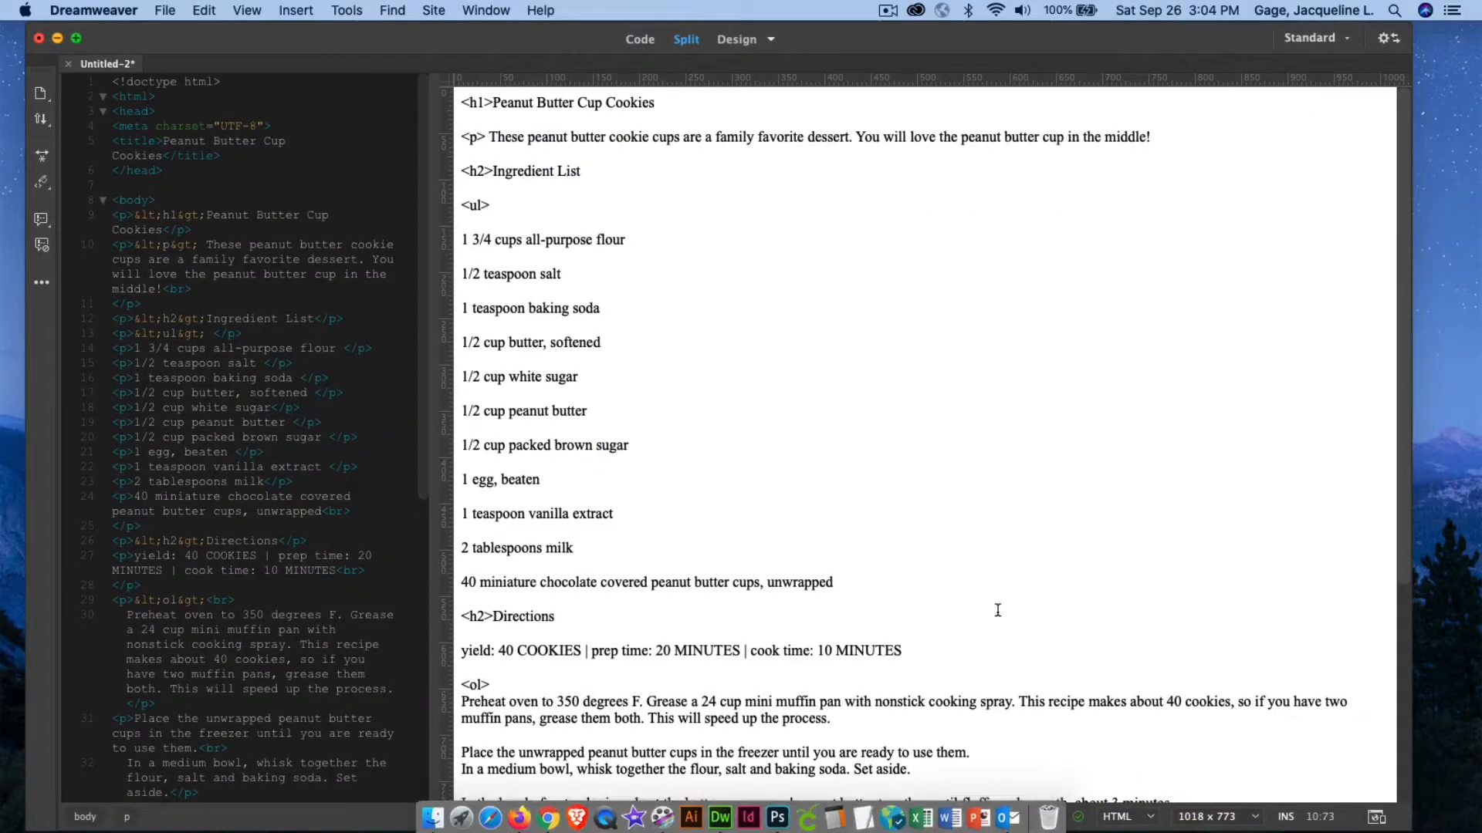
# Show the Properties inspector for formatting the recipe name as Heading 1
pyautogui.click(485, 11)
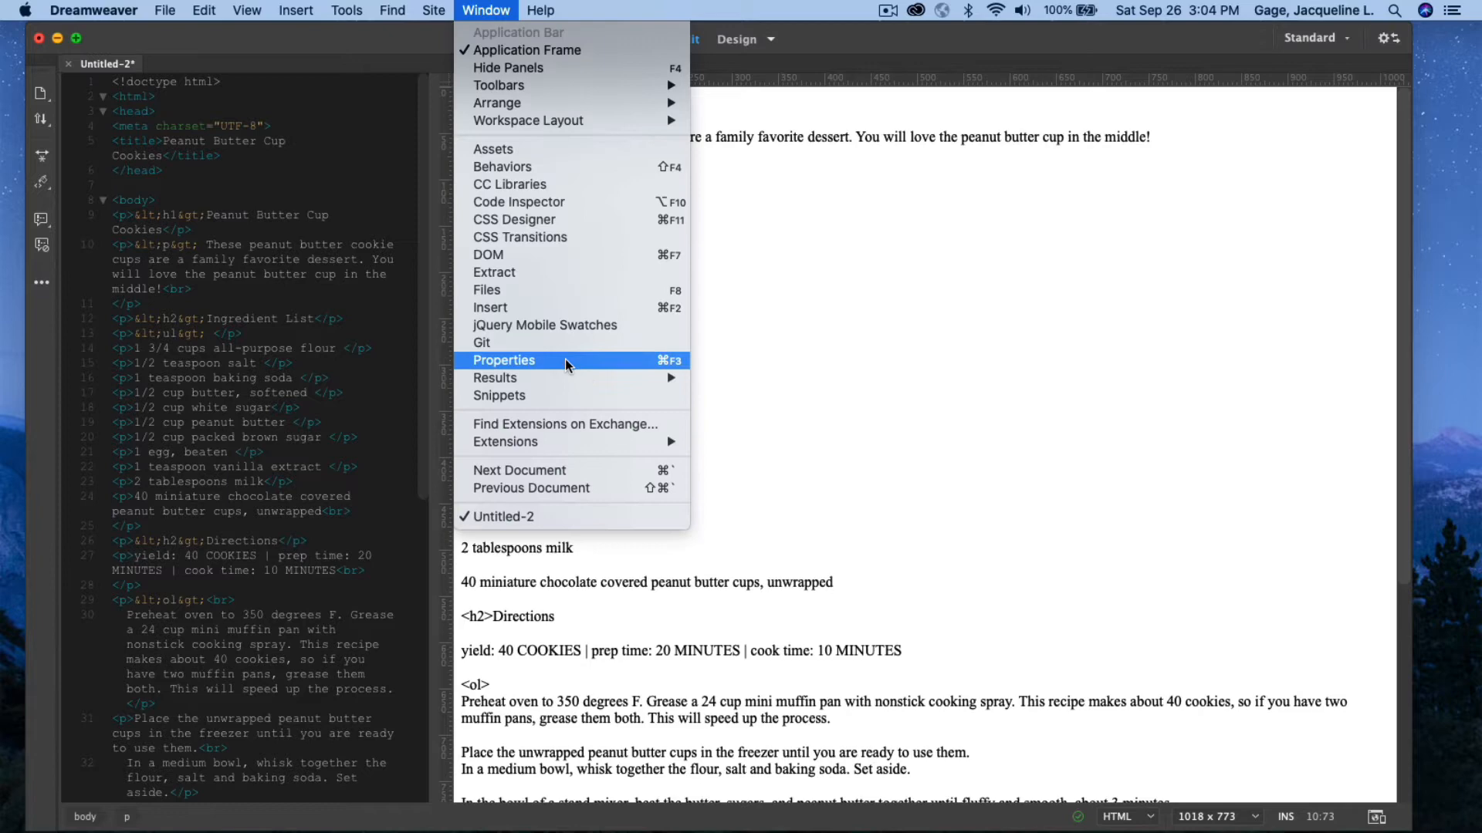
pyautogui.click(503, 360)
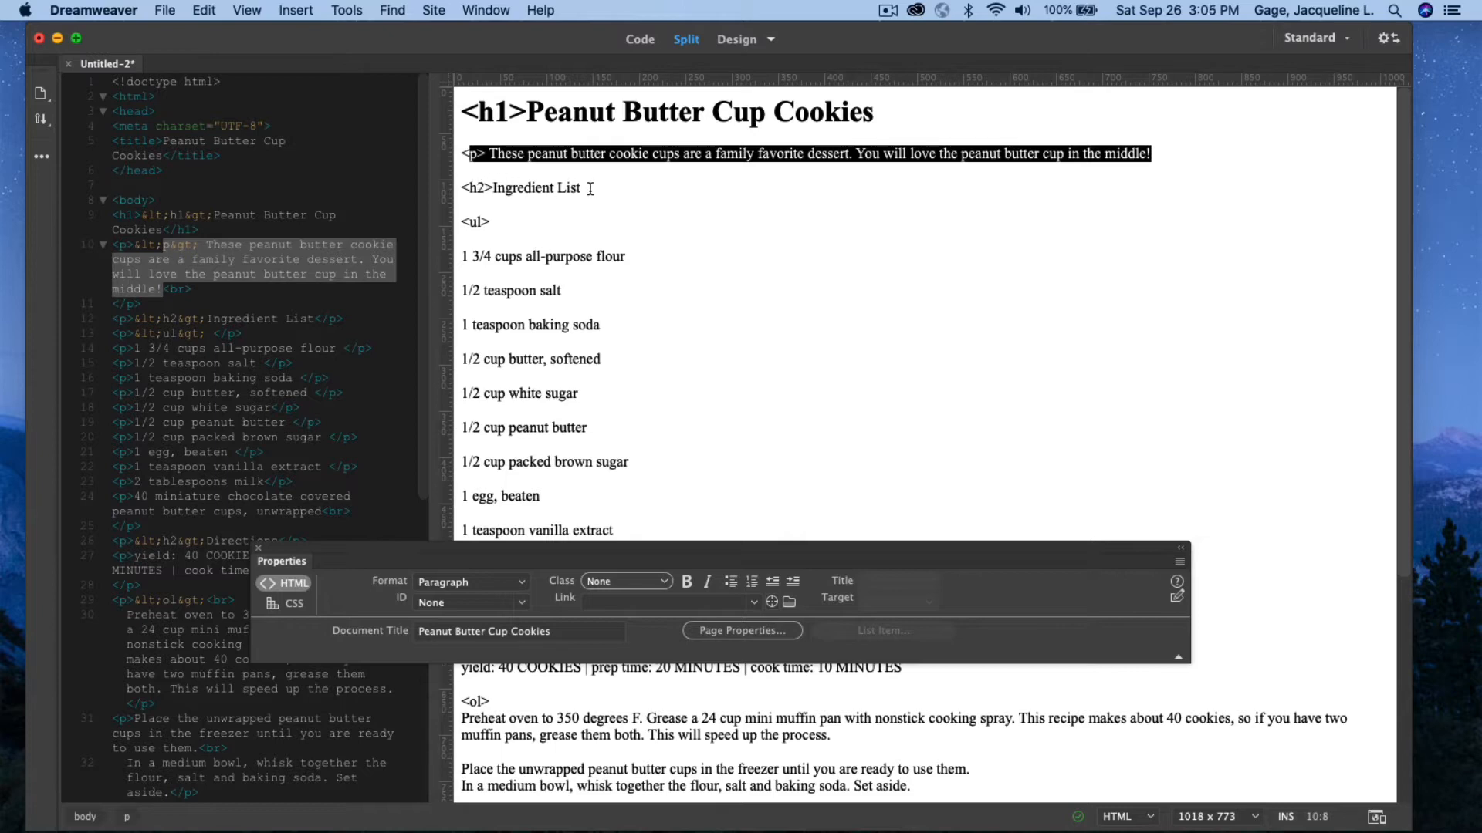
# Make Ingredient List a Heading 2 and the ingredient lines an unordered list
pyautogui.click(526, 187)
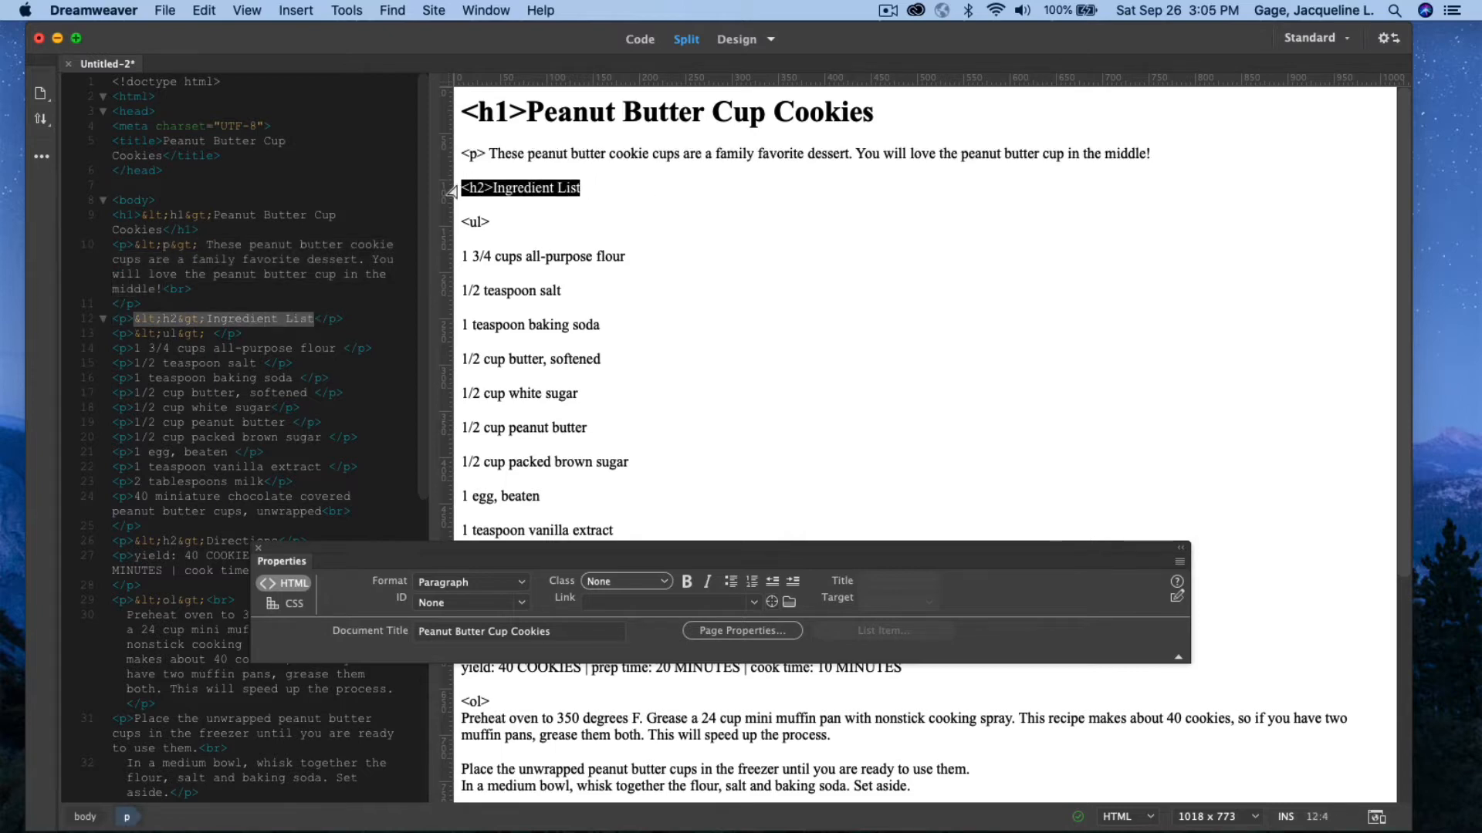
pyautogui.click(472, 582)
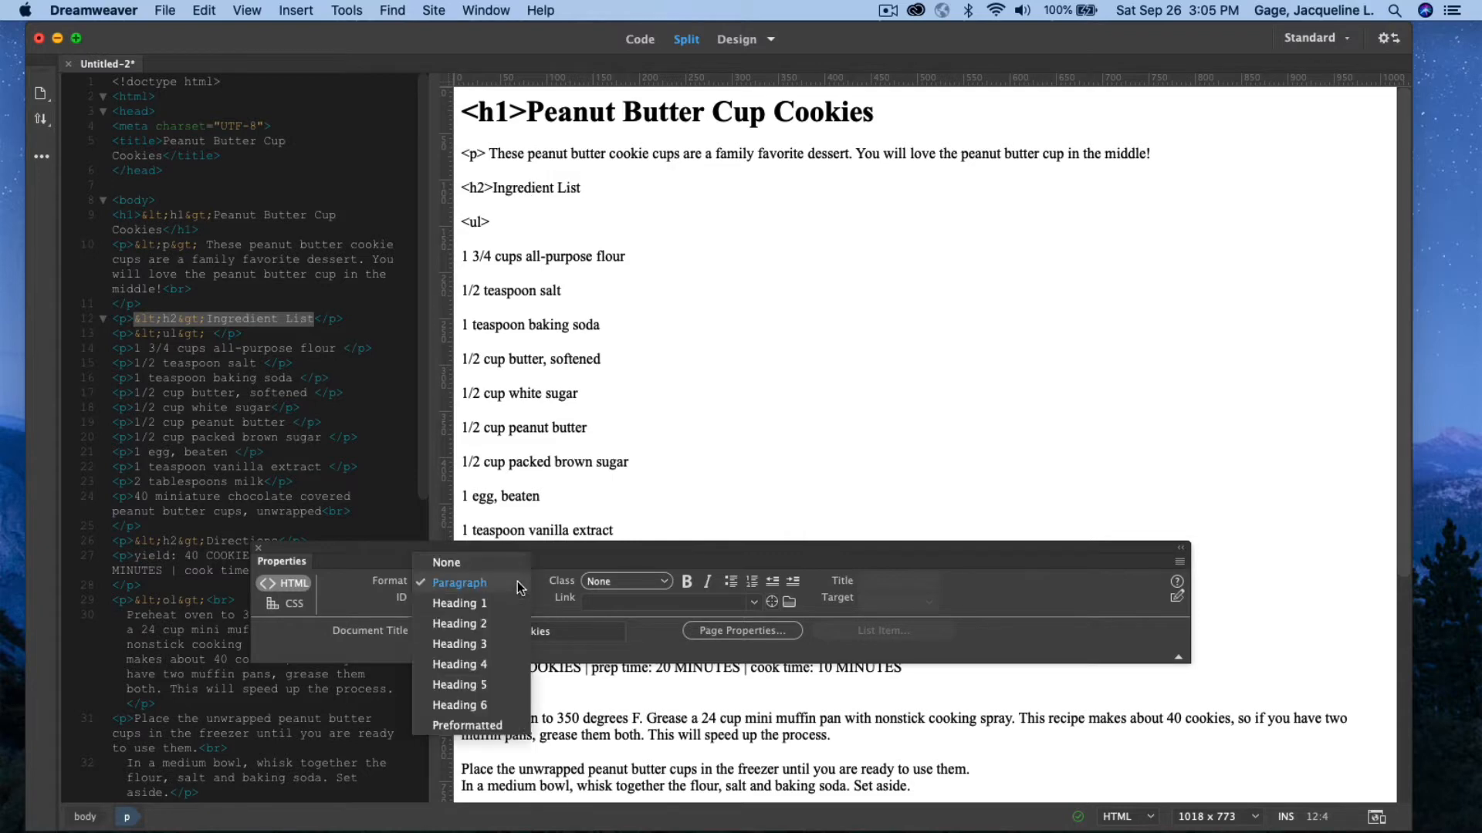
pyautogui.click(459, 622)
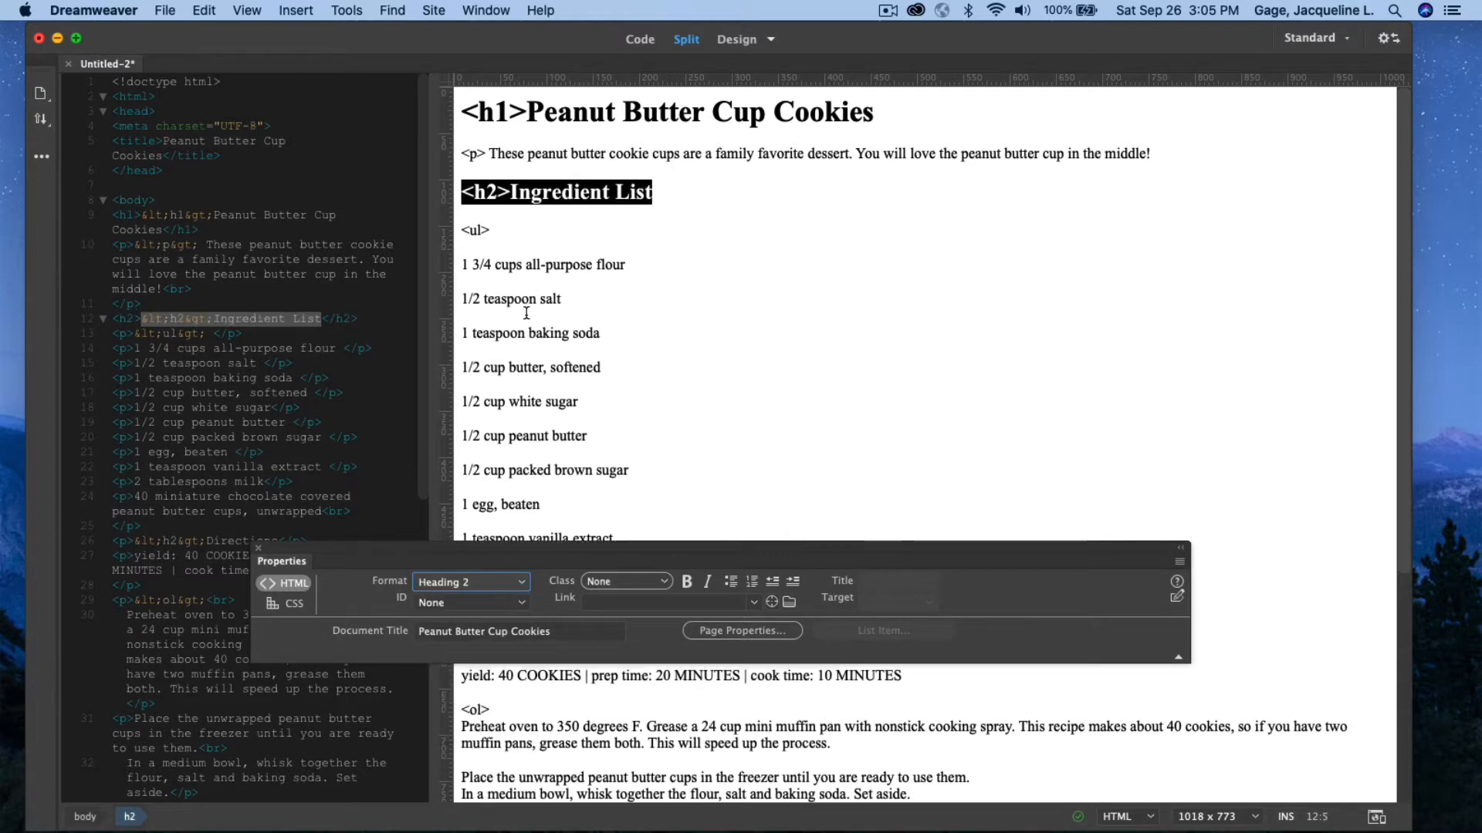
pyautogui.scroll(-3)
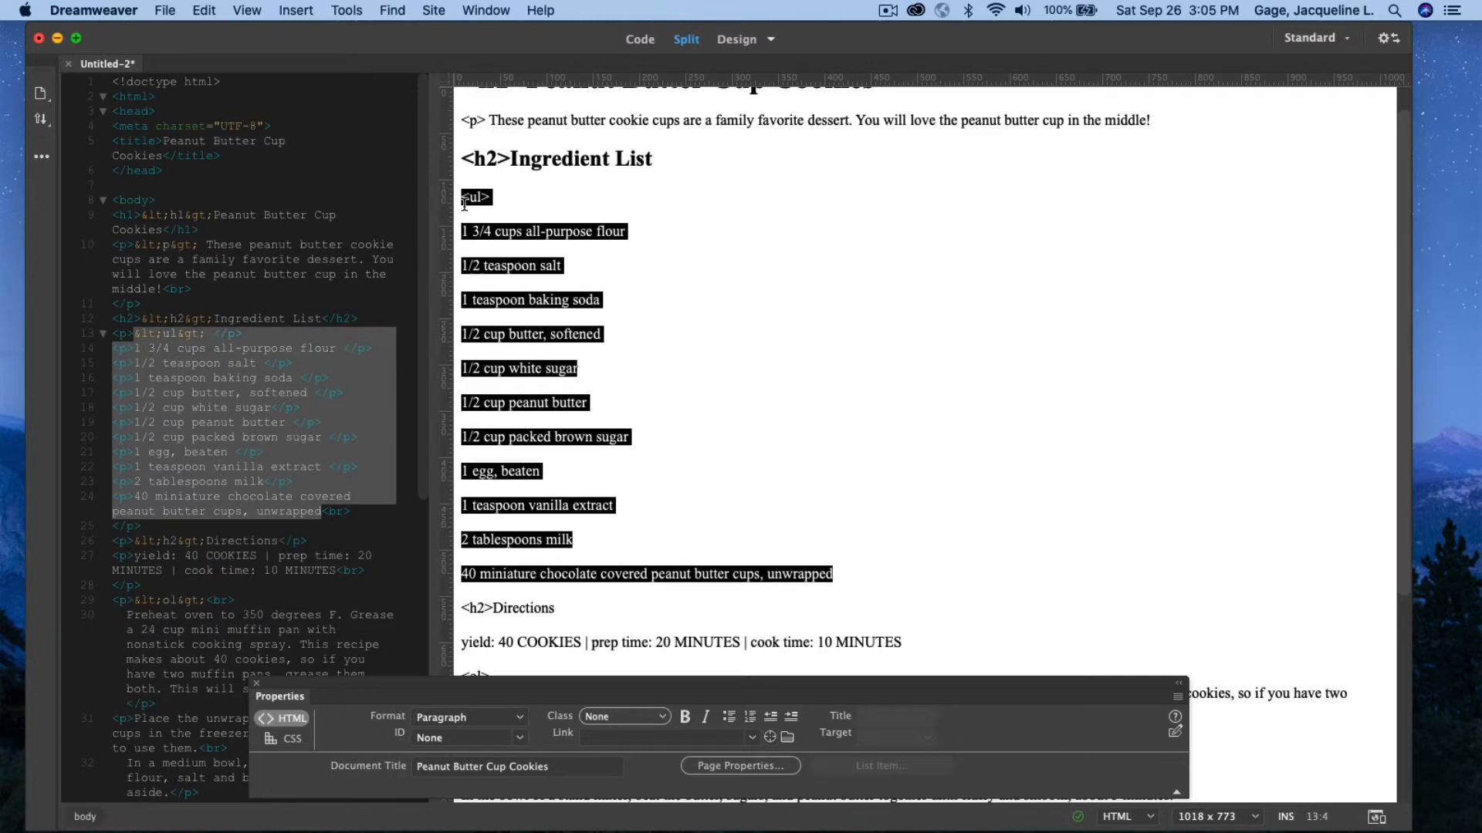
pyautogui.moveTo(727, 717)
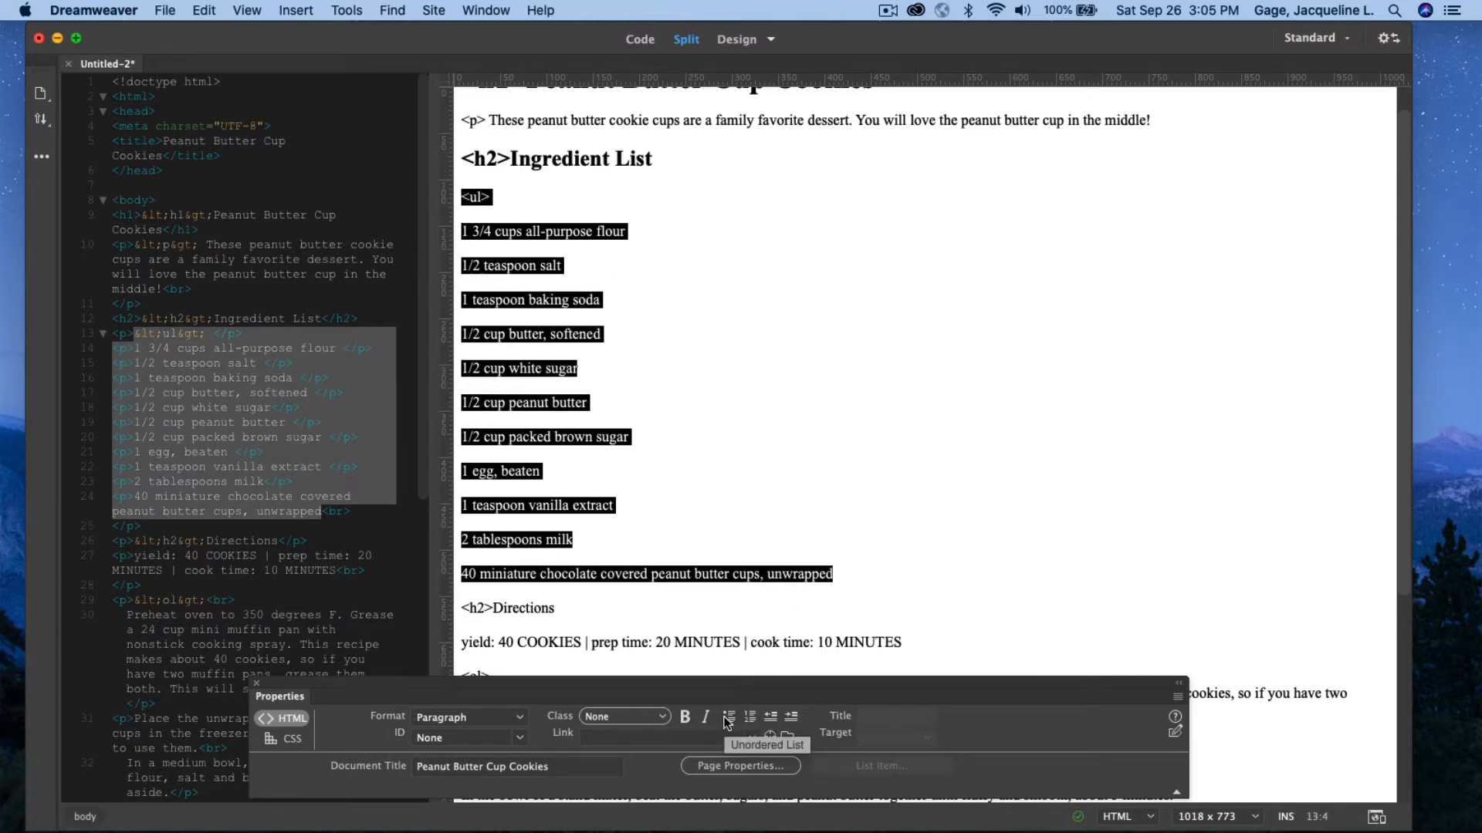
pyautogui.click(727, 716)
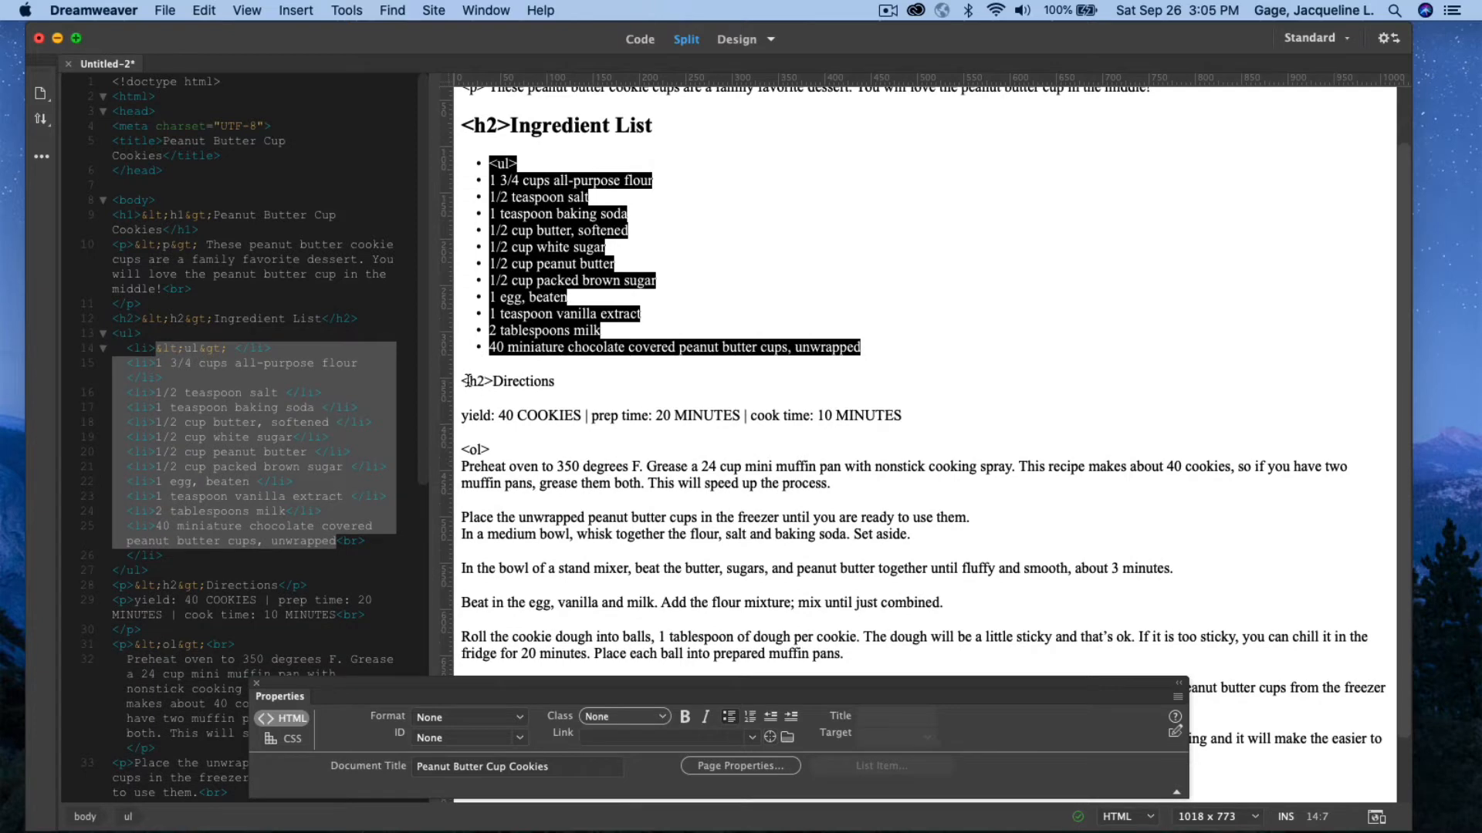
# Format the Directions line as a Heading 2
pyautogui.click(508, 382)
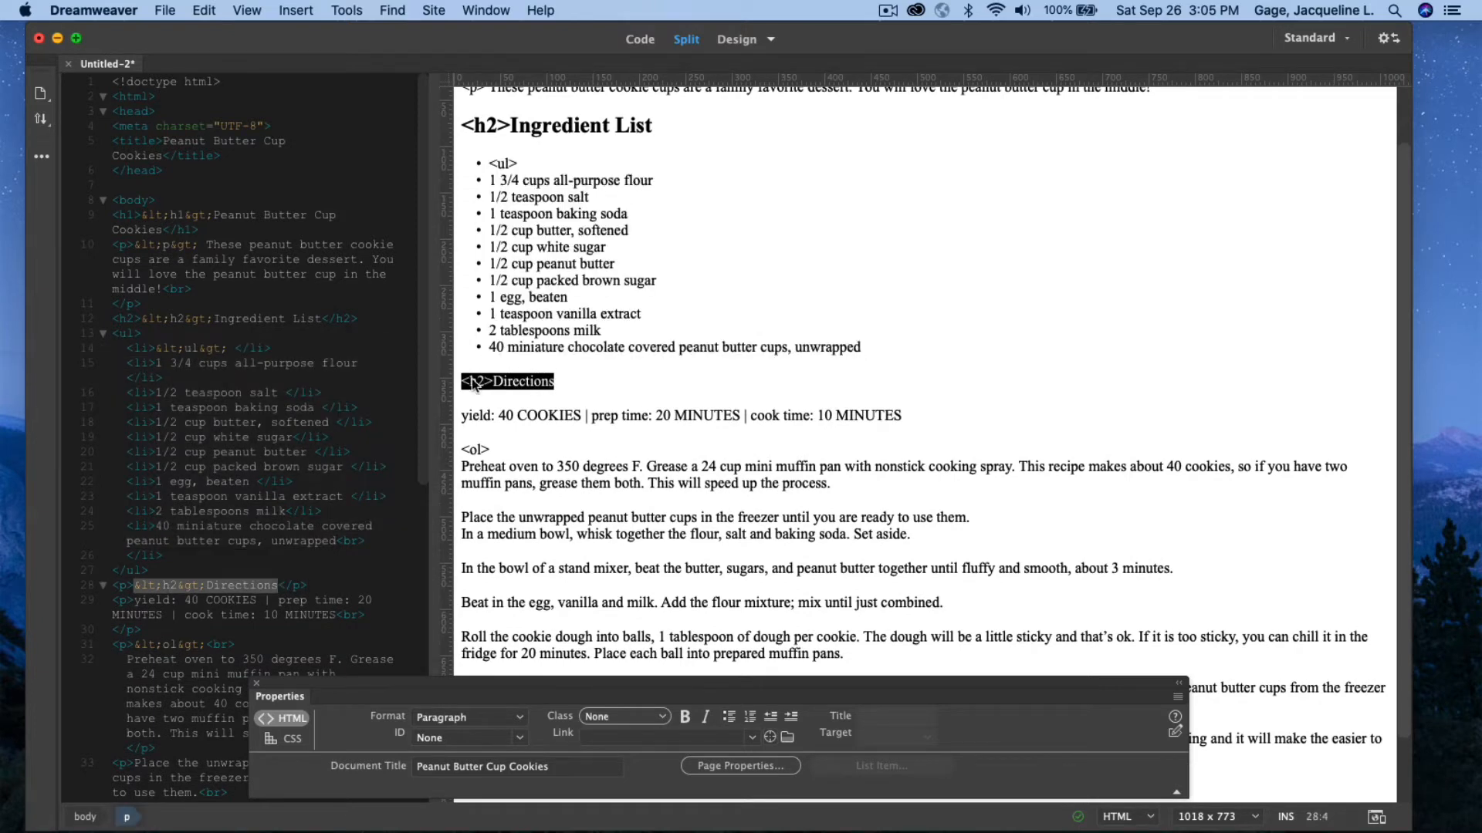
pyautogui.click(470, 716)
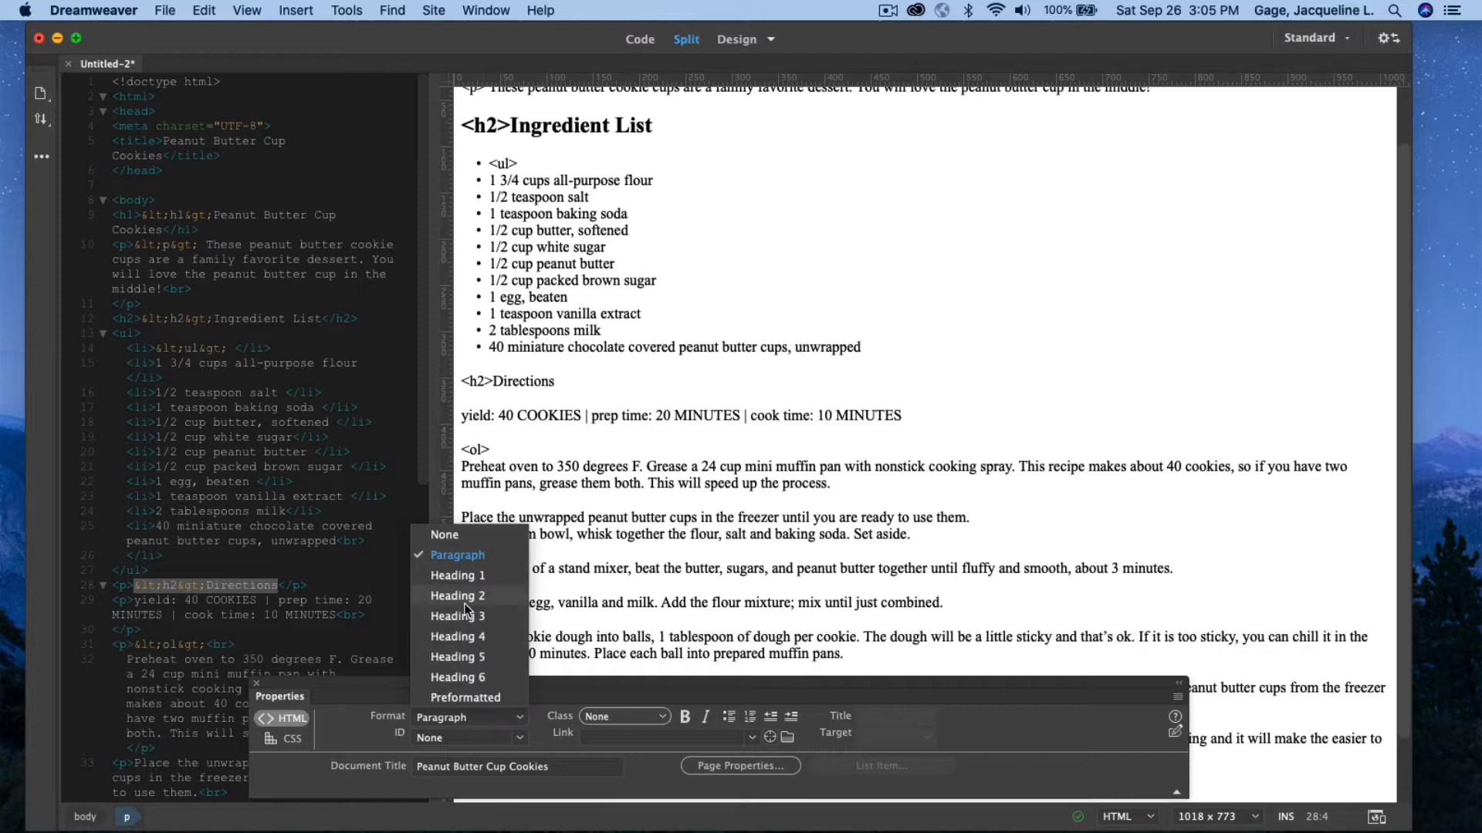
pyautogui.click(457, 596)
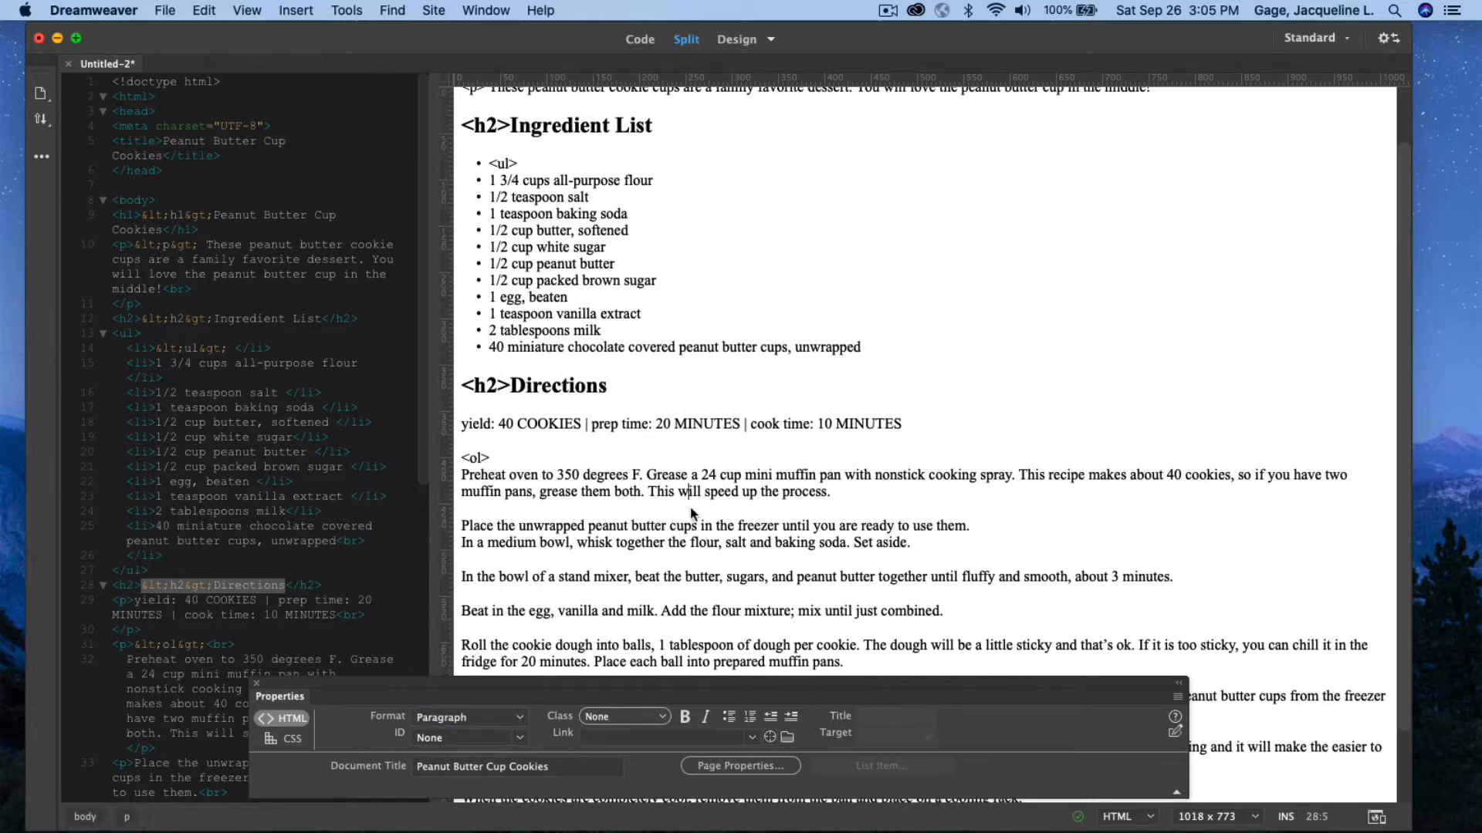
pyautogui.scroll(-3)
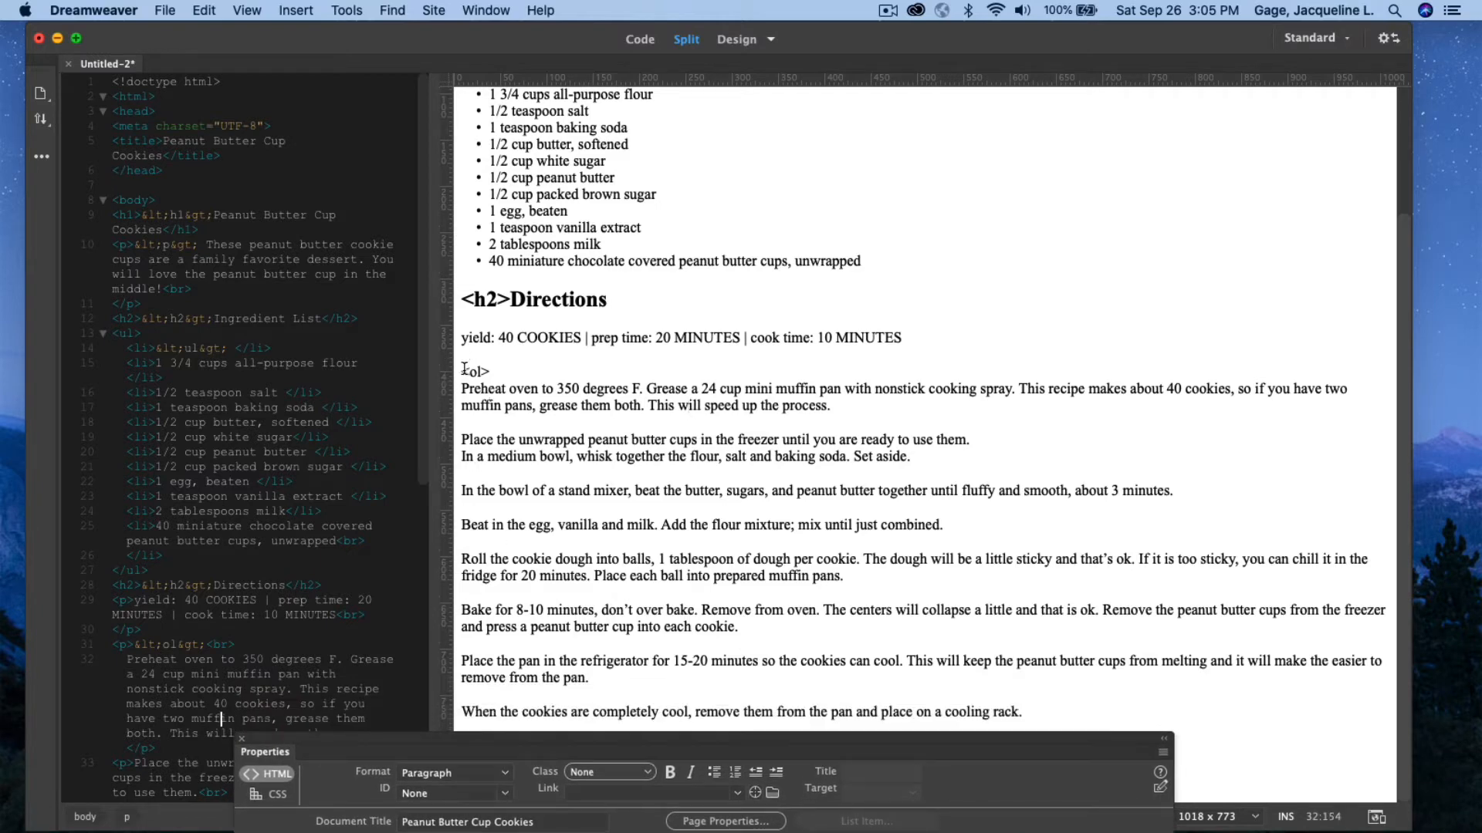
# Make the direction steps a numbered list and the copyright line a Heading 3
pyautogui.click(136, 645)
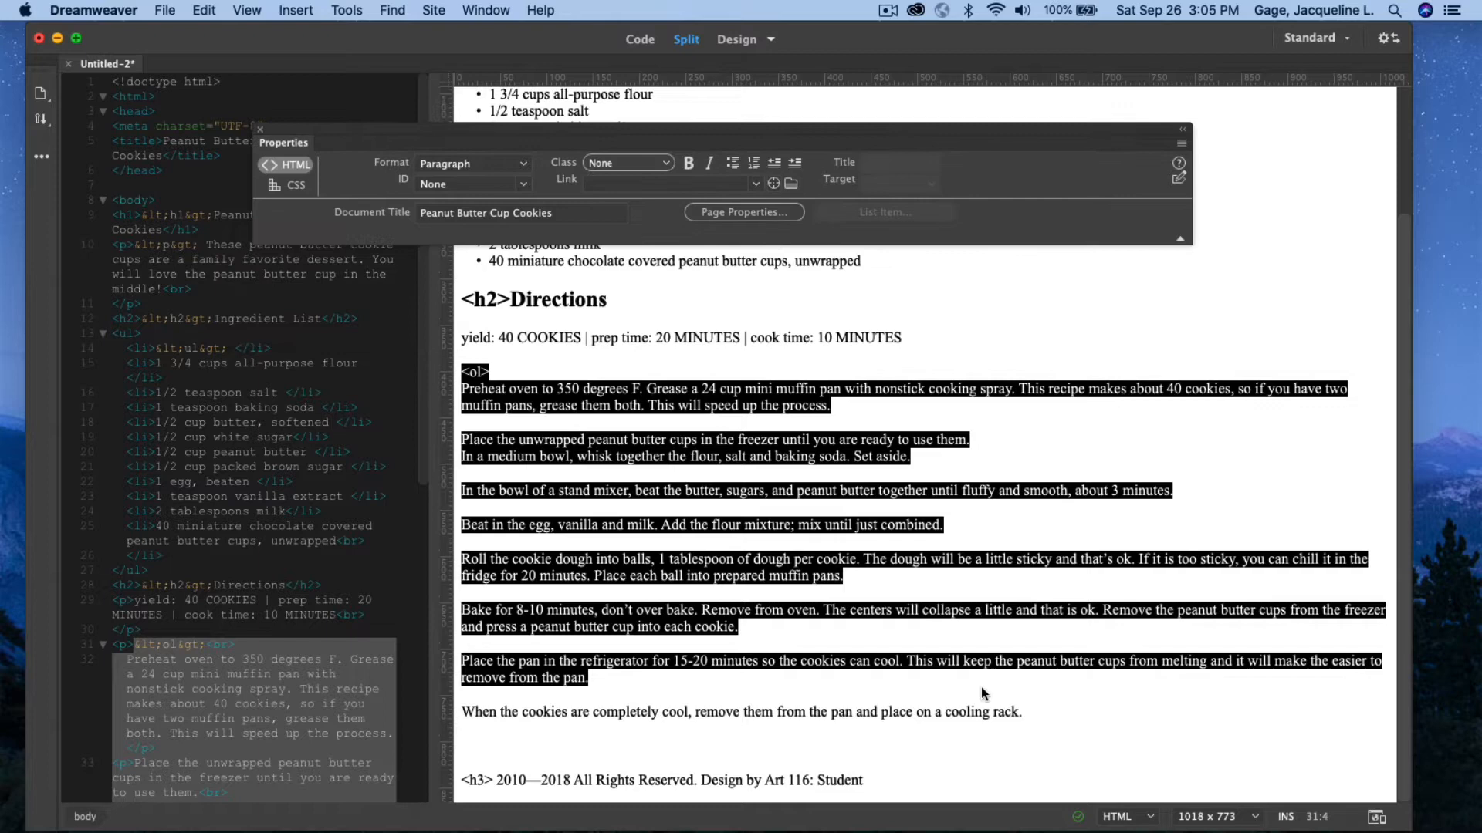
pyautogui.scroll(-3)
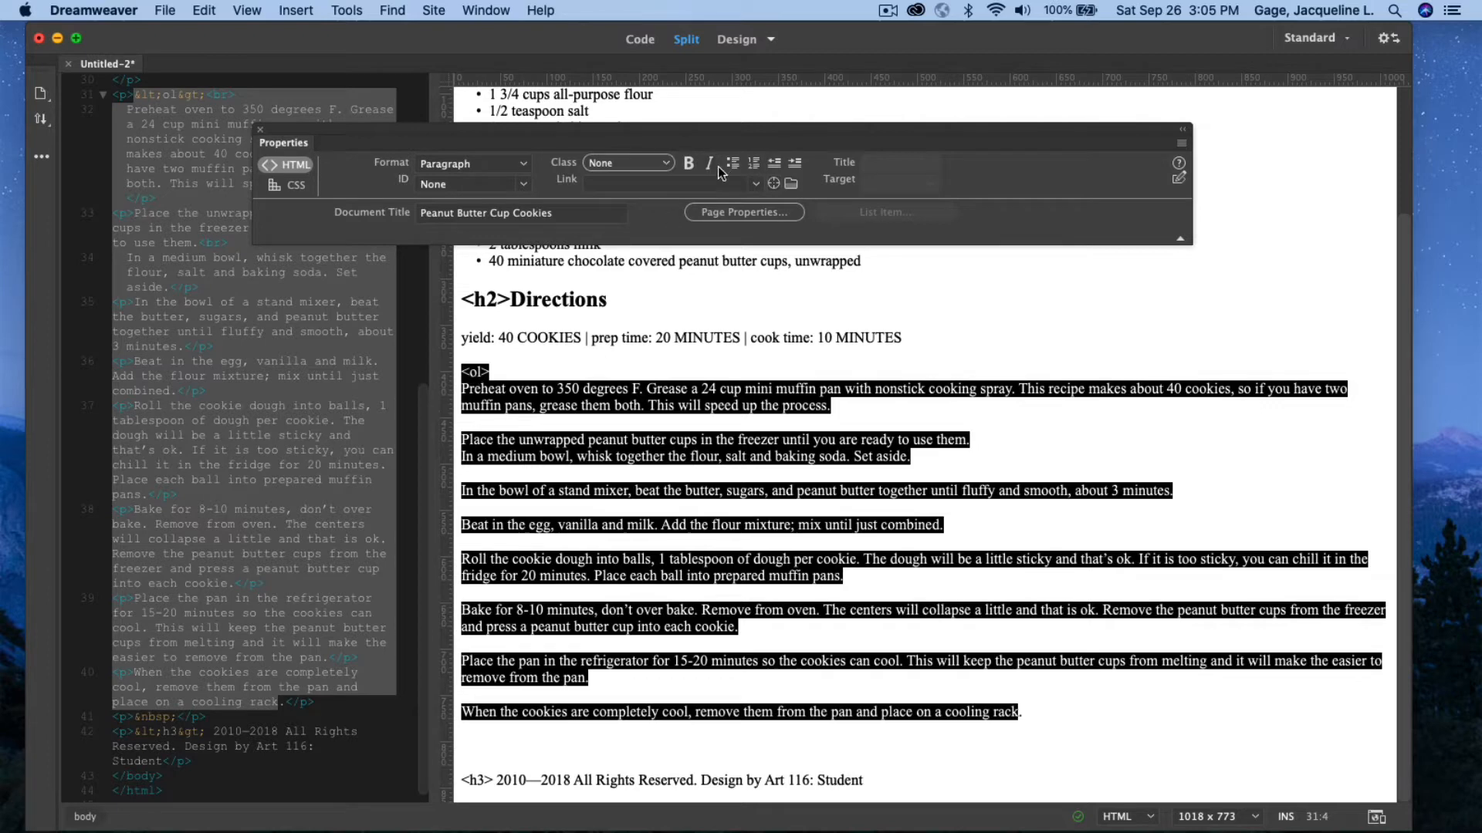
pyautogui.click(755, 162)
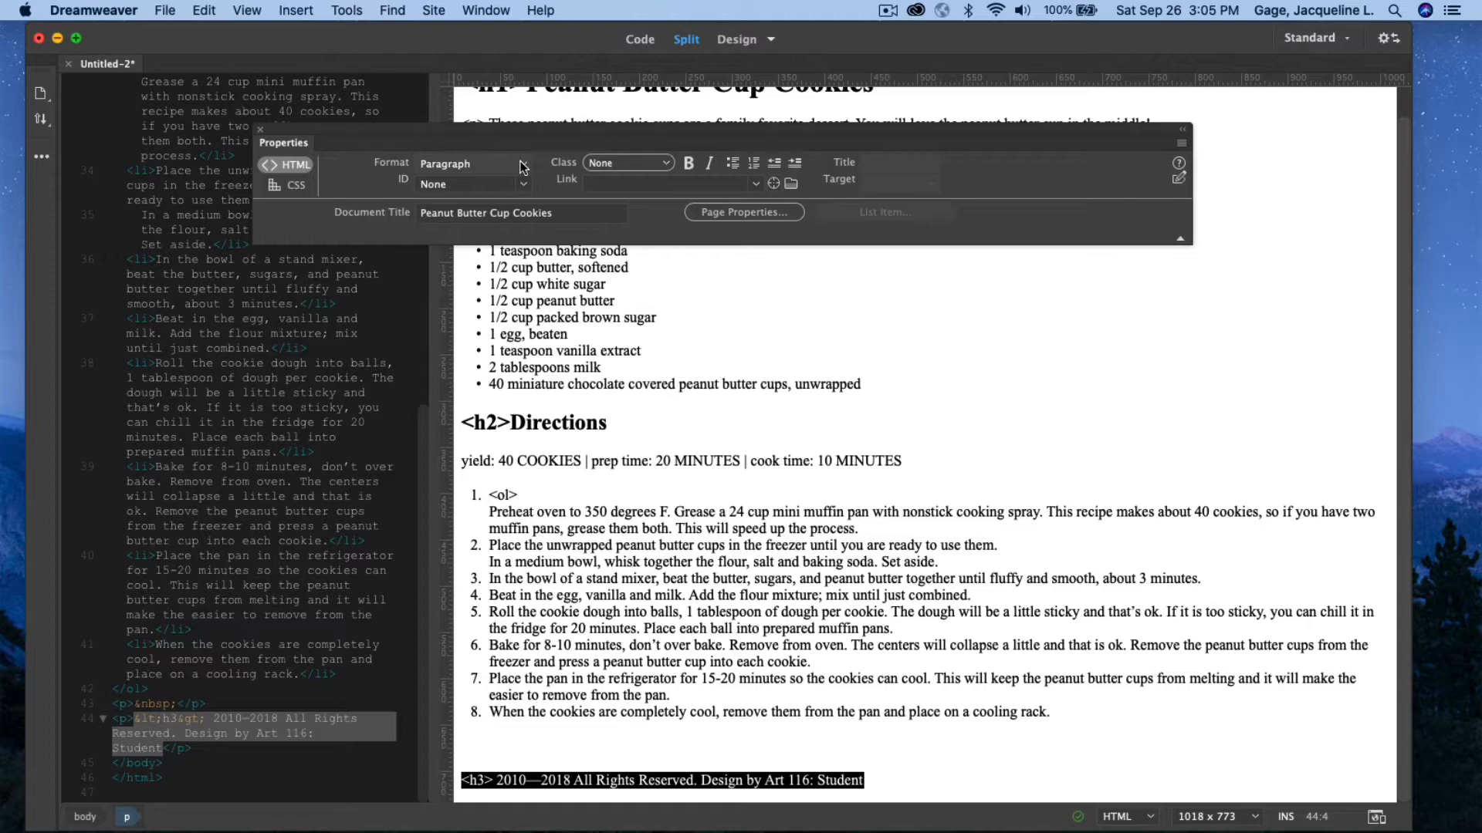
pyautogui.click(472, 162)
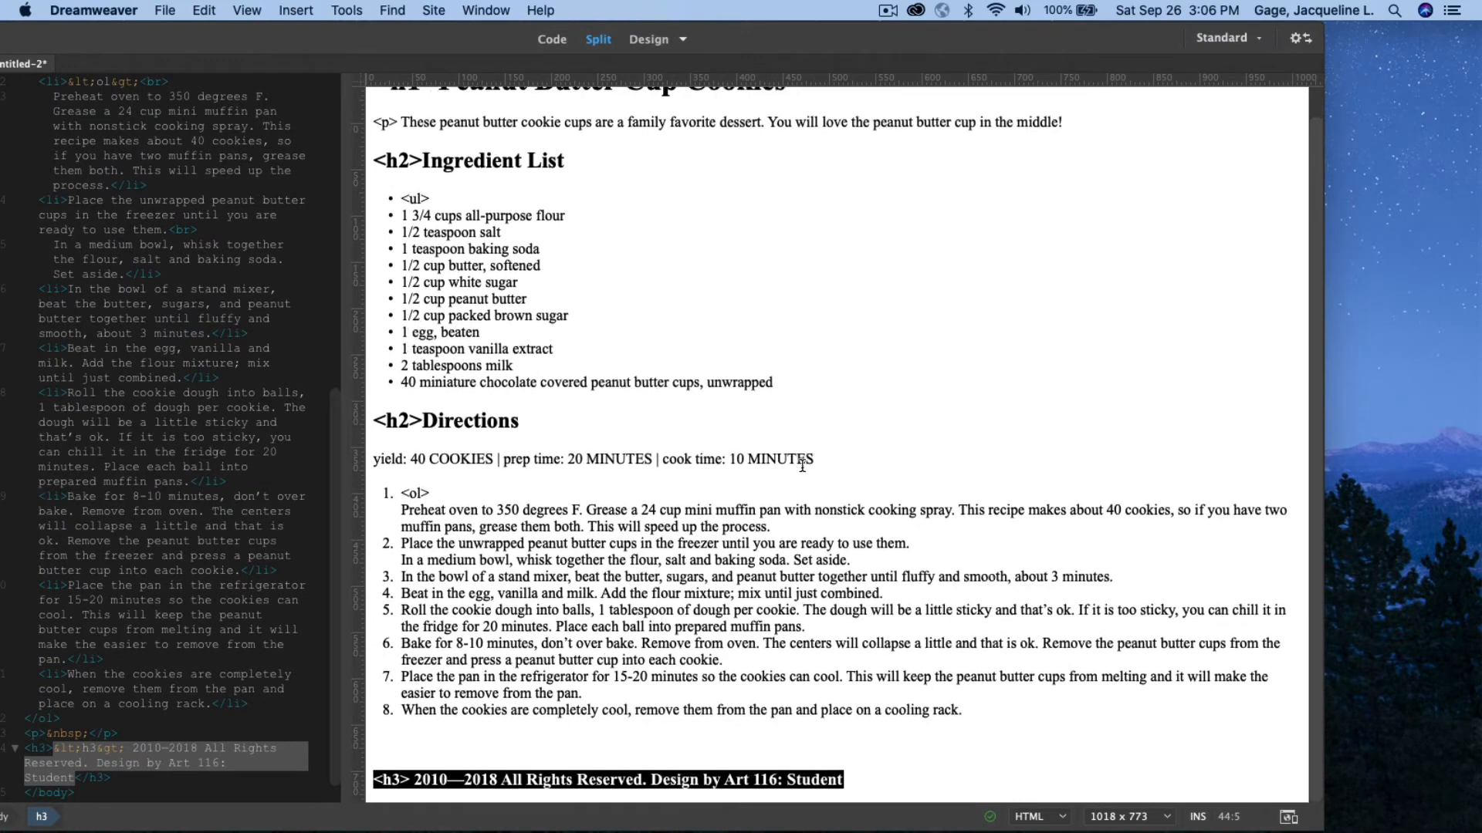
# Italicize the yield and timing line and bold the word 'yield:'
pyautogui.scroll(3)
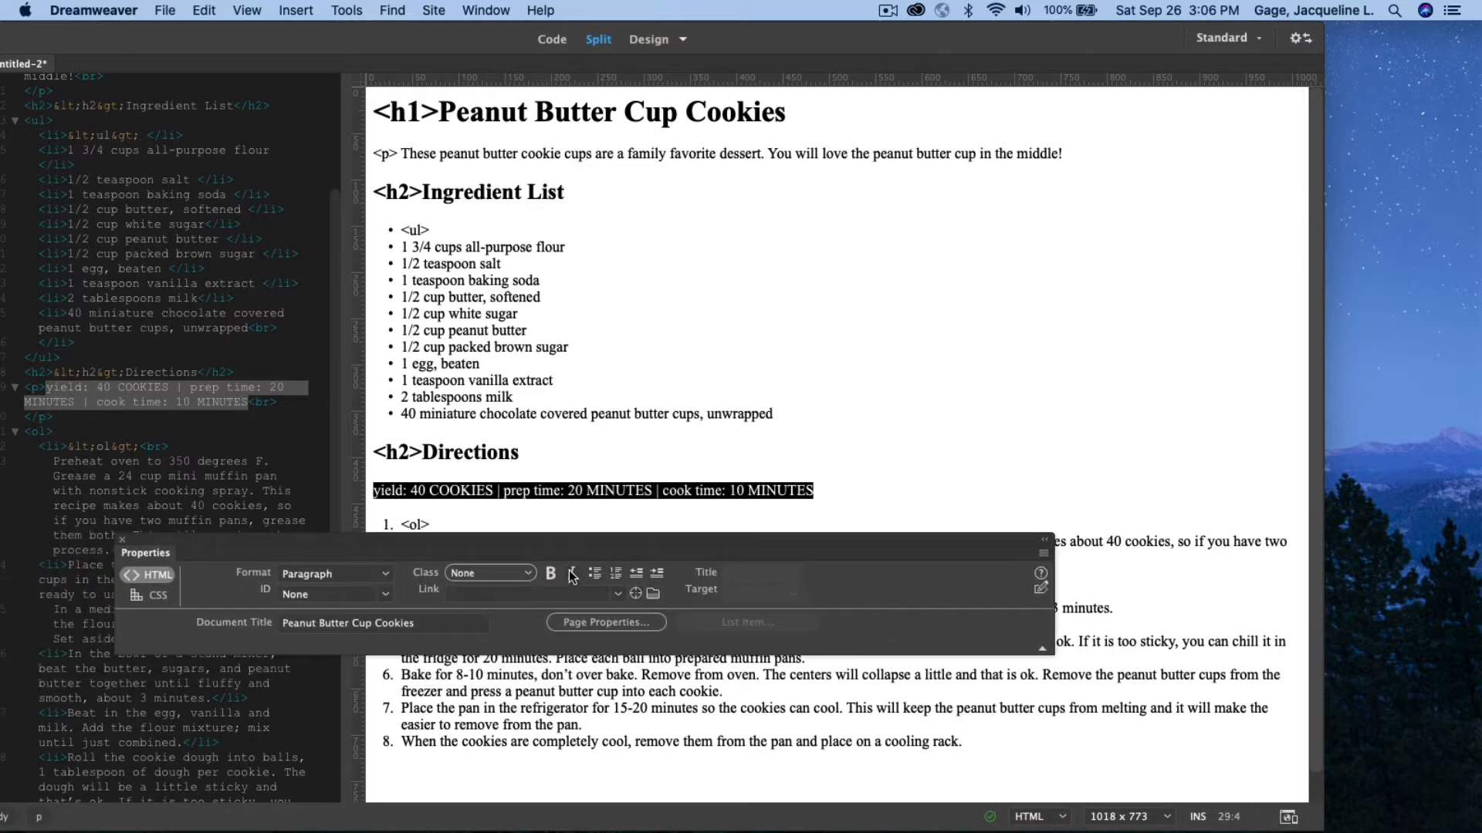
pyautogui.click(570, 574)
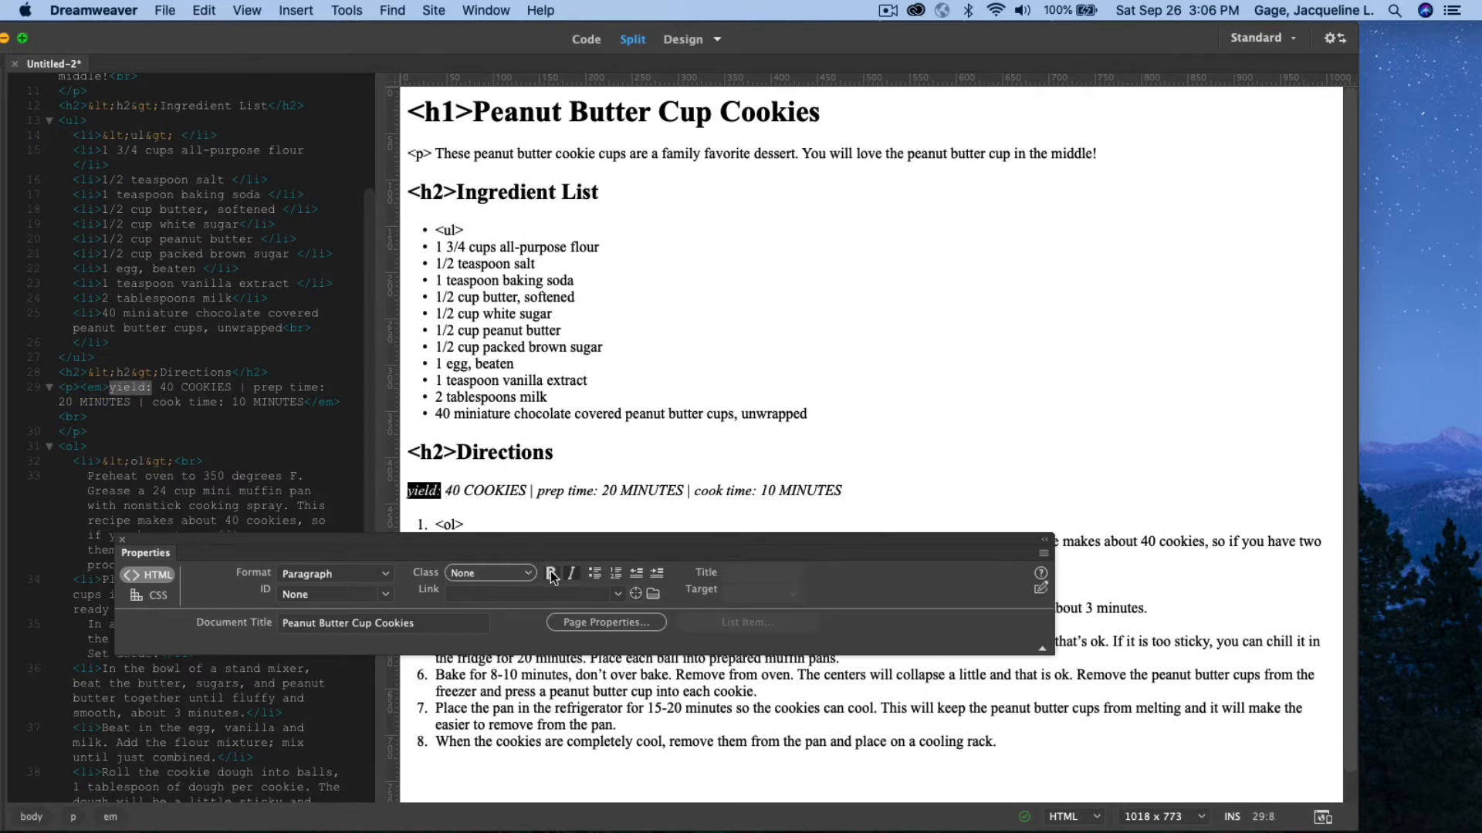
pyautogui.click(549, 572)
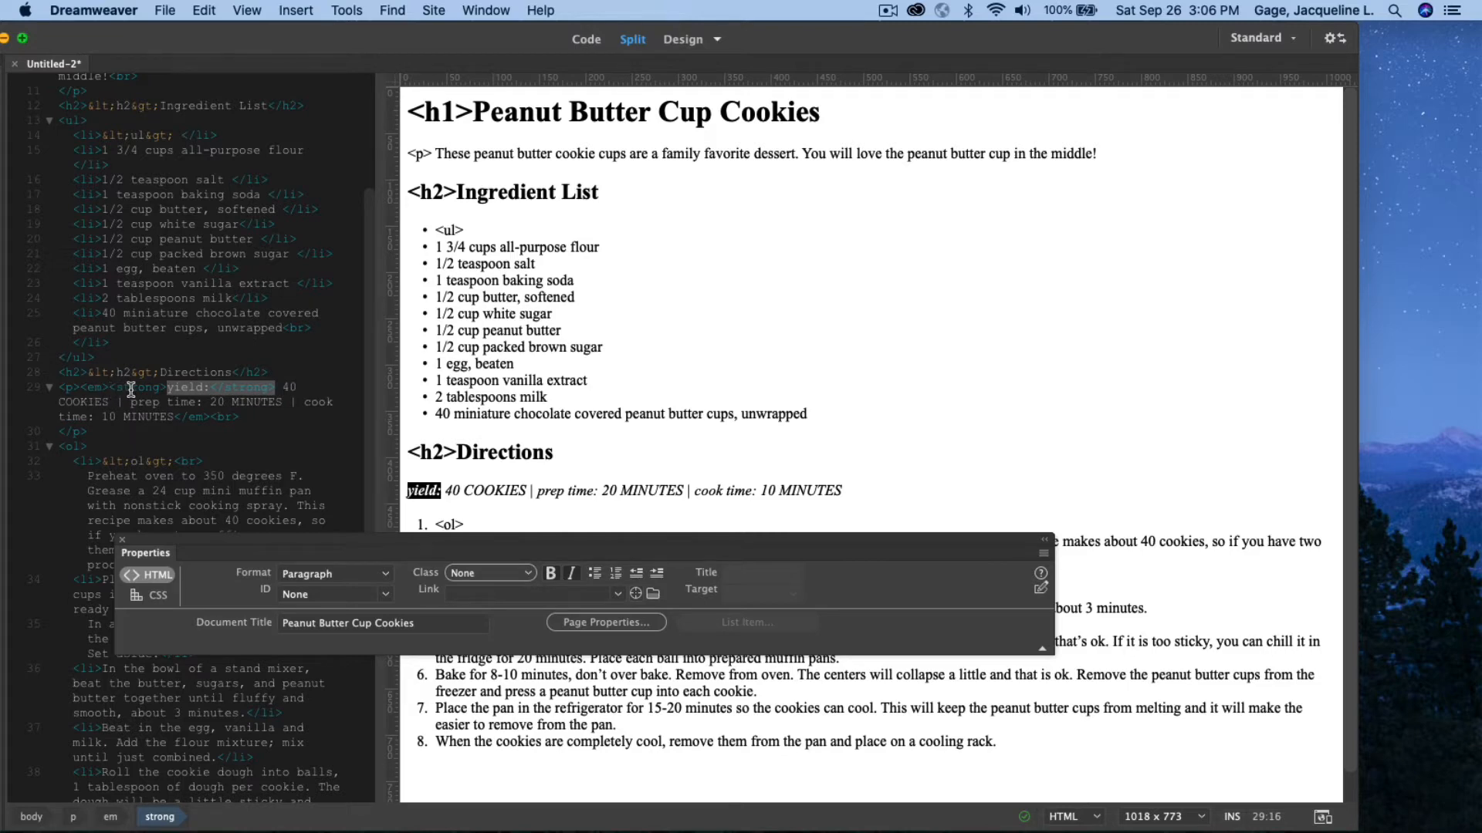
pyautogui.moveTo(264, 426)
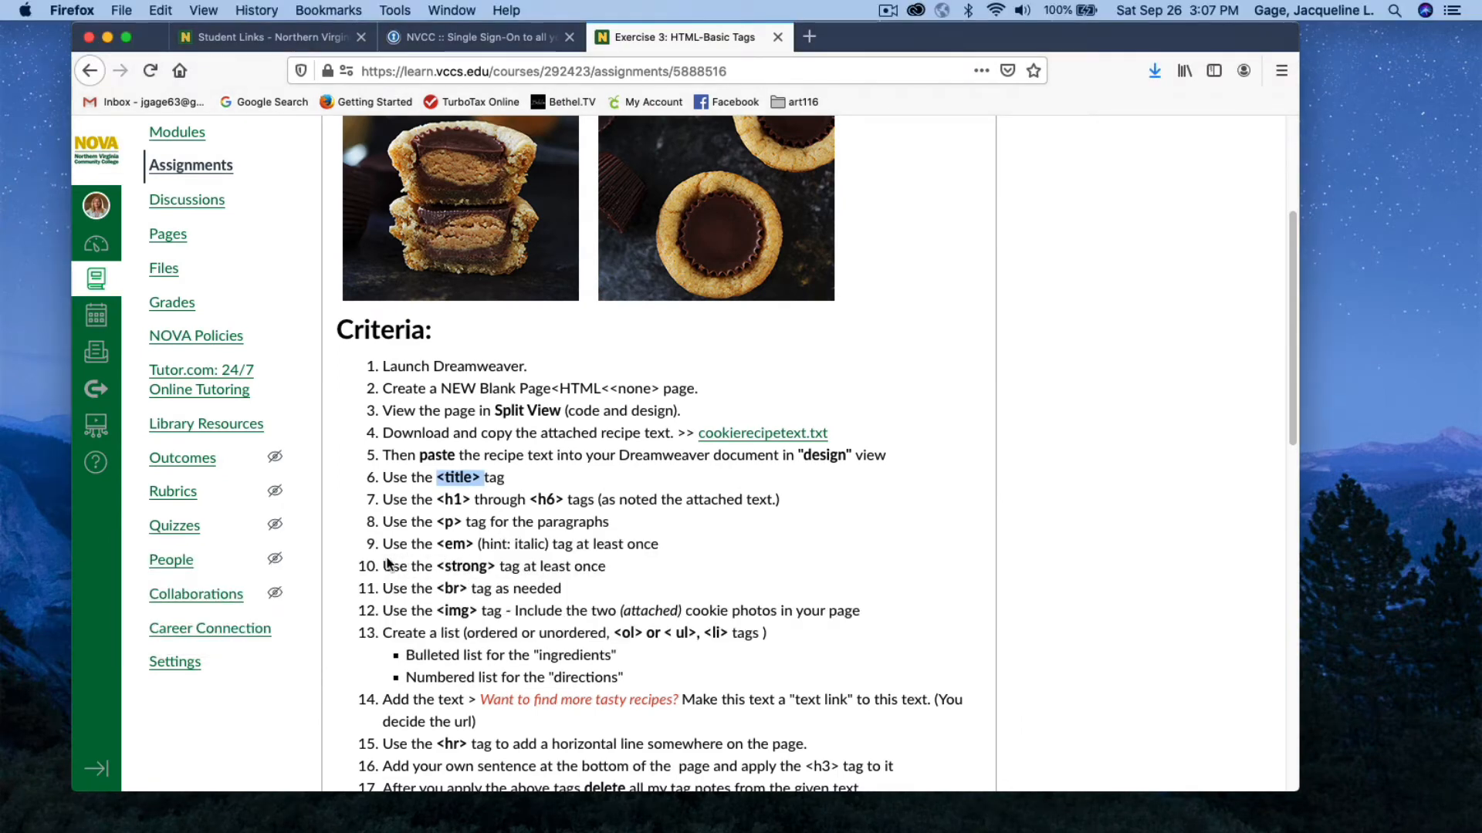
pyautogui.moveTo(385, 588)
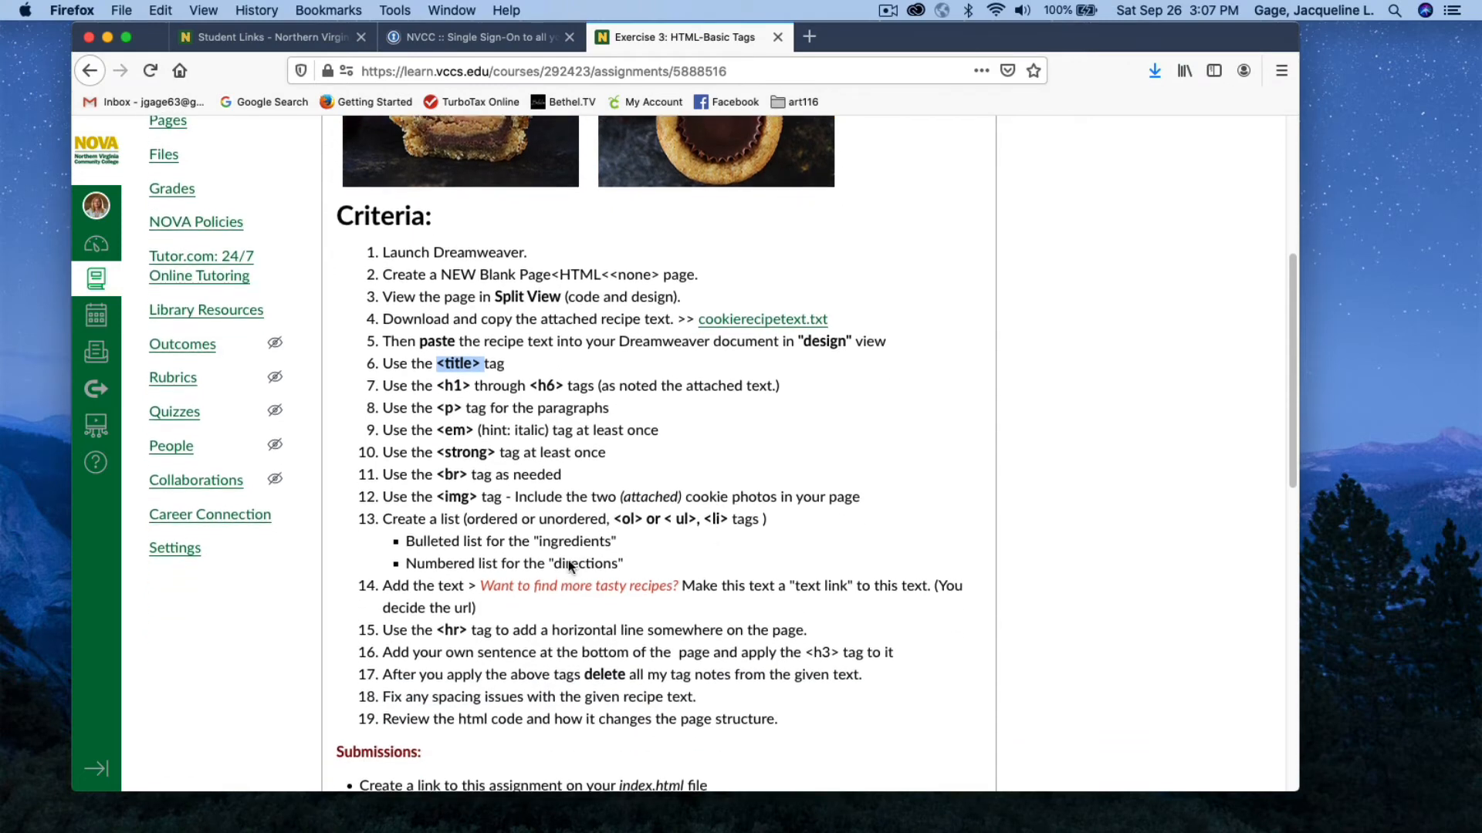
# Scroll the Canvas Exercise 3 assignment to show its criteria list
pyautogui.scroll(3)
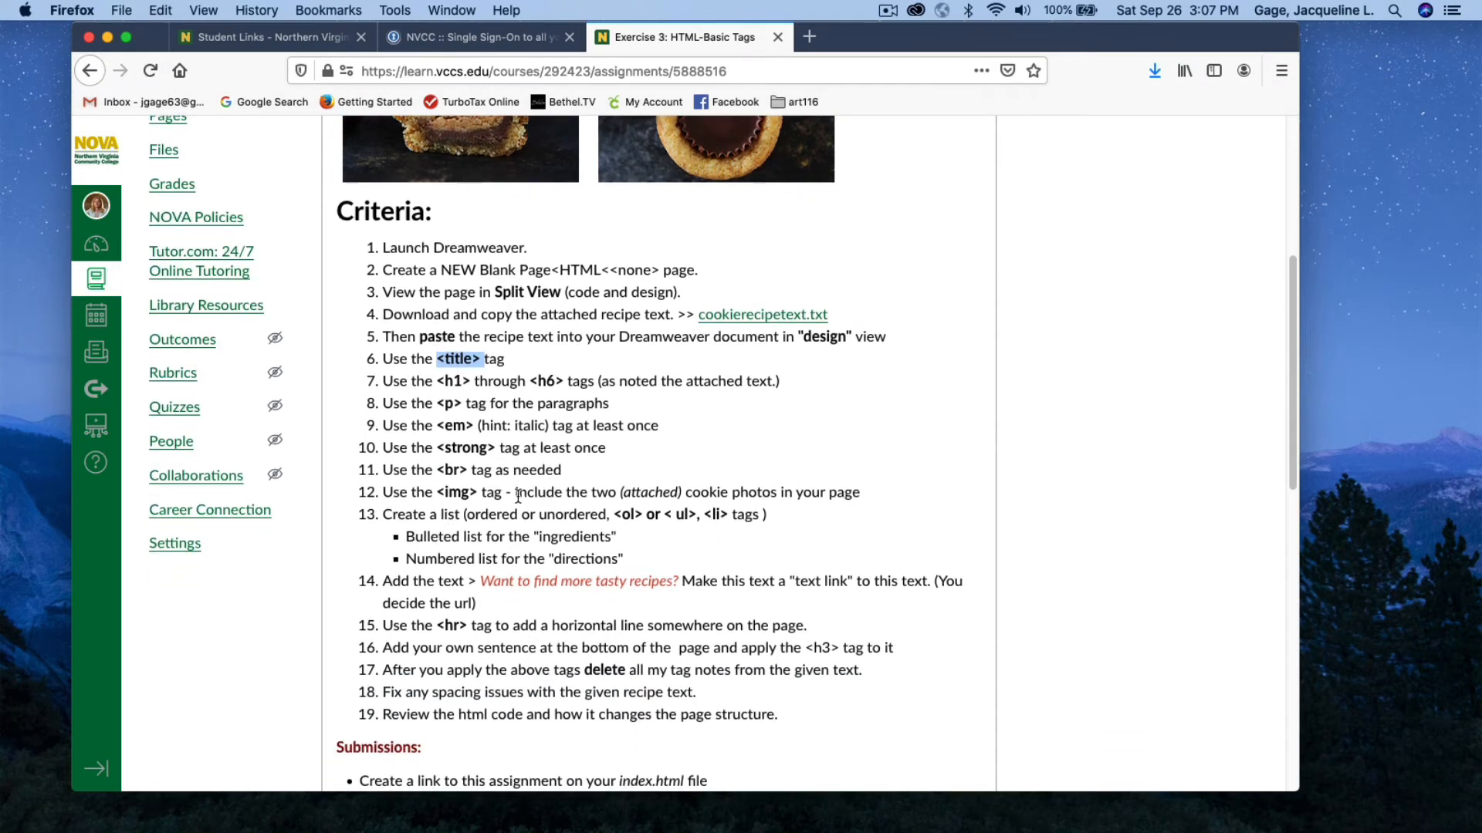
pyautogui.moveTo(679, 490)
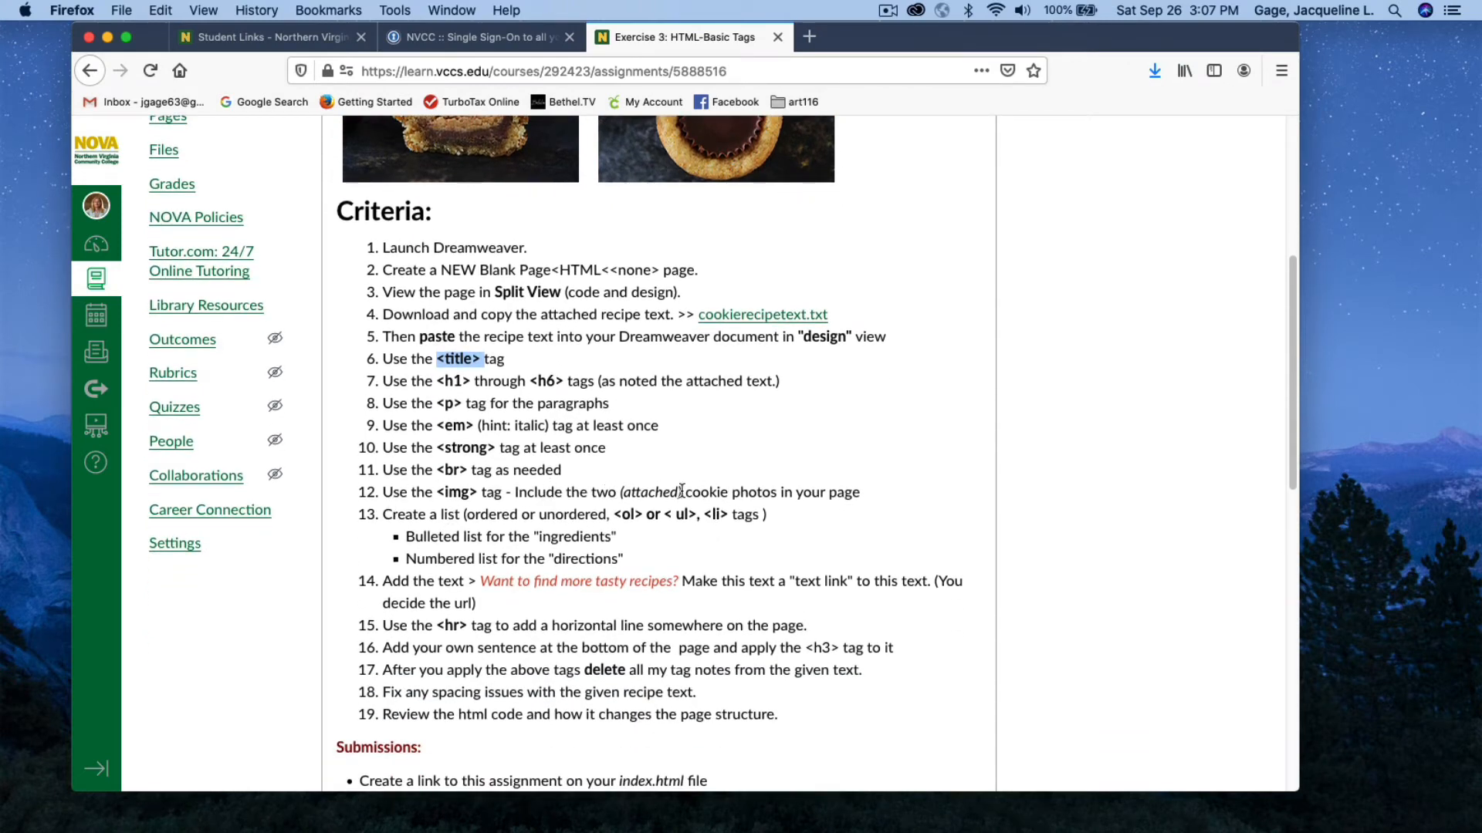
pyautogui.moveTo(867, 499)
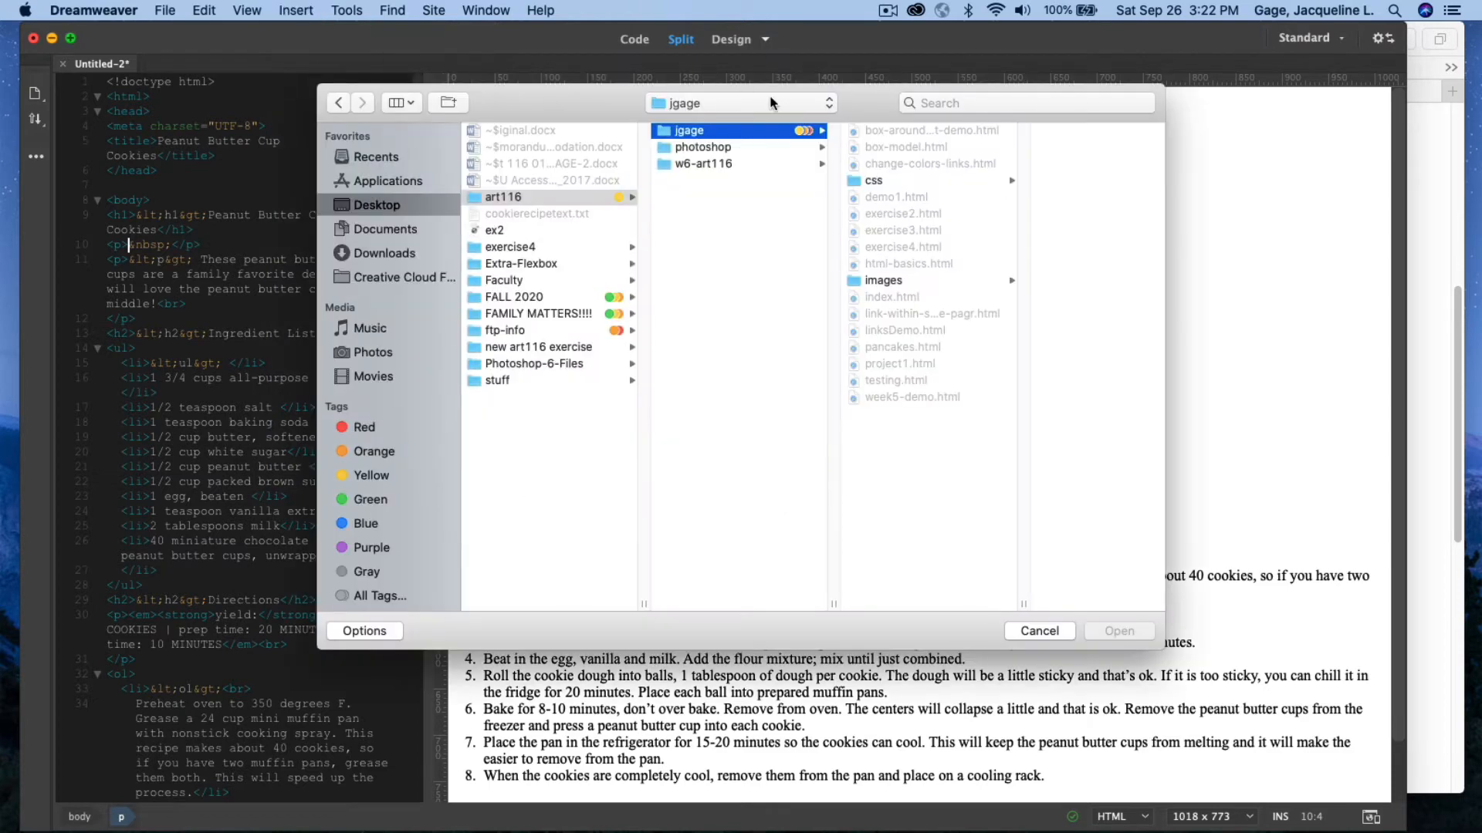
# Insert Cookies-1.jpg under the heading, accepting the document-relative path warning
pyautogui.click(883, 279)
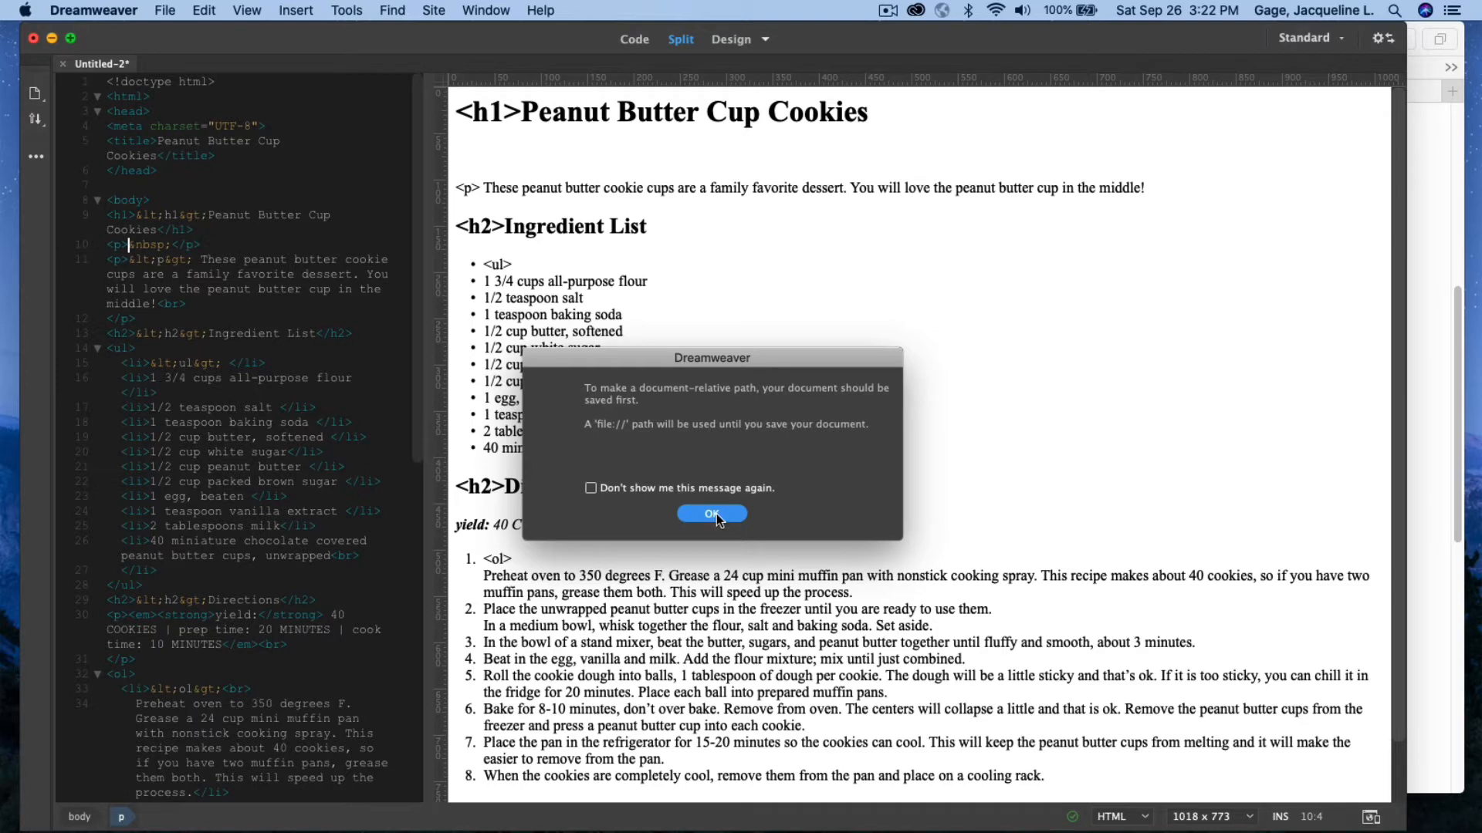
pyautogui.click(713, 514)
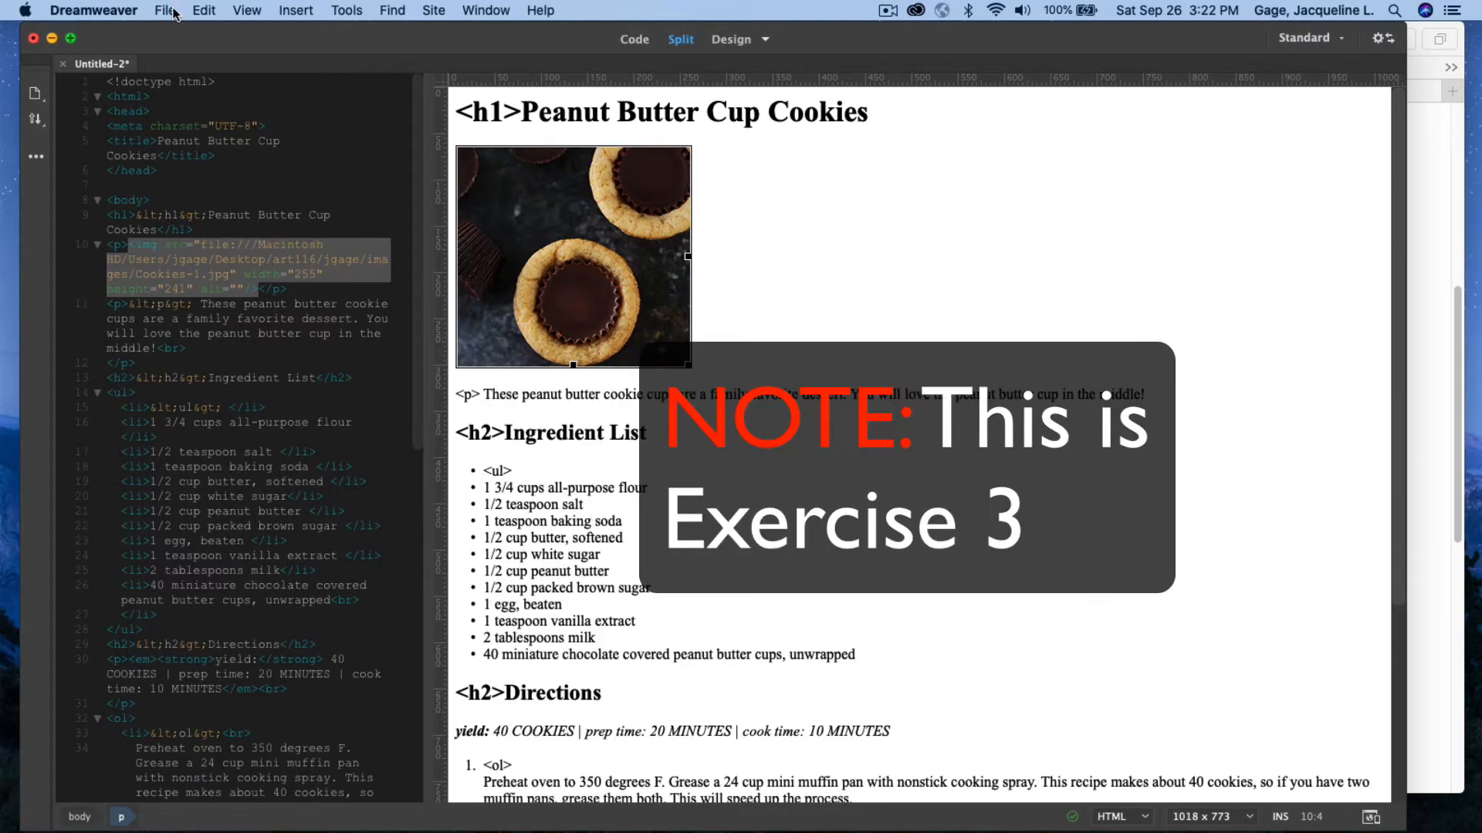
pyautogui.click(166, 11)
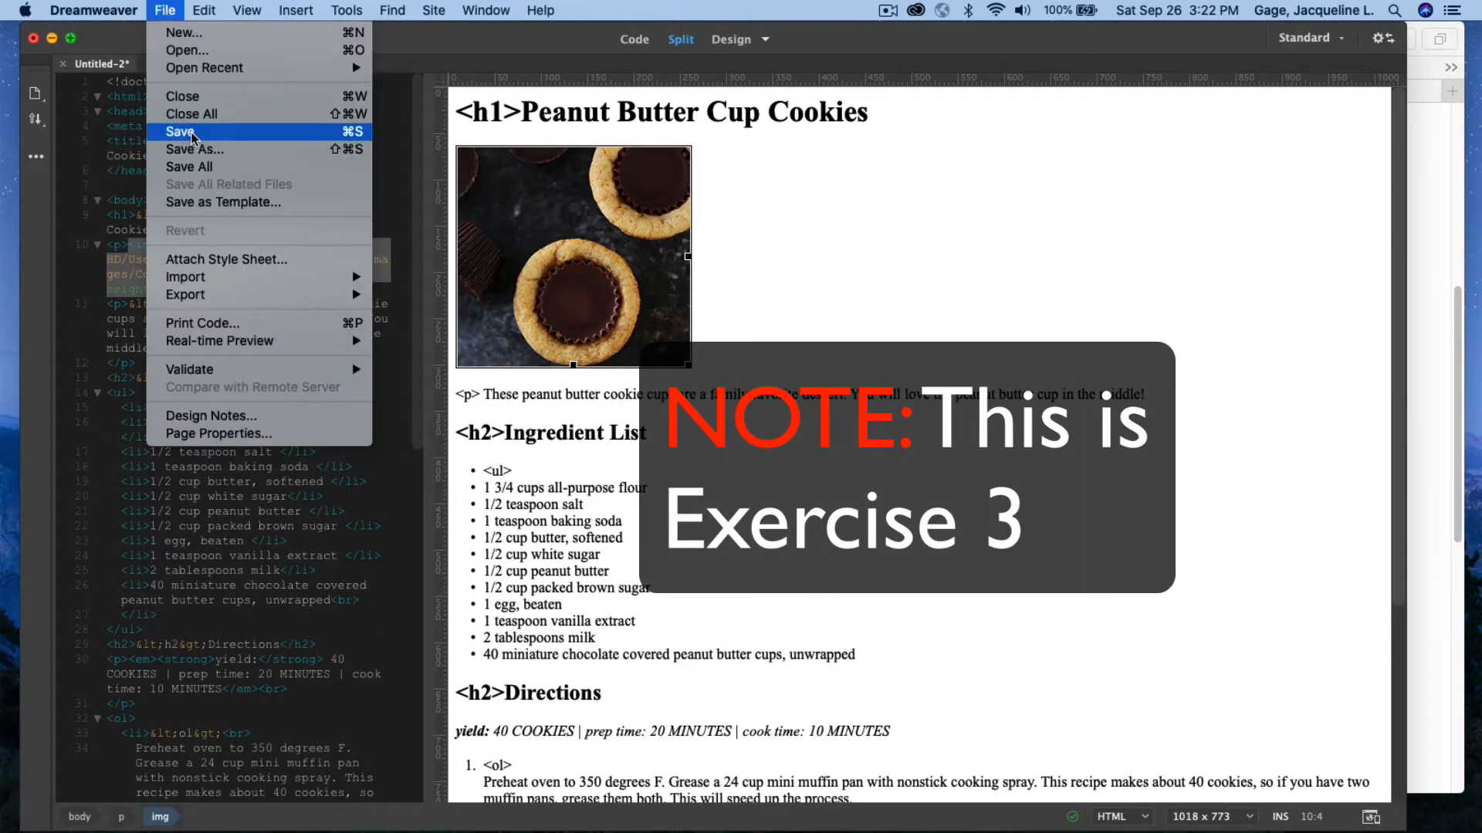
# Save the recipe page as ex2.html in the jgage folder
pyautogui.click(179, 131)
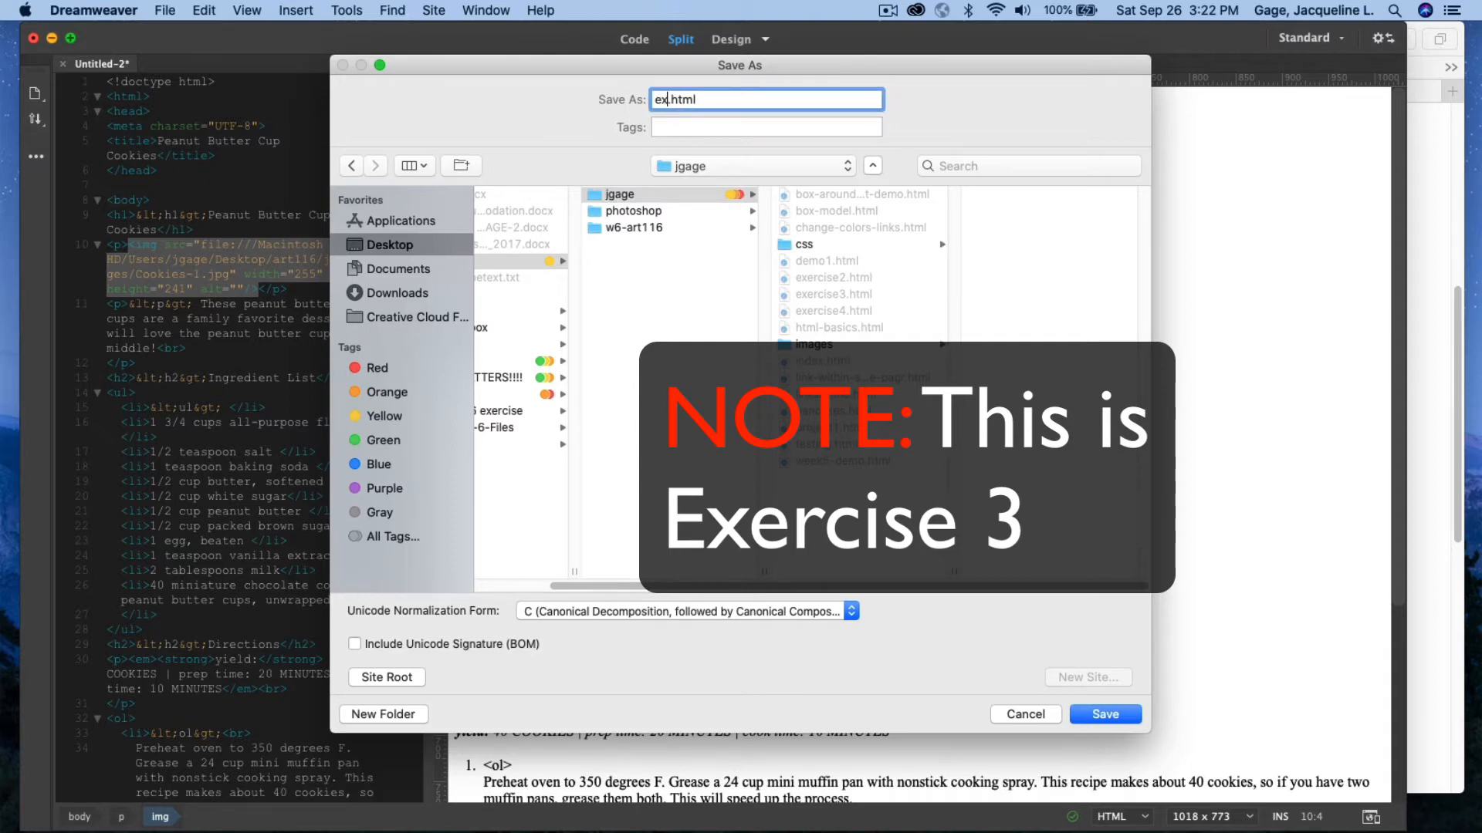
pyautogui.write('2')
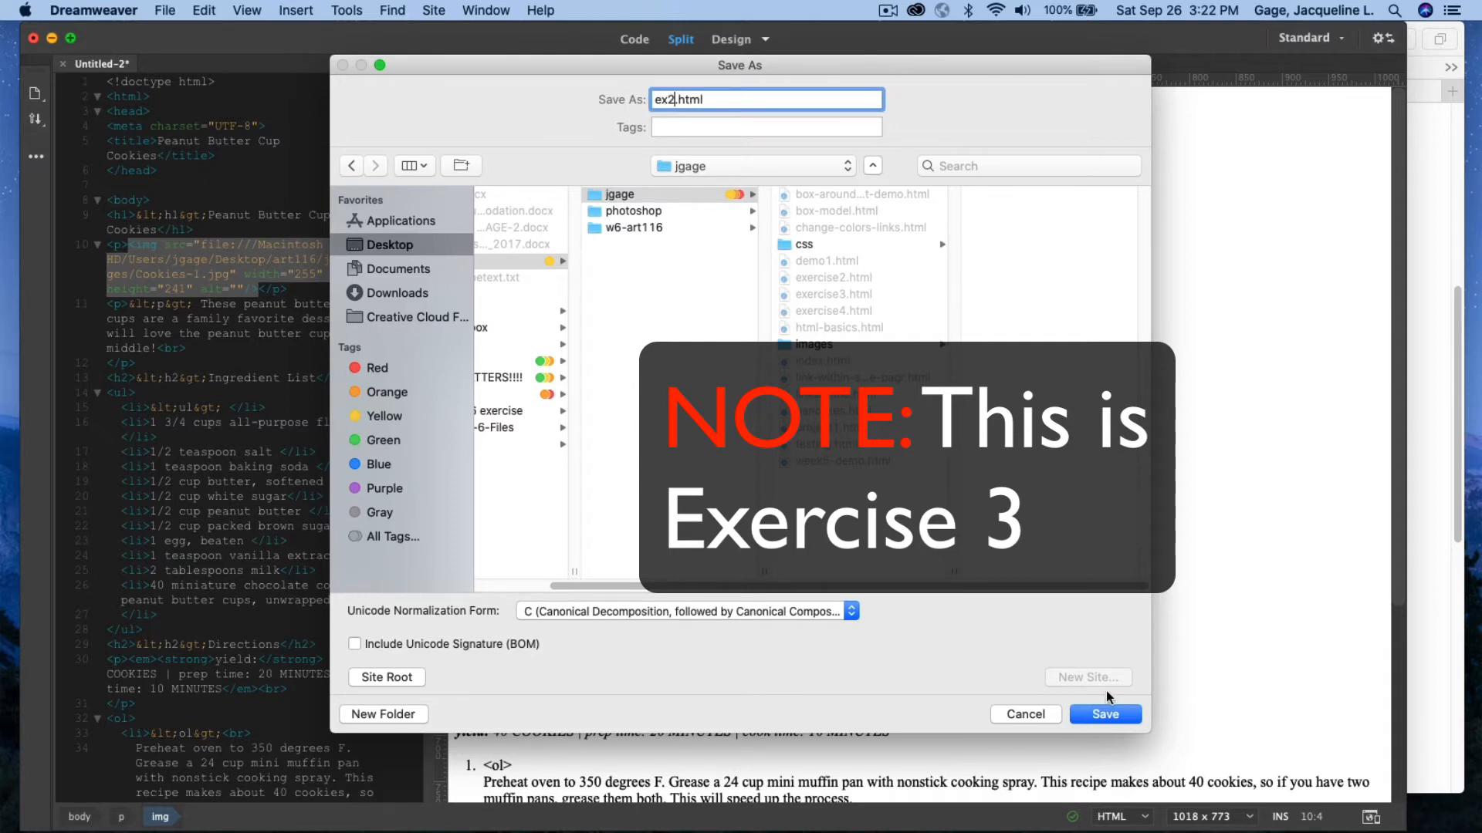
pyautogui.click(1105, 713)
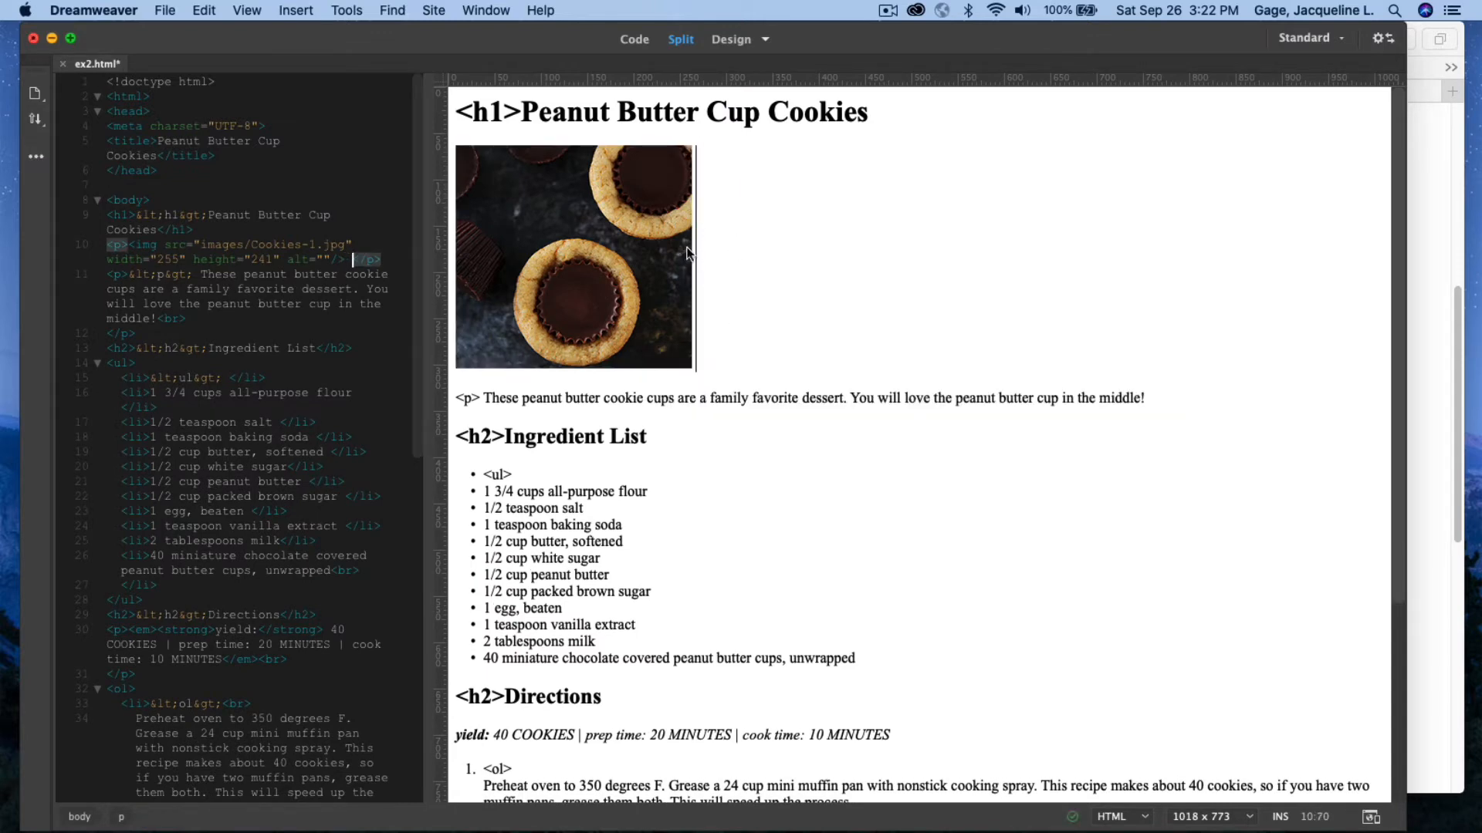
# Insert images/Cookies-2.jpg beside the first cookie photo
pyautogui.click(295, 11)
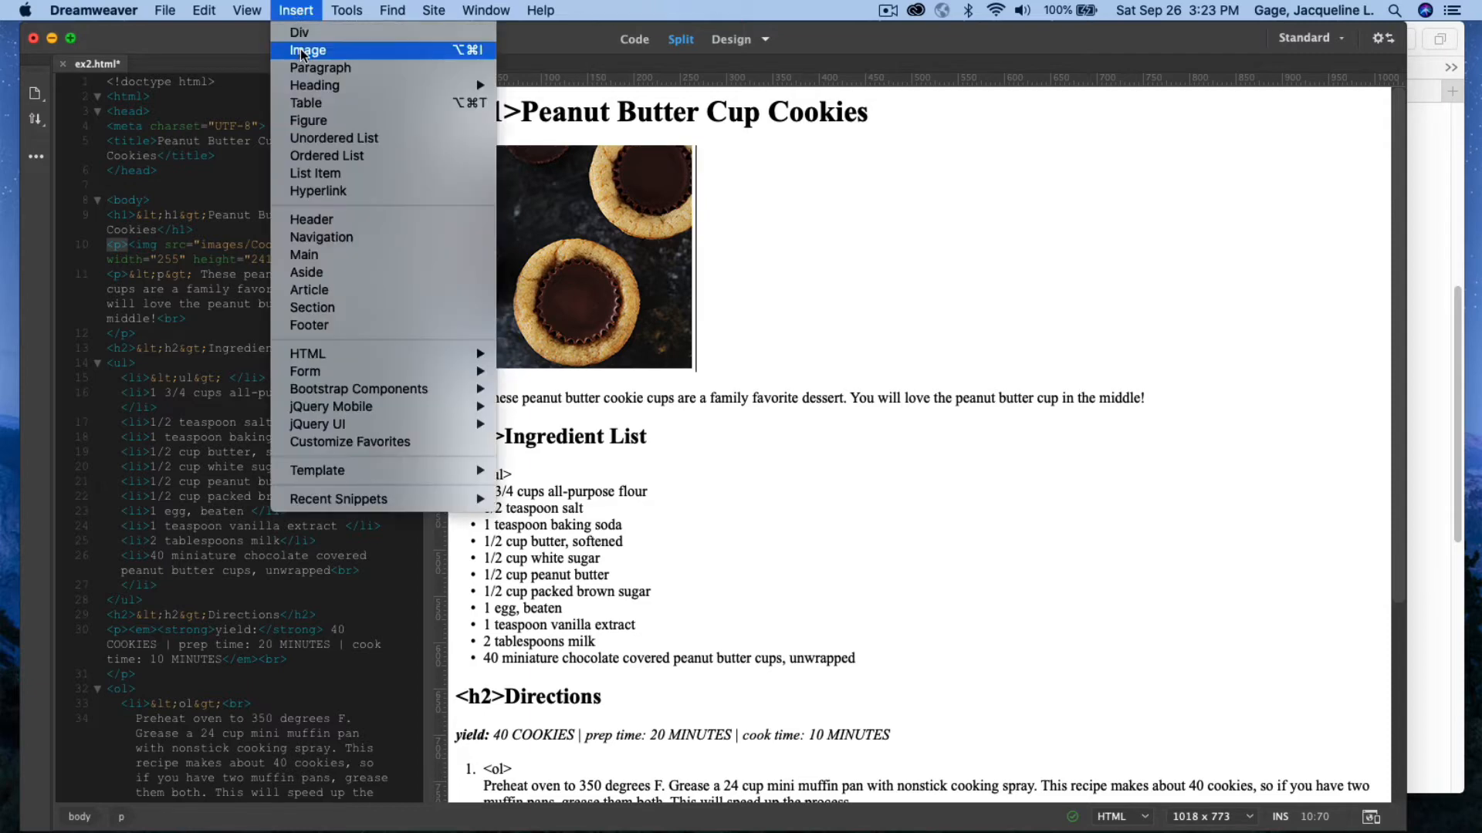
pyautogui.click(309, 50)
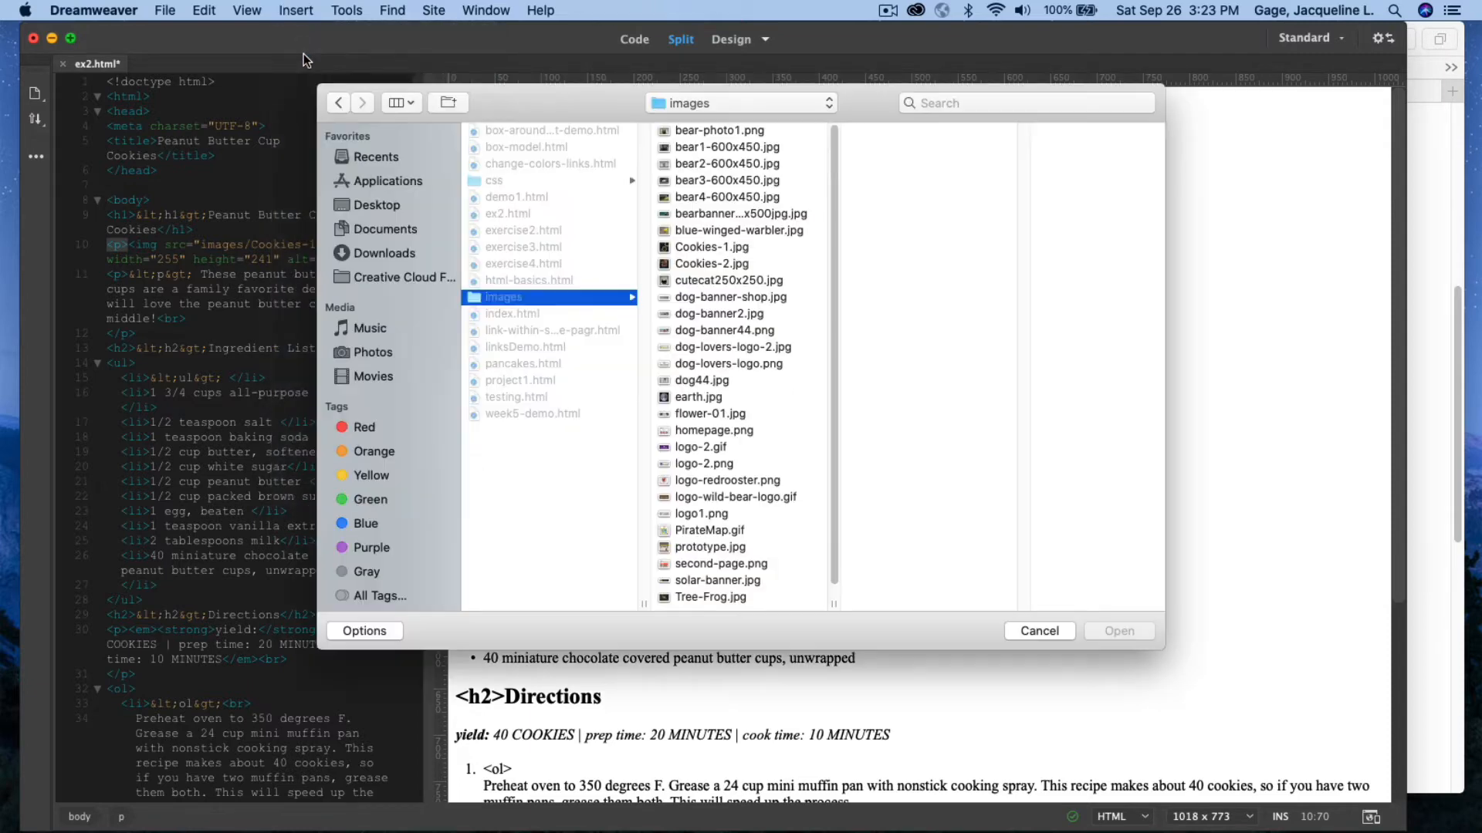
pyautogui.click(710, 264)
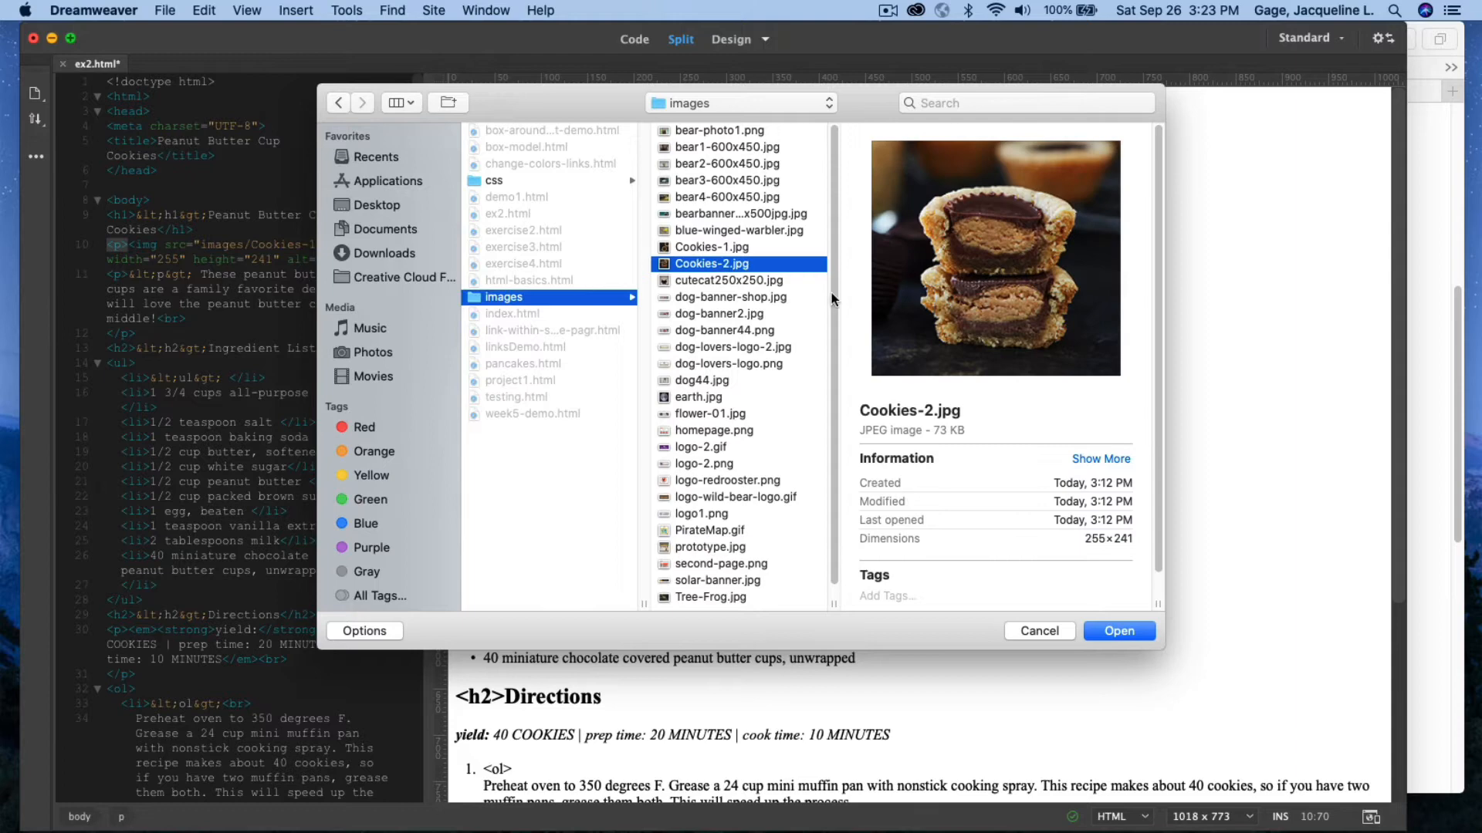
pyautogui.click(1117, 632)
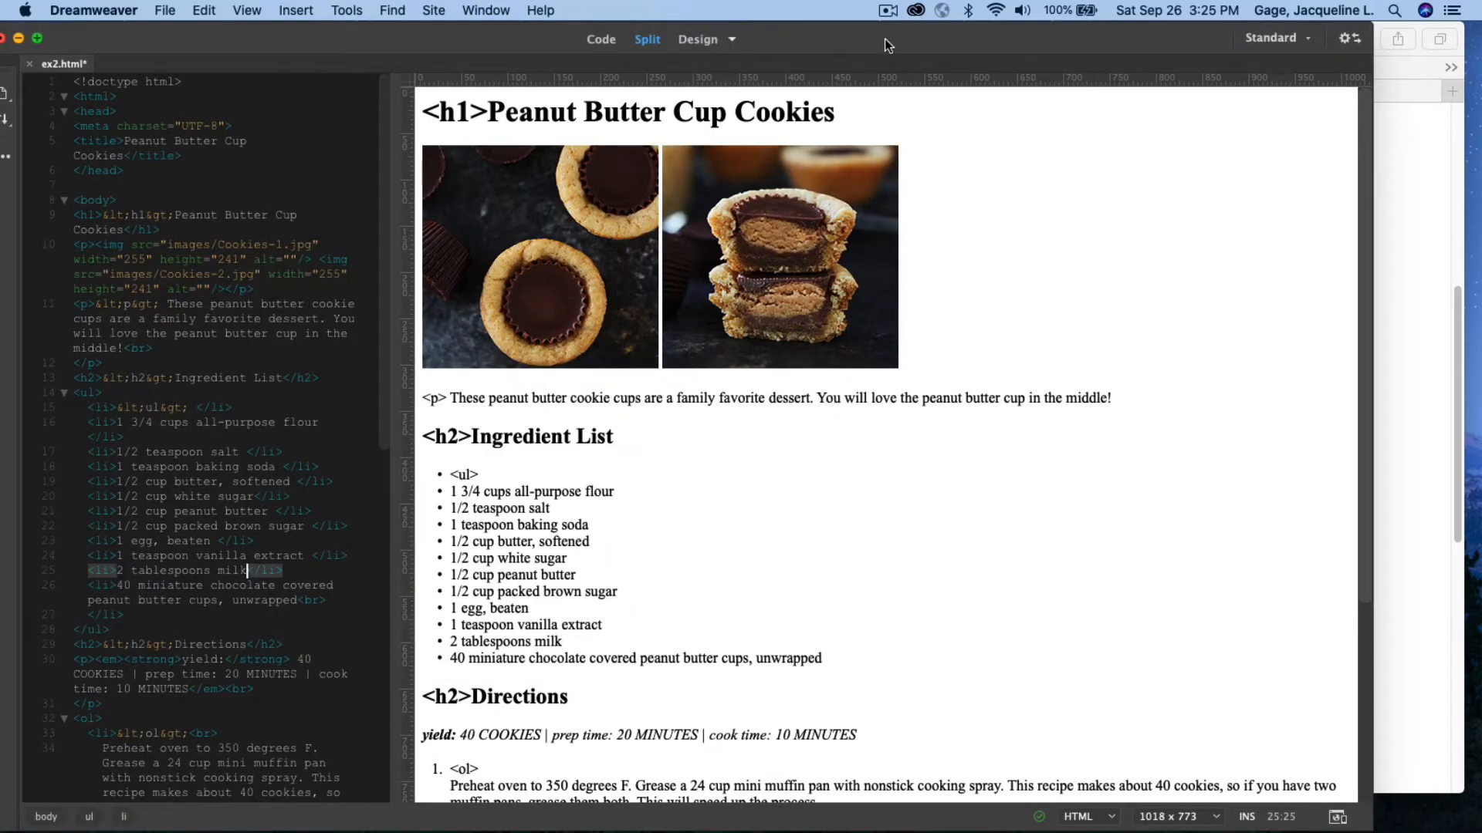
pyautogui.click(569, 256)
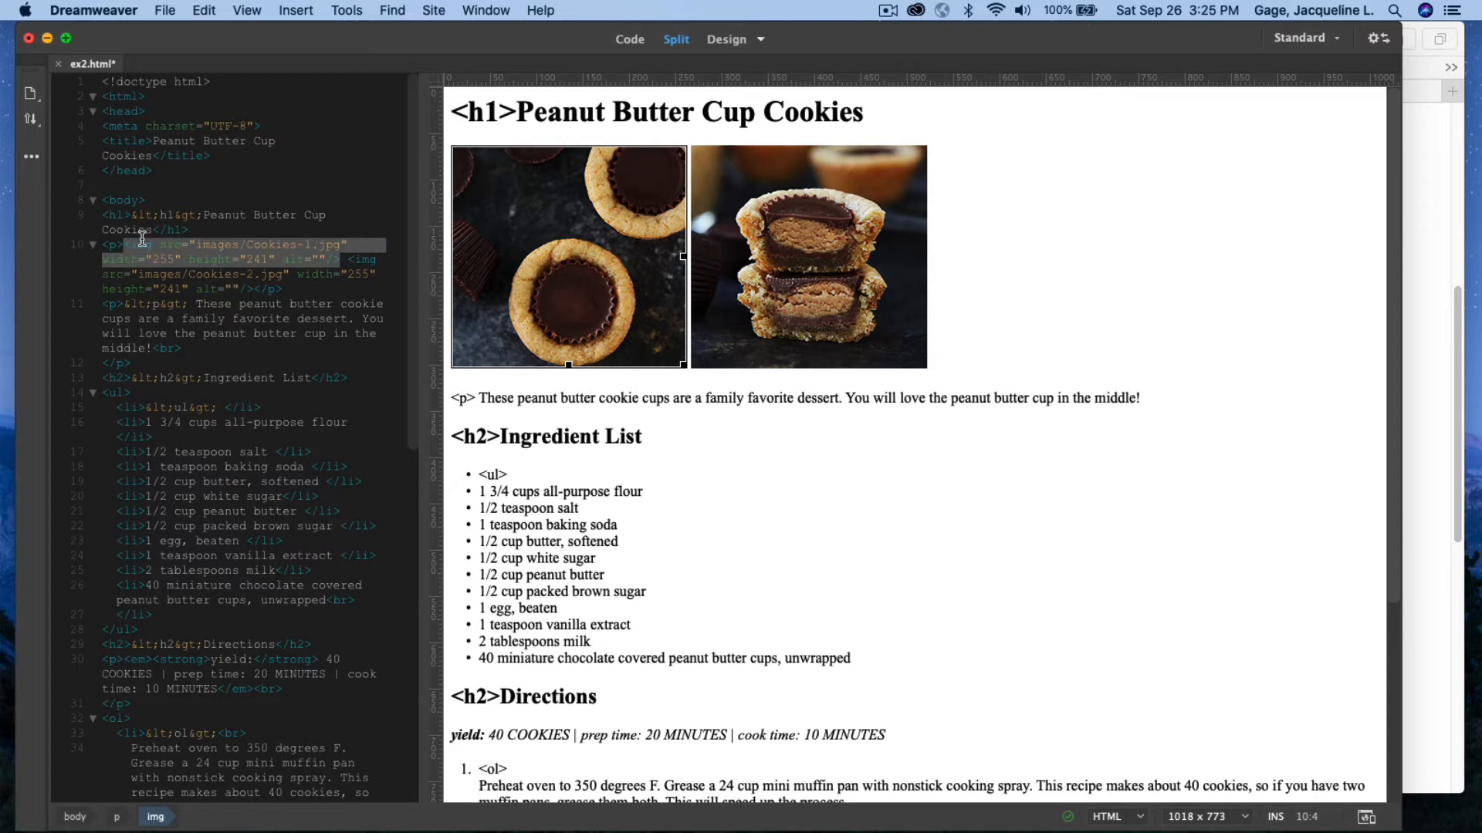
pyautogui.moveTo(267, 195)
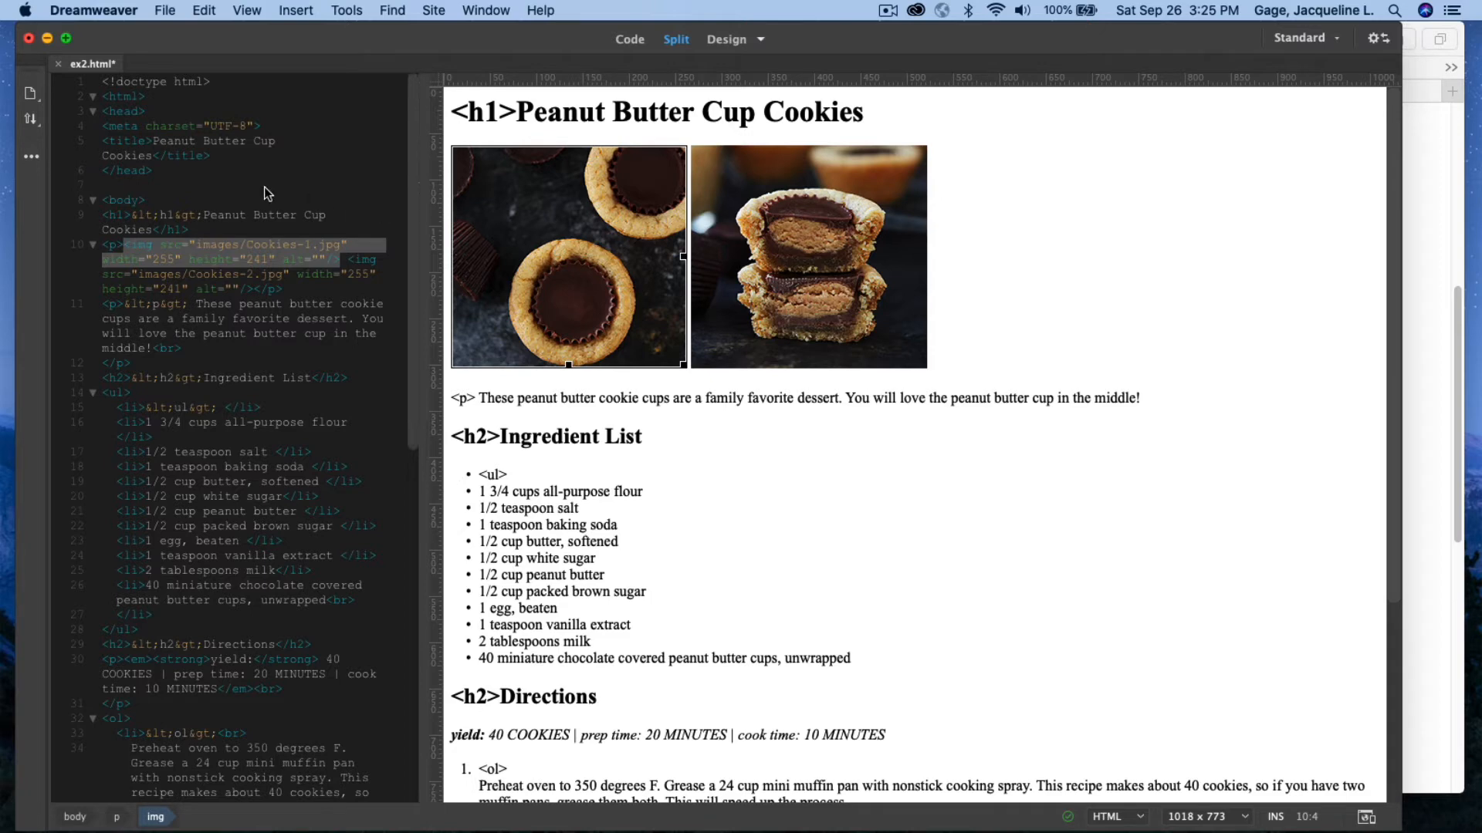
pyautogui.moveTo(252, 243)
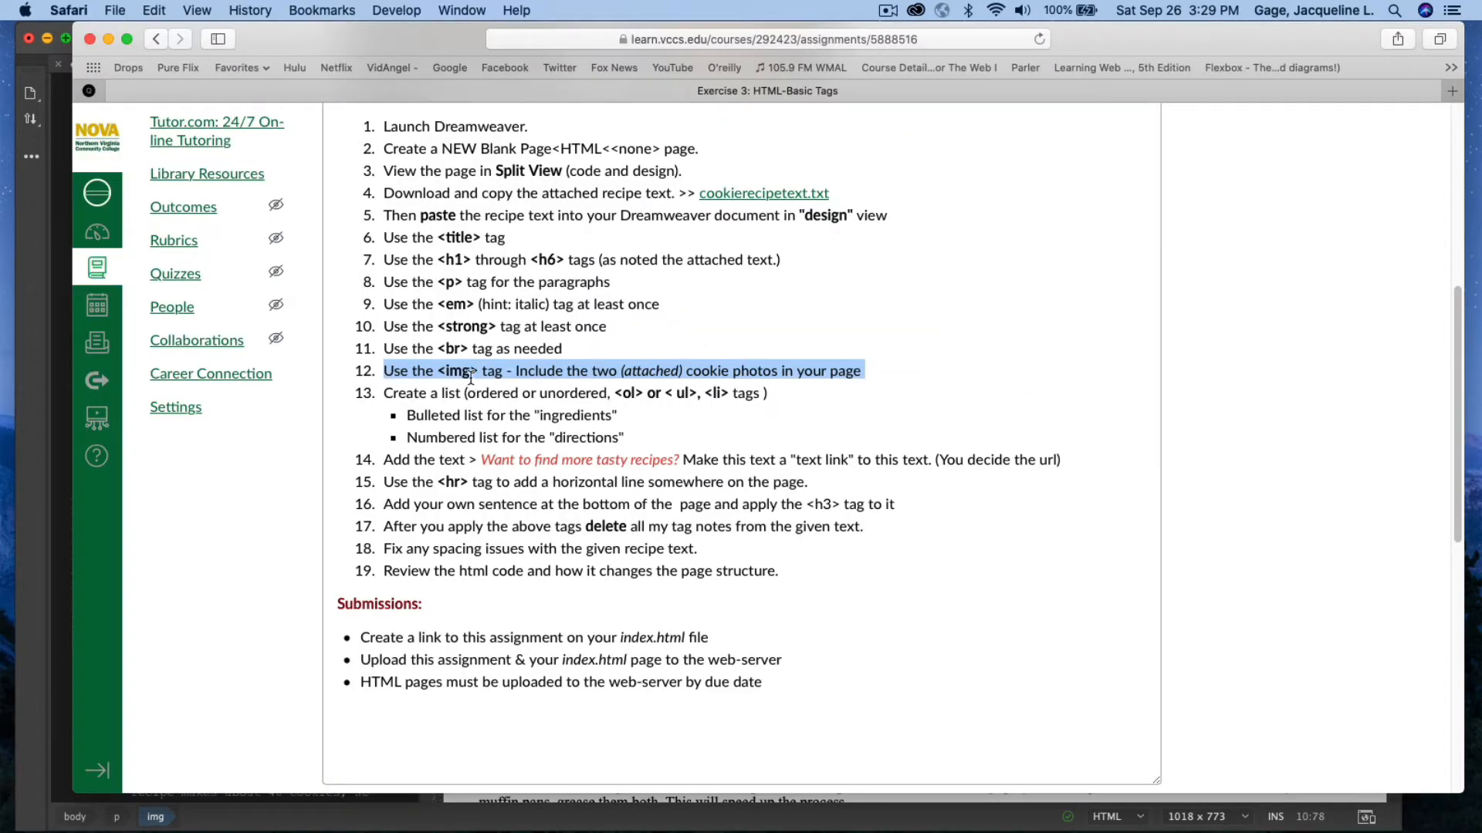
# Highlight the two-photo criteria in Safari, then return to the recipe page in Dreamweaver
pyautogui.click(548, 371)
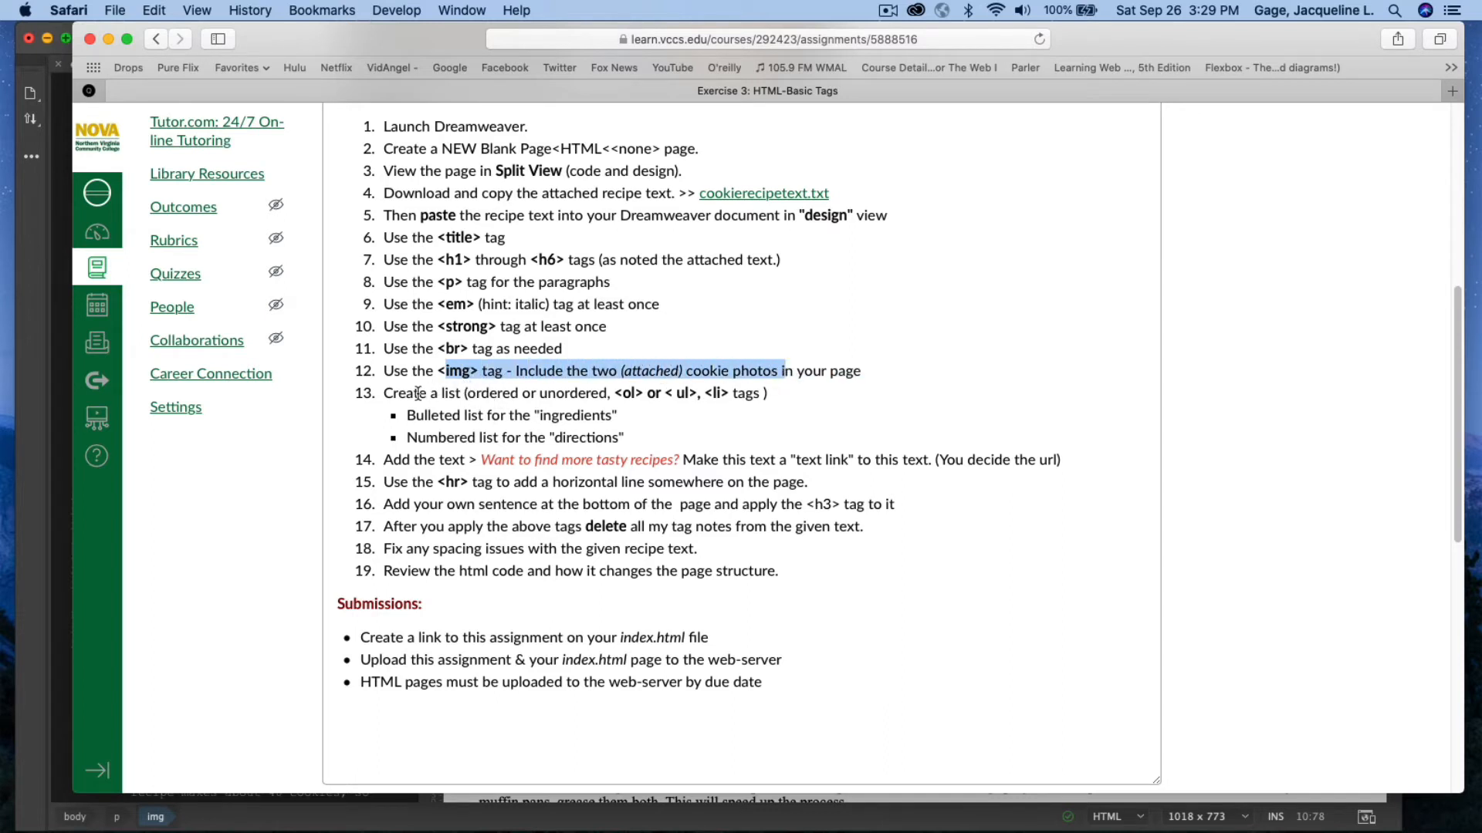
pyautogui.moveTo(567, 393)
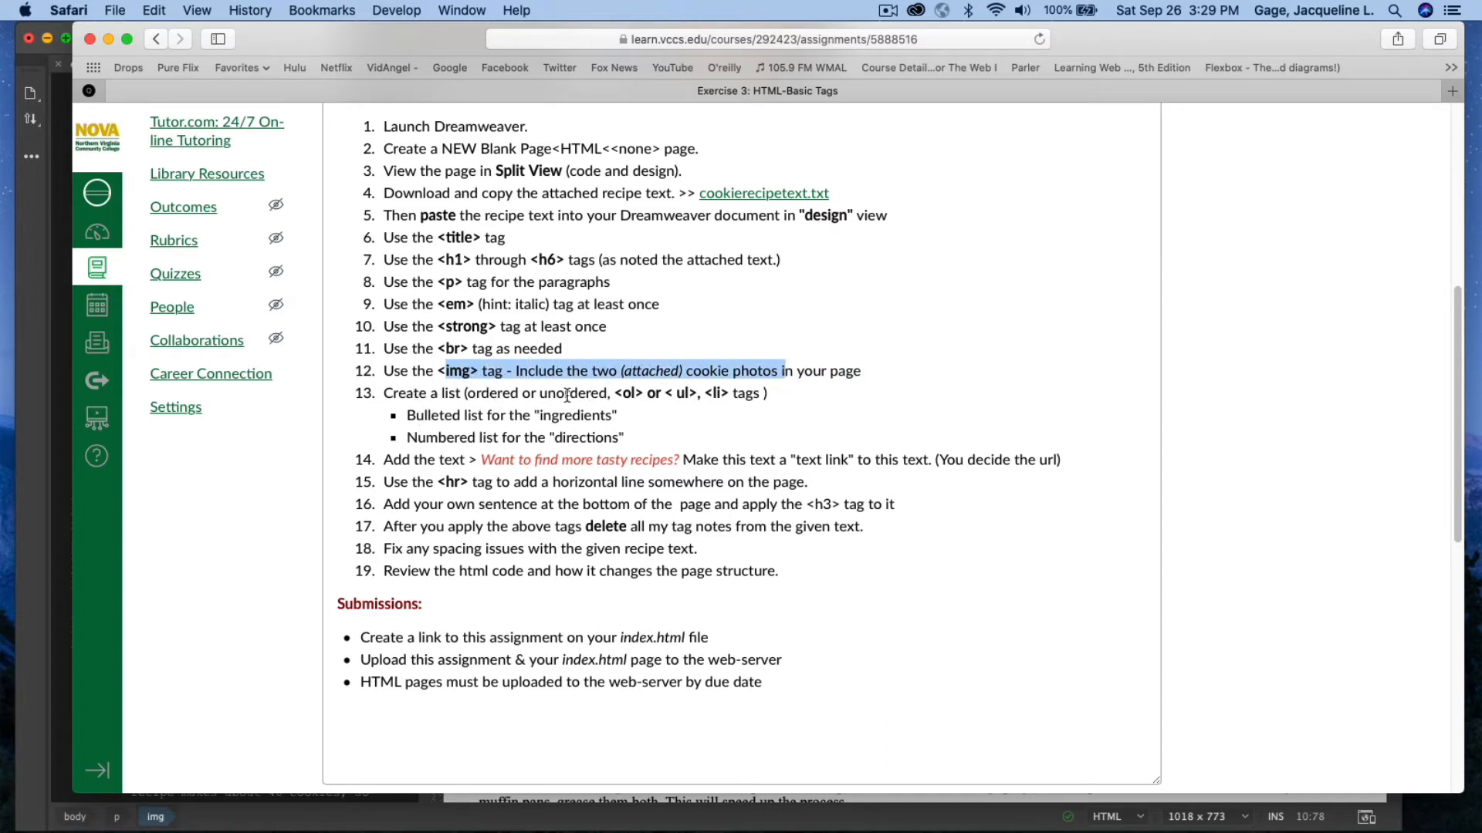
pyautogui.moveTo(683, 397)
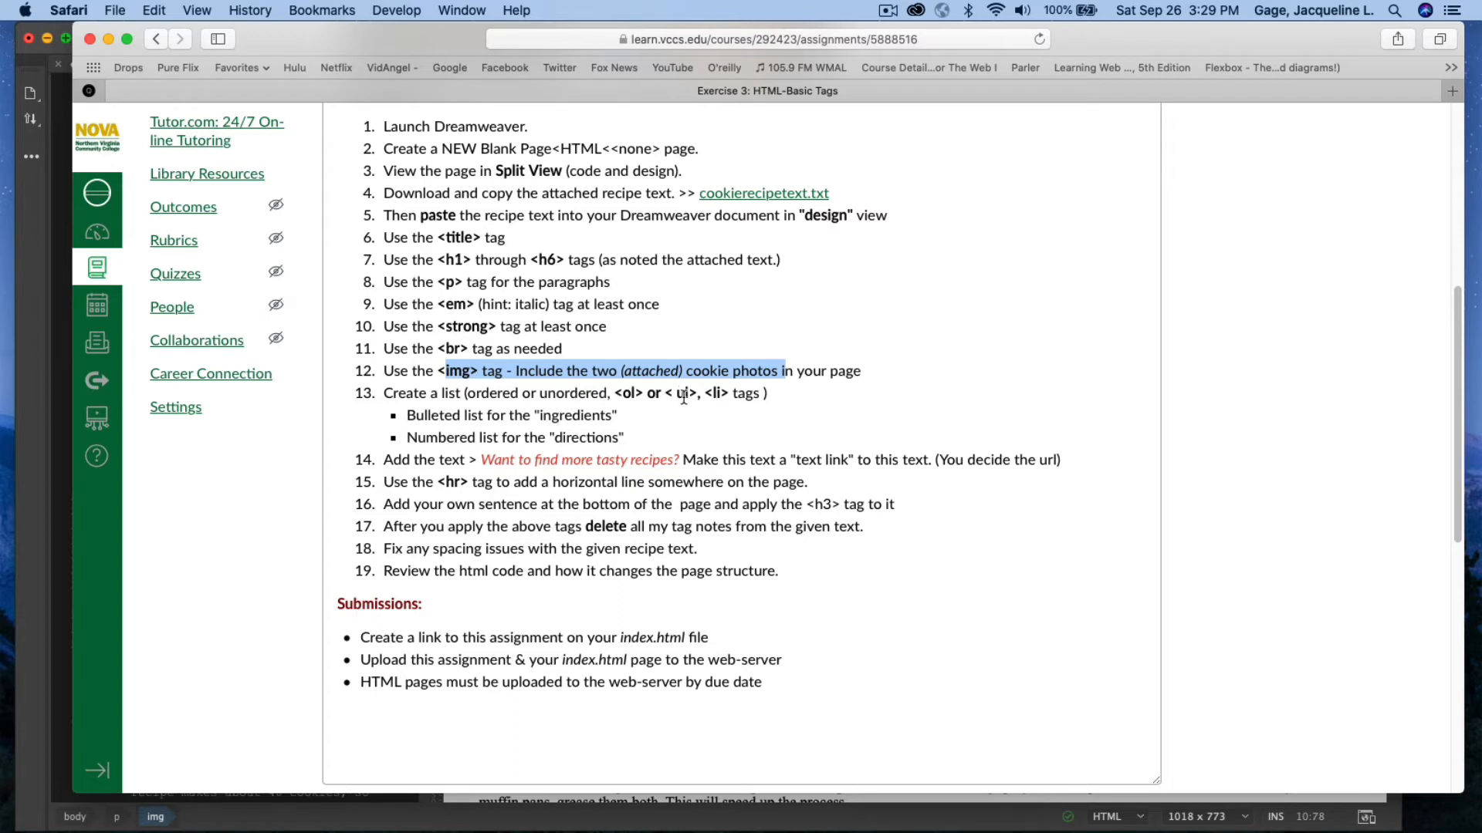
pyautogui.moveTo(446, 388)
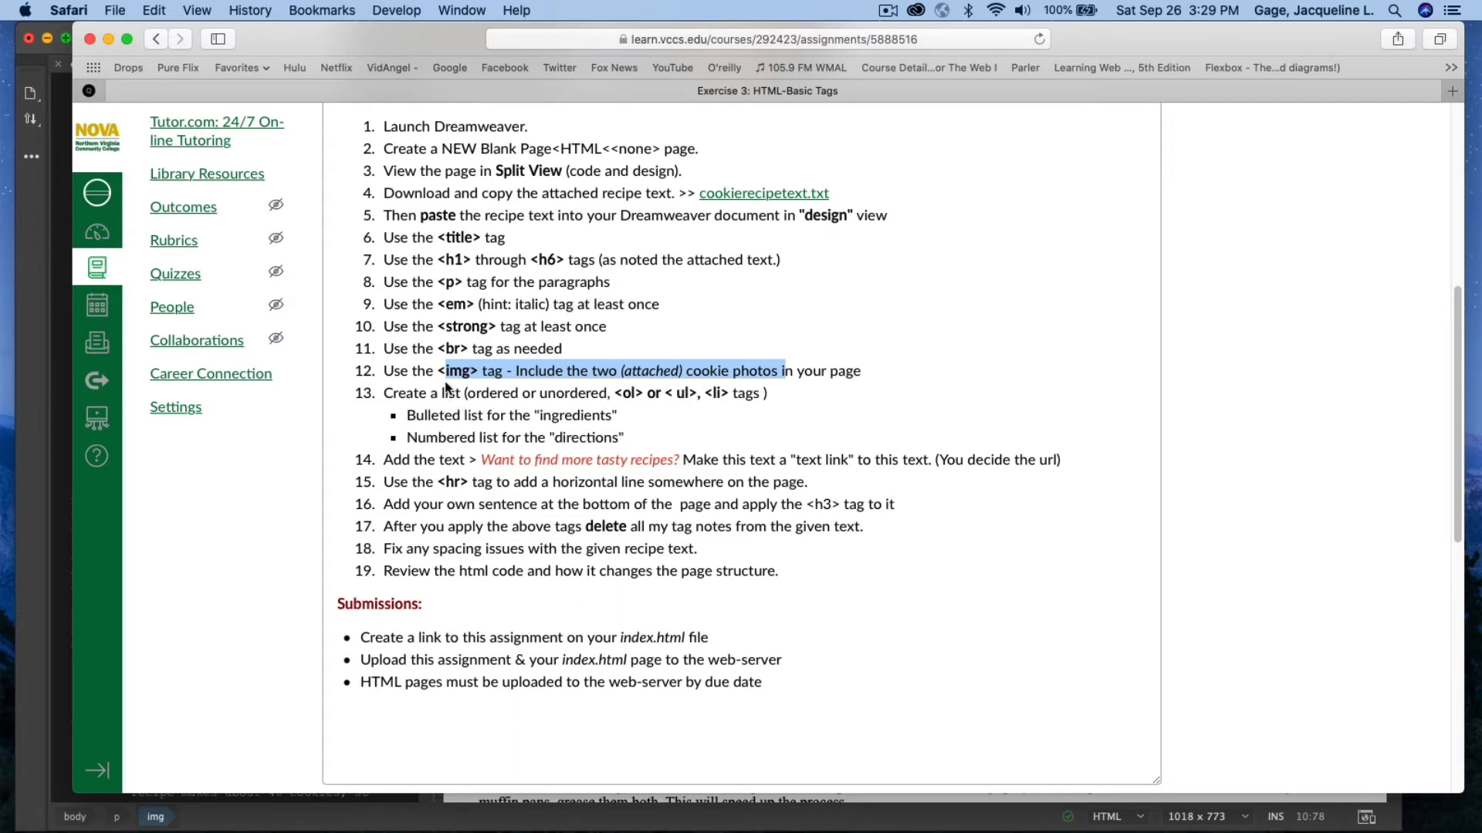
pyautogui.moveTo(443, 460)
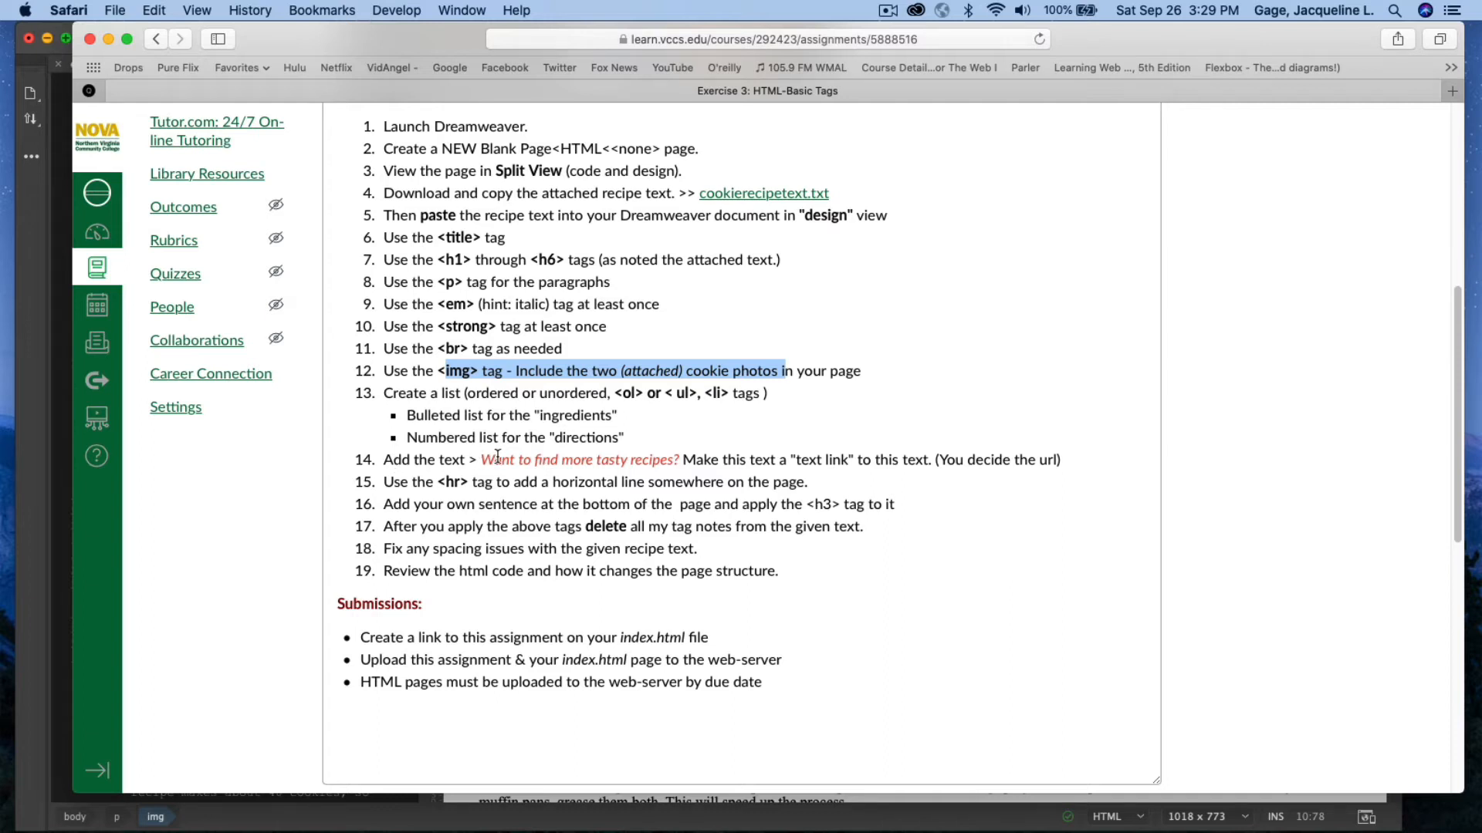
pyautogui.moveTo(669, 458)
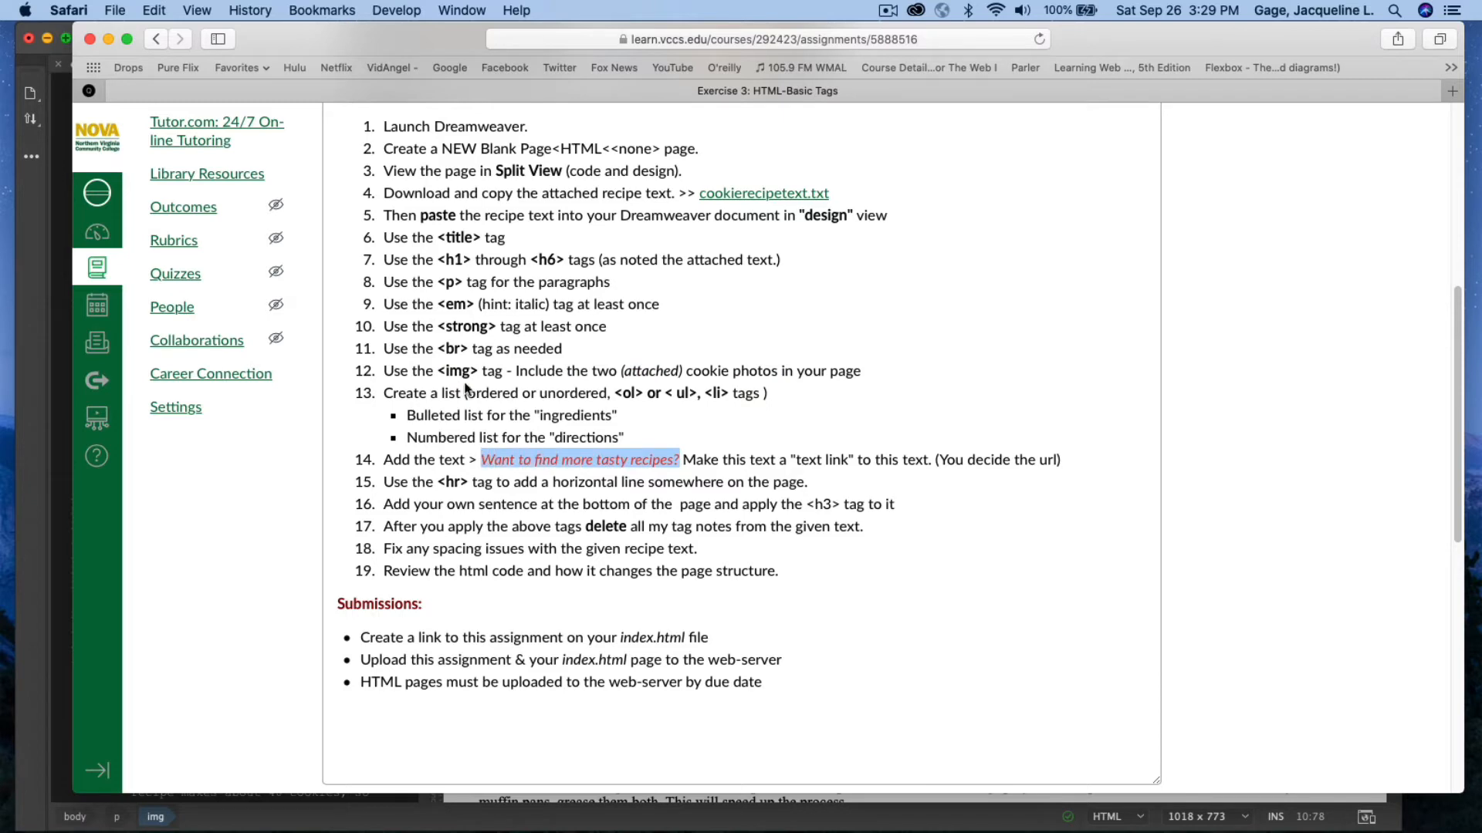
pyautogui.click(153, 11)
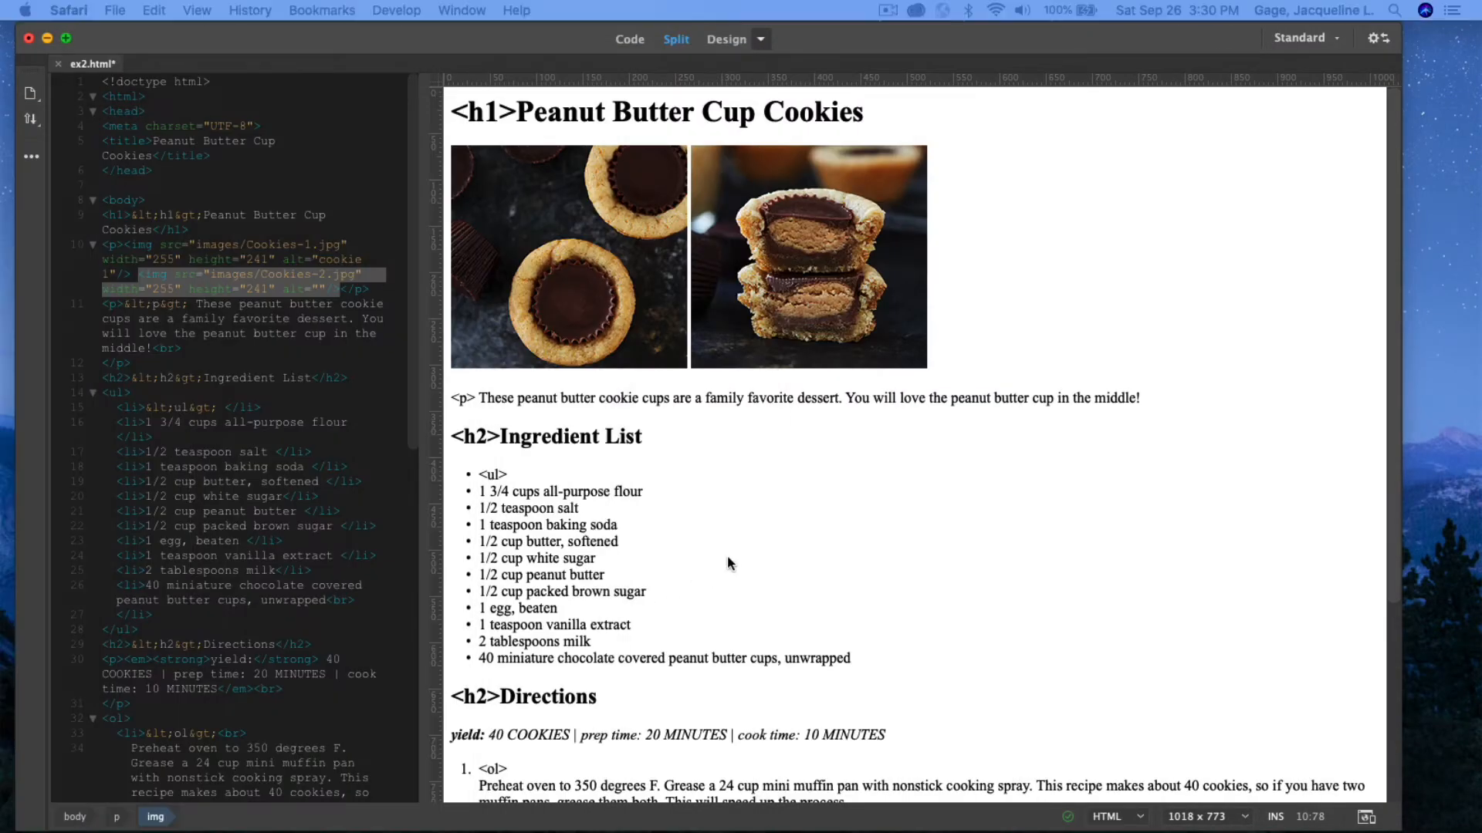
# Add the italic line 'Want to find more tasty recipes?' below the directions
pyautogui.click(807, 258)
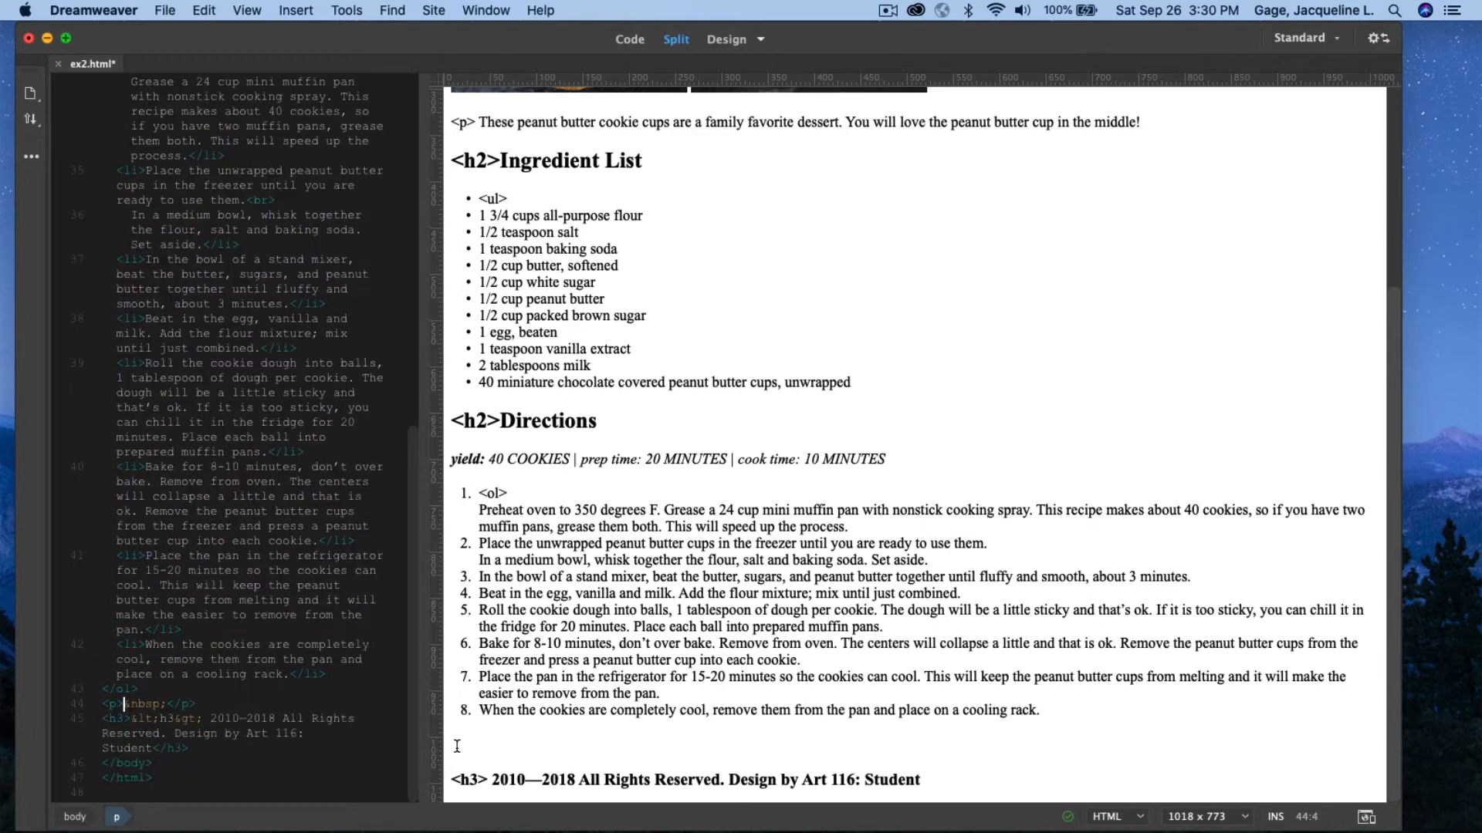
pyautogui.write('Want to find more tasty recipes?</em>')
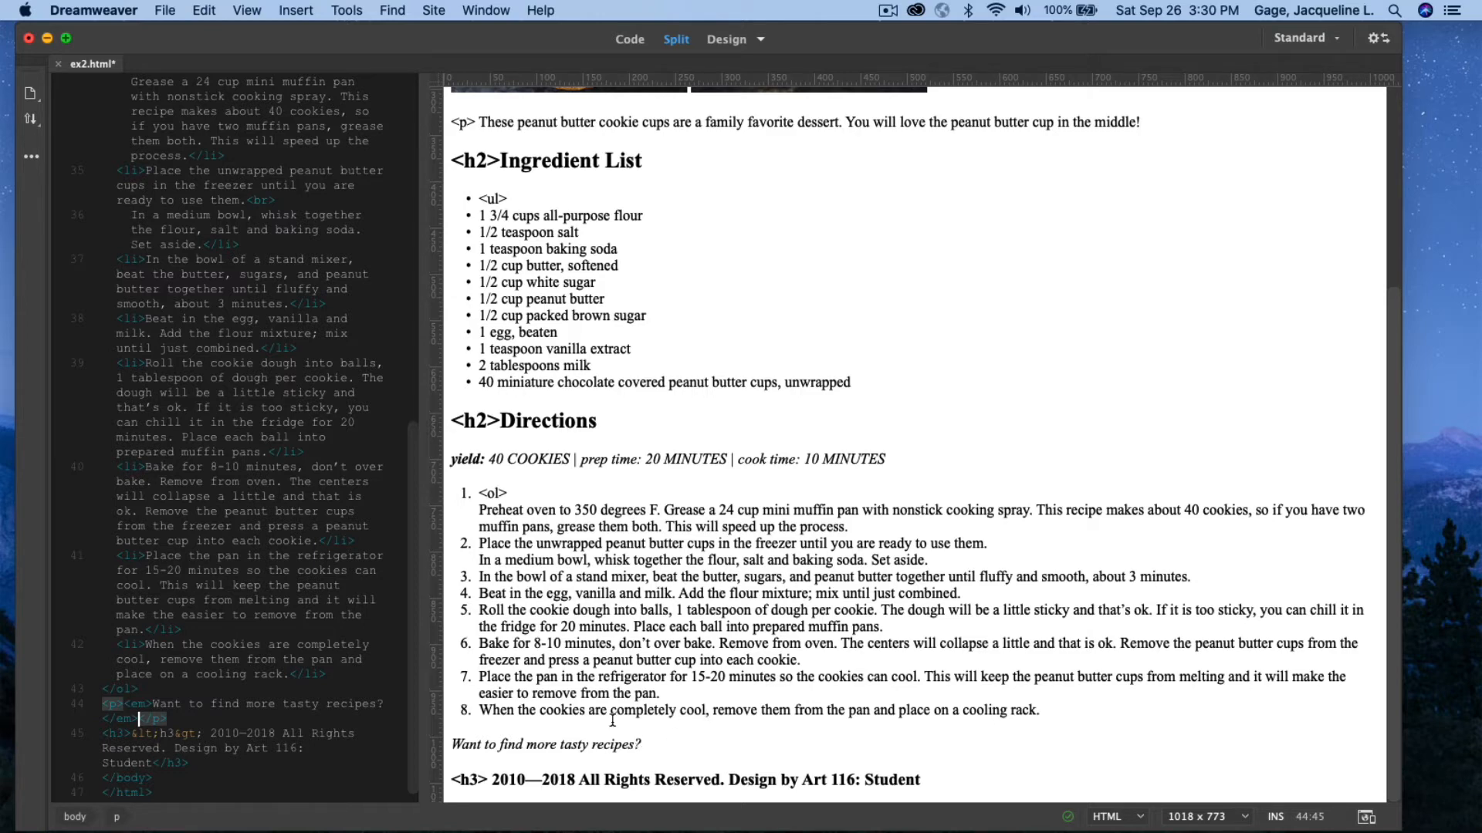
pyautogui.moveTo(491, 814)
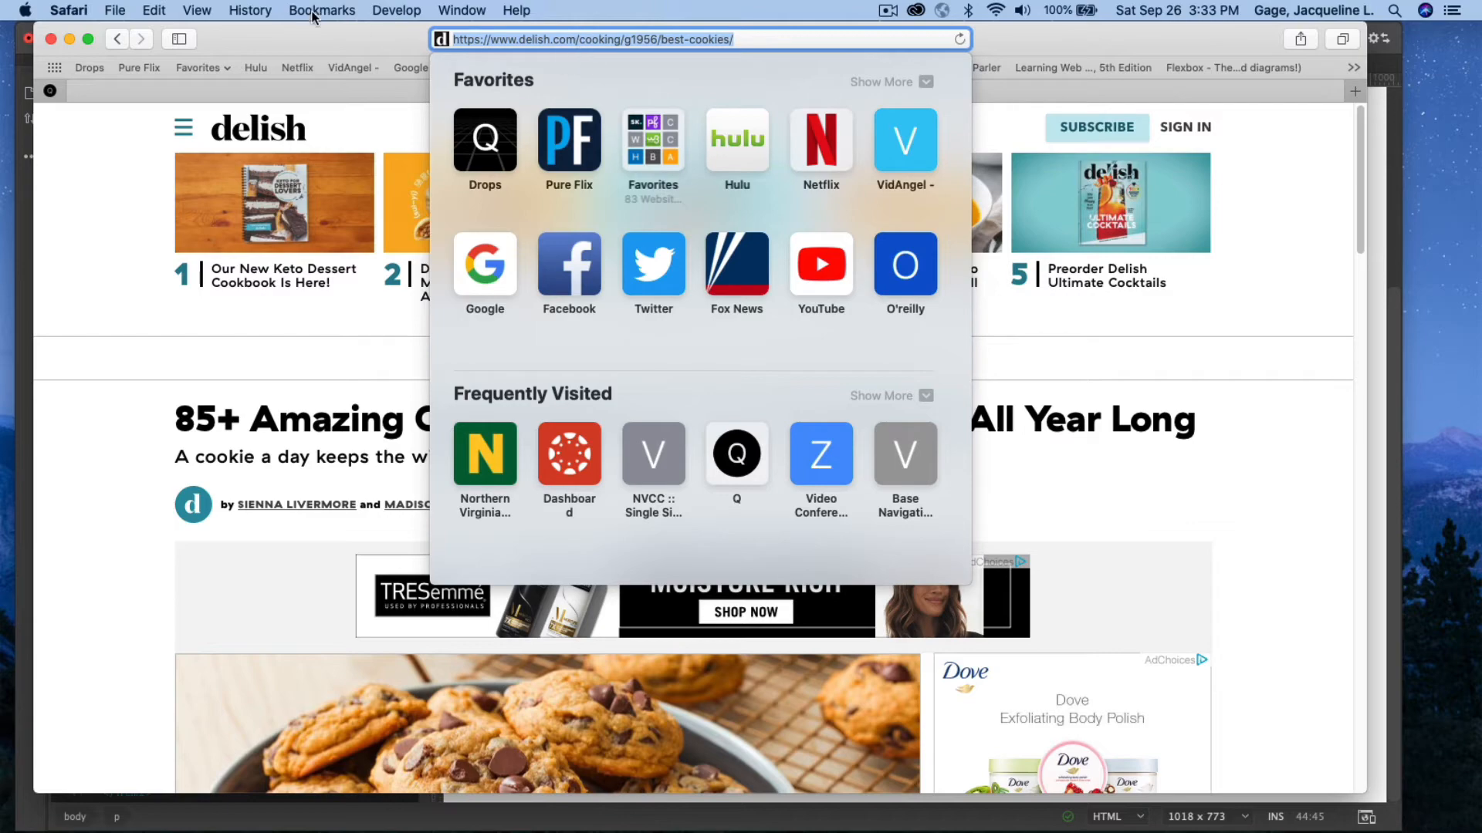
# Select the delish.com best-cookies page address in Safari for copying
pyautogui.click(153, 11)
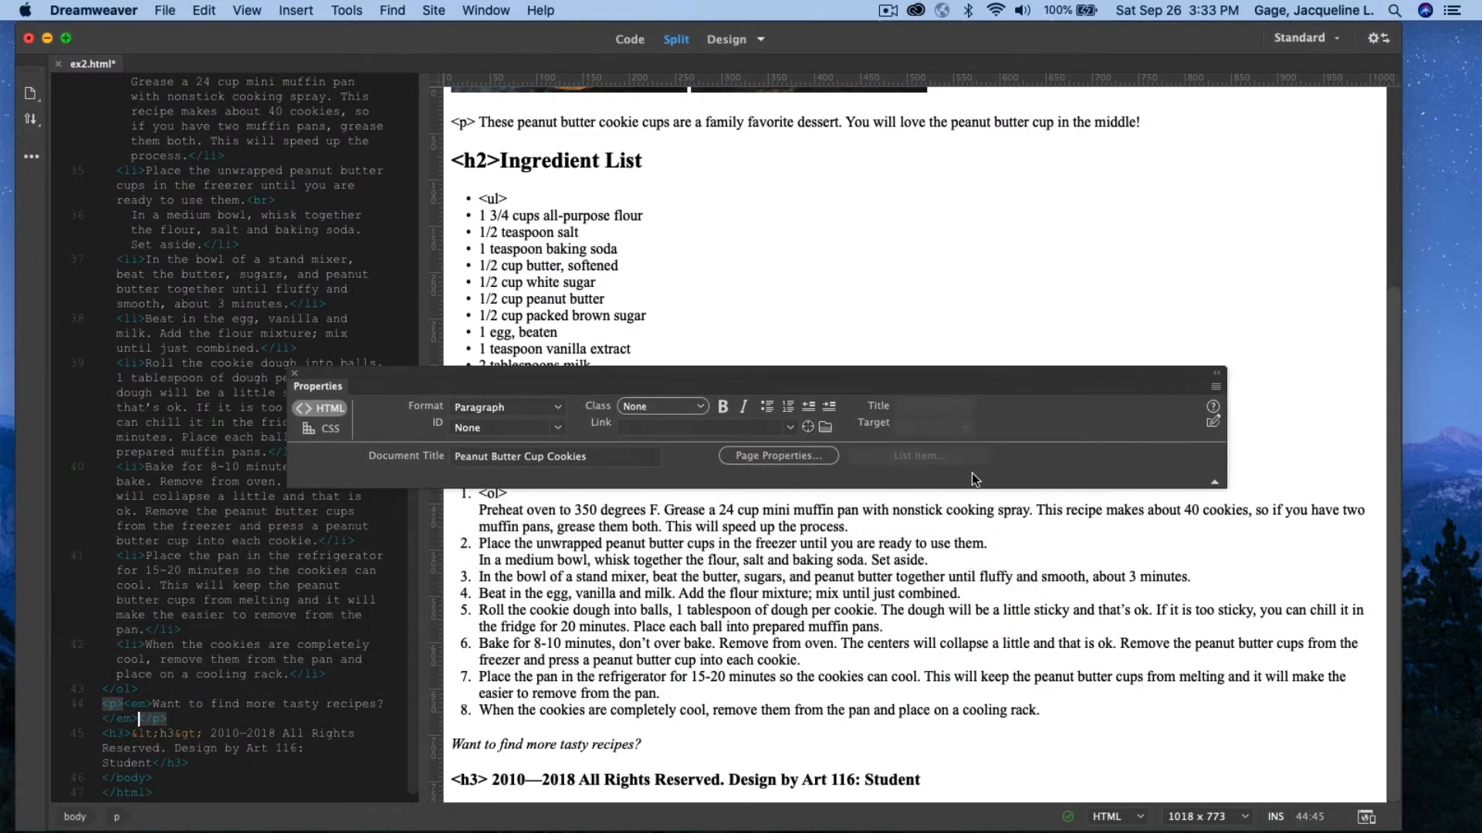
# Link the tasty-recipes sentence to the delish.com best-cookies URL
pyautogui.click(545, 744)
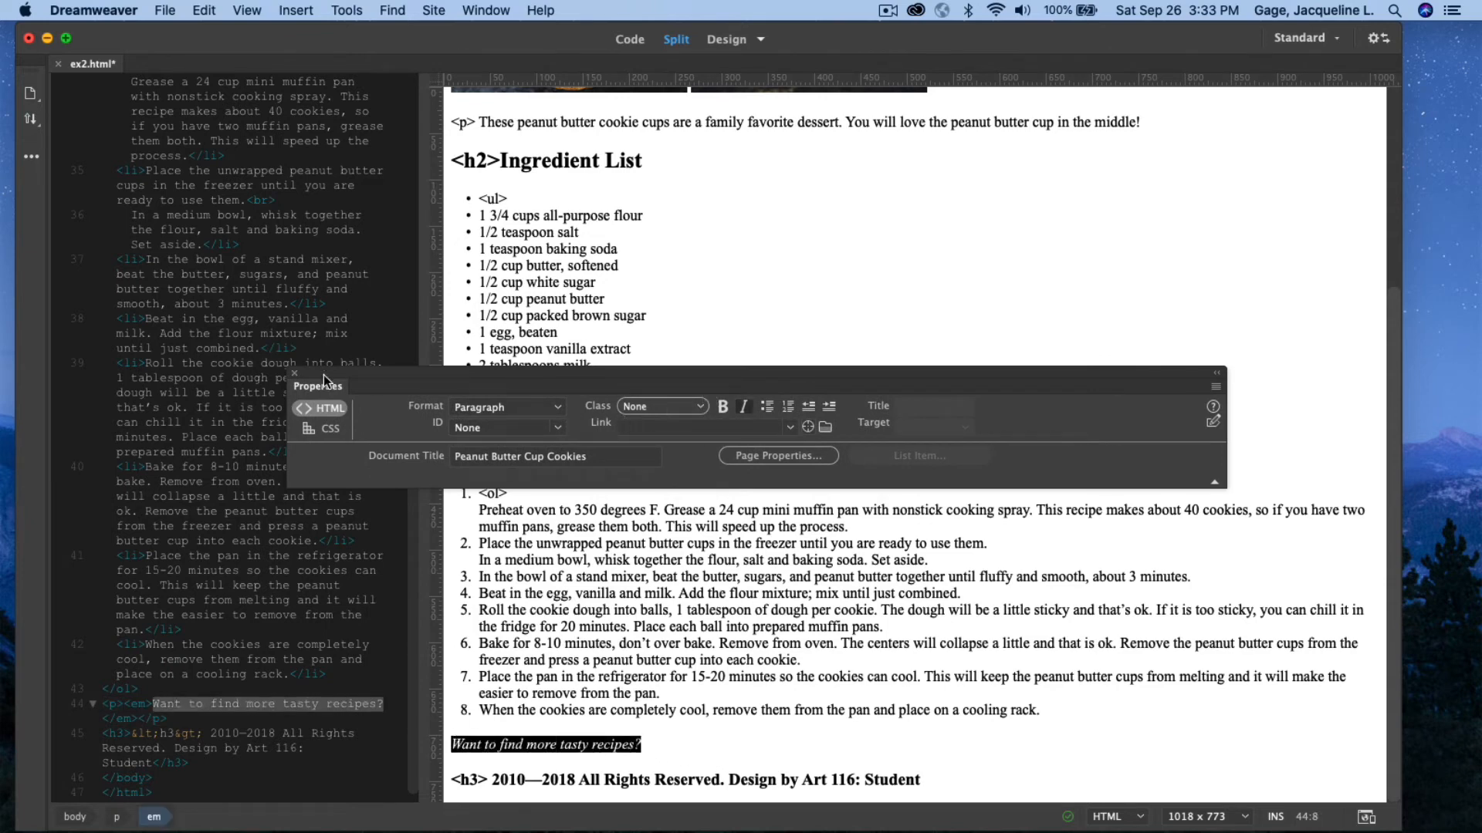
pyautogui.click(700, 426)
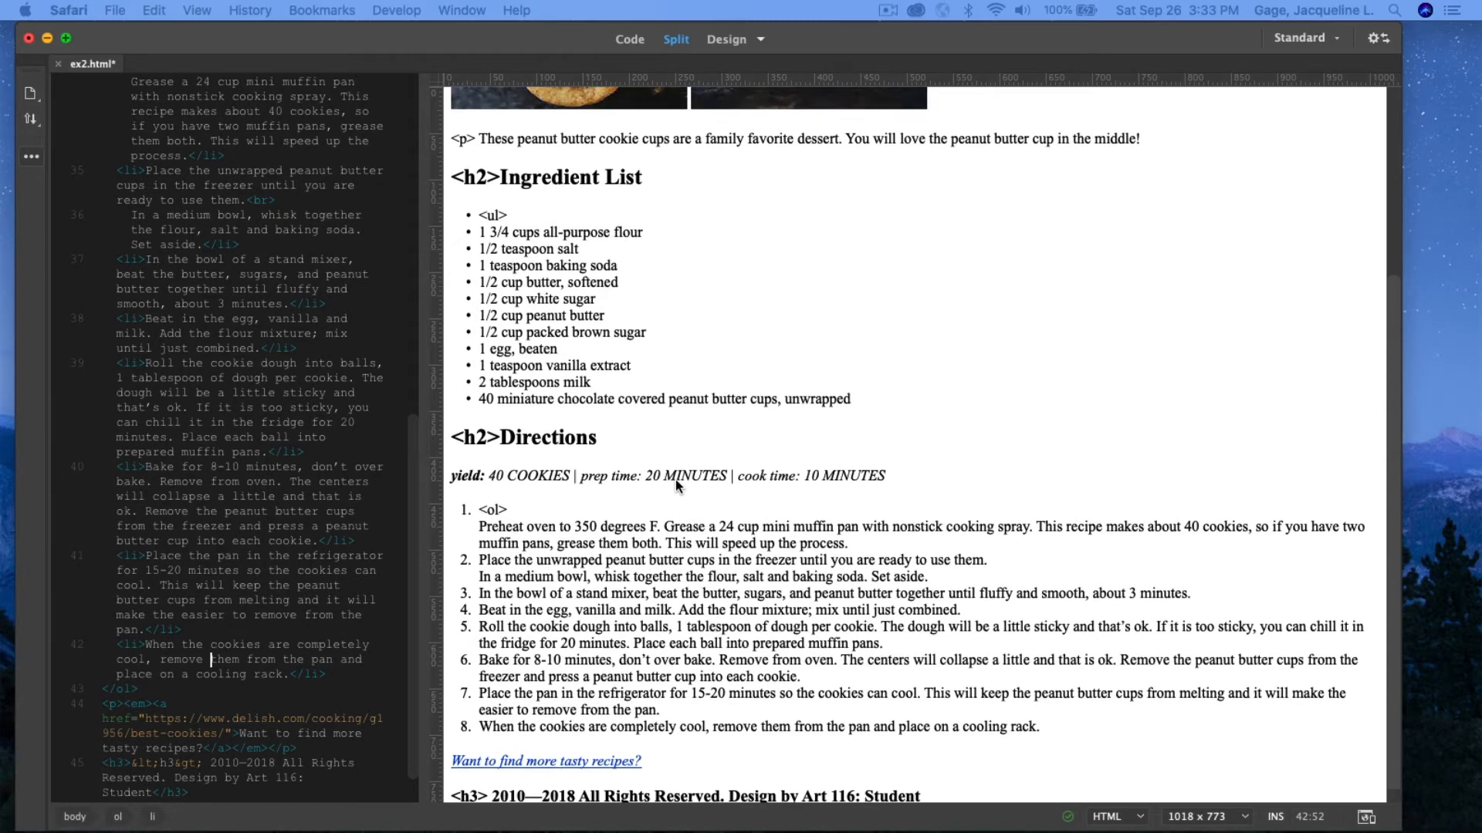
pyautogui.scroll(3)
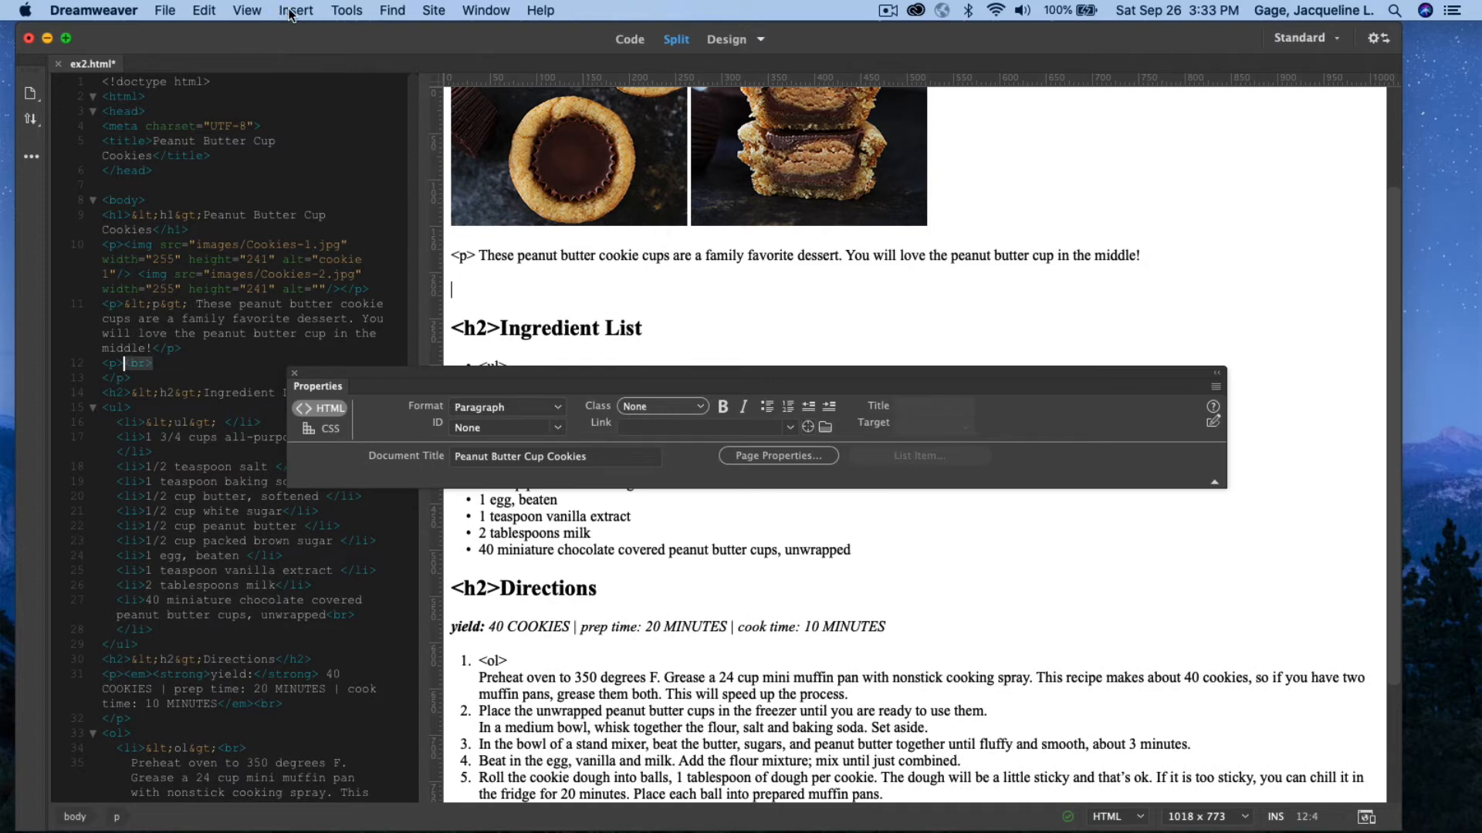
# Add a 300-pixel, left-aligned horizontal rule below the intro paragraph
pyautogui.click(296, 11)
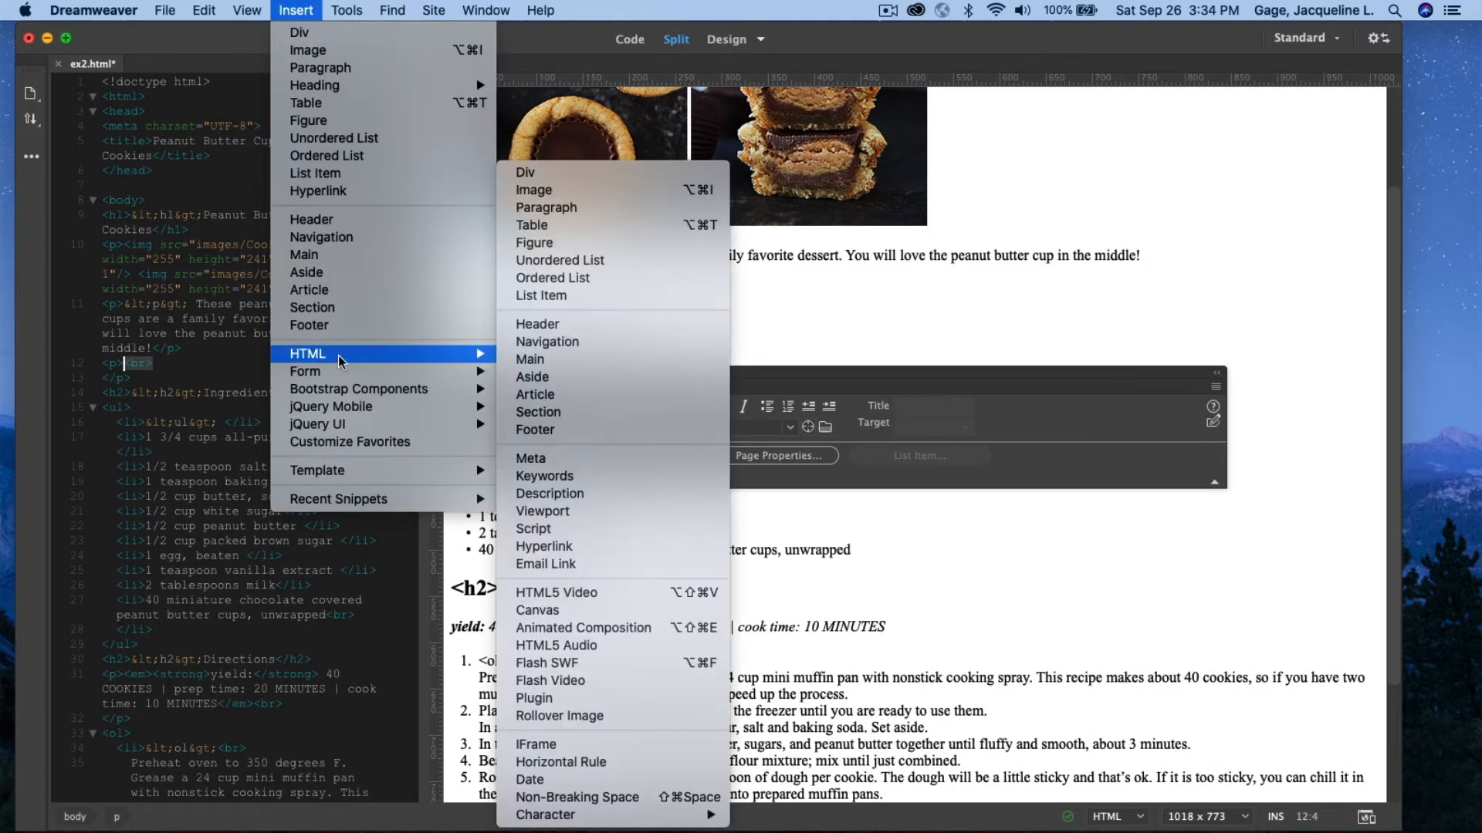
pyautogui.moveTo(558, 645)
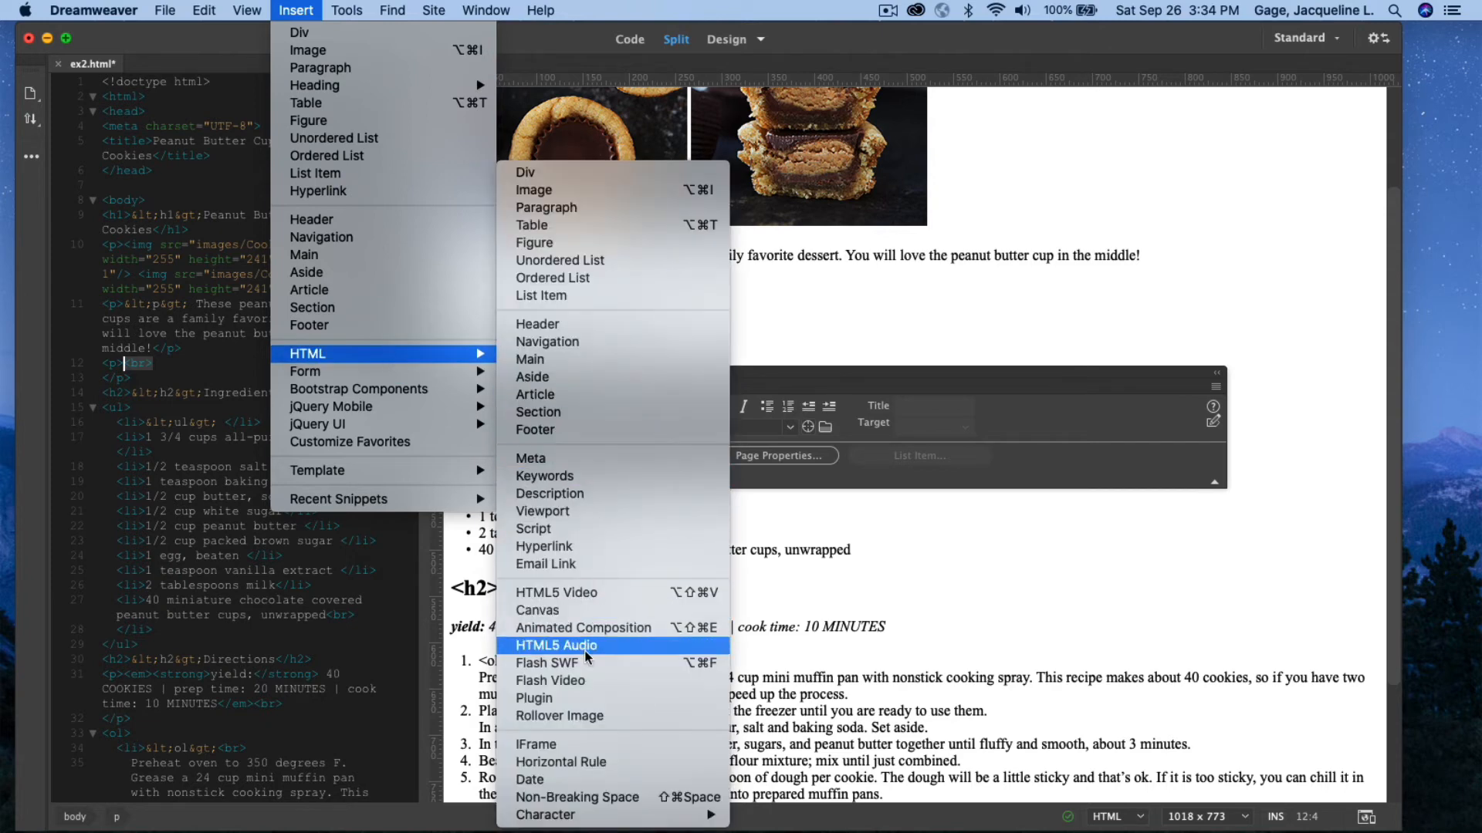
pyautogui.click(561, 762)
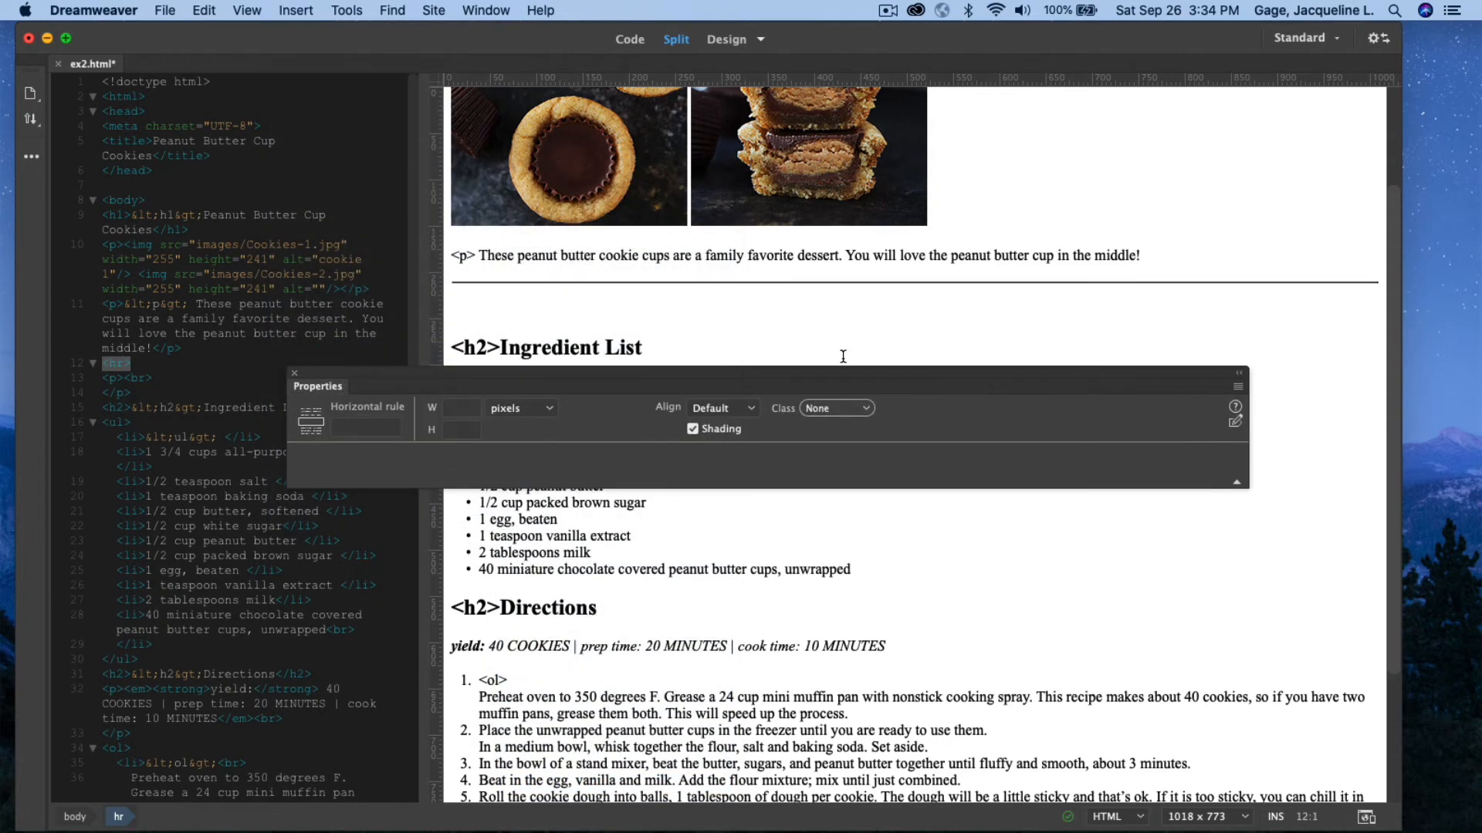
pyautogui.moveTo(881, 286)
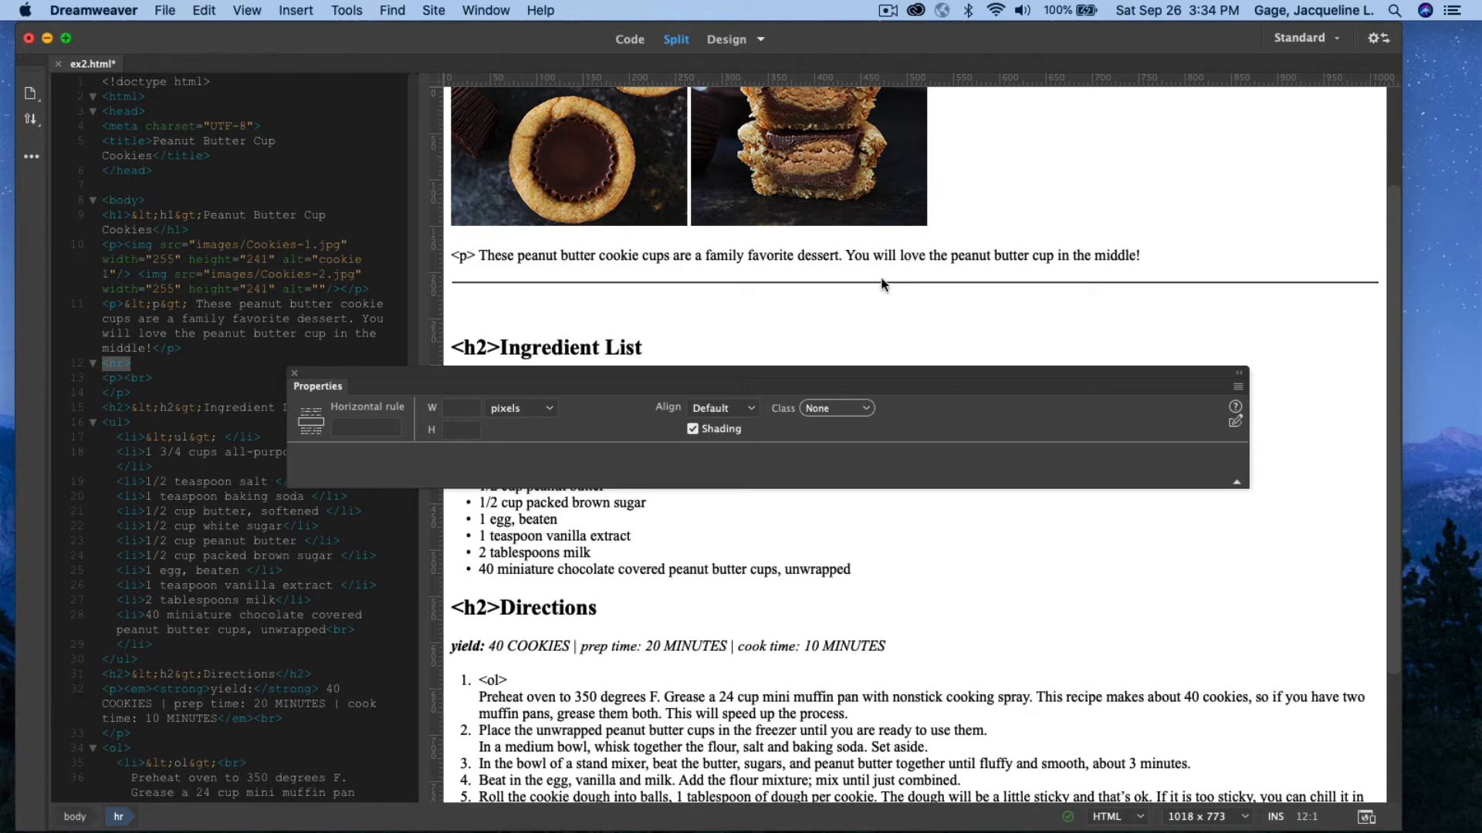
pyautogui.moveTo(464, 445)
pyautogui.write('3')
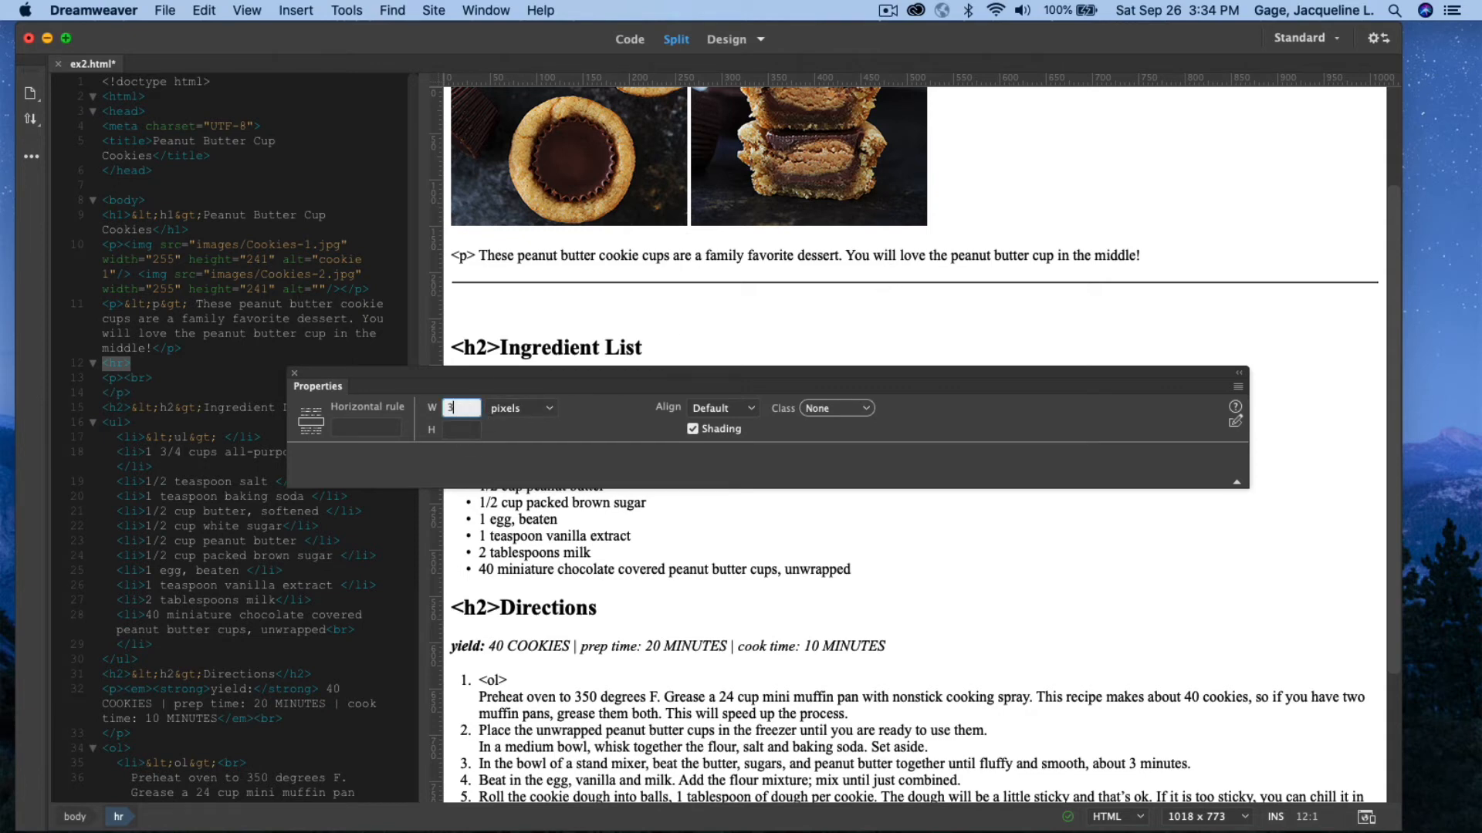
pyautogui.write('00')
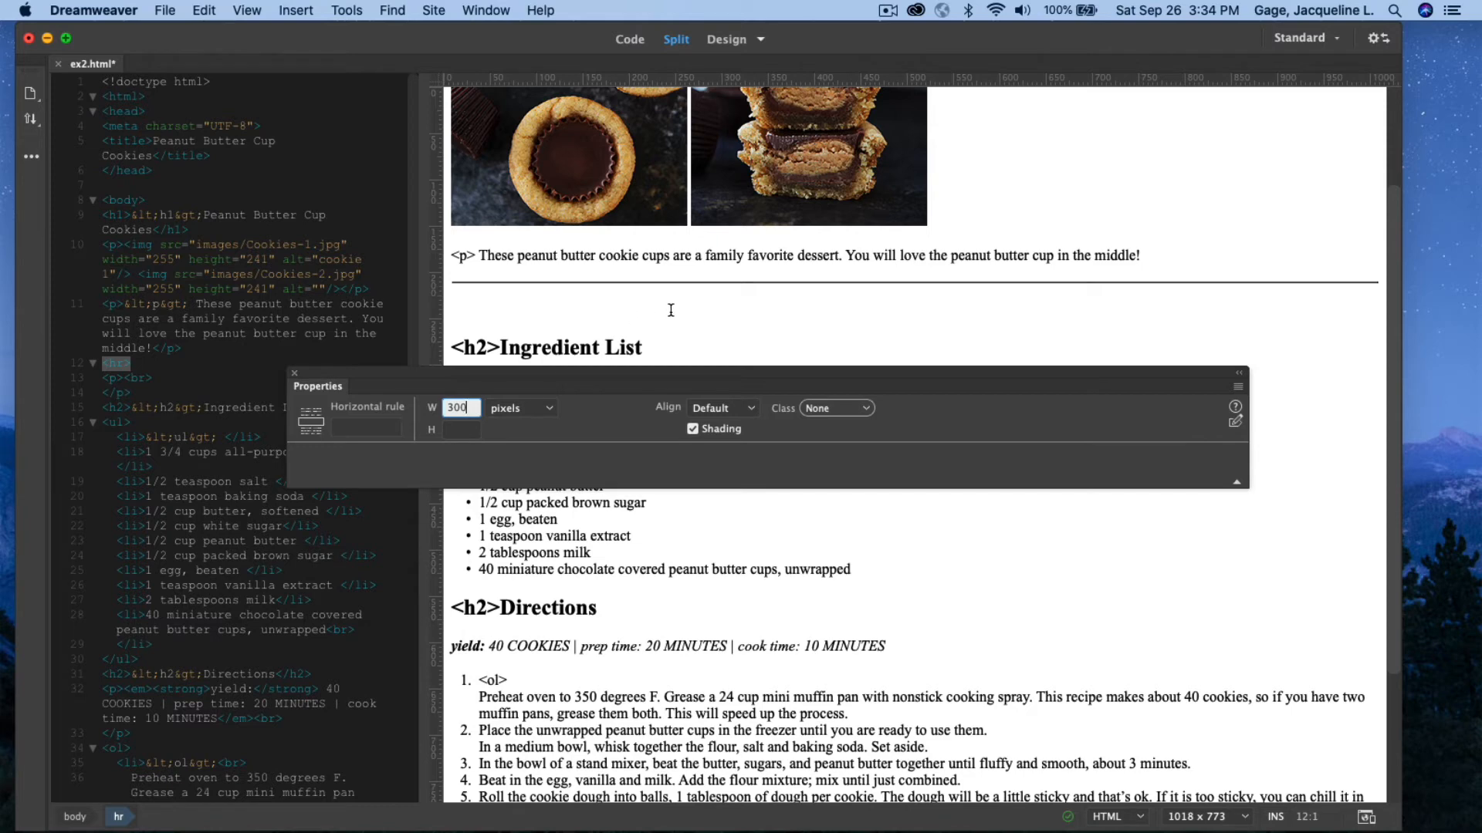
pyautogui.moveTo(465, 450)
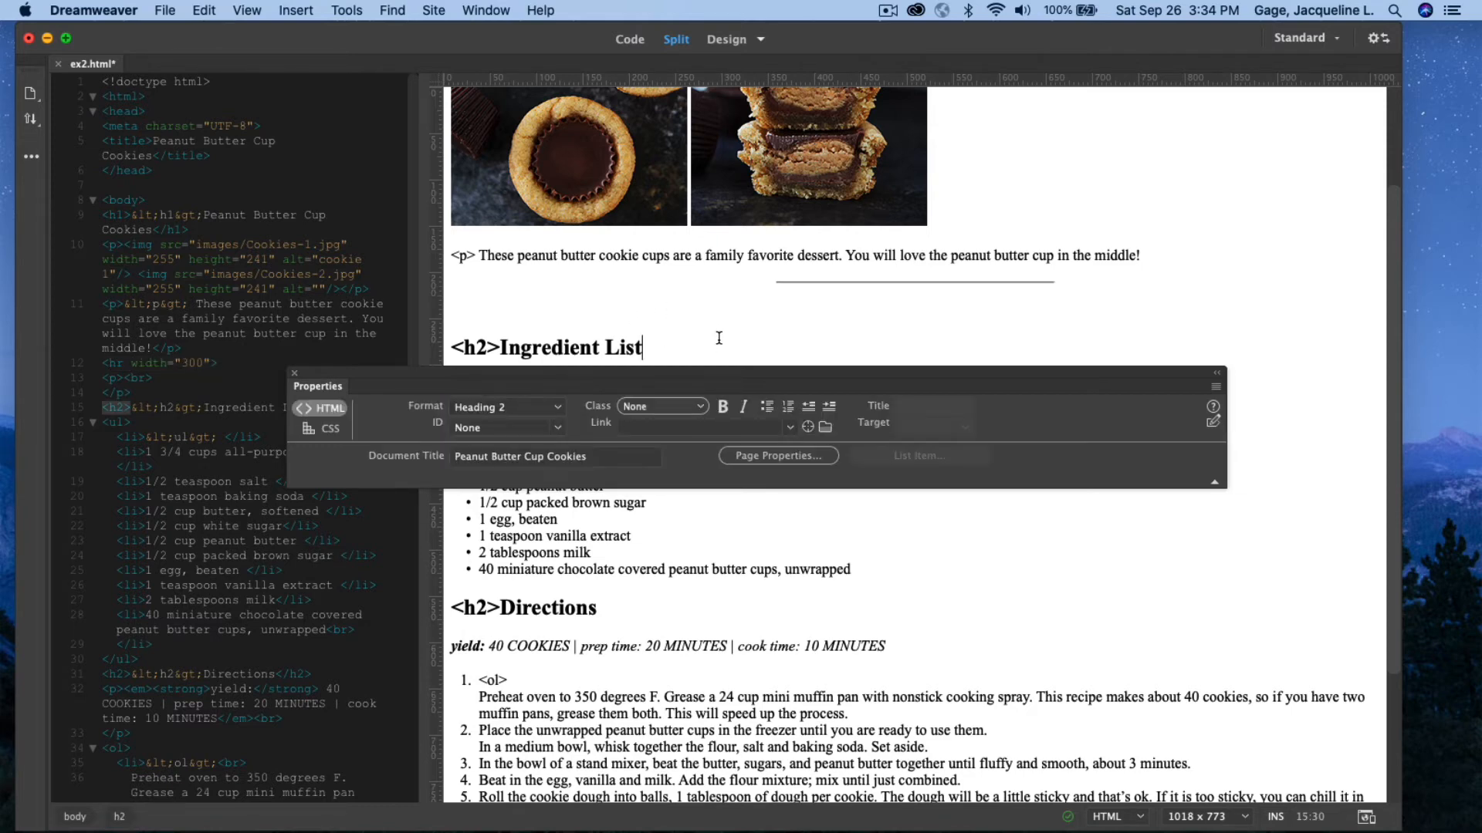
pyautogui.click(912, 281)
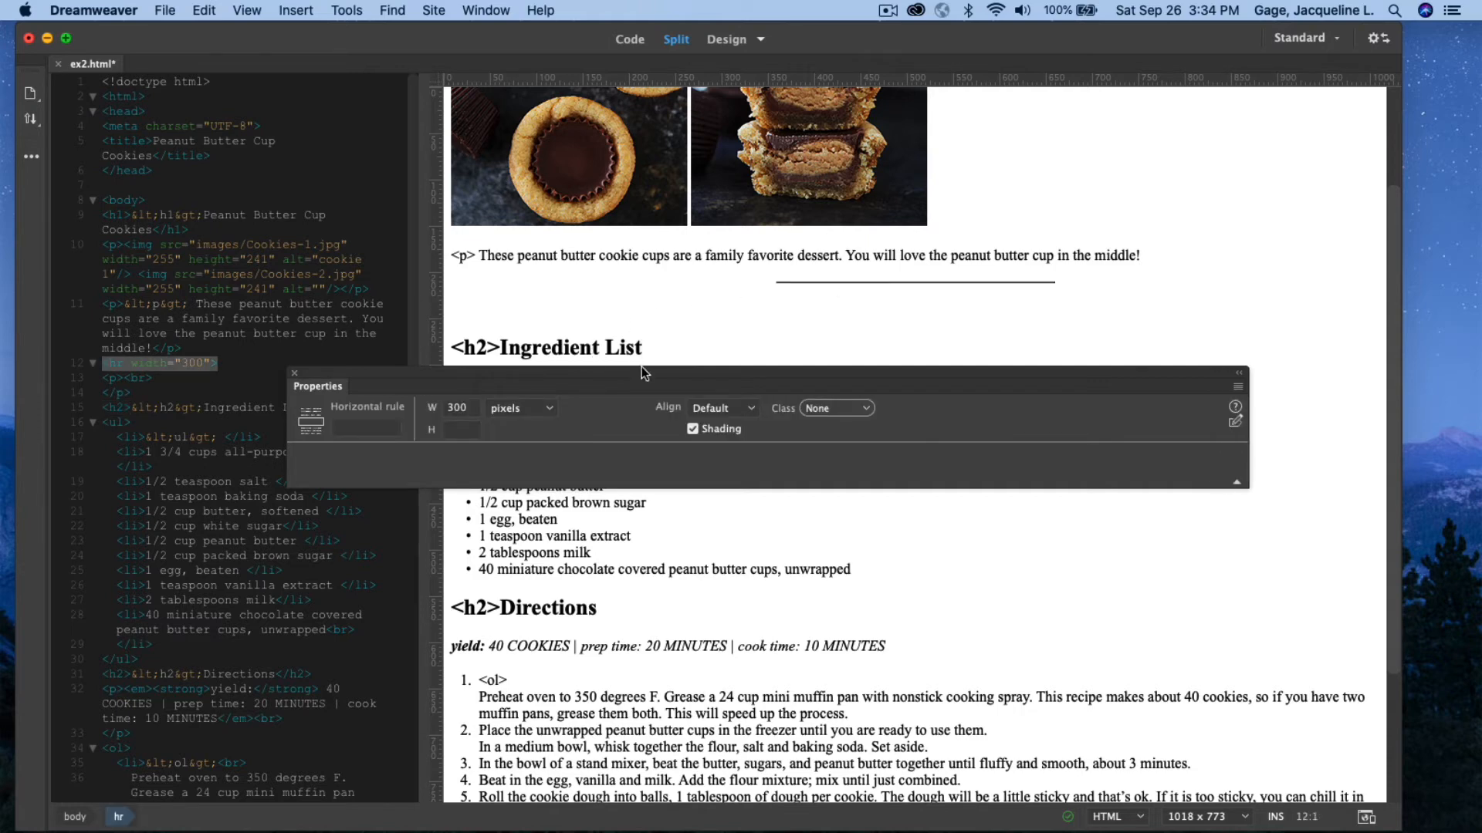
pyautogui.click(722, 408)
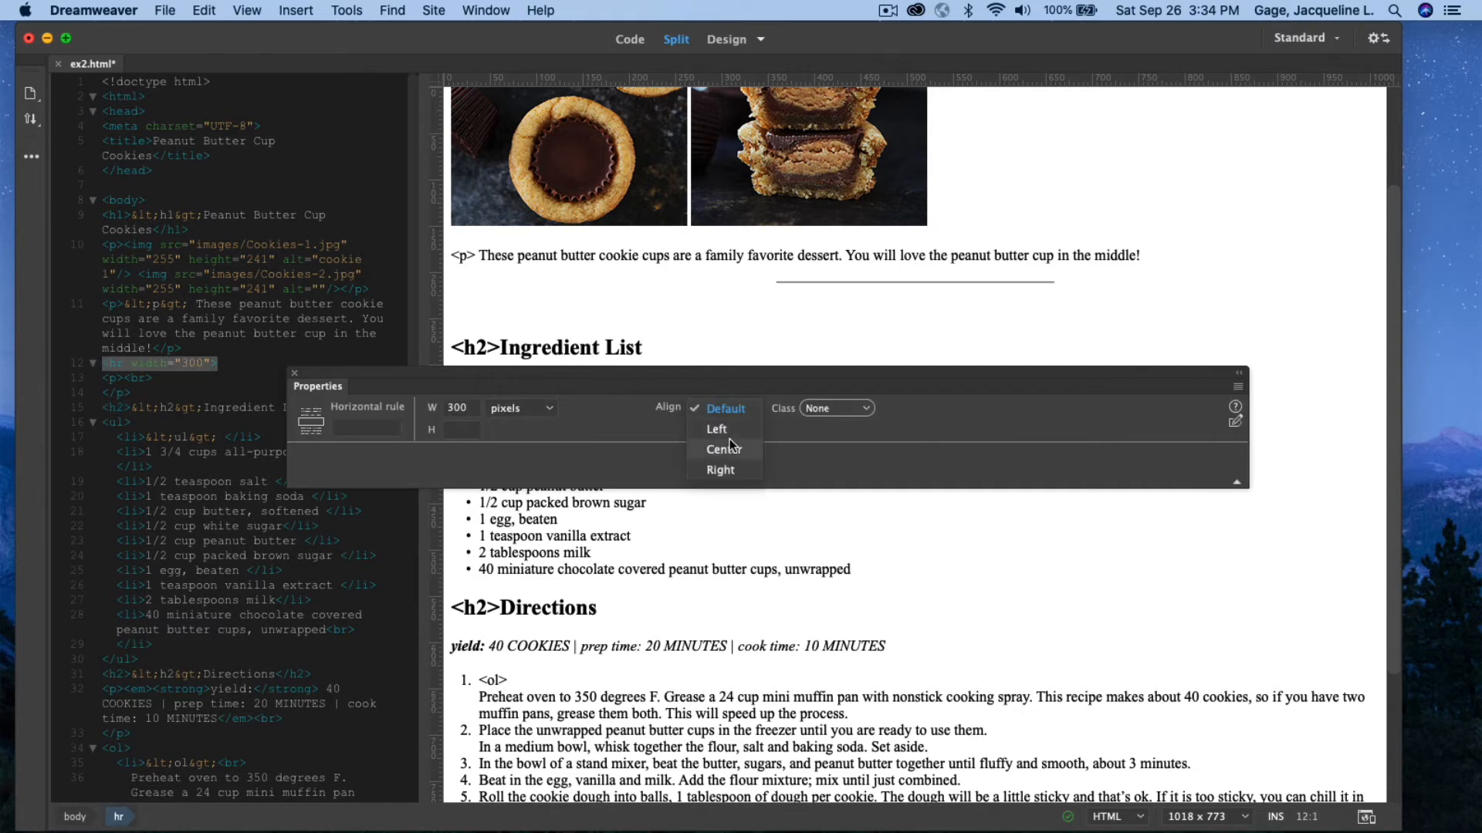
pyautogui.click(716, 427)
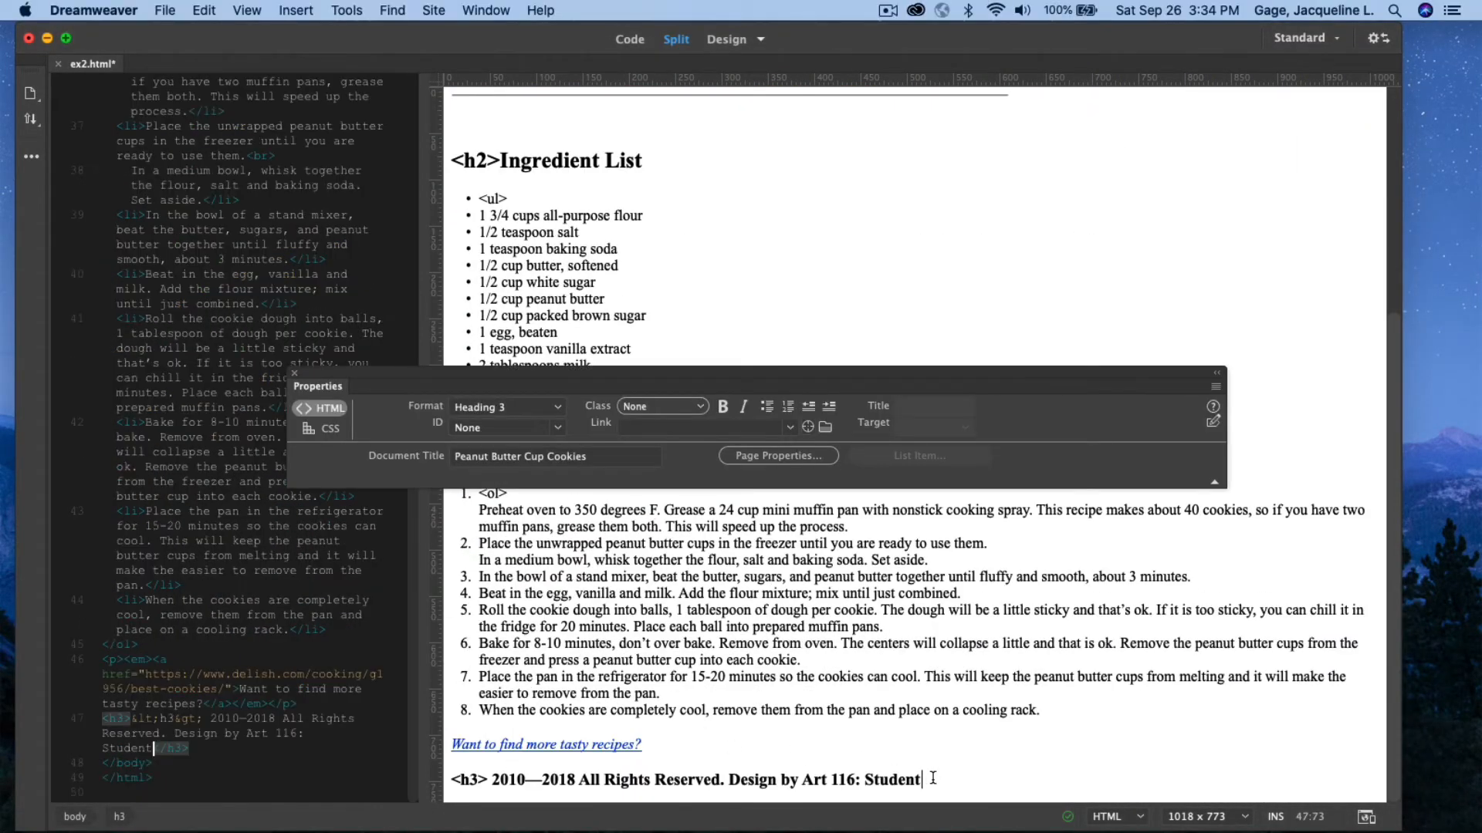
pyautogui.moveTo(989, 767)
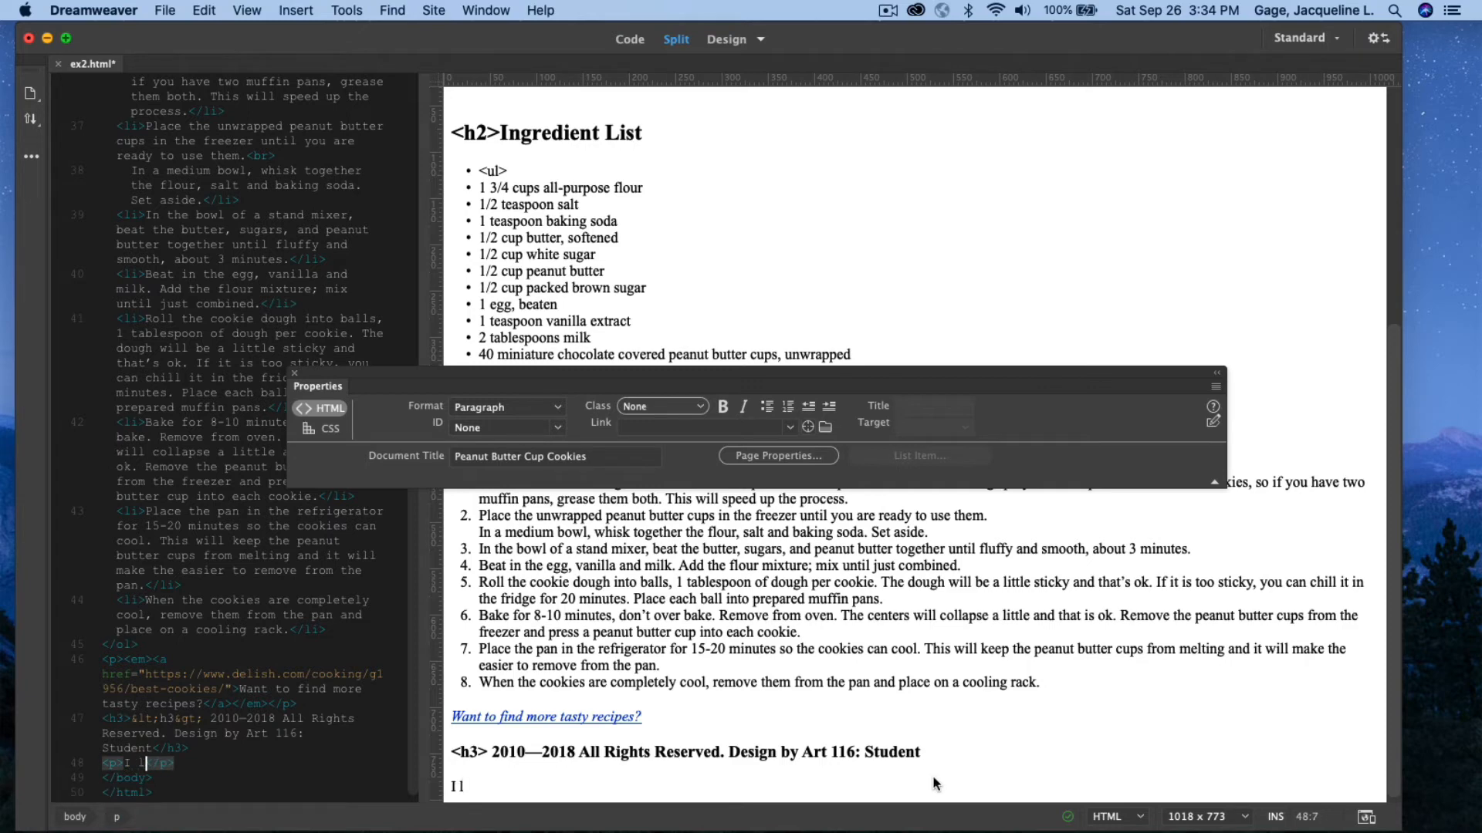
# Add 'I love cookies!' after the footer and format it as Heading 3
pyautogui.write('ove cook')
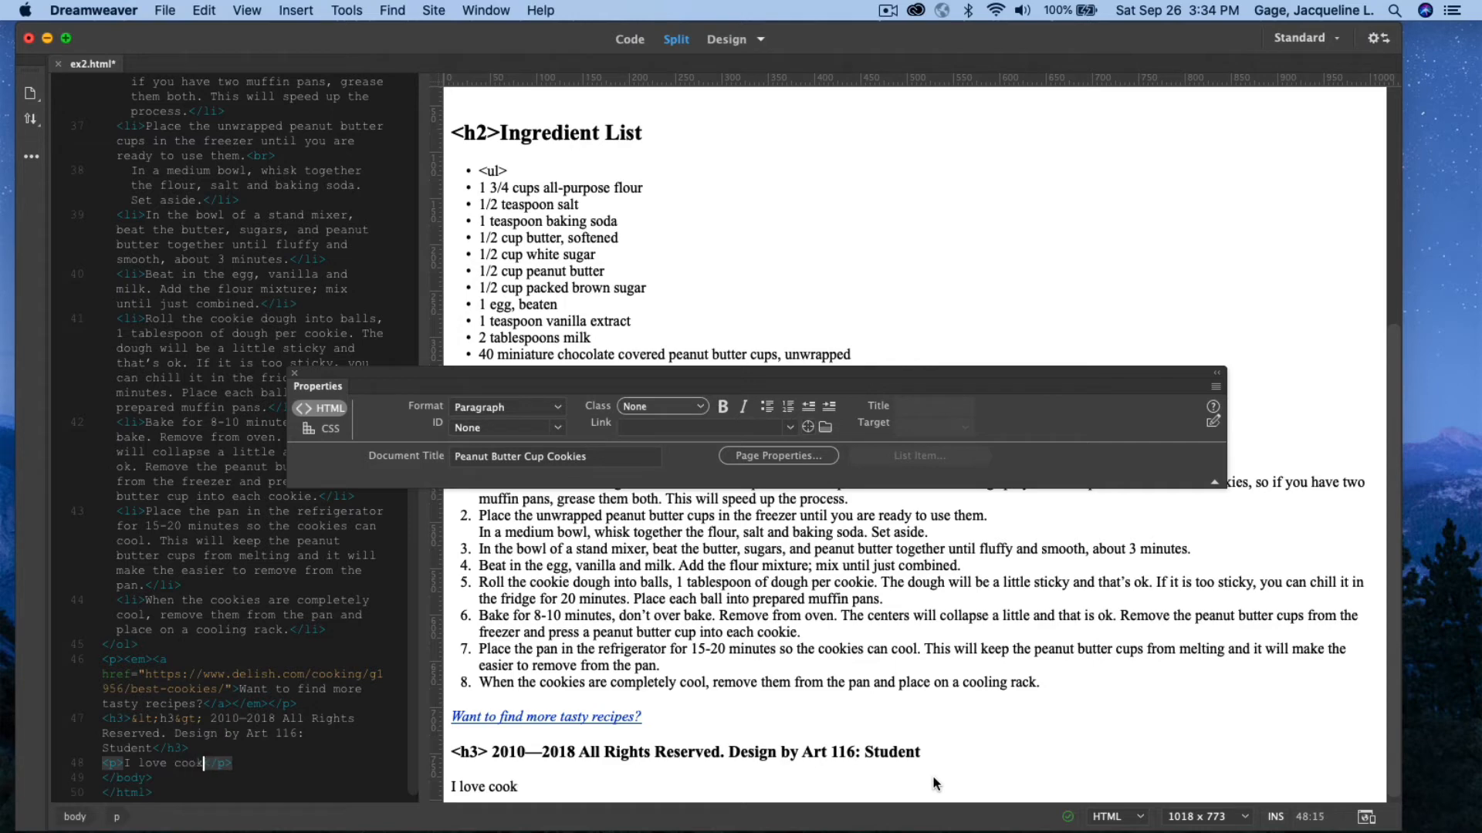
pyautogui.write('ies!')
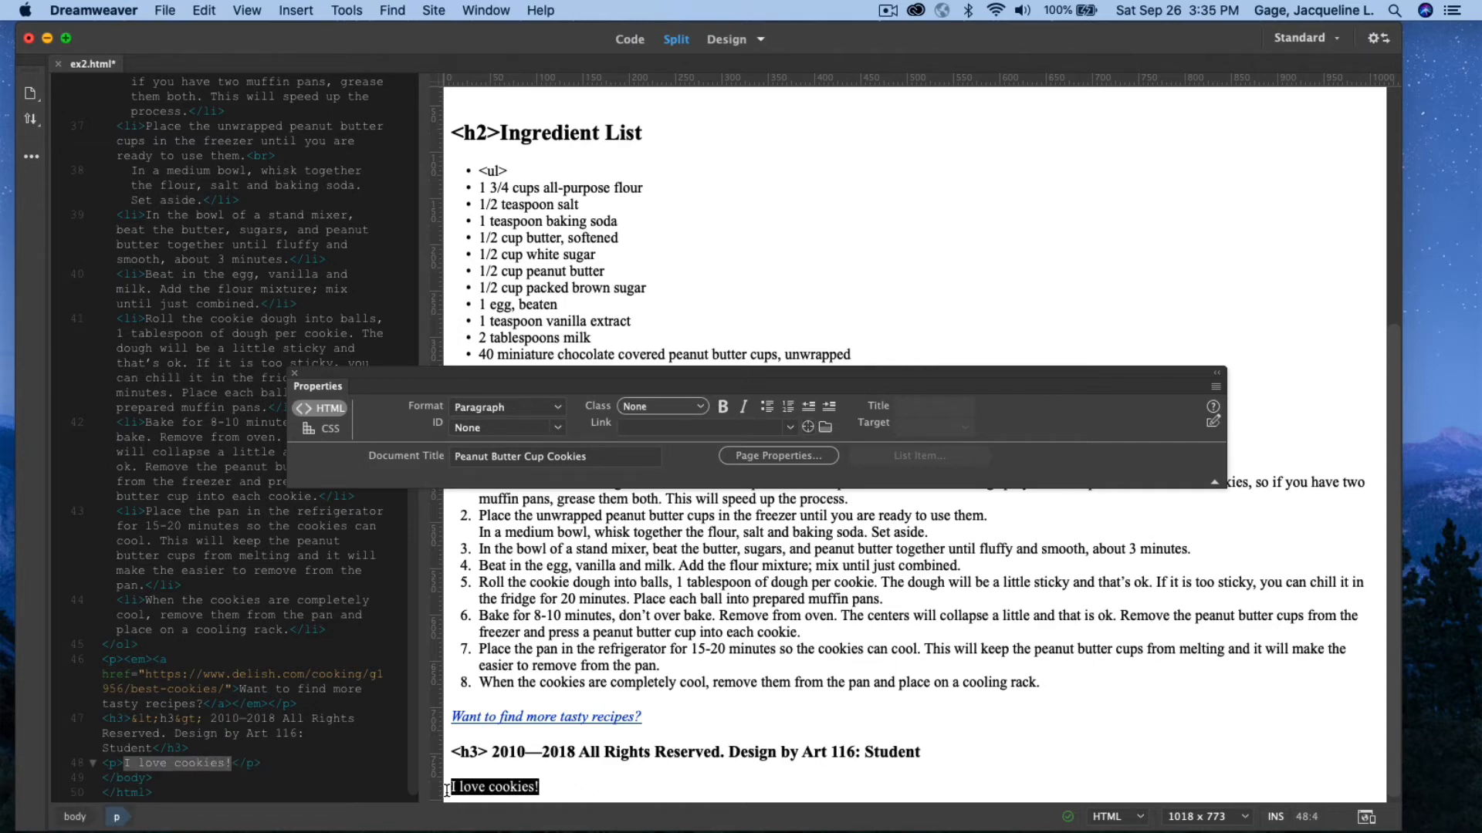
pyautogui.click(507, 408)
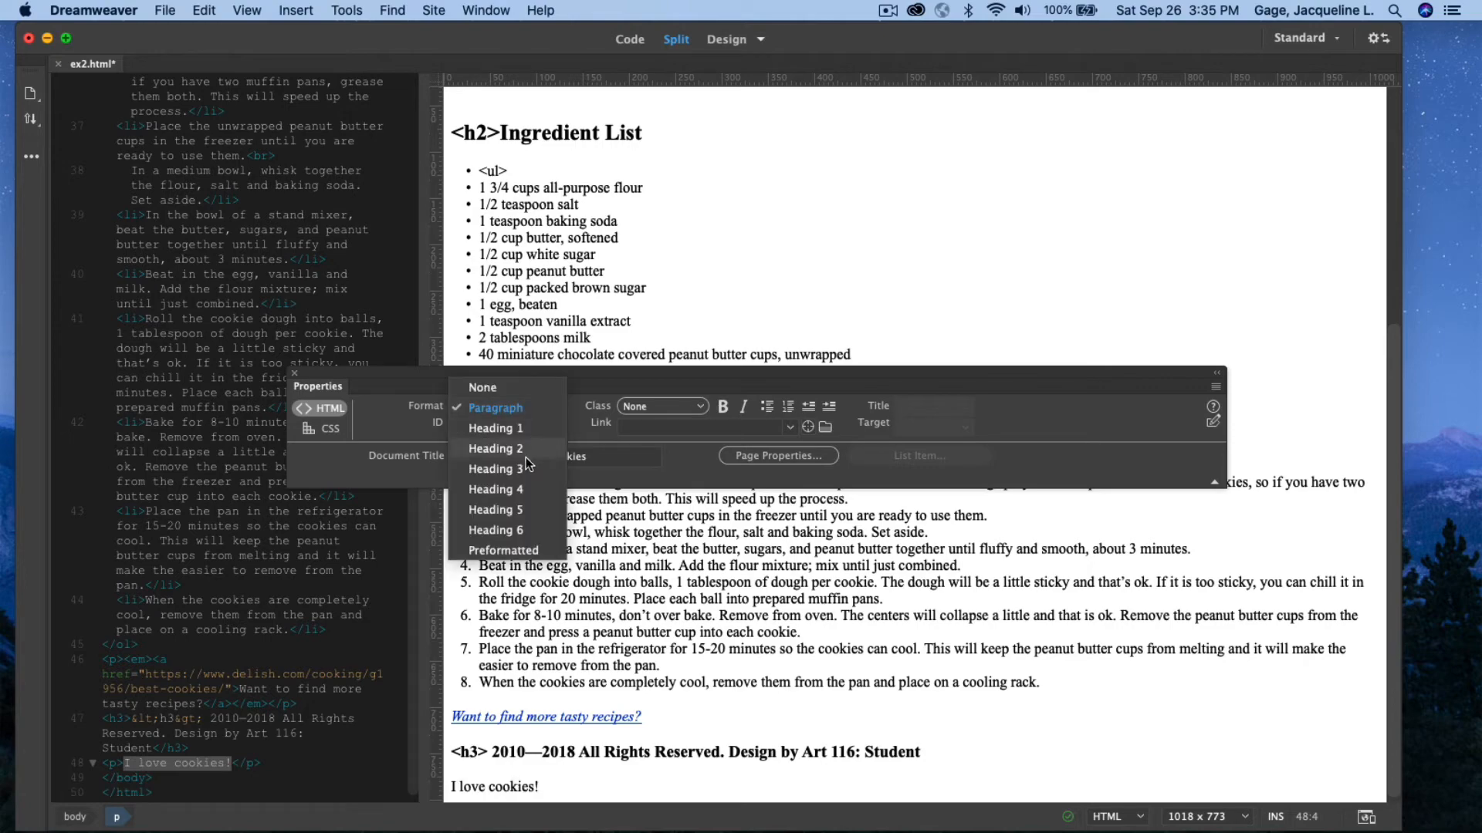
pyautogui.click(495, 469)
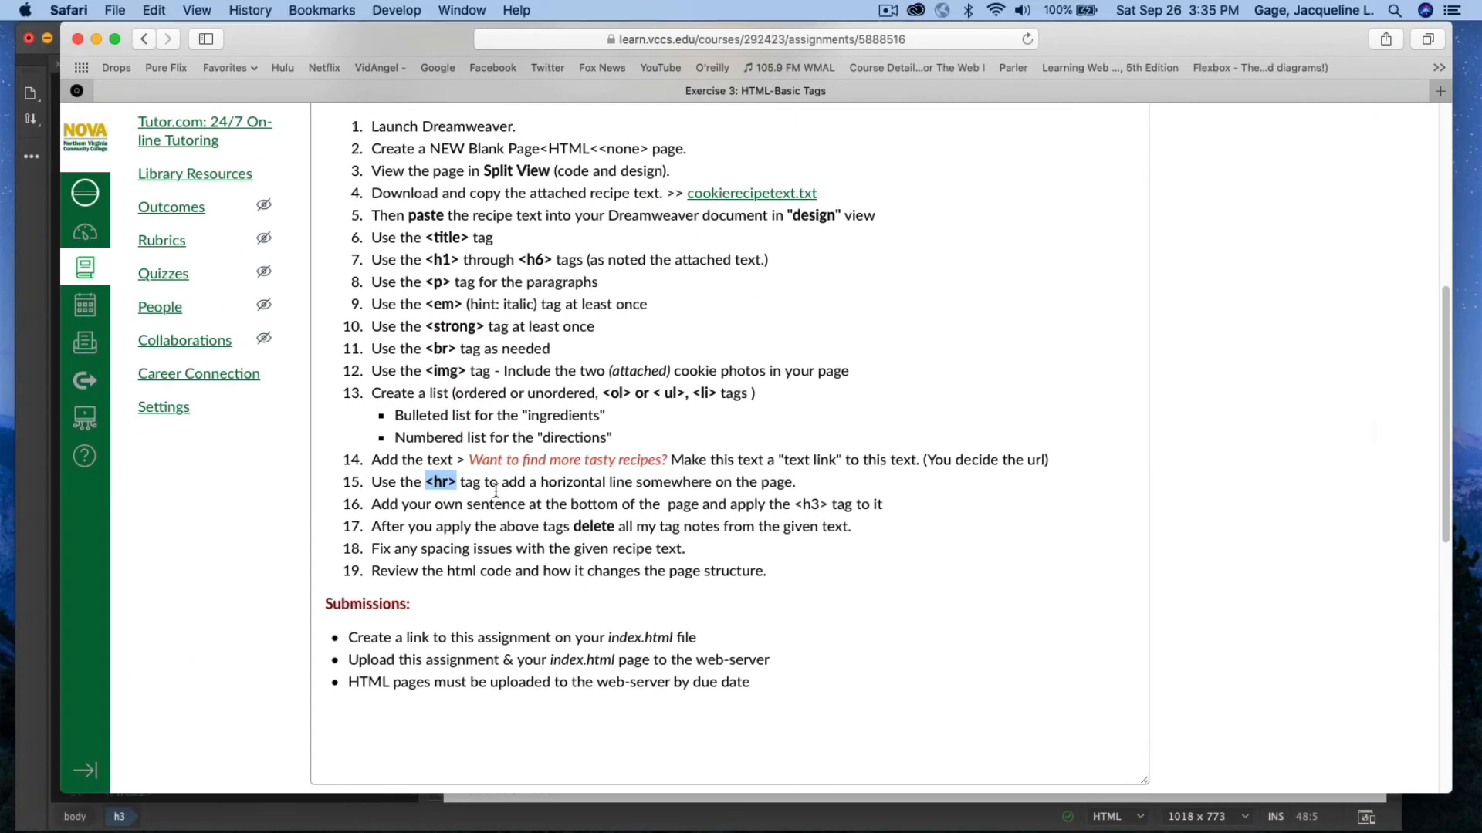
pyautogui.moveTo(382, 526)
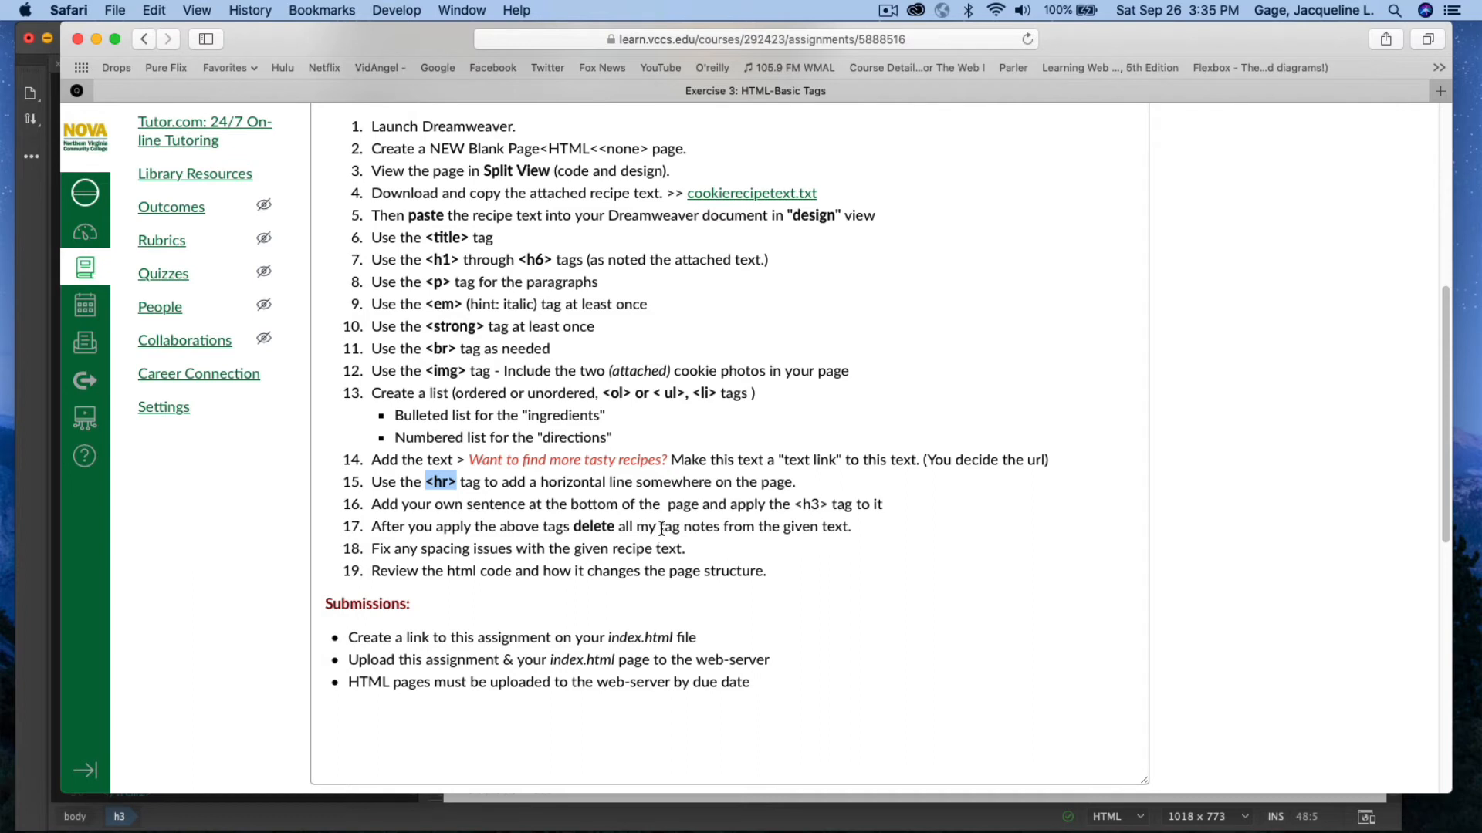
pyautogui.moveTo(873, 541)
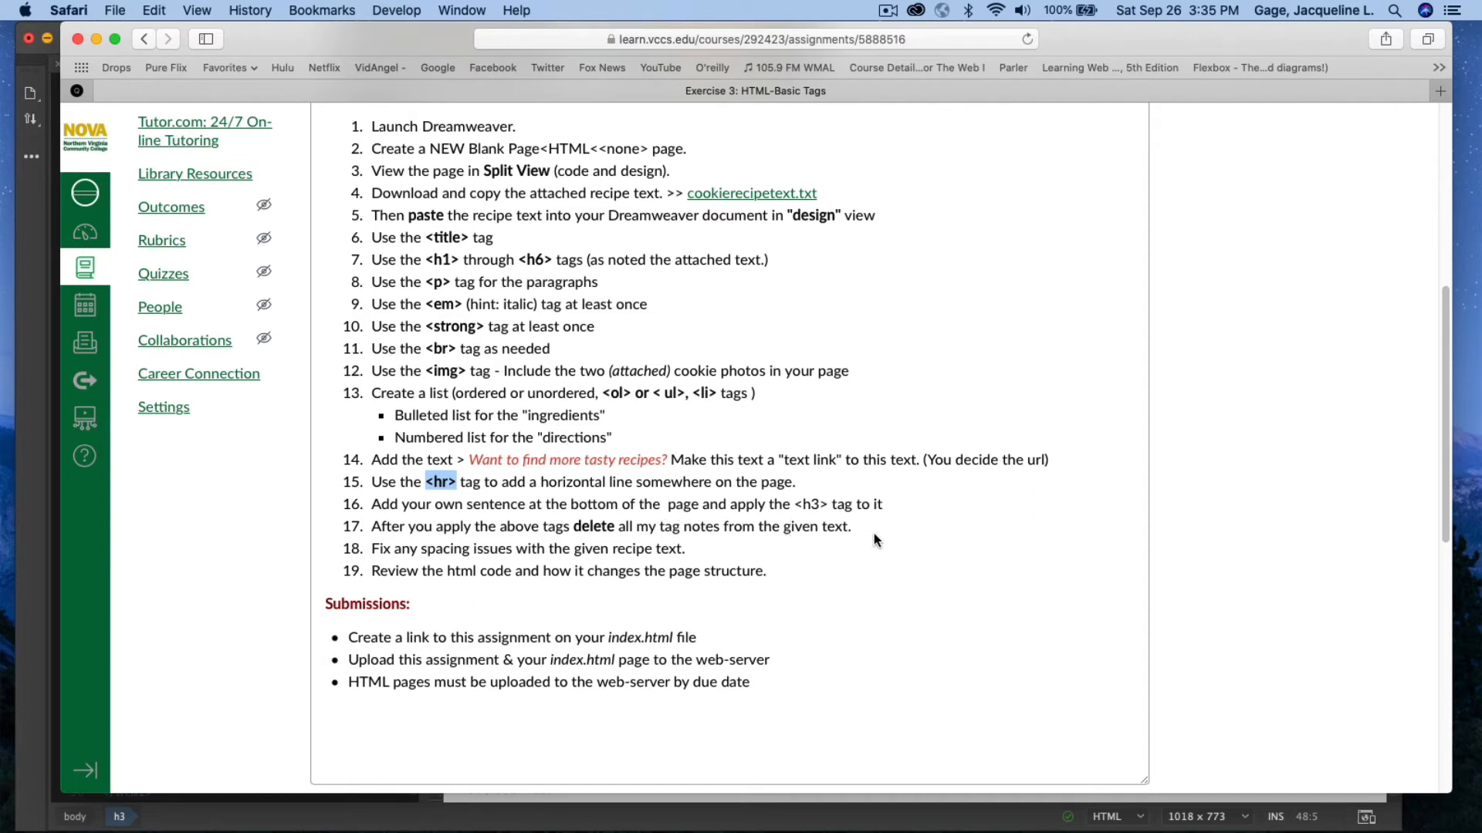
pyautogui.moveTo(383, 571)
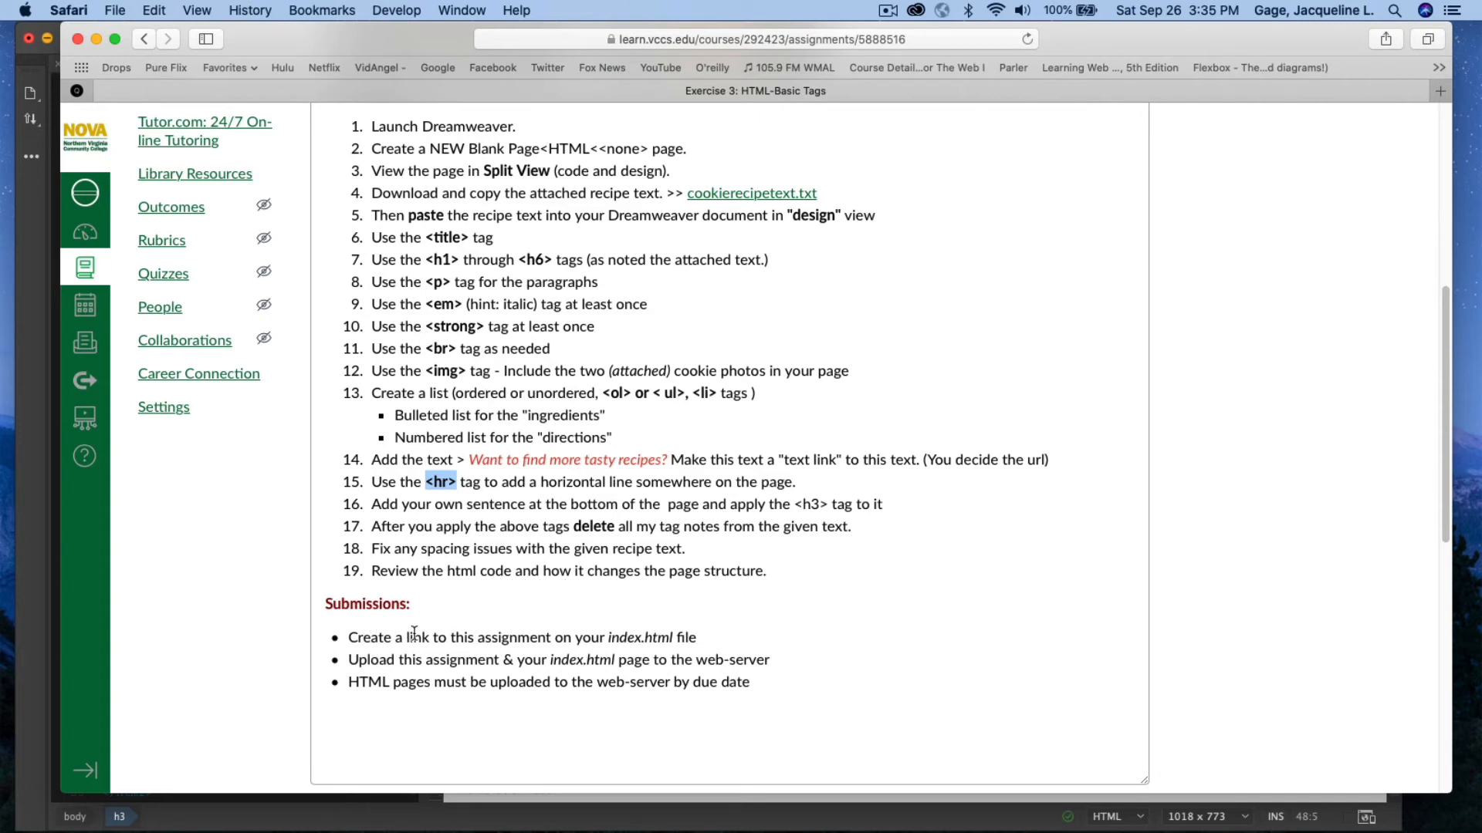
pyautogui.moveTo(713, 650)
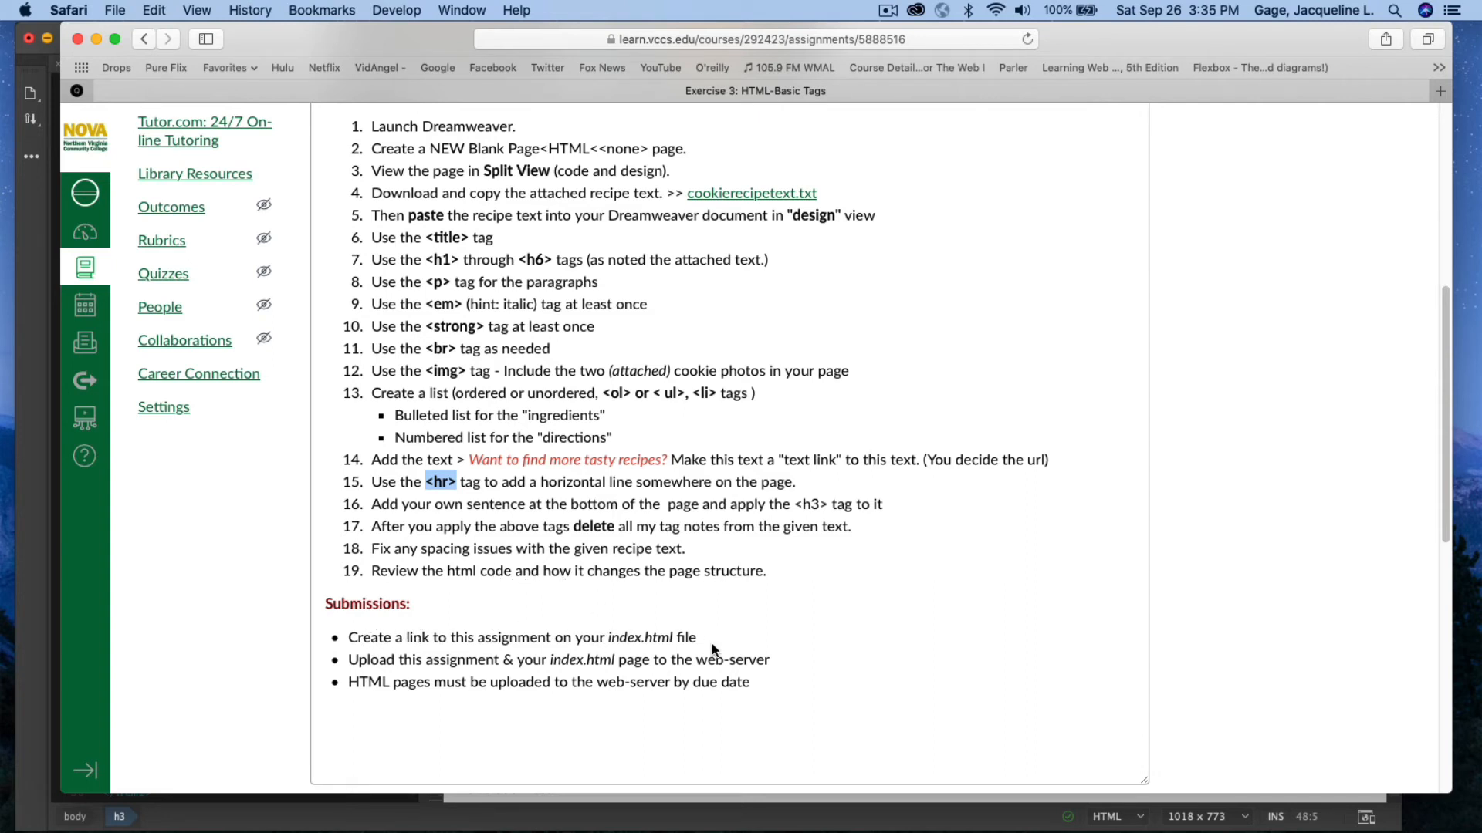
pyautogui.moveTo(603, 650)
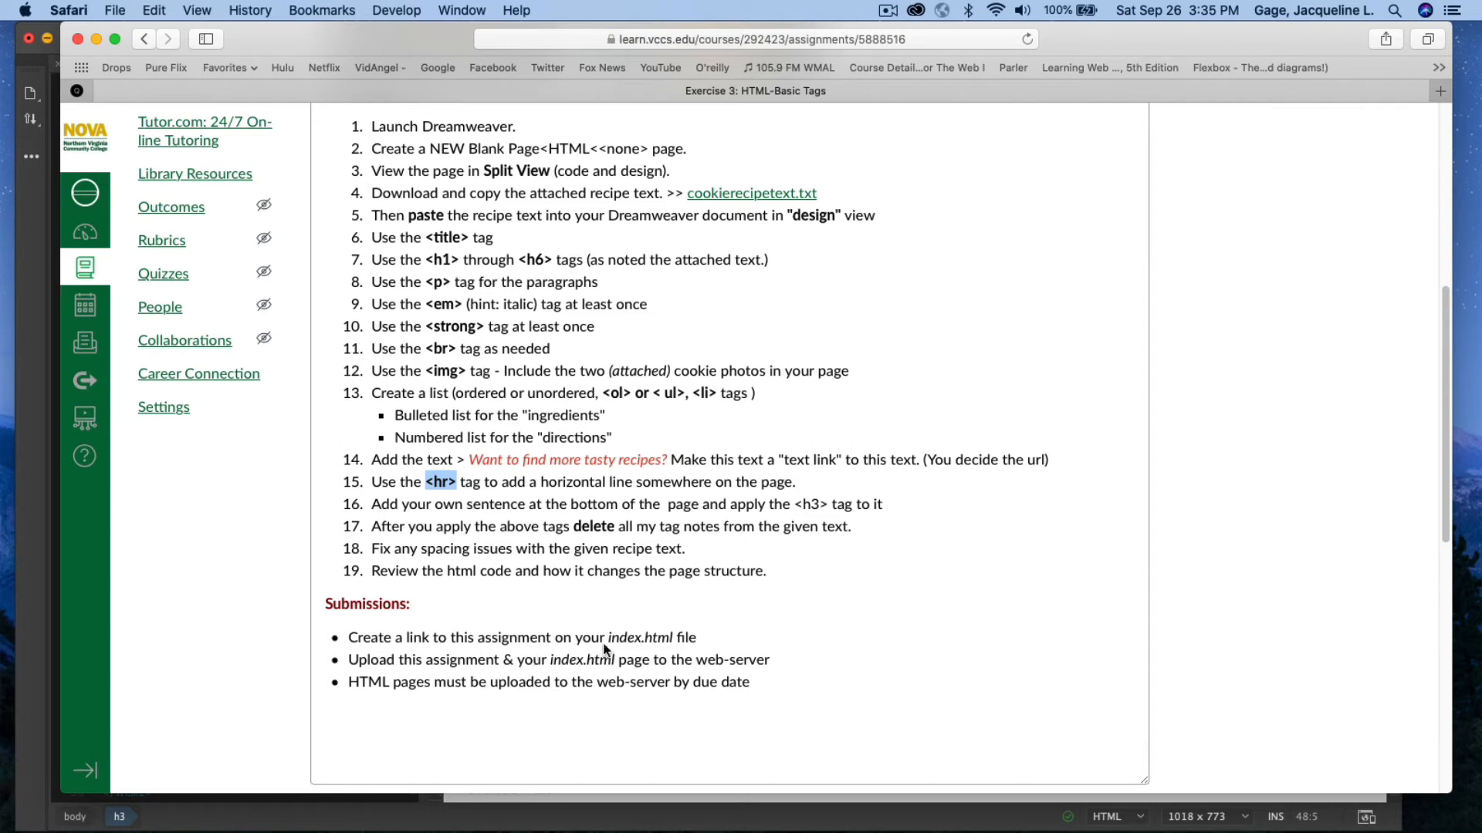
pyautogui.moveTo(752, 659)
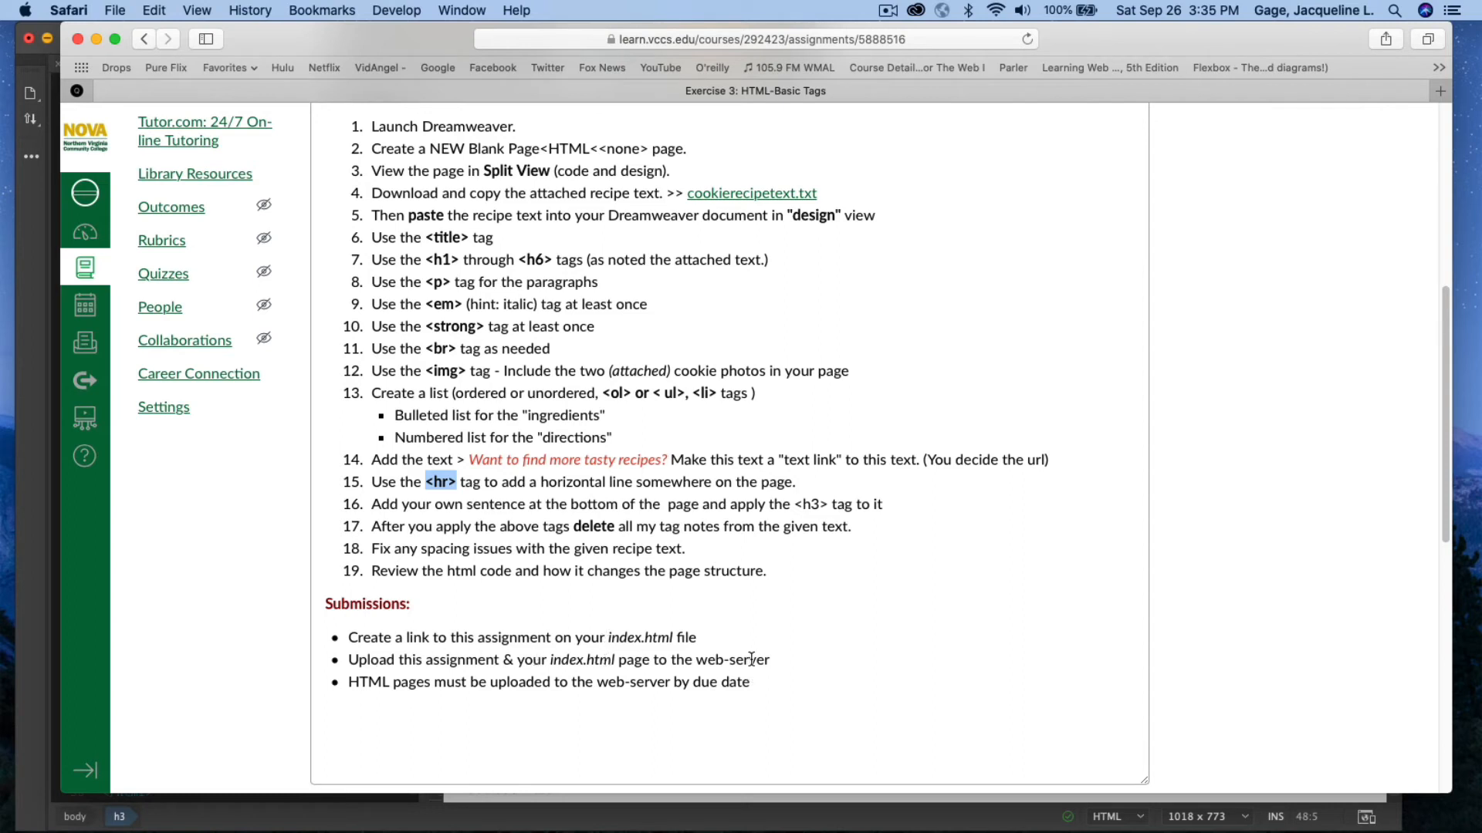
pyautogui.moveTo(1259, 45)
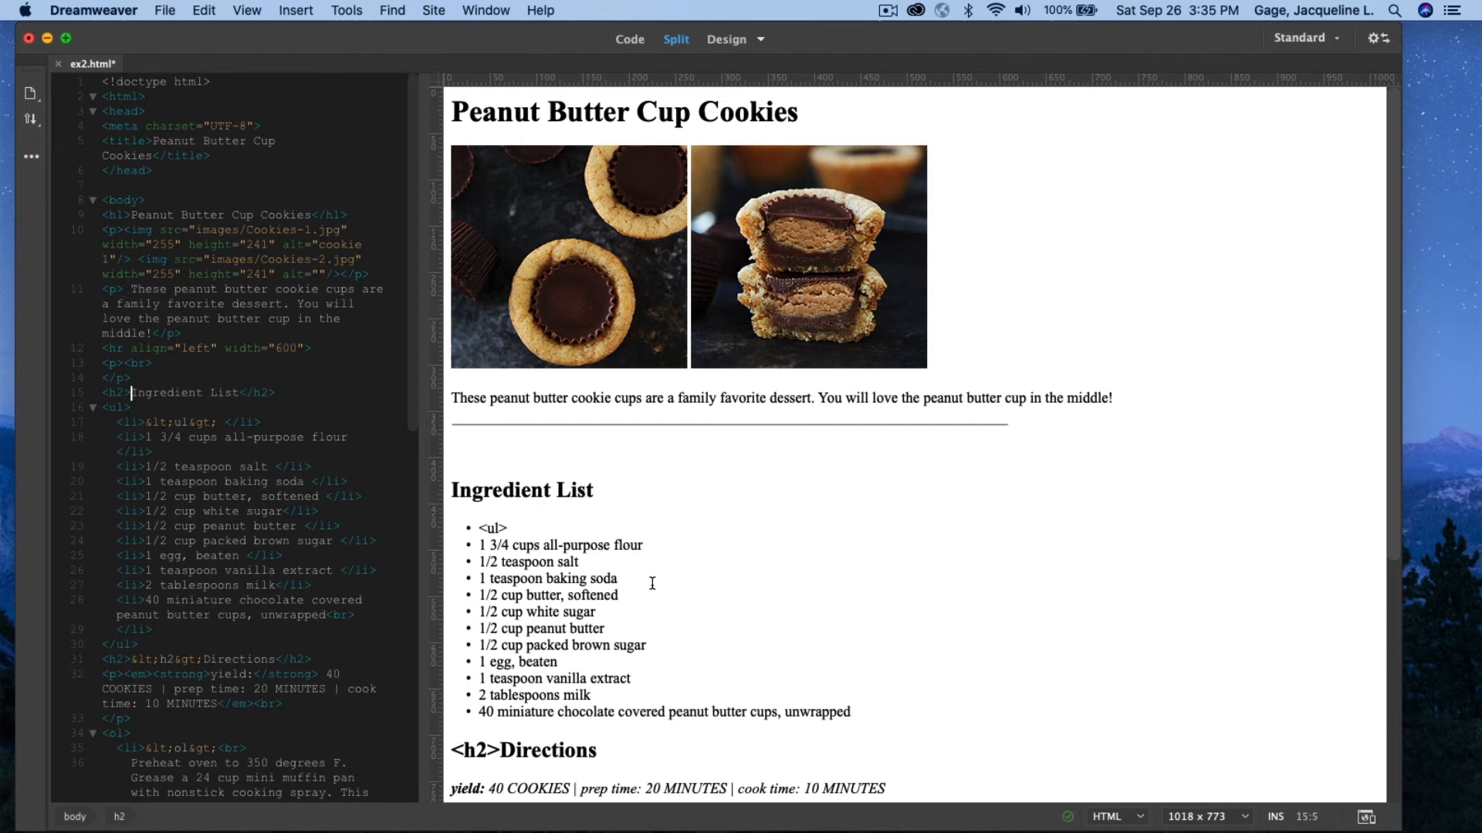
# Delete the literal <h2>, <ul>, <ol> tag notes from the pasted recipe text
pyautogui.scroll(-3)
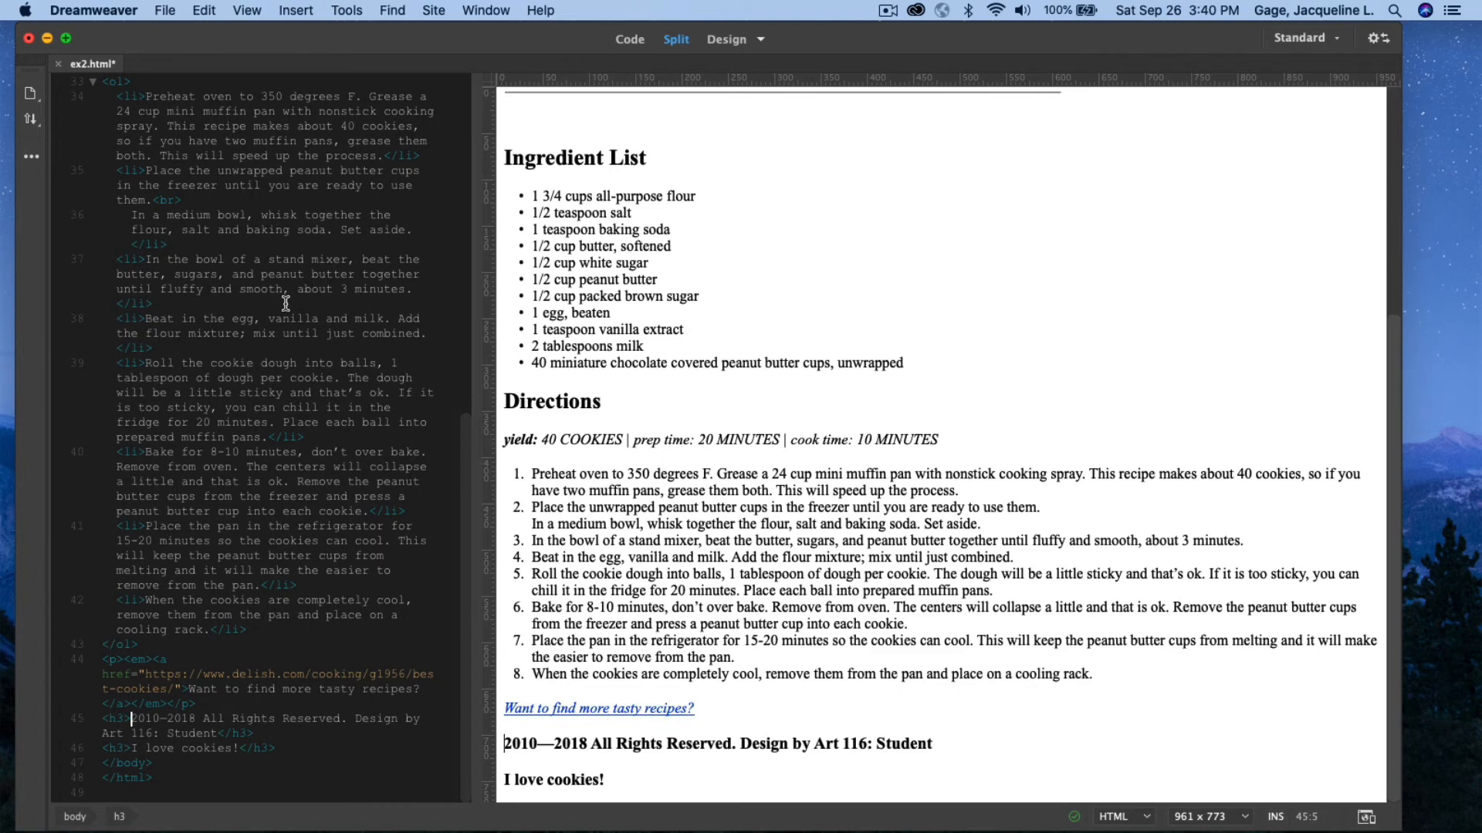
pyautogui.moveTo(388, 351)
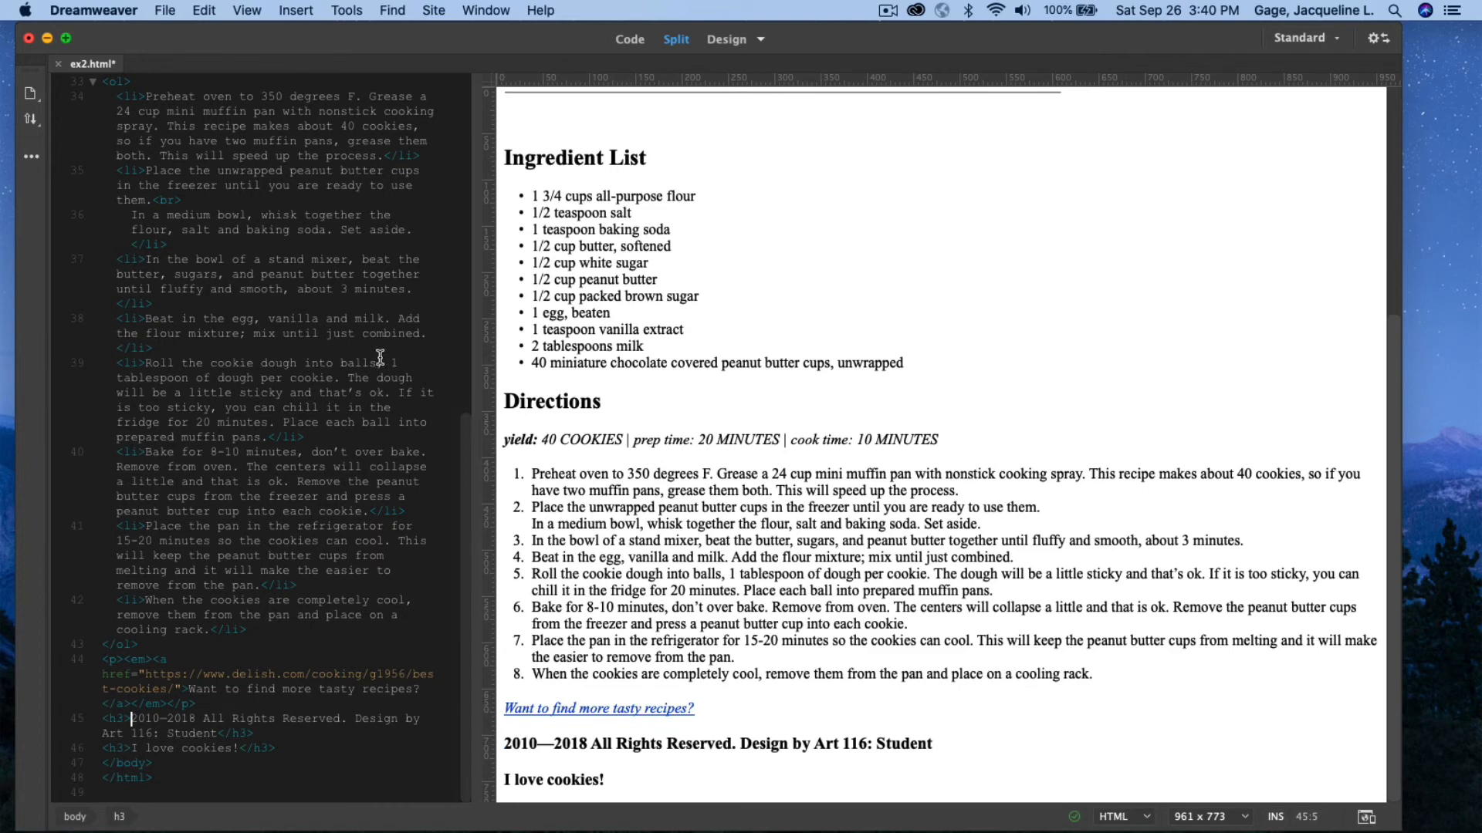
pyautogui.moveTo(281, 340)
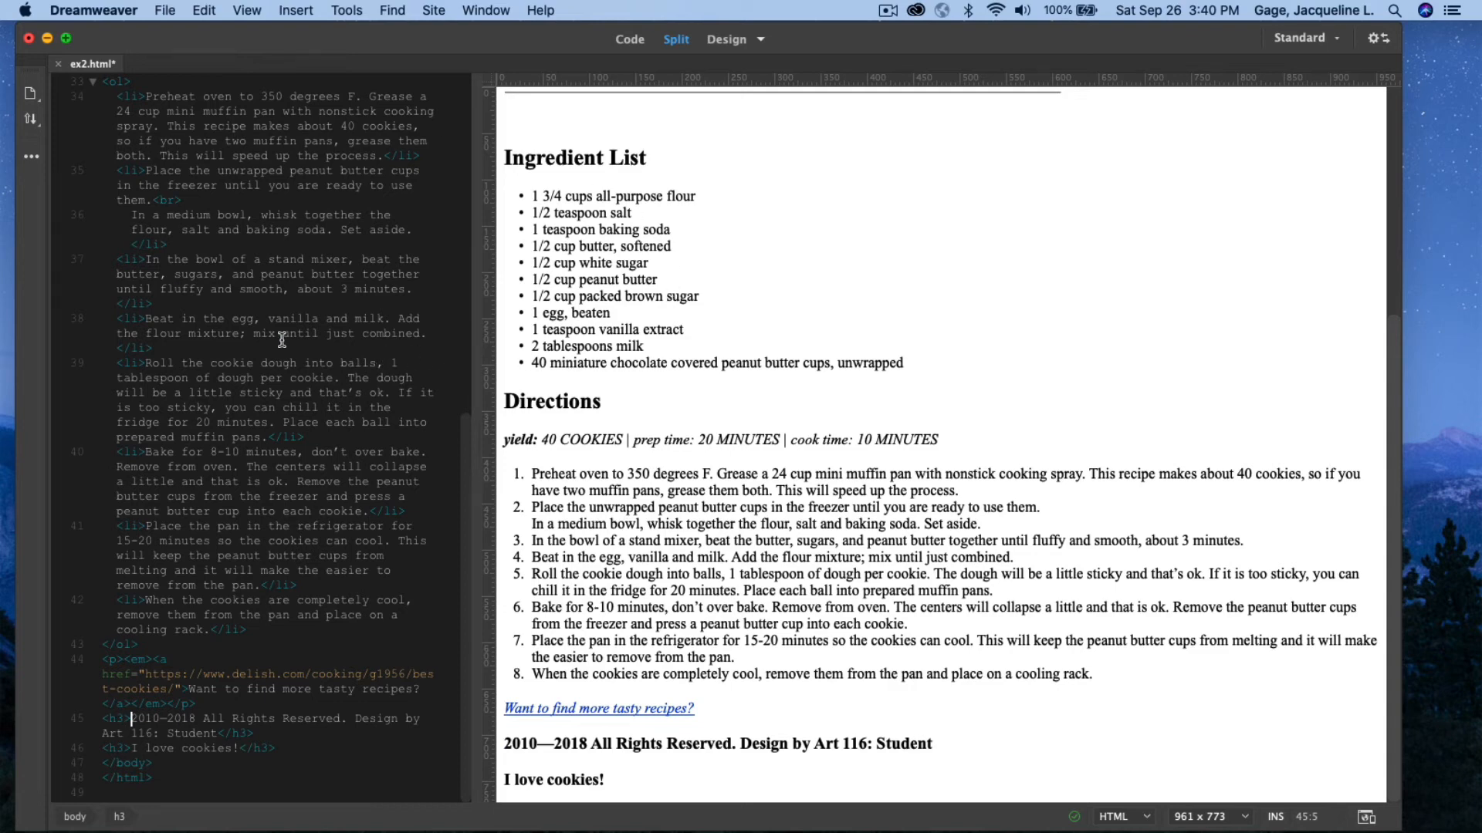
pyautogui.moveTo(168, 15)
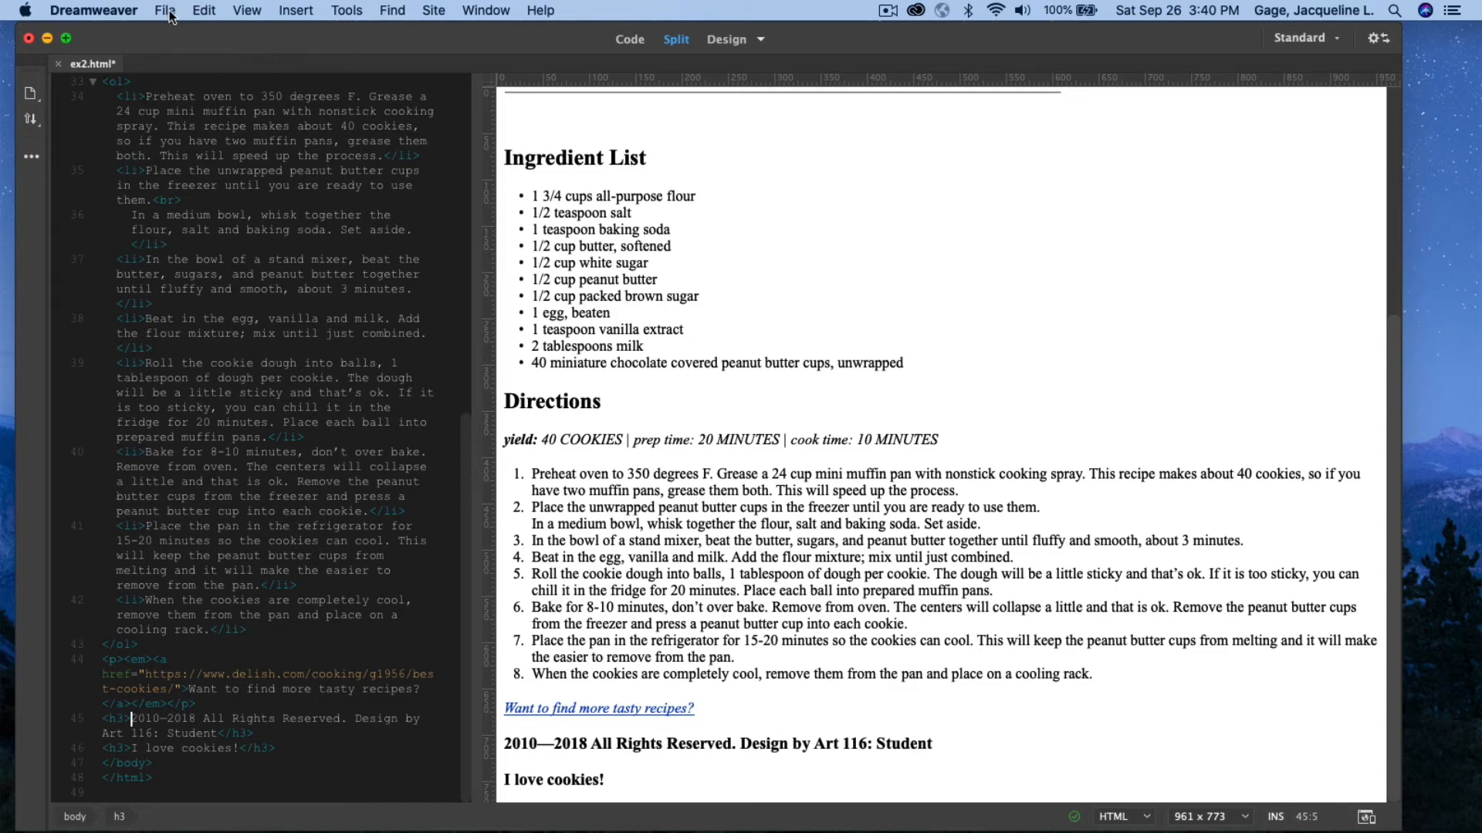
# Save ex2.html and bring index.html up for editing from the File menu
pyautogui.click(165, 11)
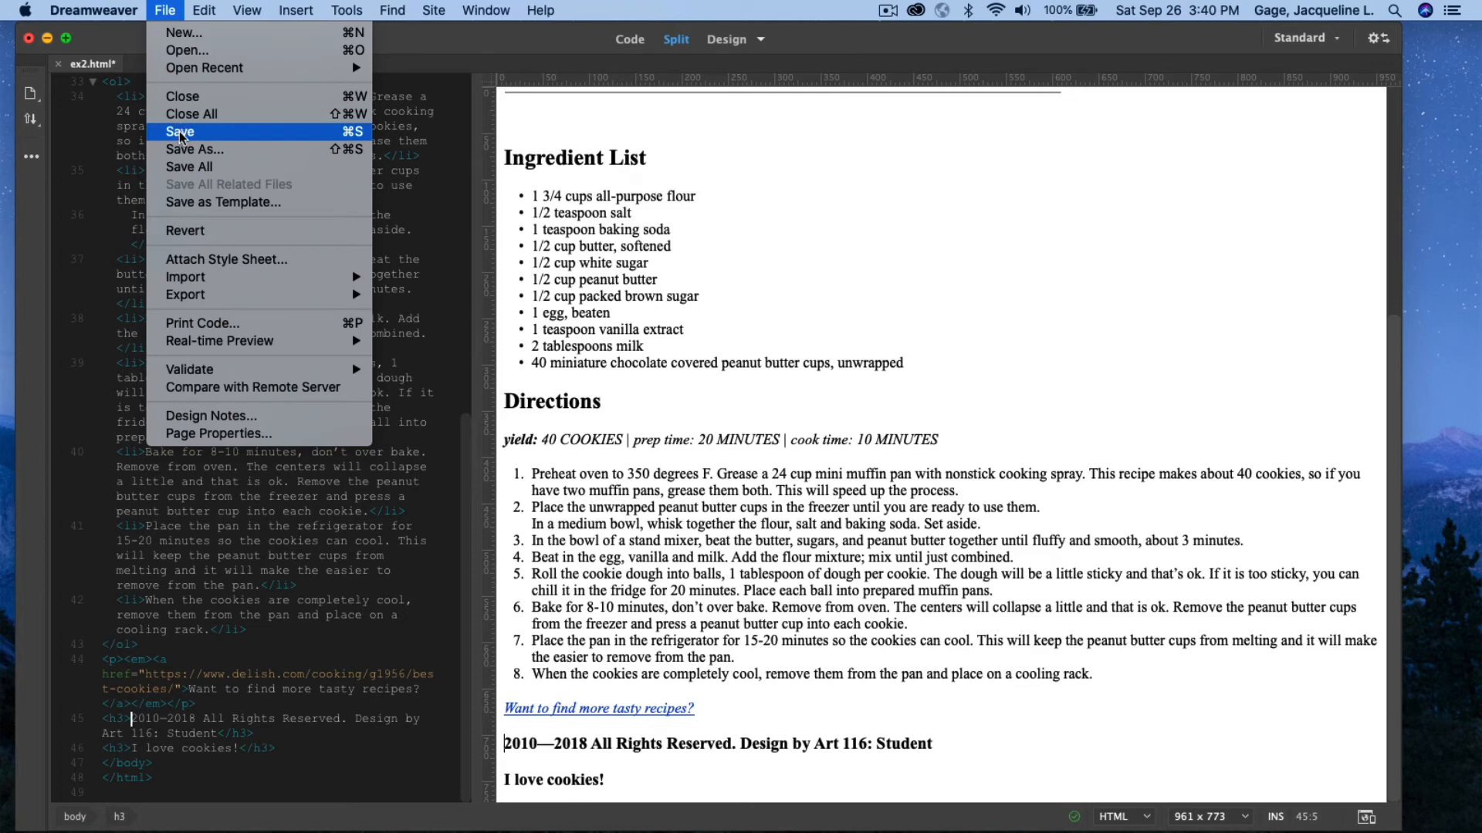
pyautogui.click(179, 131)
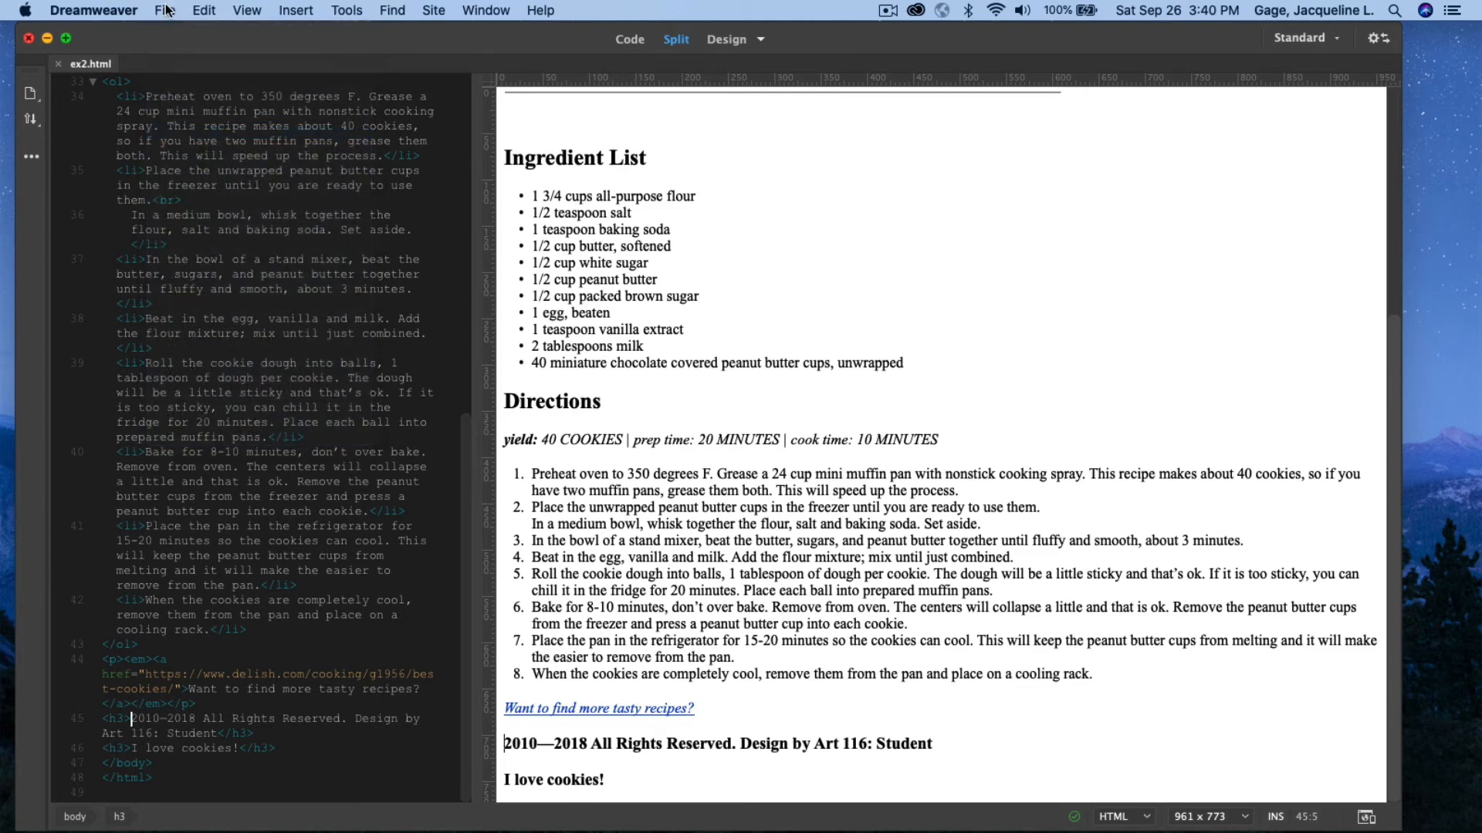
pyautogui.click(165, 11)
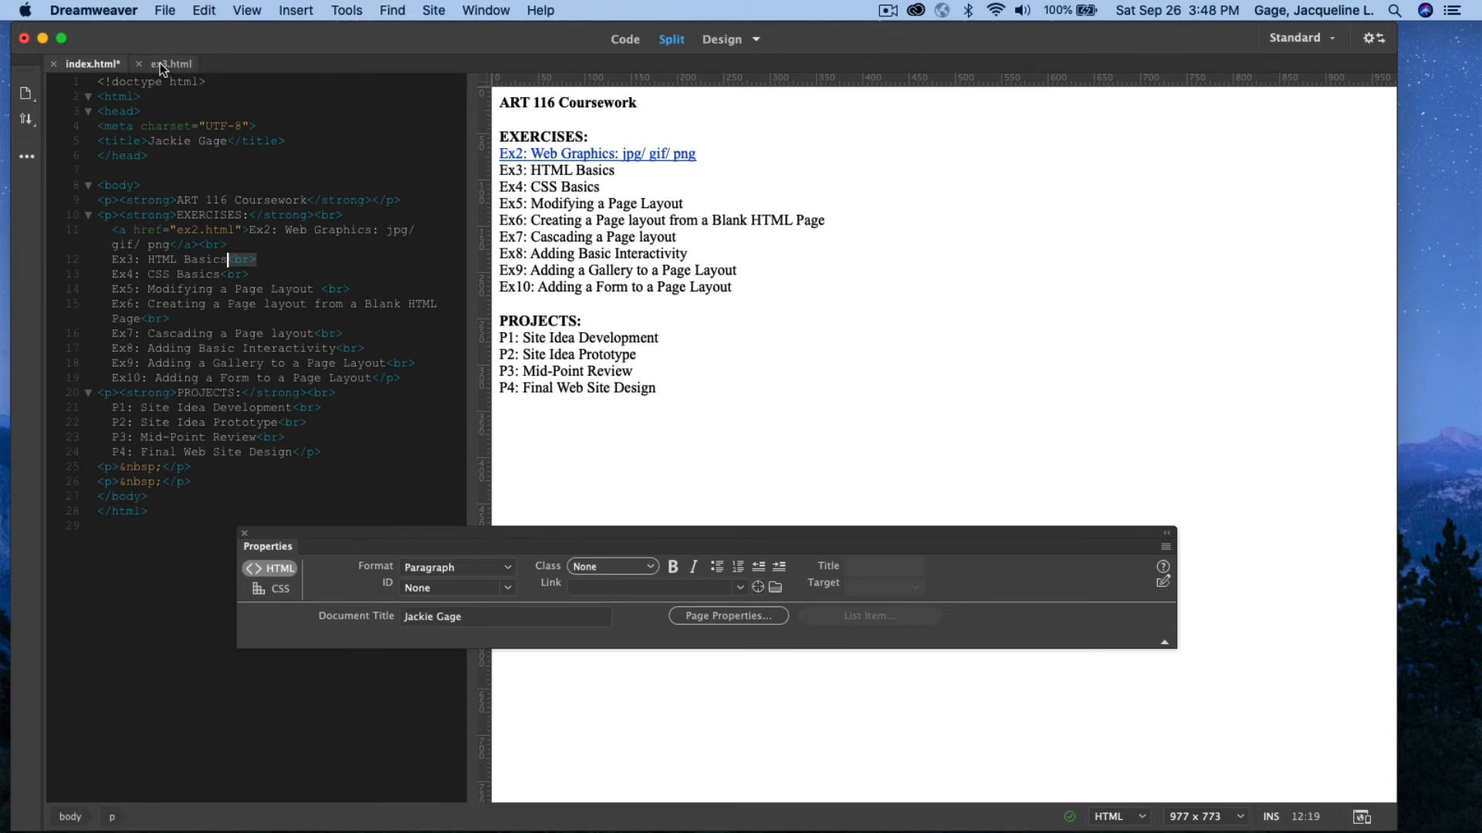
# Link the 'Ex3: HTML Basics' entry in index.html to ex3.html, then return to the recipe page
pyautogui.doubleClick(600, 169)
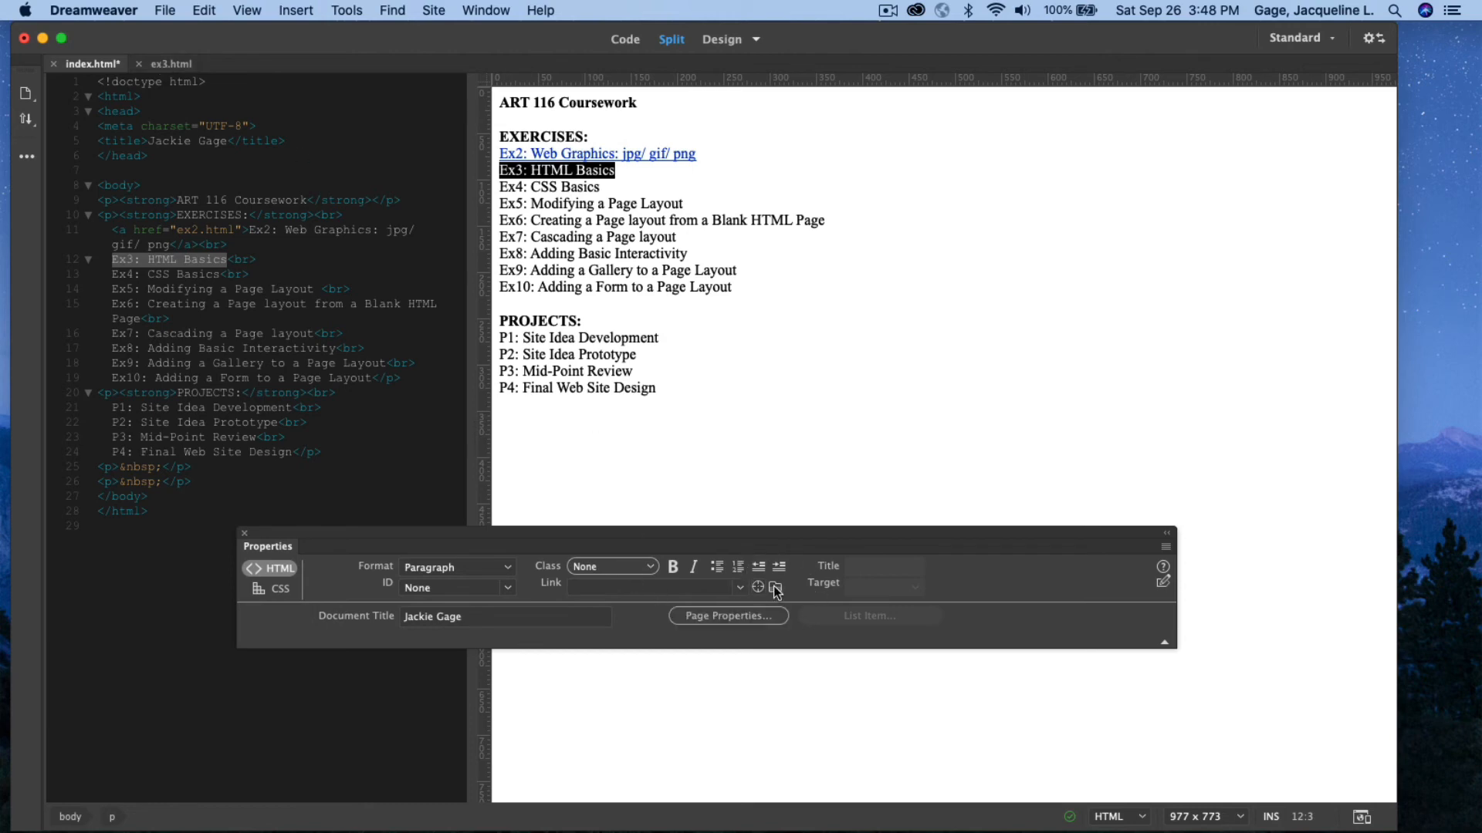
pyautogui.moveTo(775, 587)
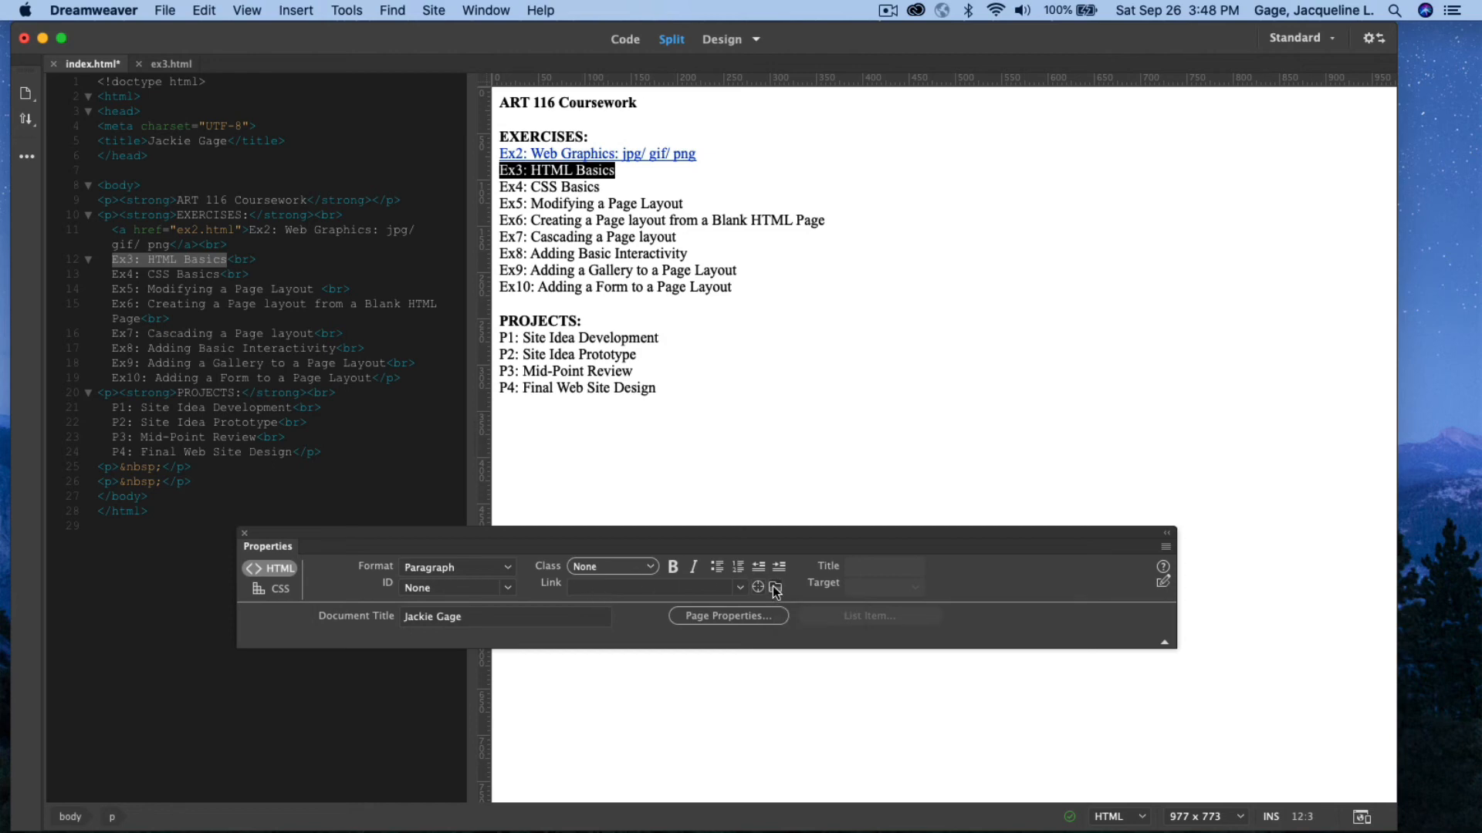
pyautogui.click(756, 586)
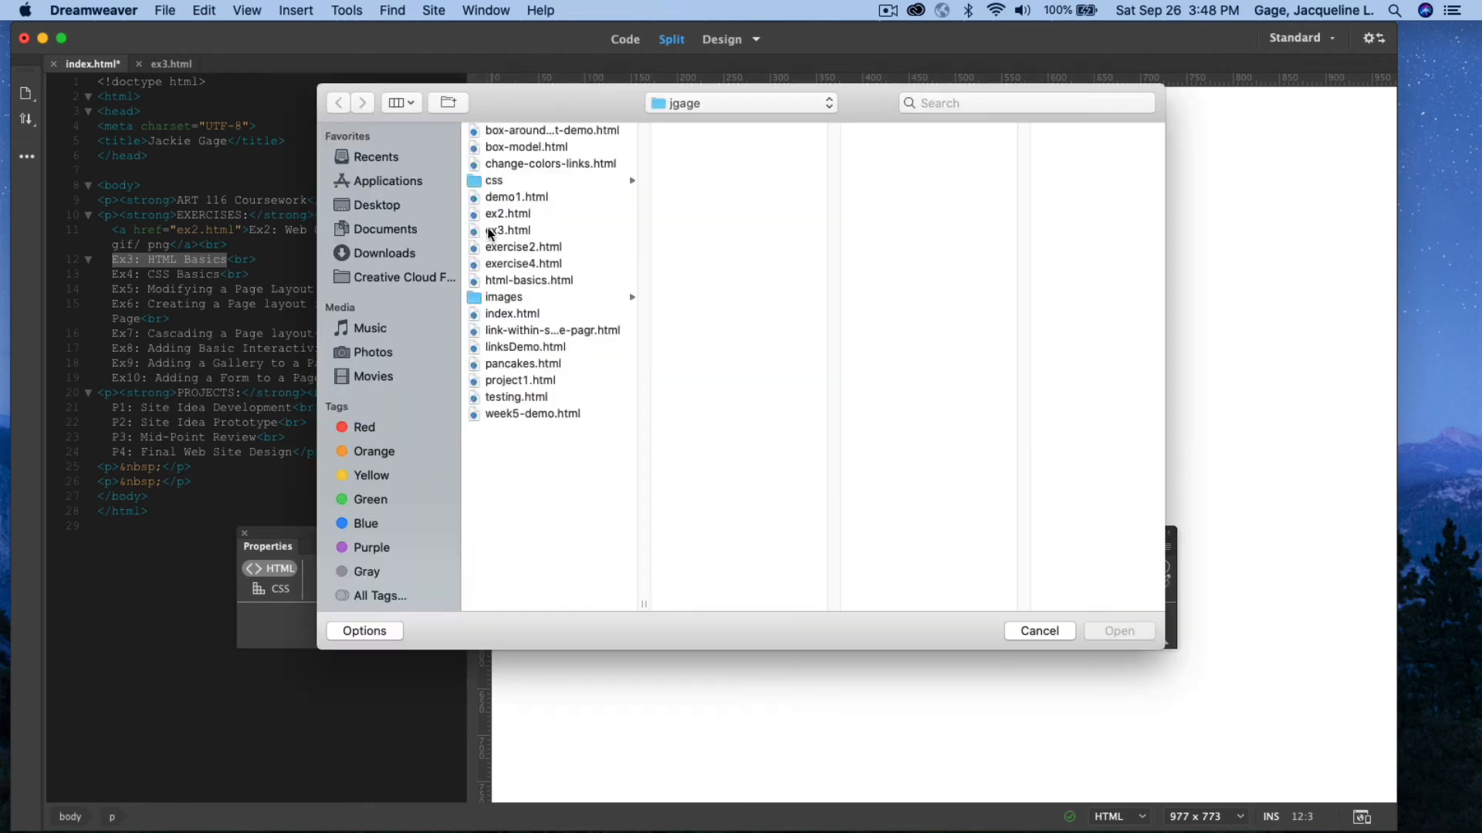
pyautogui.click(507, 230)
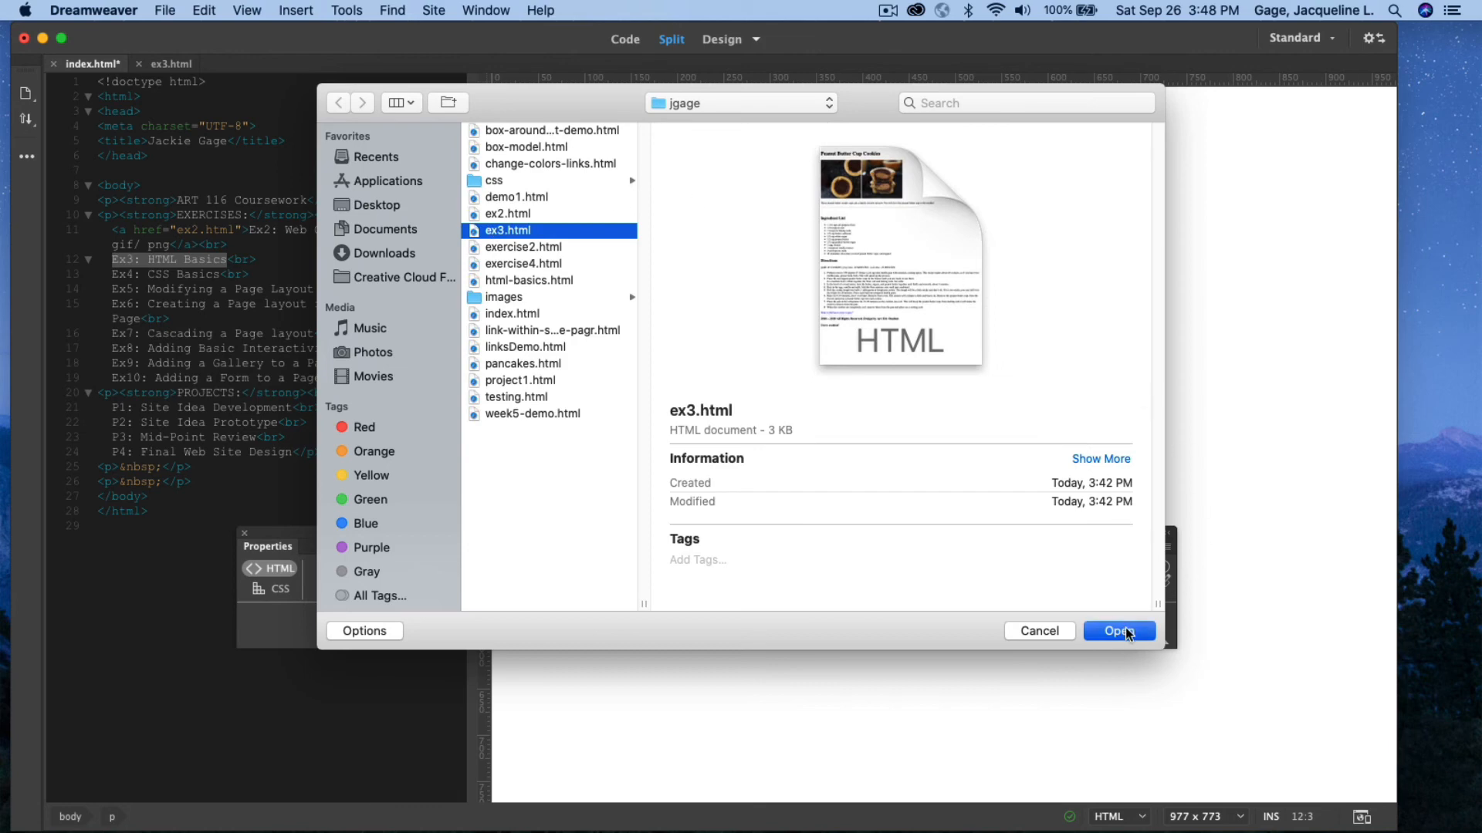
pyautogui.click(1119, 632)
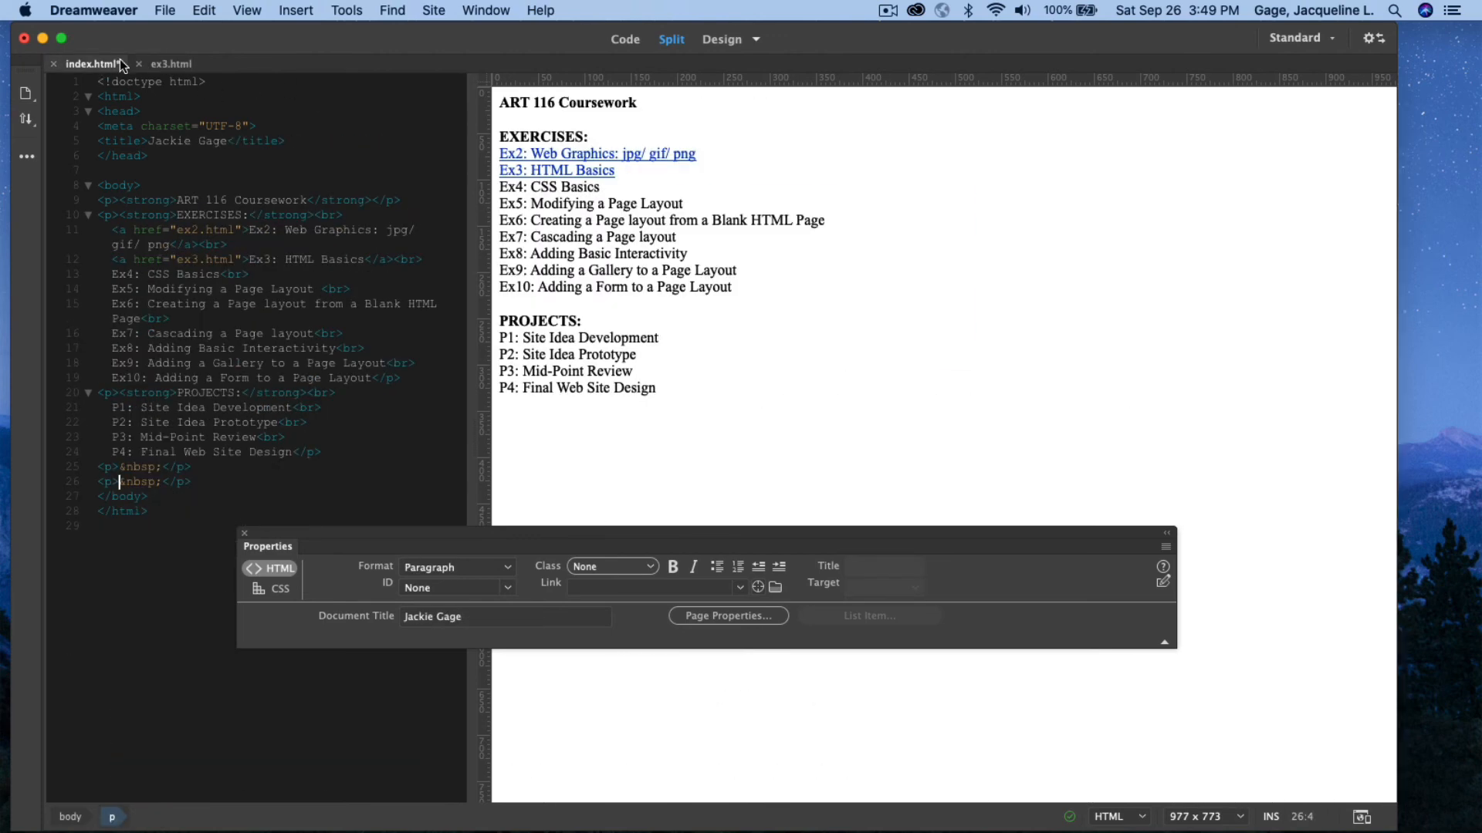
pyautogui.click(171, 64)
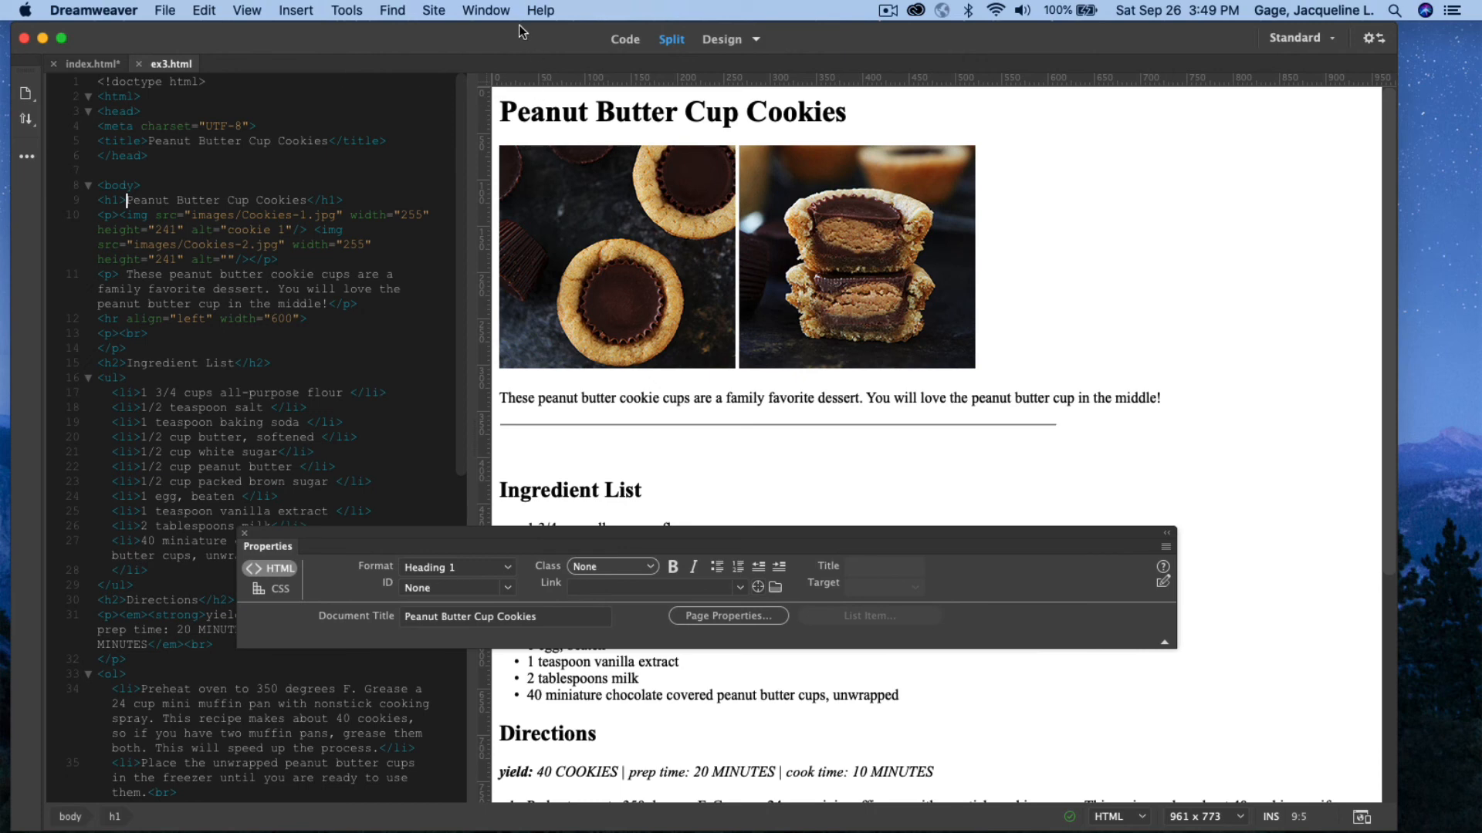
# Show the expanded Files panel and connect it to the InfinityFree remote server
pyautogui.click(485, 11)
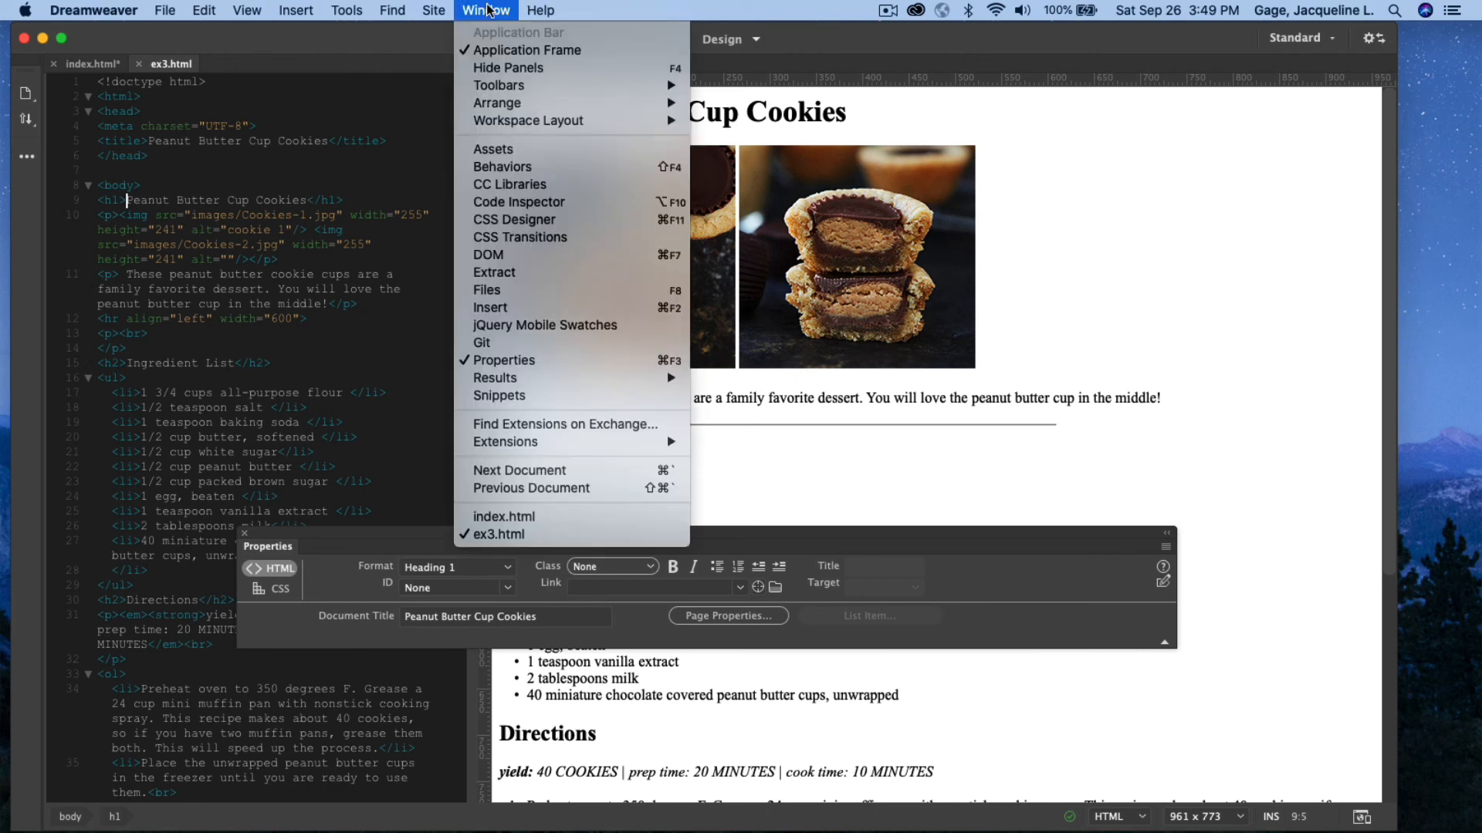
pyautogui.click(486, 290)
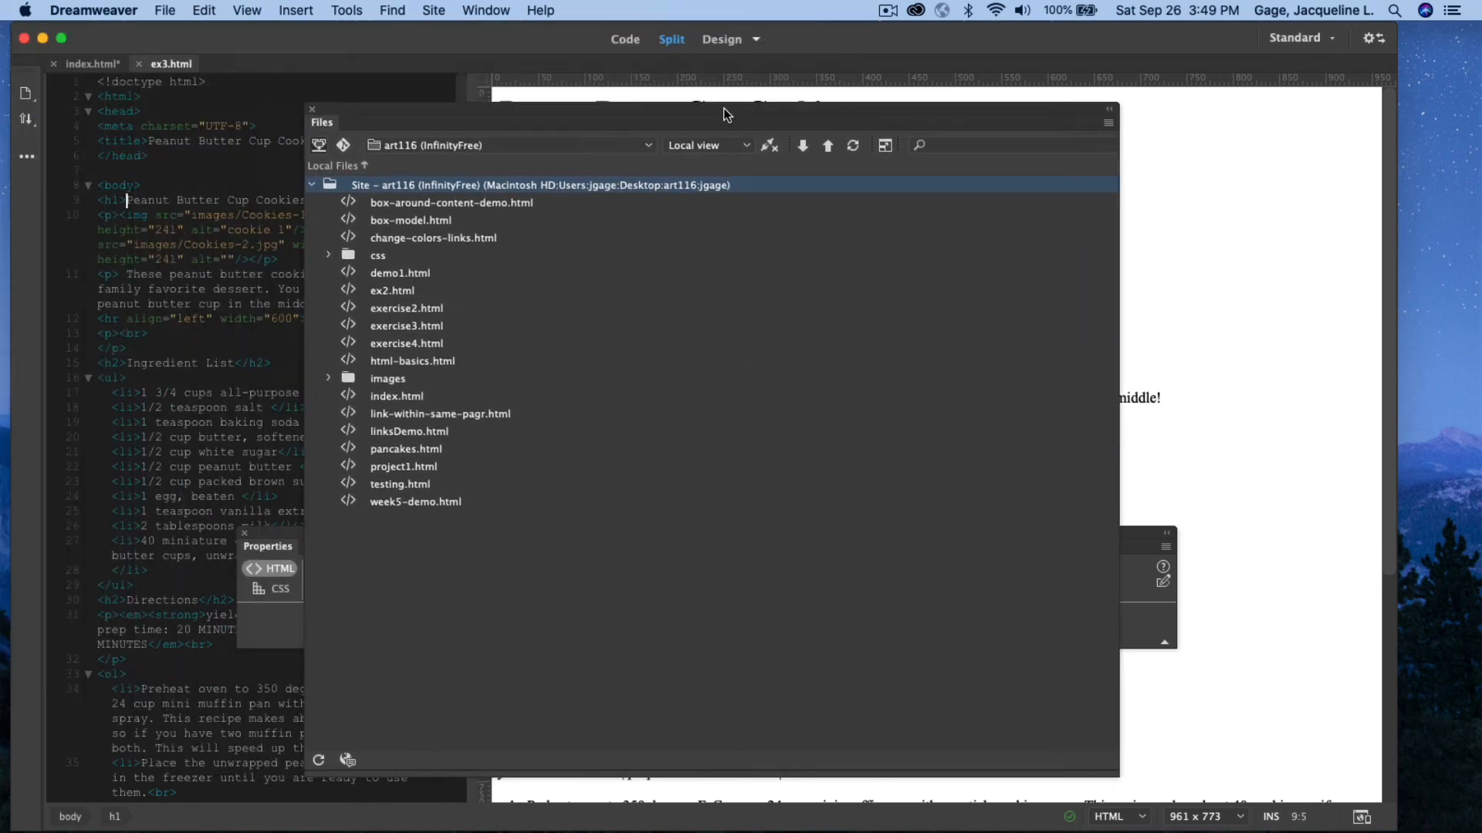
pyautogui.moveTo(883, 145)
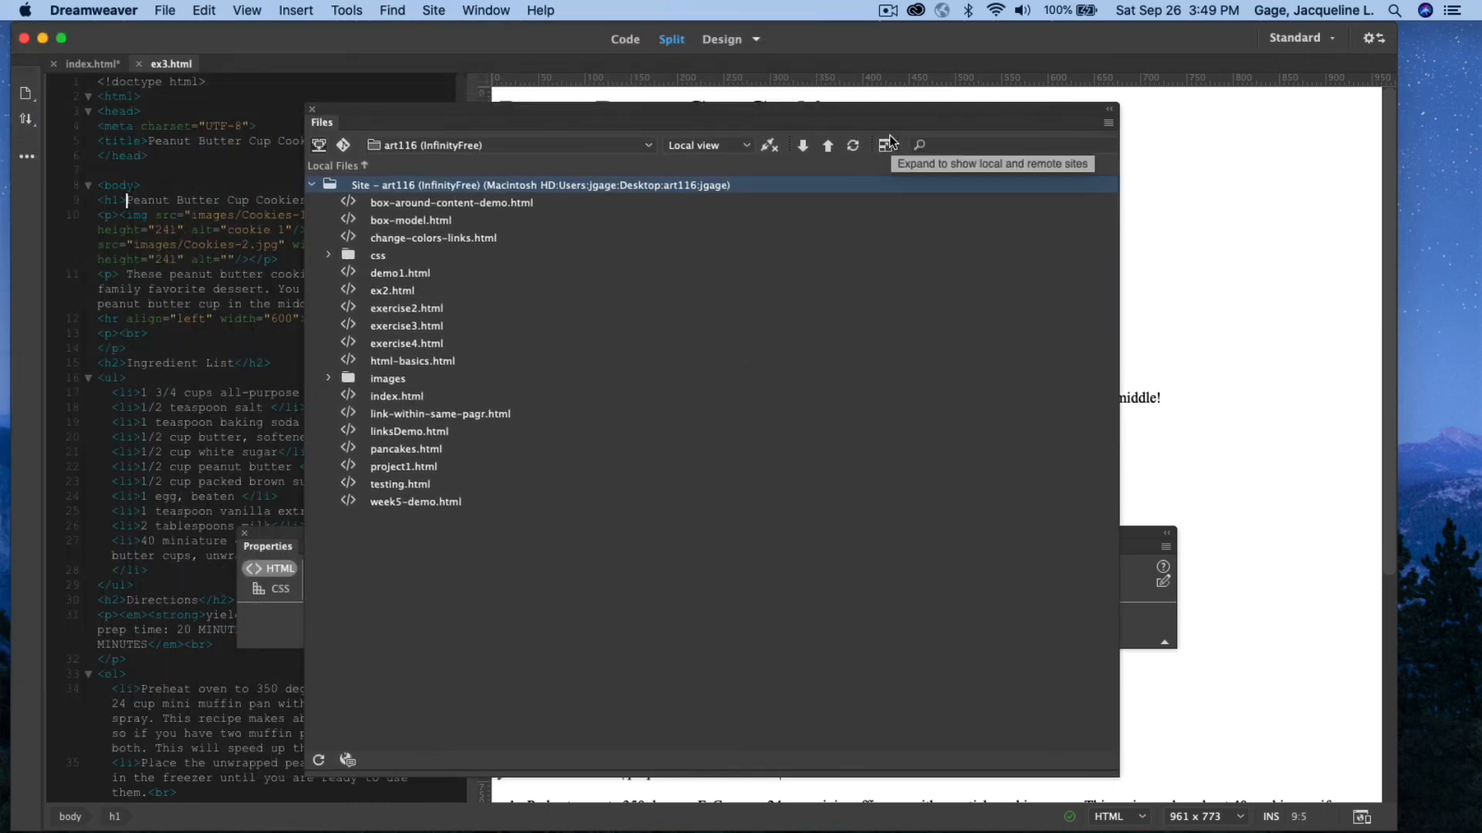
pyautogui.click(312, 108)
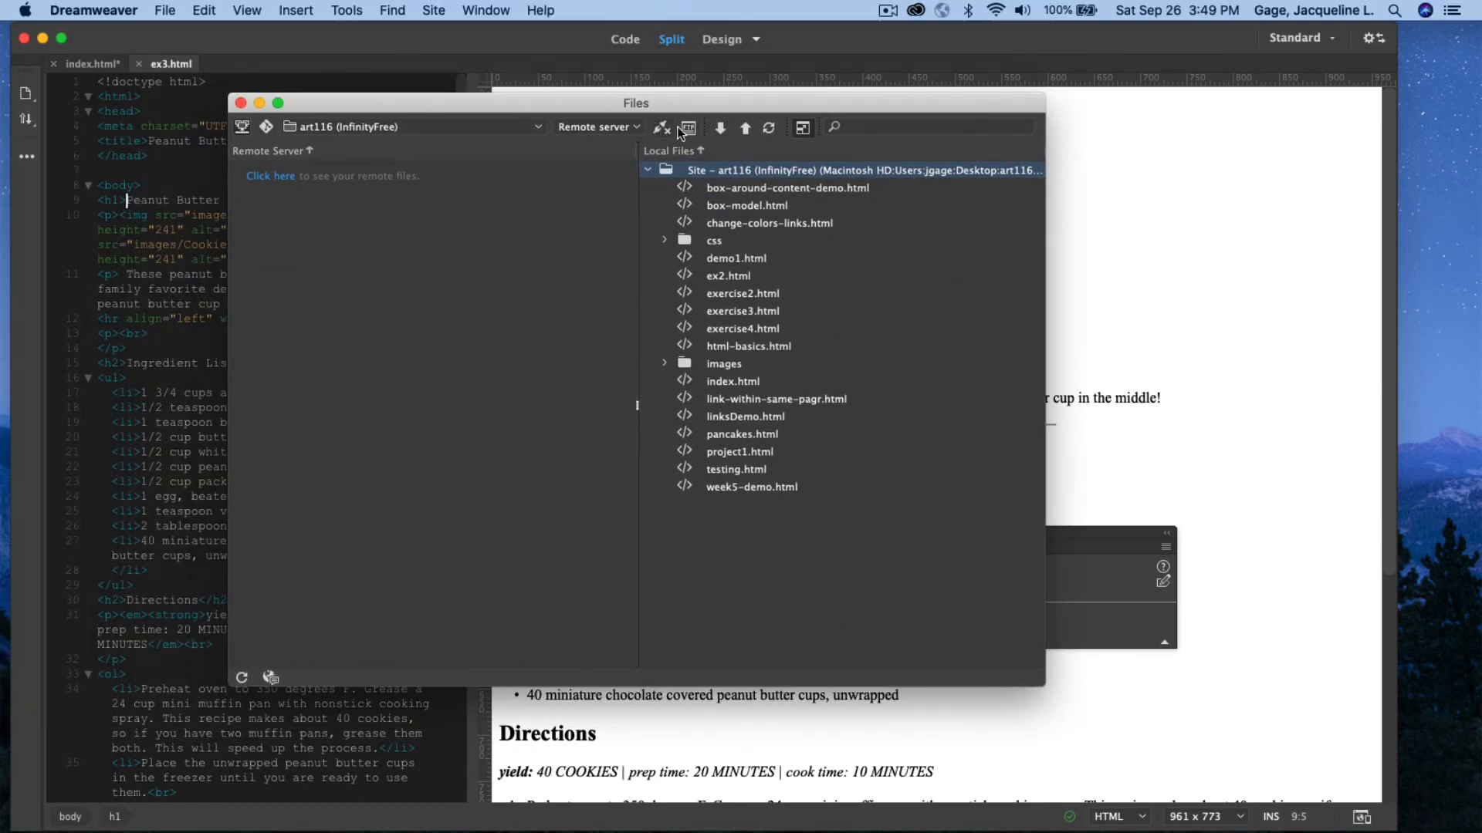
pyautogui.moveTo(659, 128)
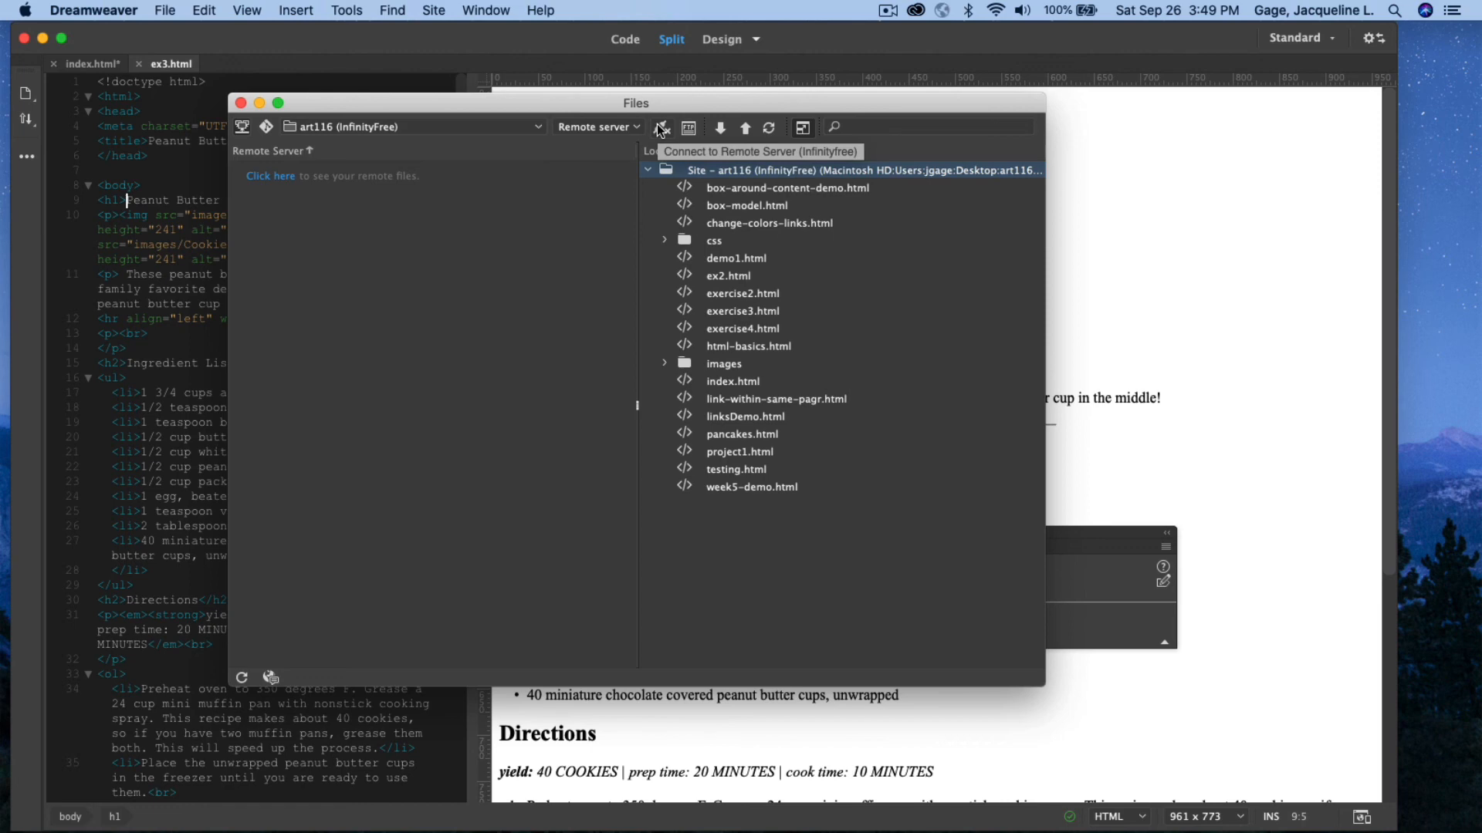
pyautogui.click(659, 127)
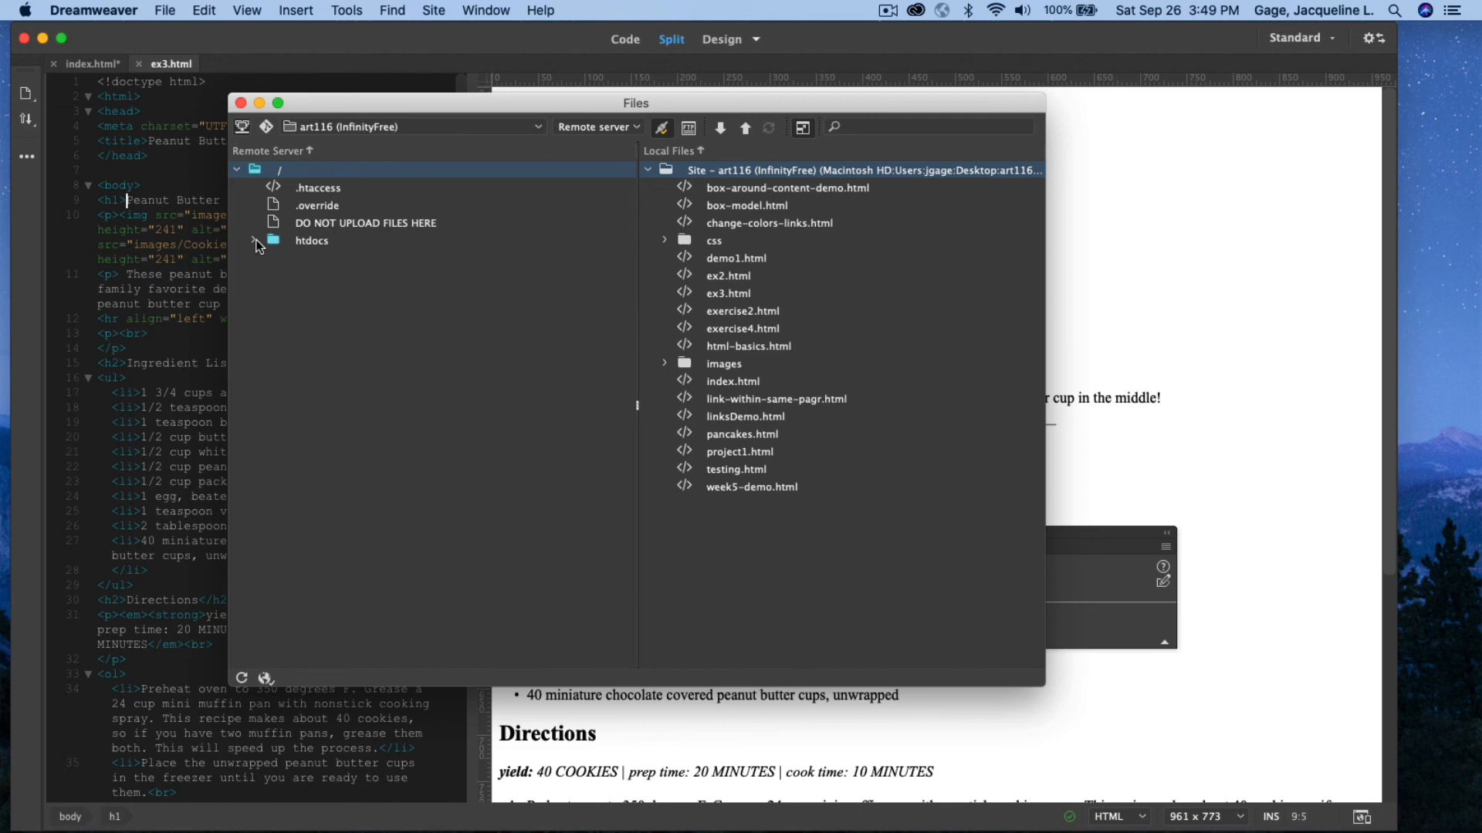
# Expand the server's htdocs folder and start putting local ex3.html into it
pyautogui.click(258, 244)
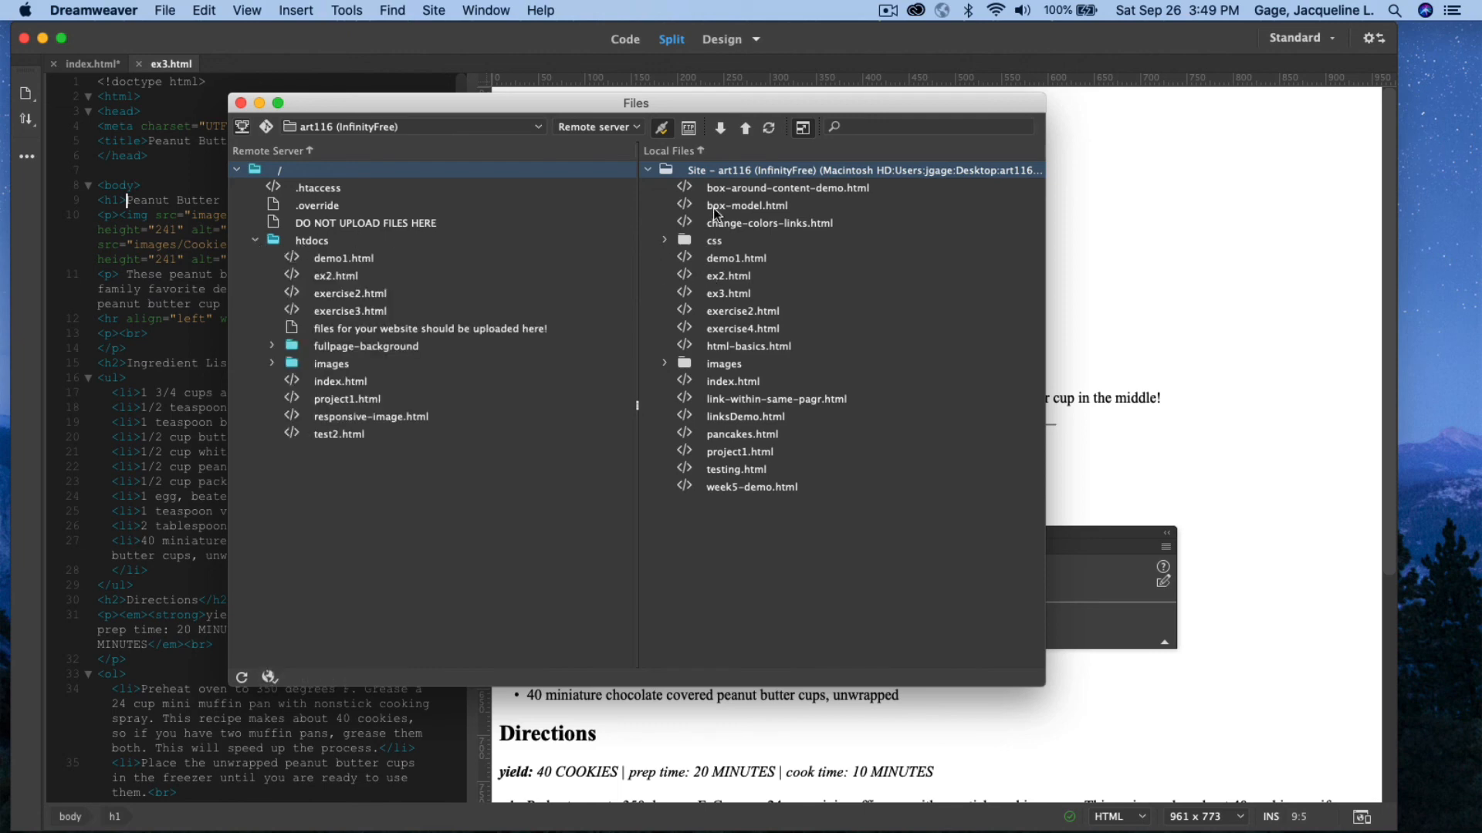
pyautogui.click(728, 294)
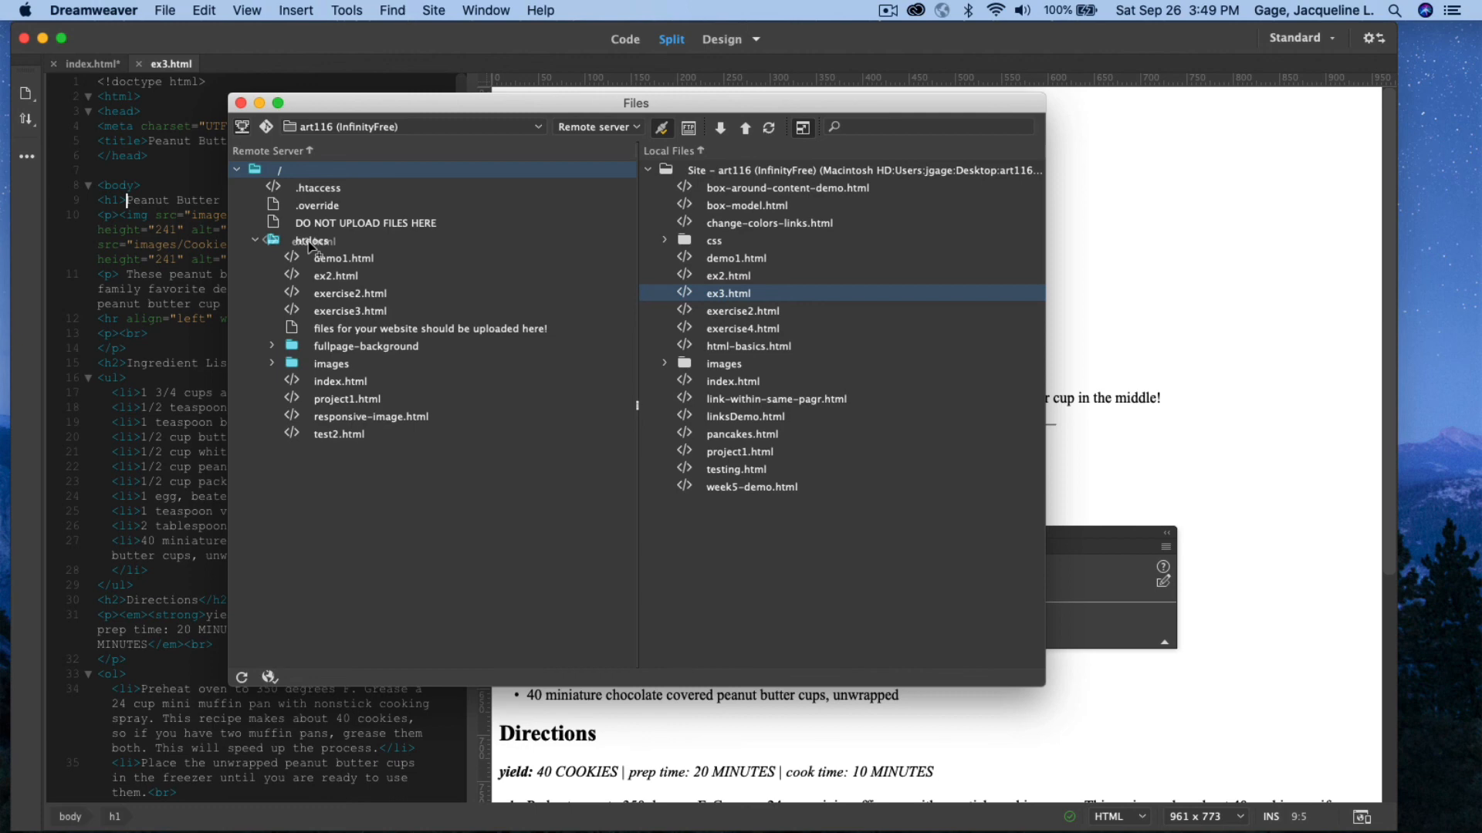
pyautogui.click(744, 127)
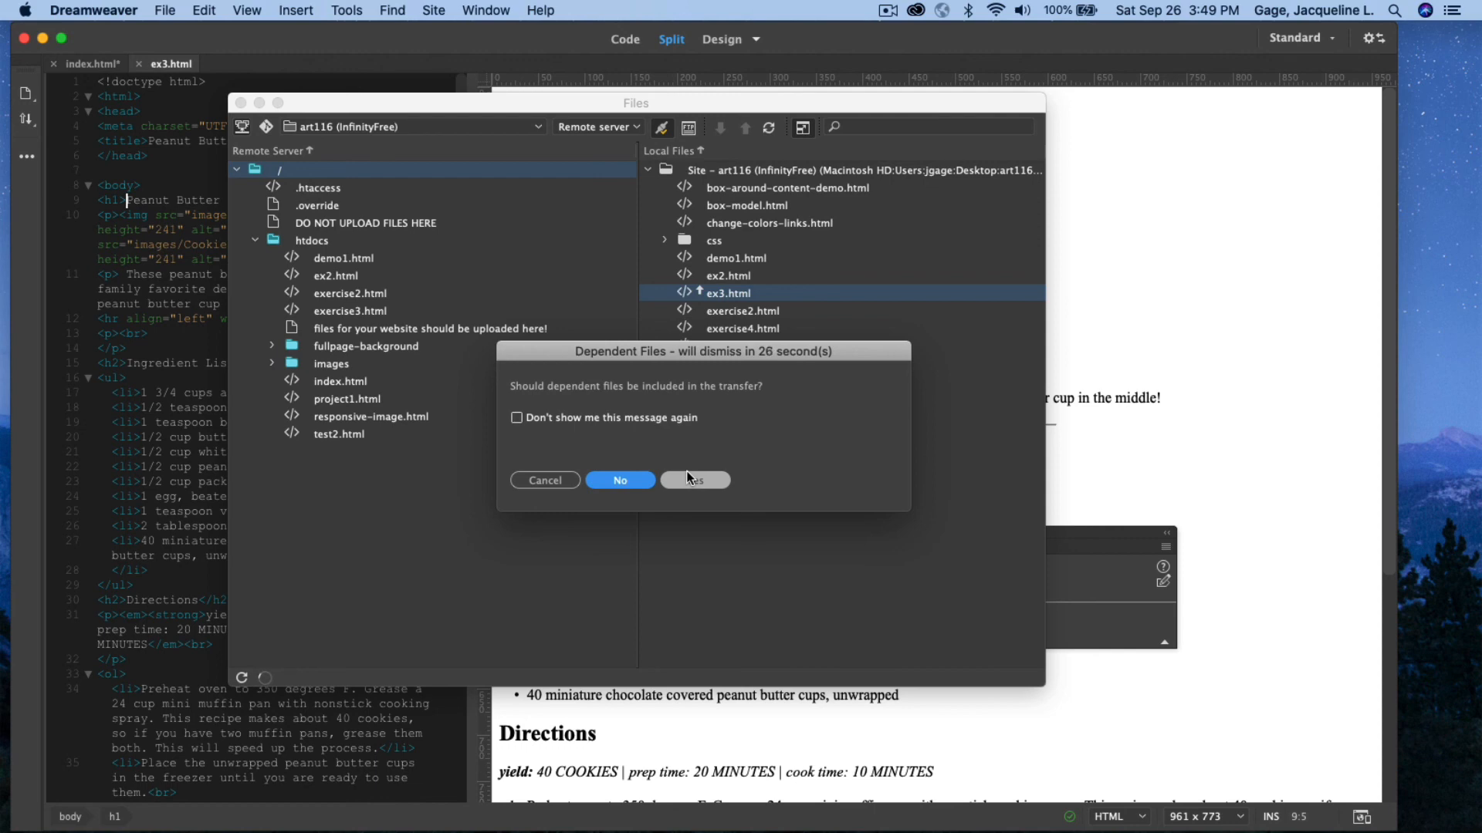
pyautogui.moveTo(695, 480)
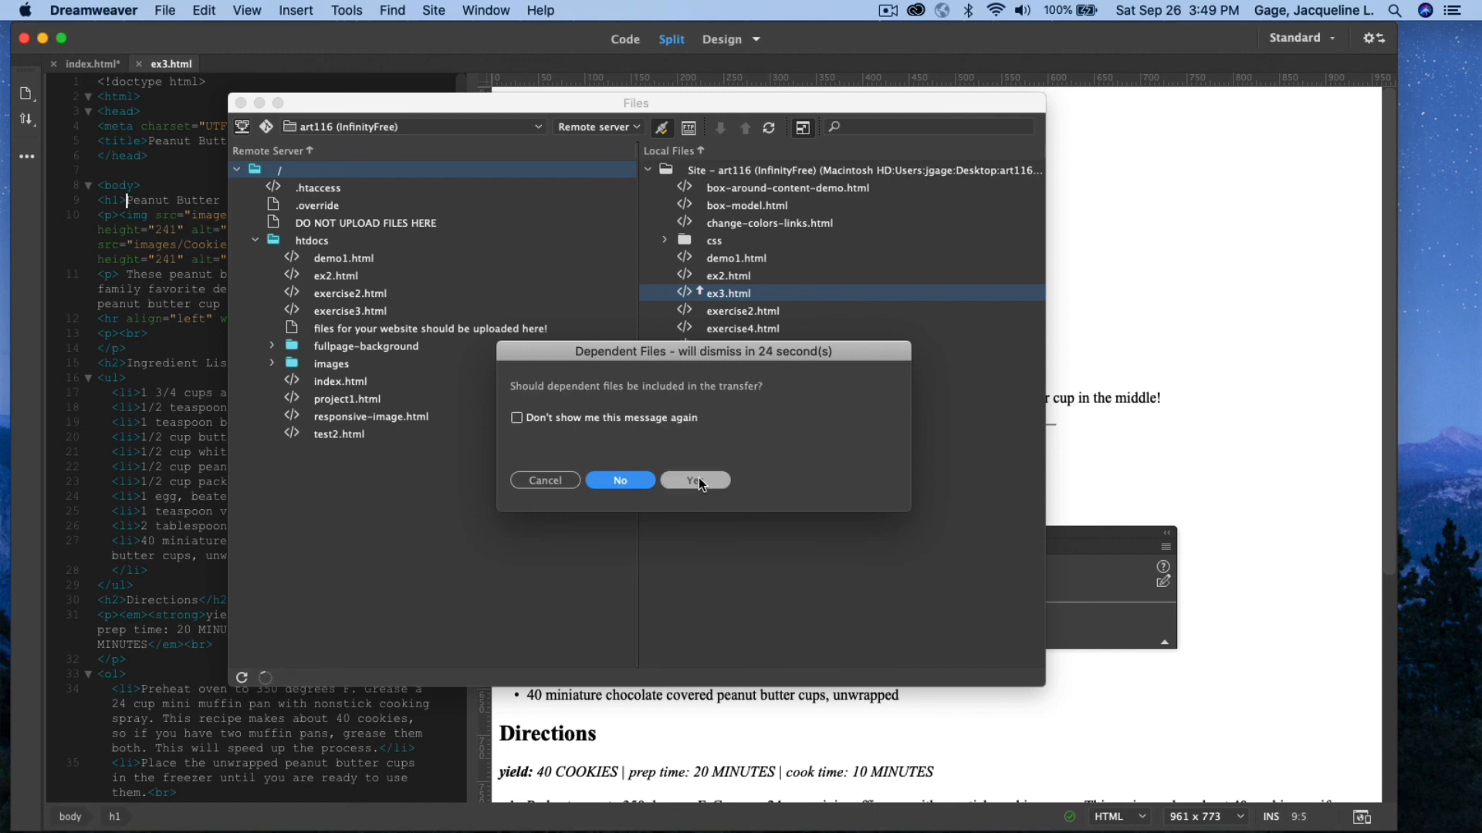
pyautogui.moveTo(667, 420)
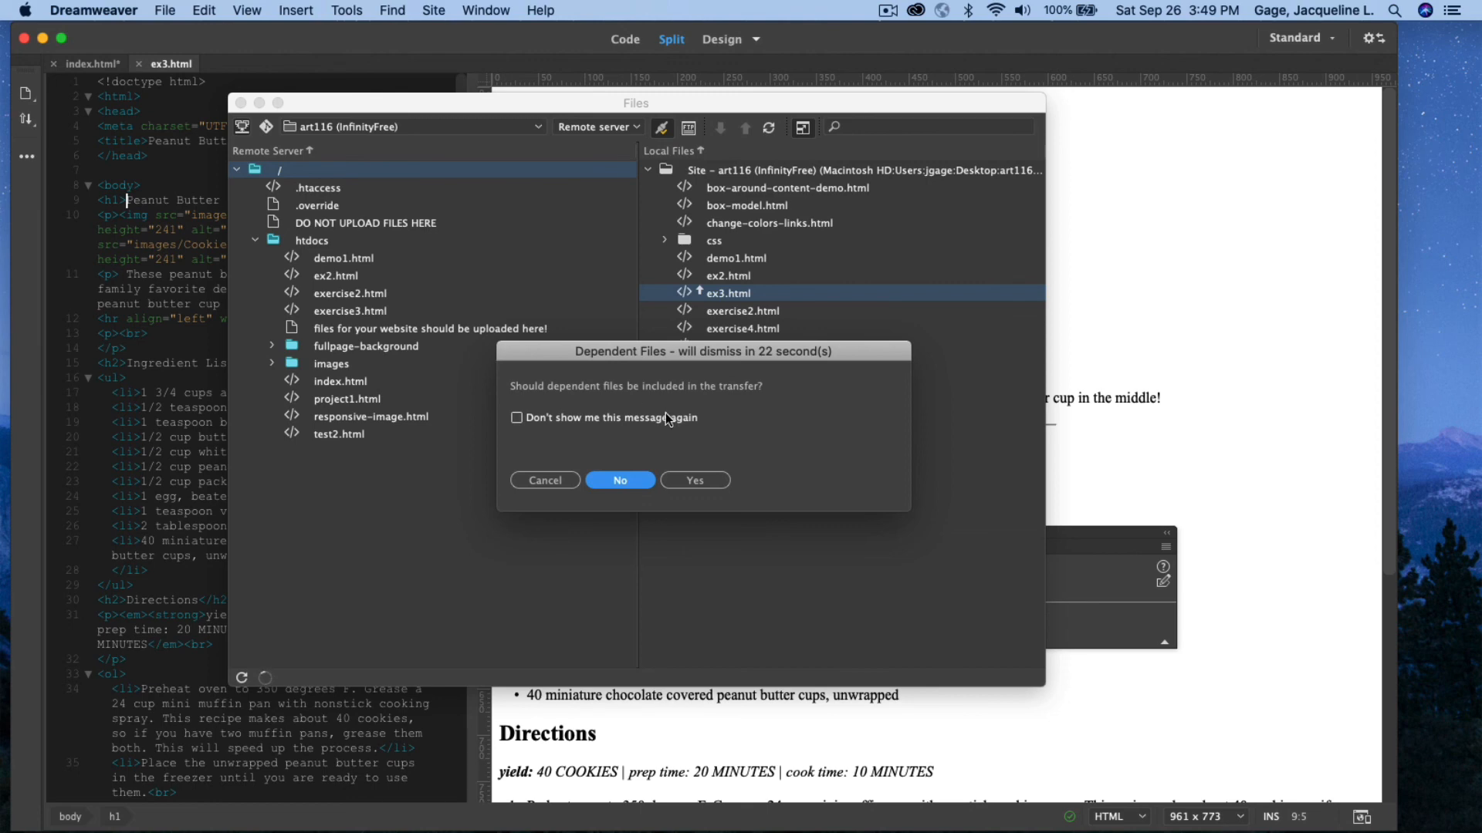
# Answer the Dependent Files prompt so ex3.html uploads, then select index.html locally
pyautogui.click(619, 480)
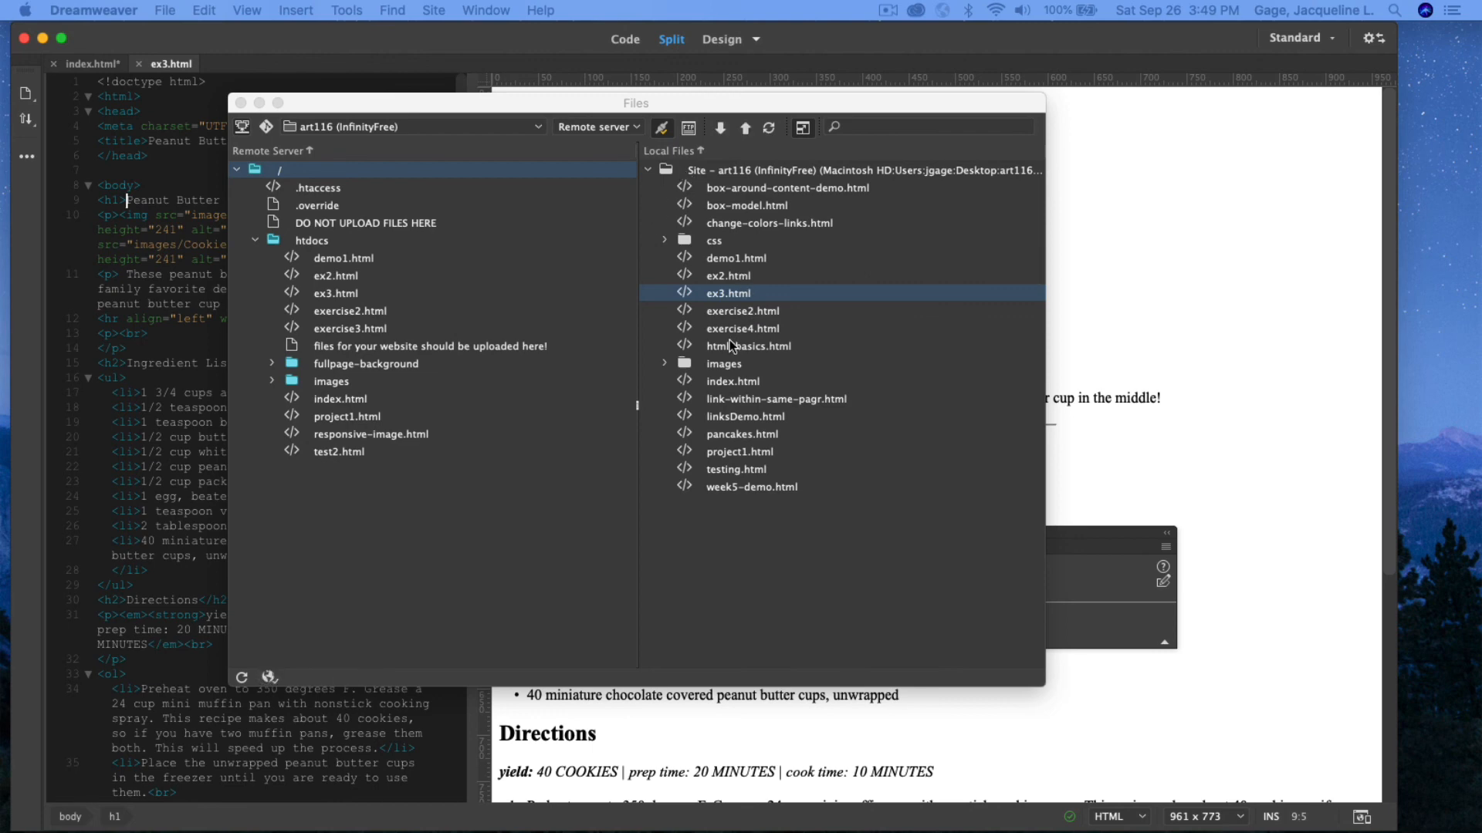
pyautogui.click(732, 381)
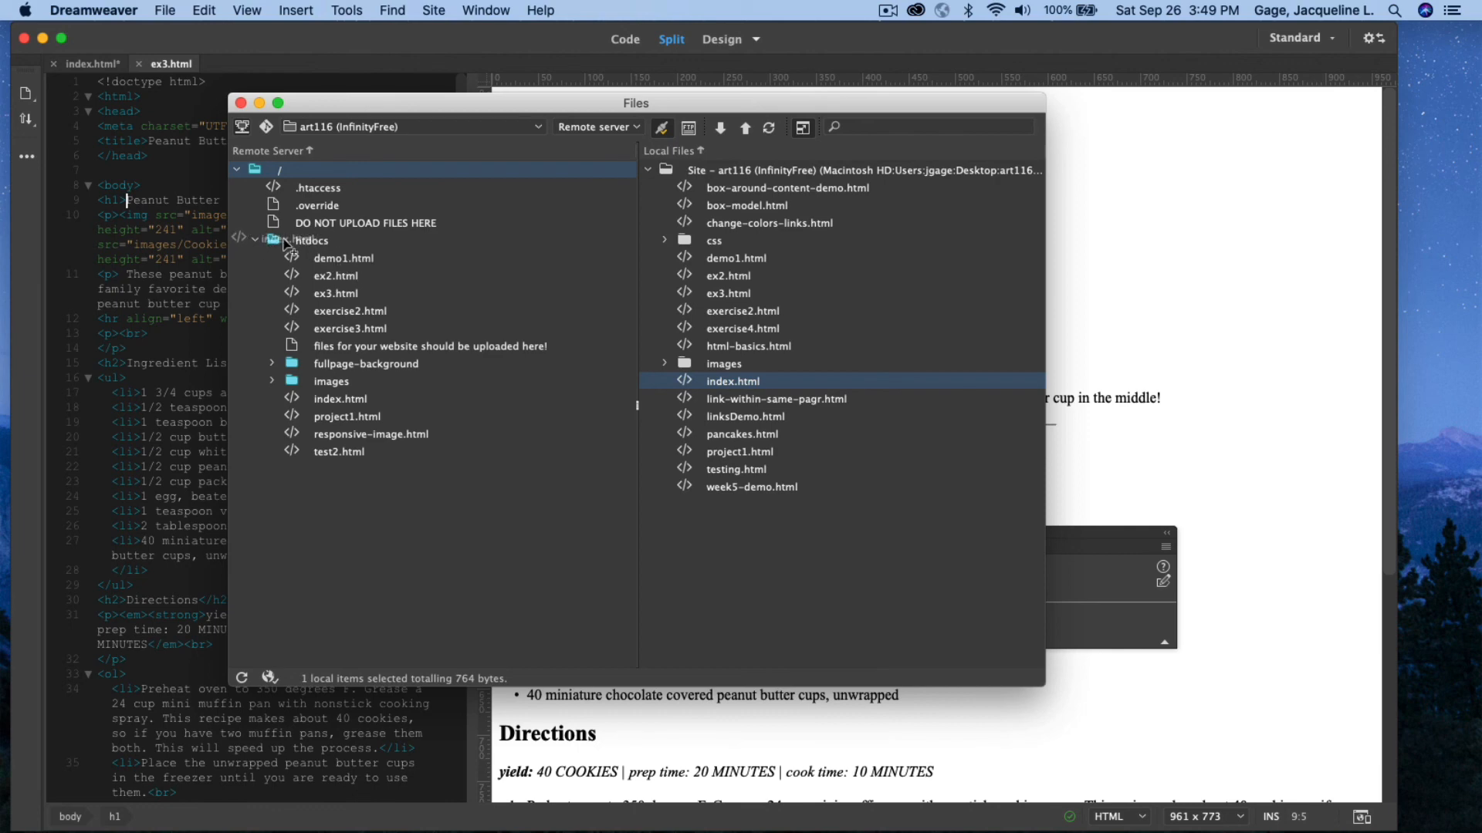
# Put index.html into htdocs, saving its changes before the upload
pyautogui.click(719, 126)
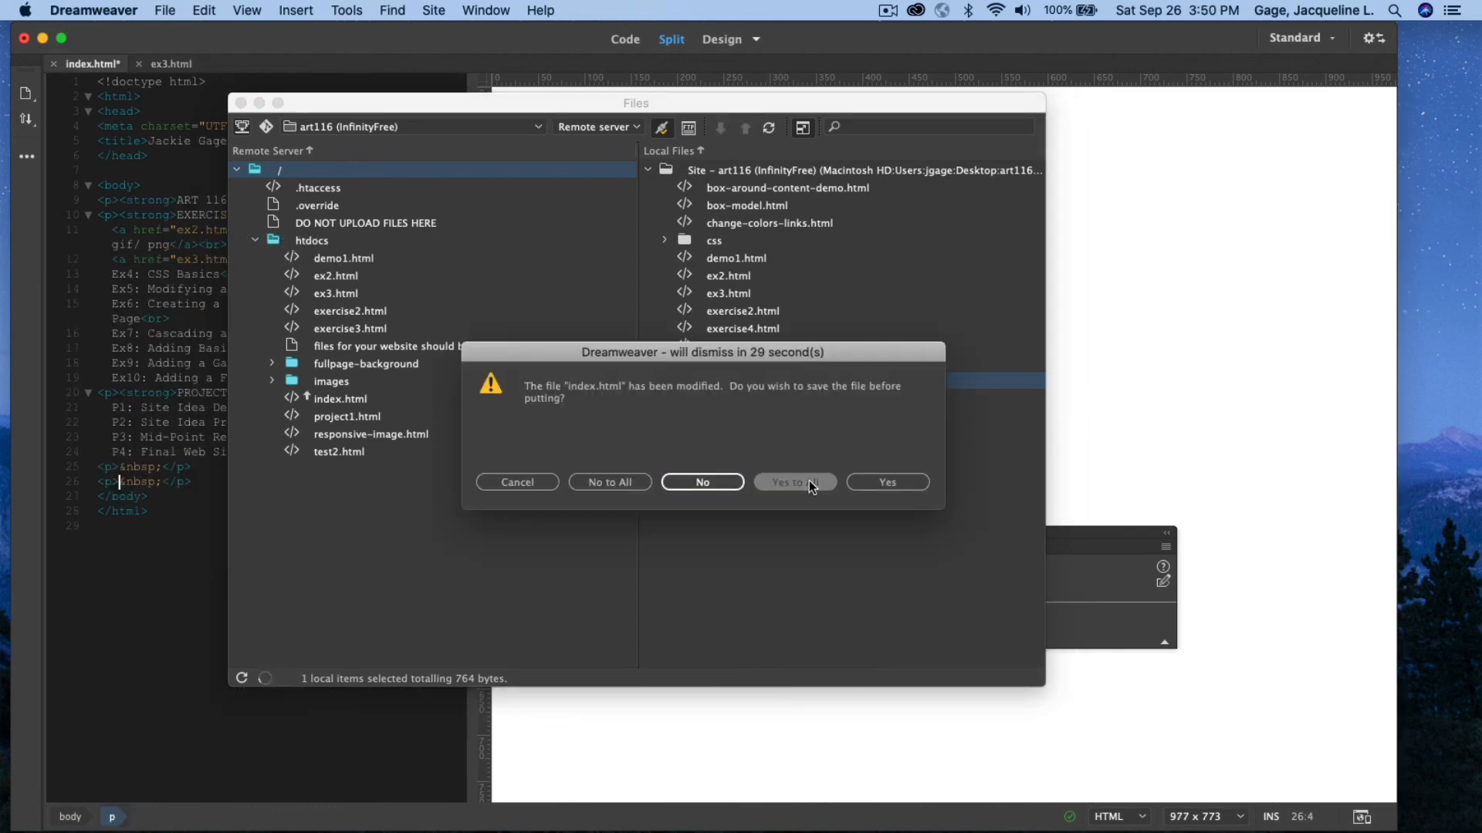
pyautogui.click(794, 481)
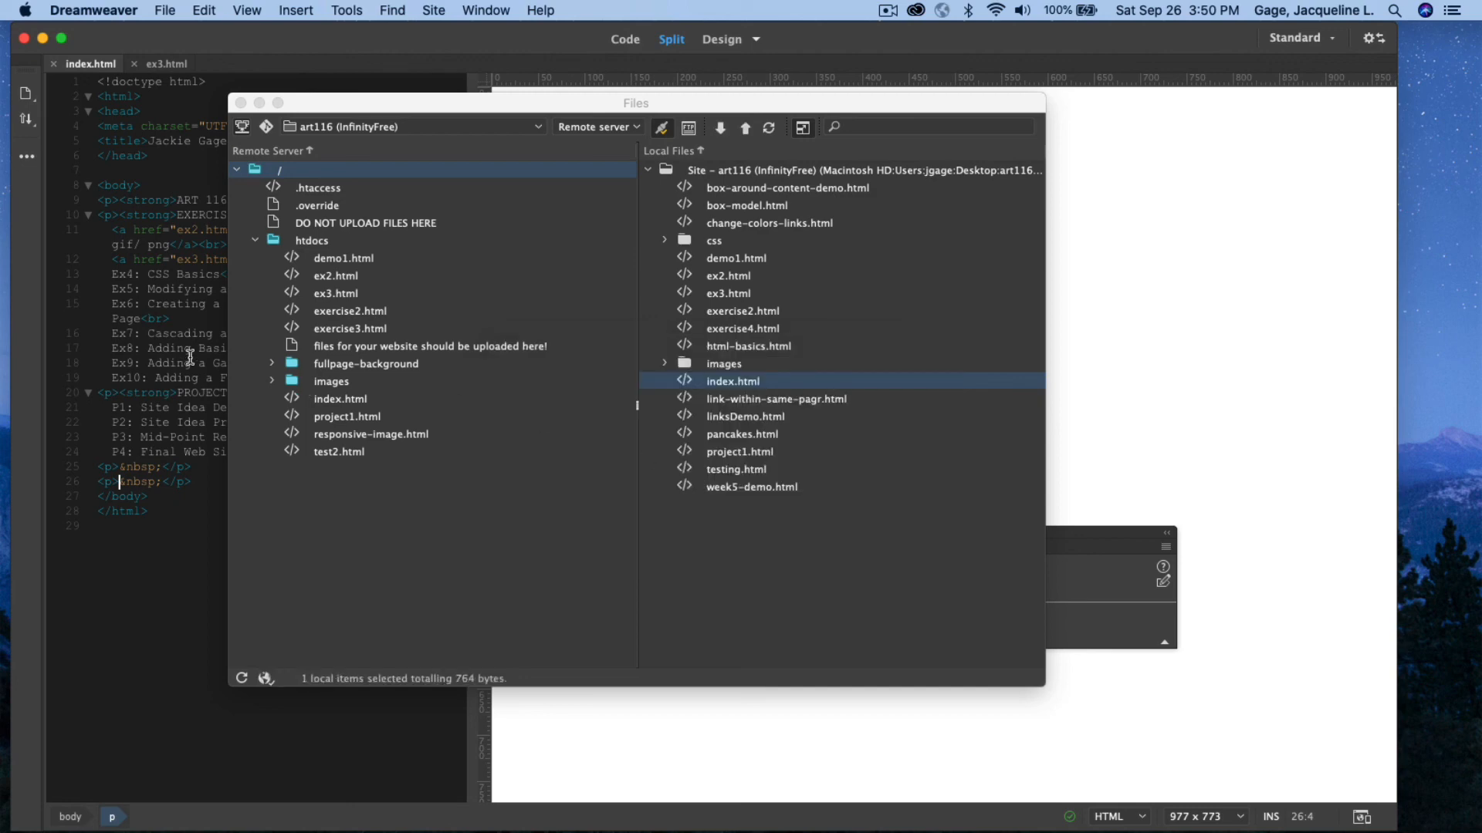
pyautogui.moveTo(477, 814)
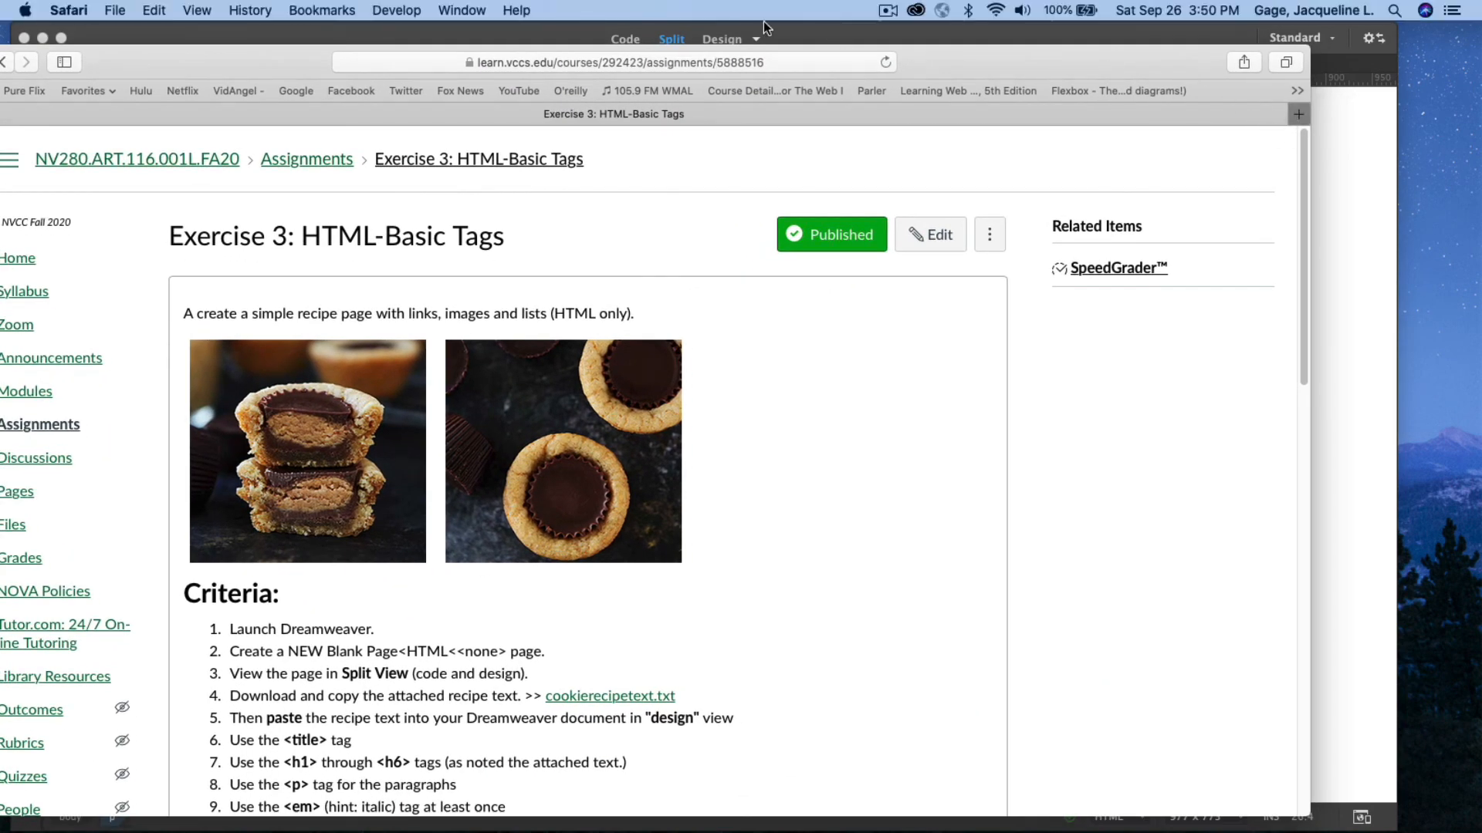
# Visit the bookmarked live art116-Fall2020 site in Safari and follow its Ex3: HTML Basics link
pyautogui.click(1298, 113)
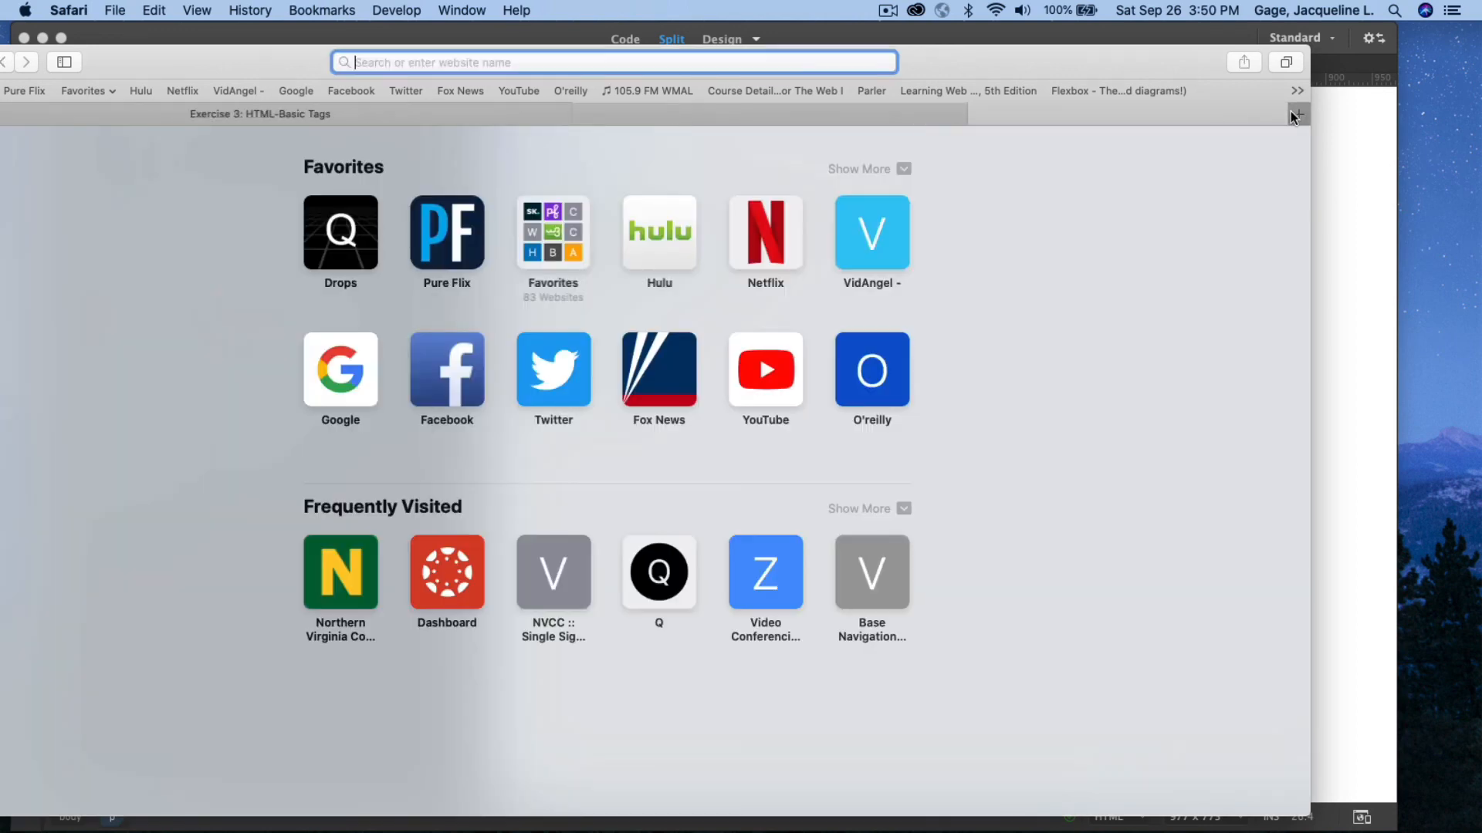
pyautogui.click(321, 11)
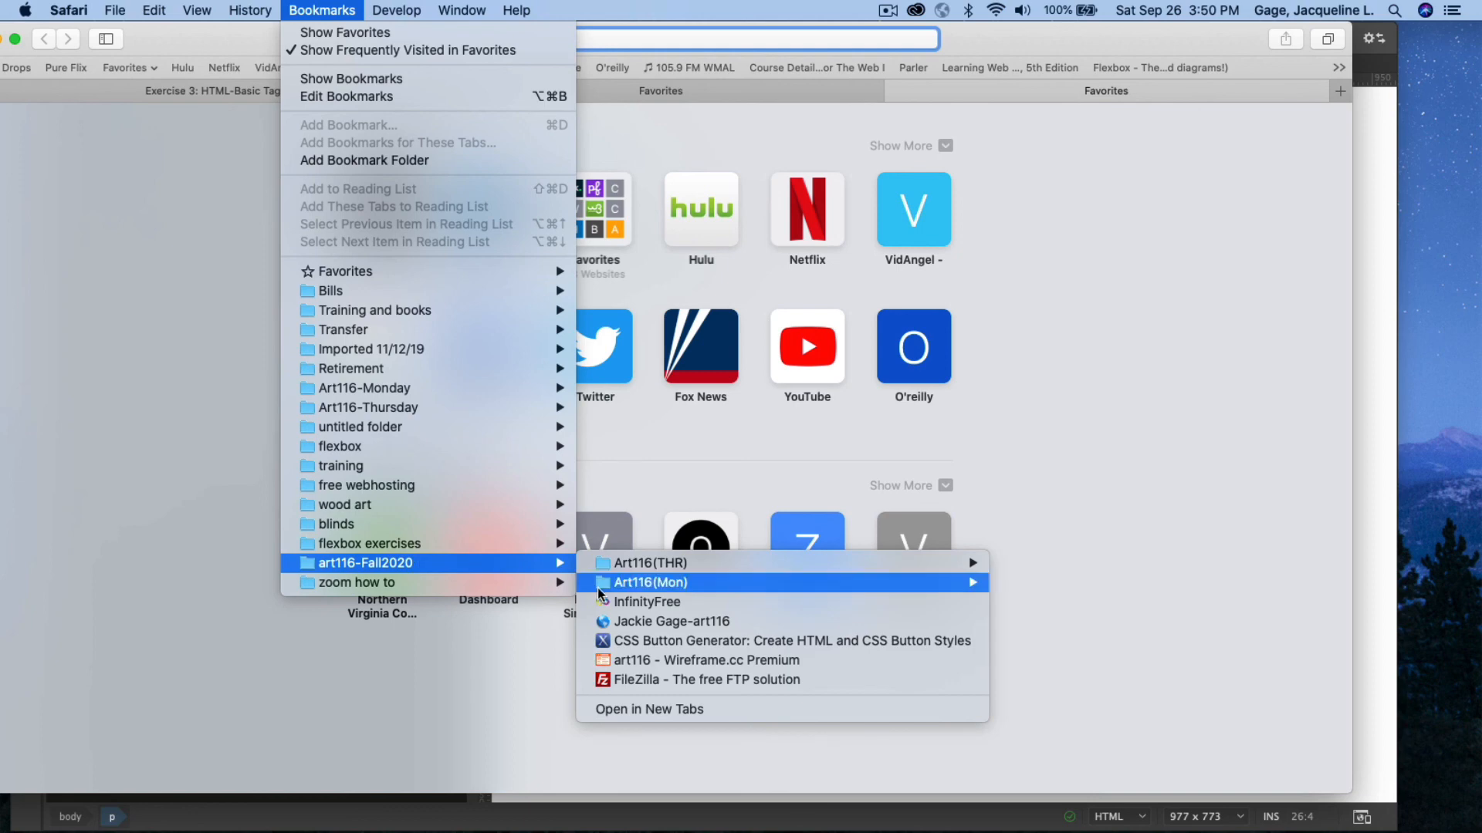
pyautogui.click(674, 620)
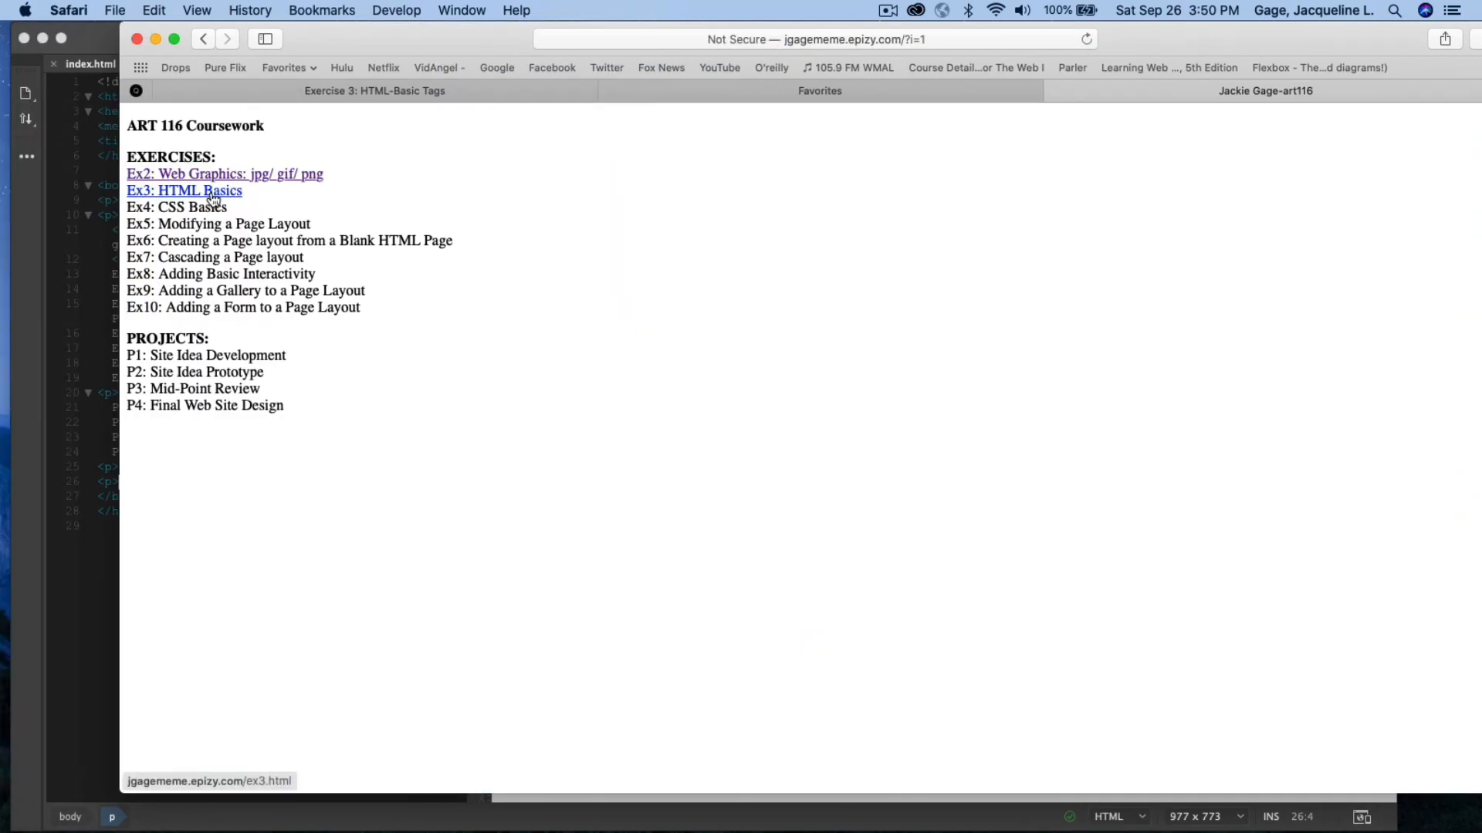
pyautogui.click(184, 190)
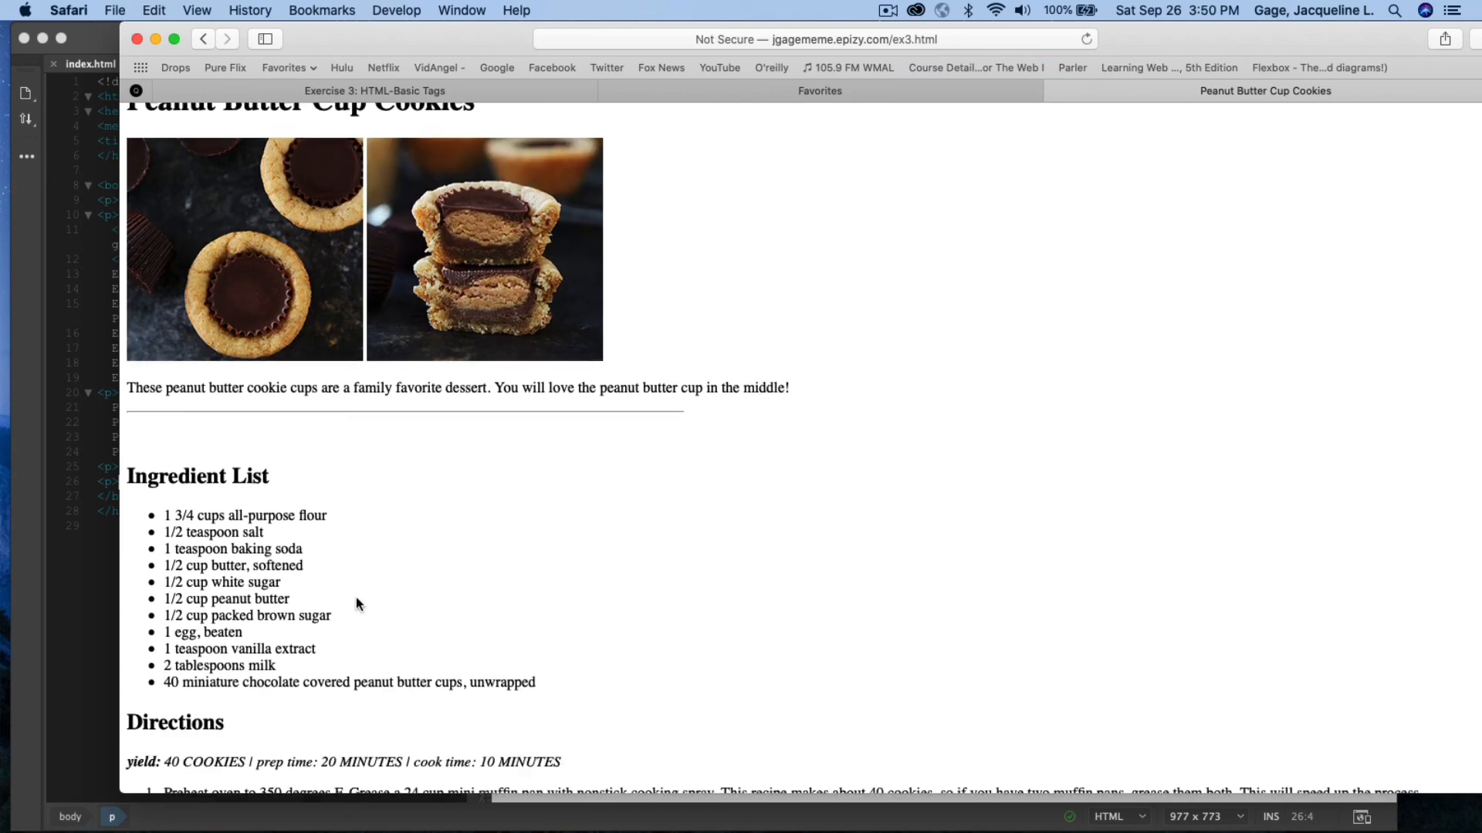
pyautogui.scroll(3)
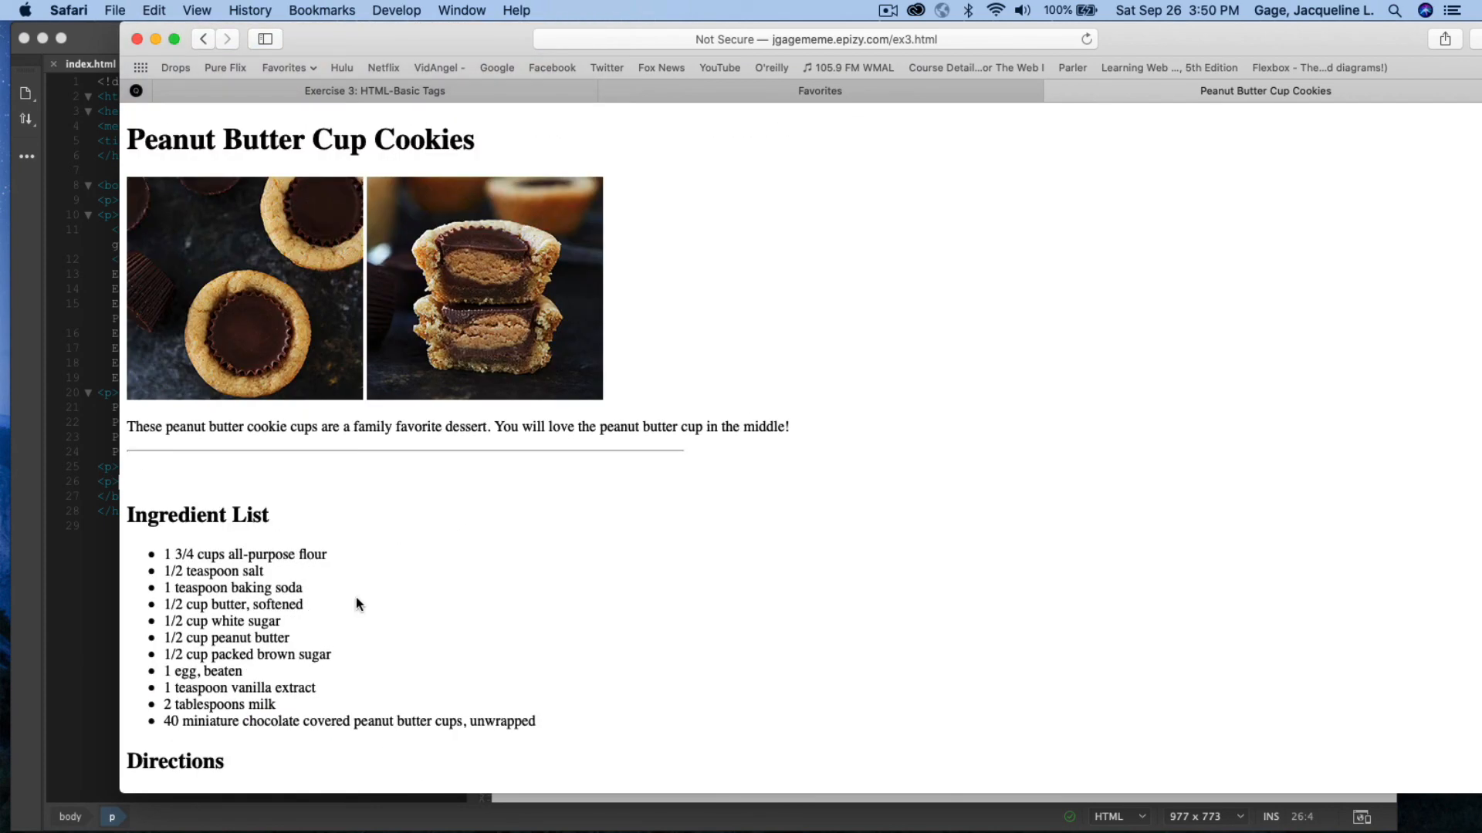
pyautogui.moveTo(565, 516)
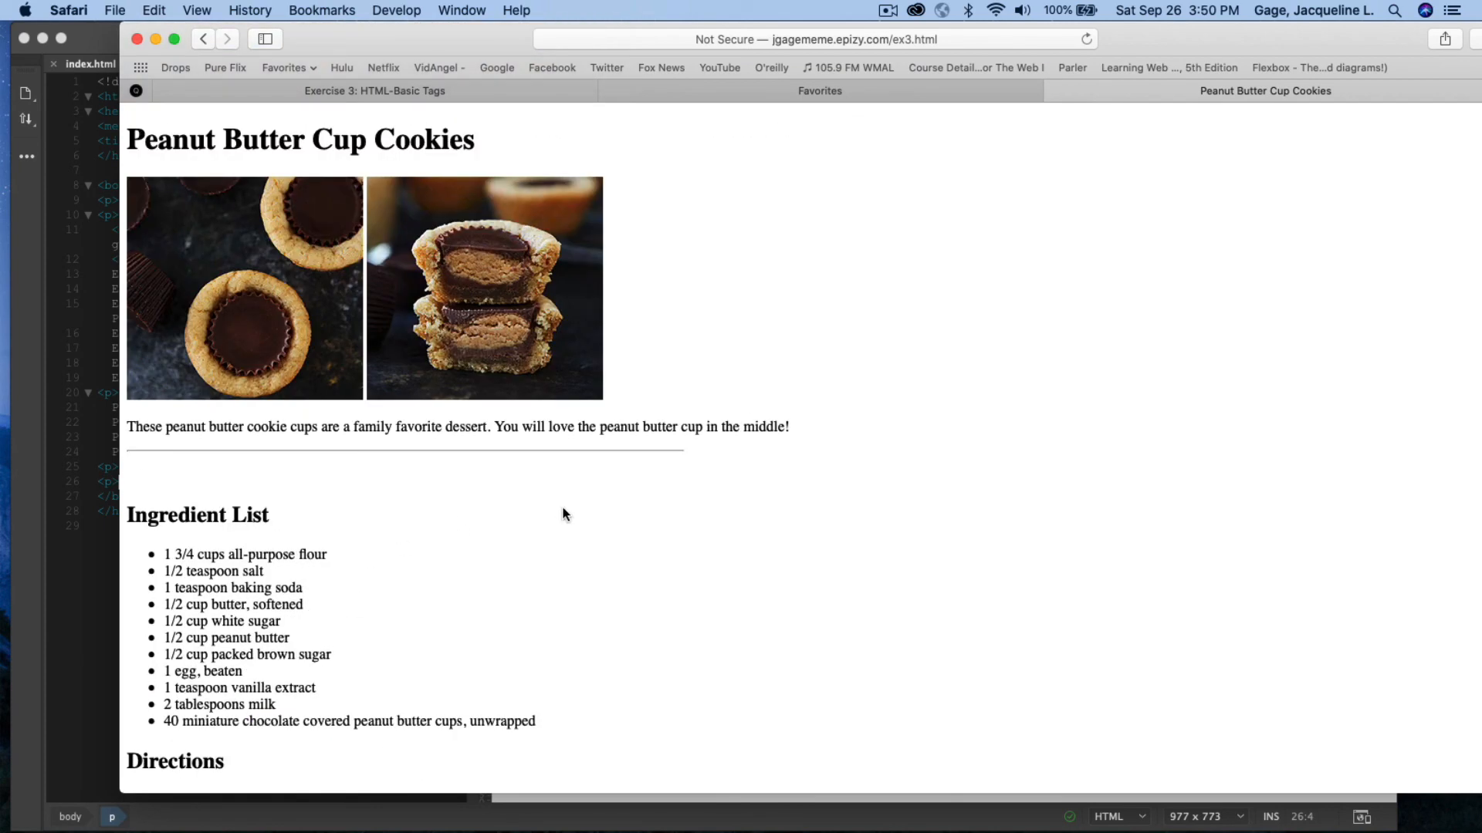